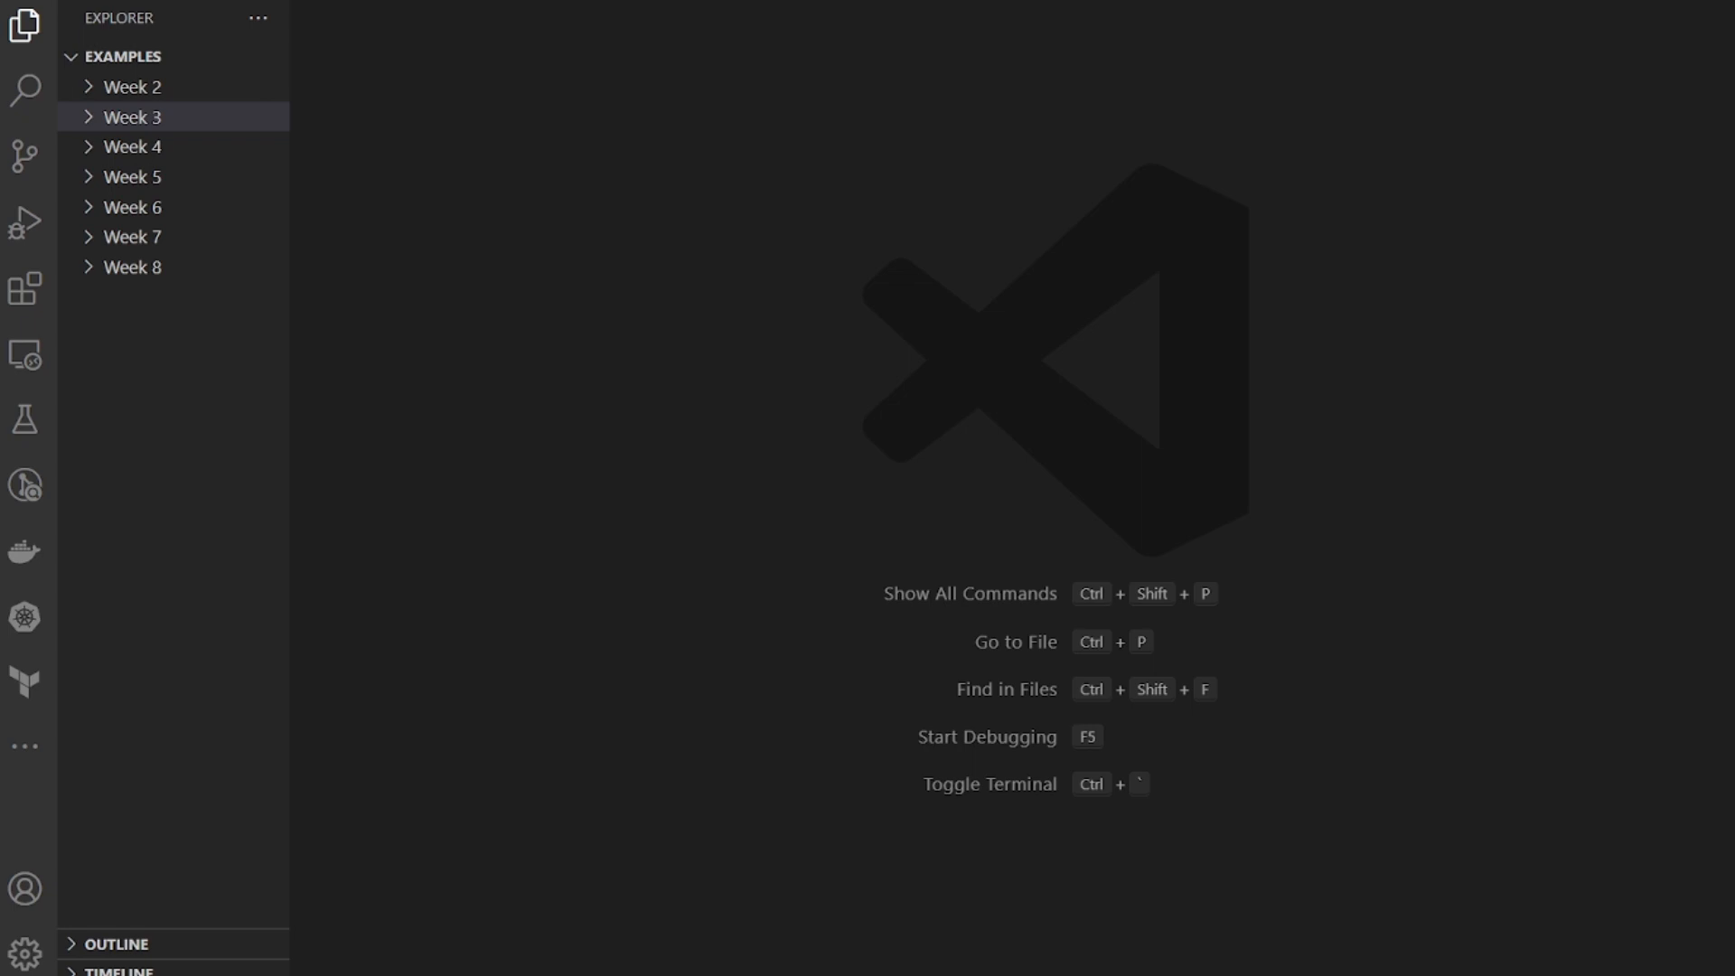
{"action": "mouse_move", "coordinate": [51, 575]}
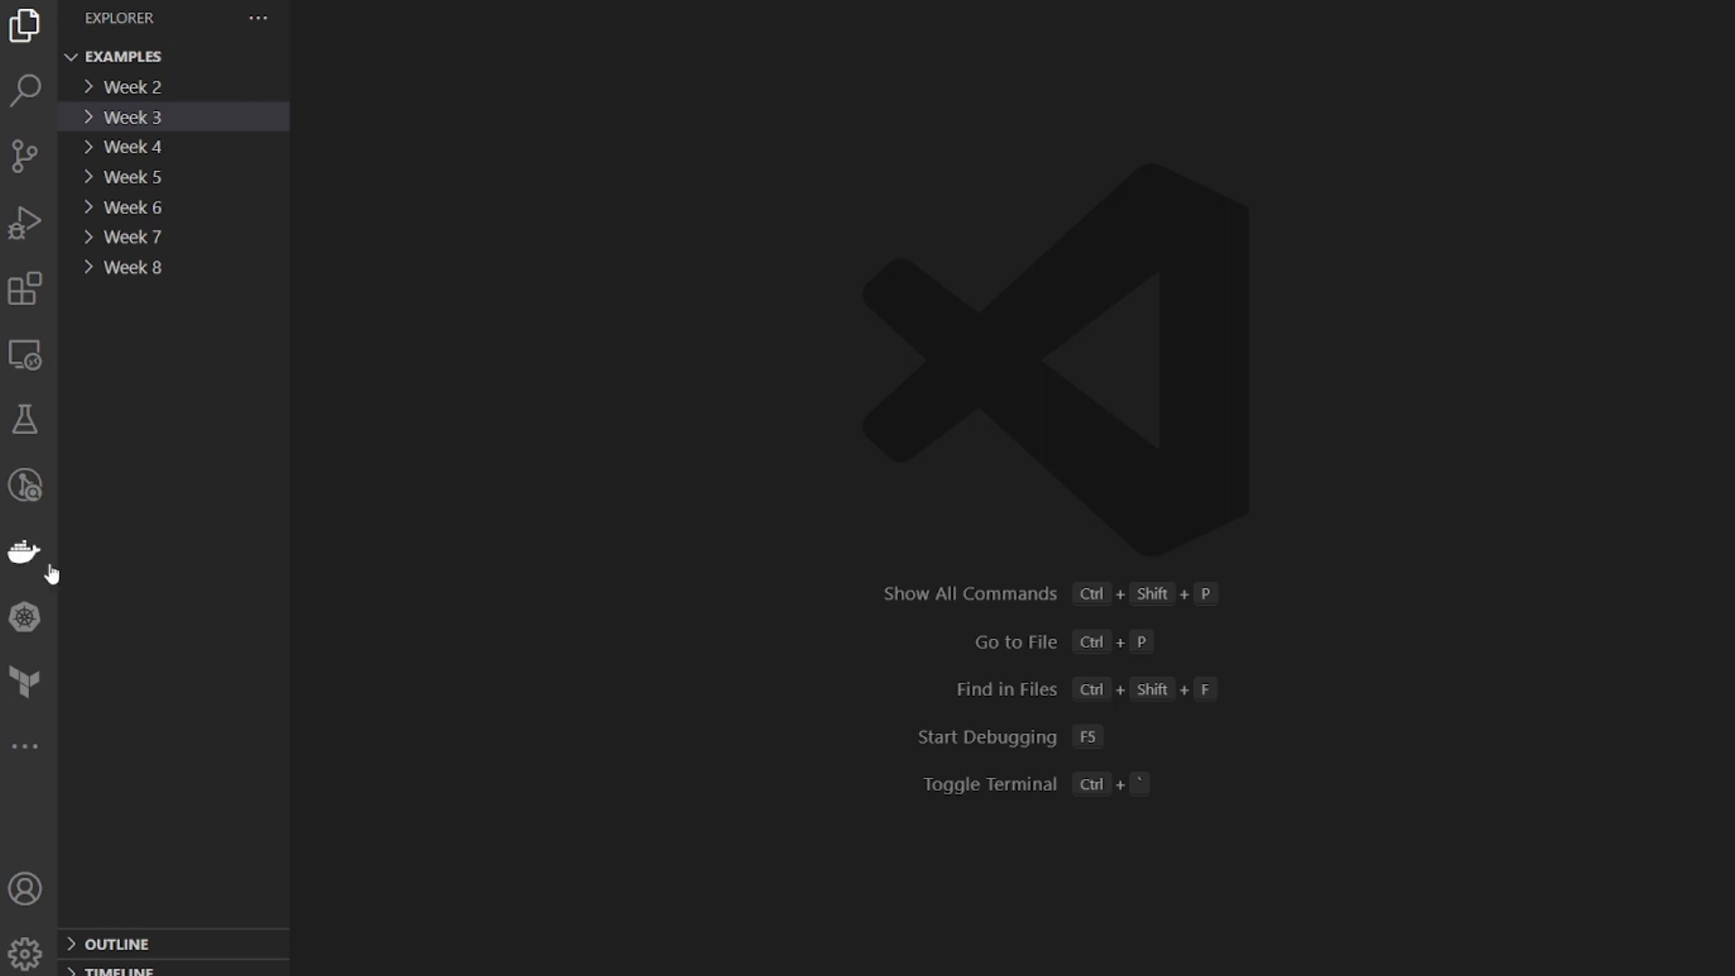
{"action": "mouse_move", "coordinate": [23, 553]}
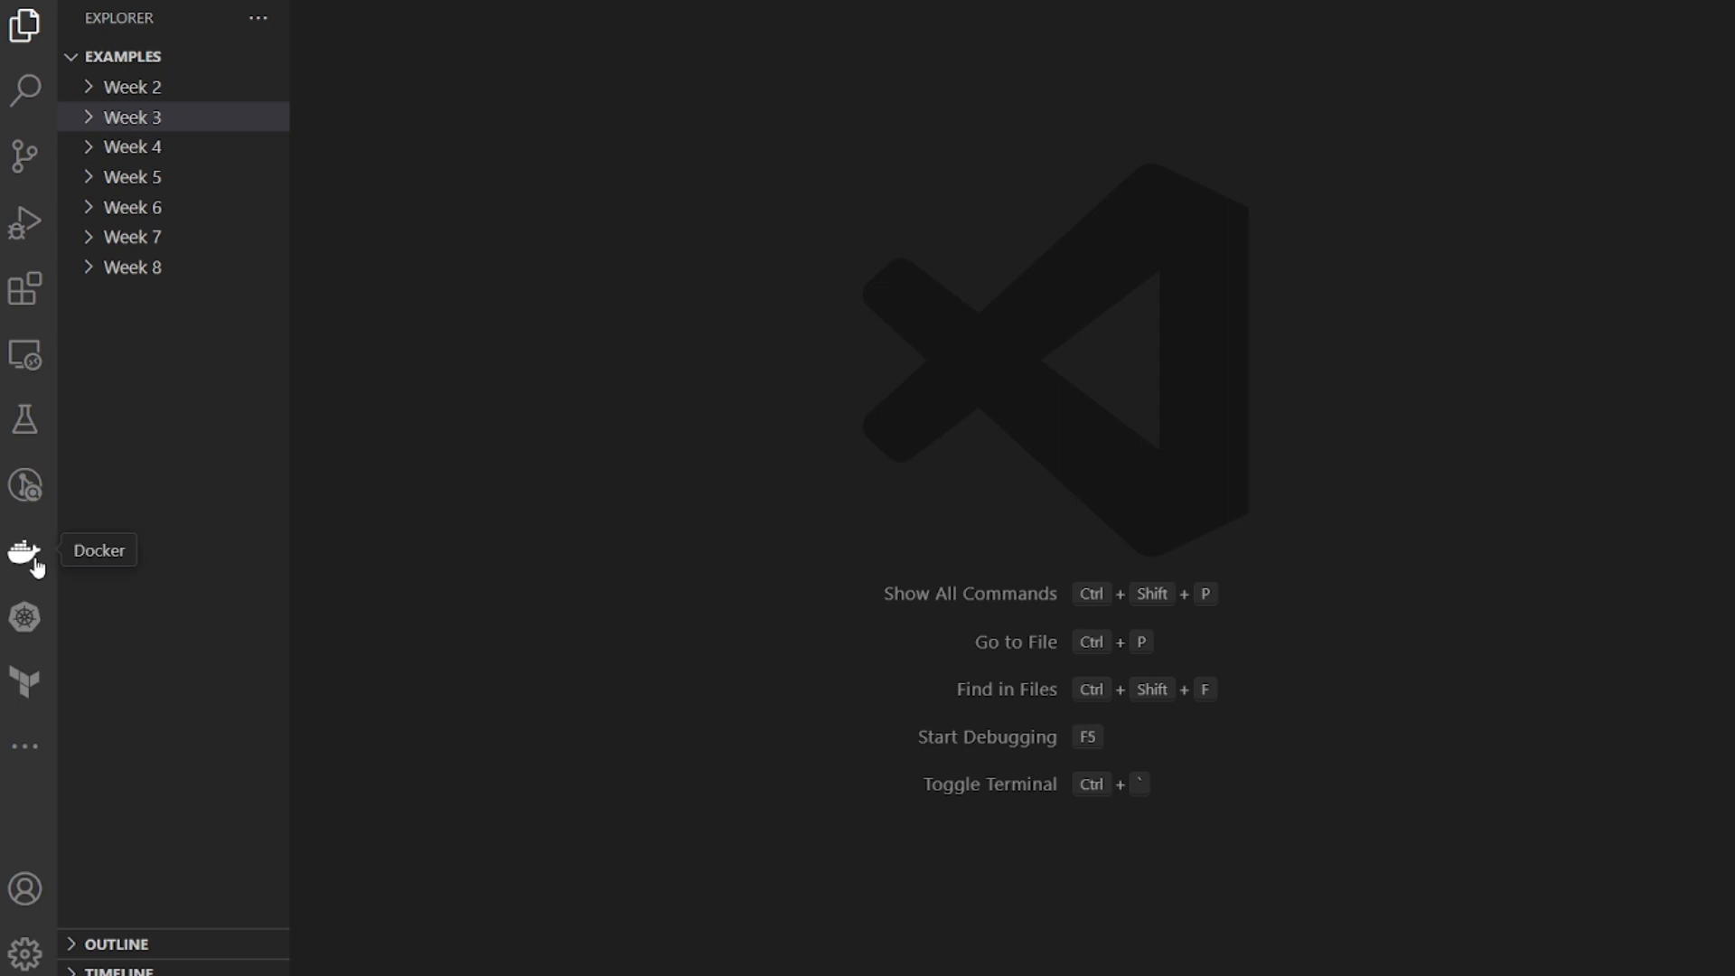
Step: Search the extensions marketplace for 'docker' and review the installed Microsoft Docker extension
{"action": "left_click", "coordinate": [22, 556]}
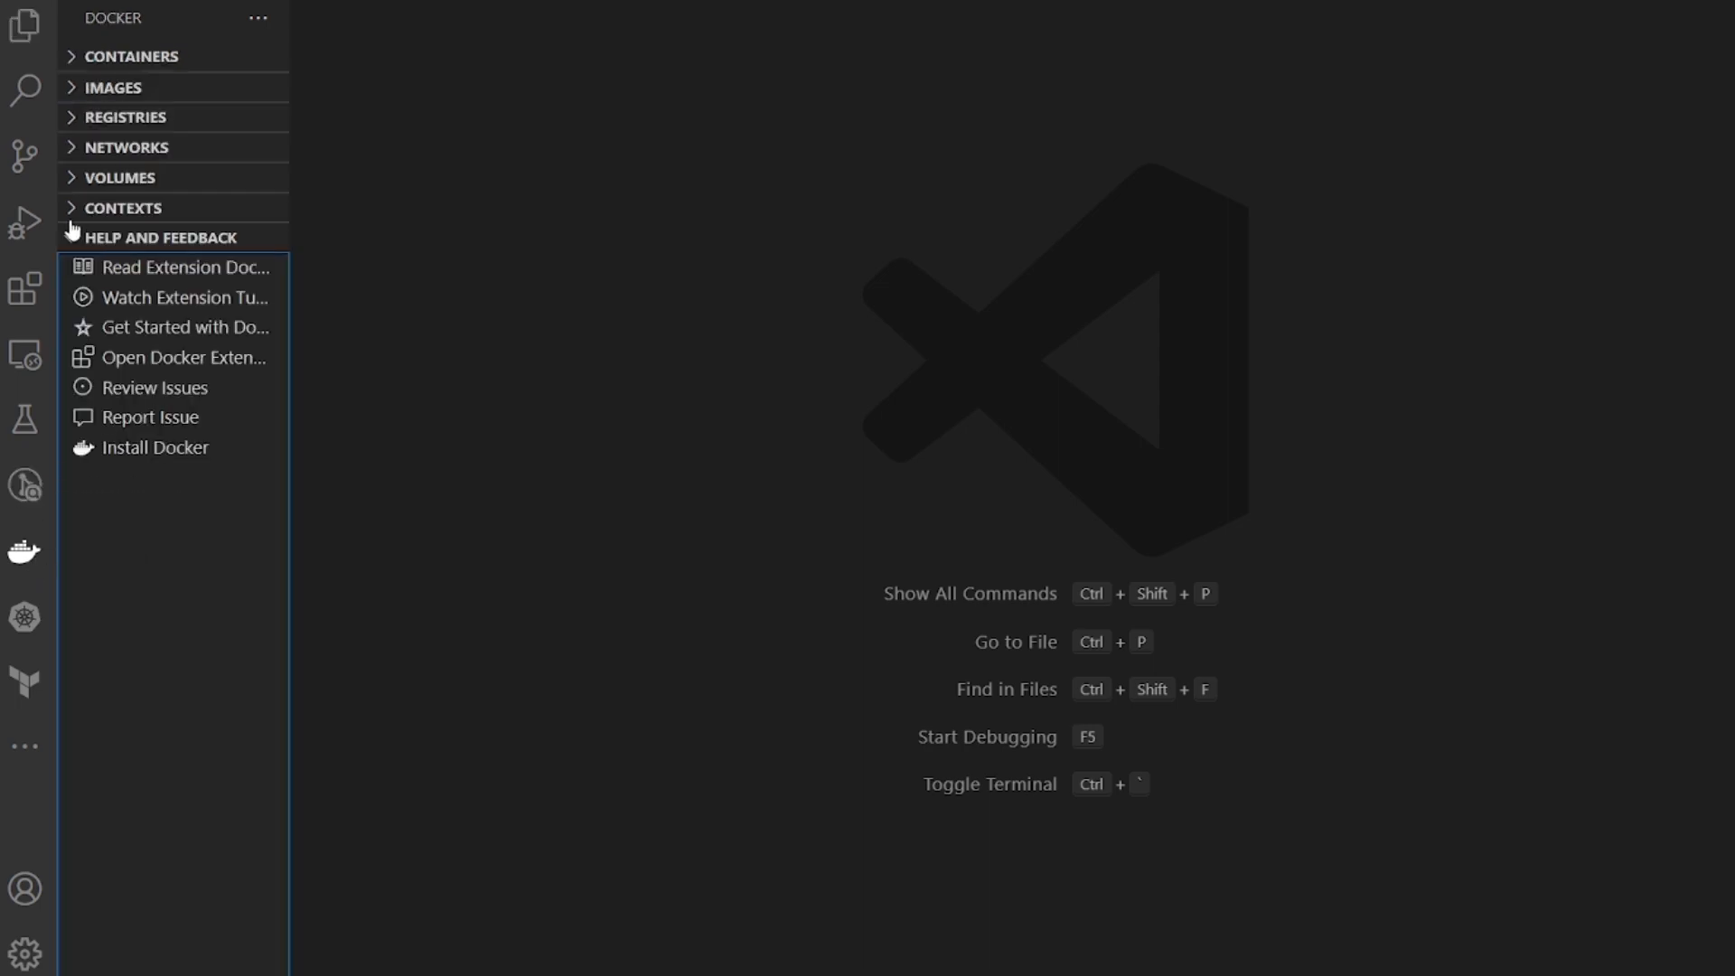
{"action": "mouse_move", "coordinate": [20, 286]}
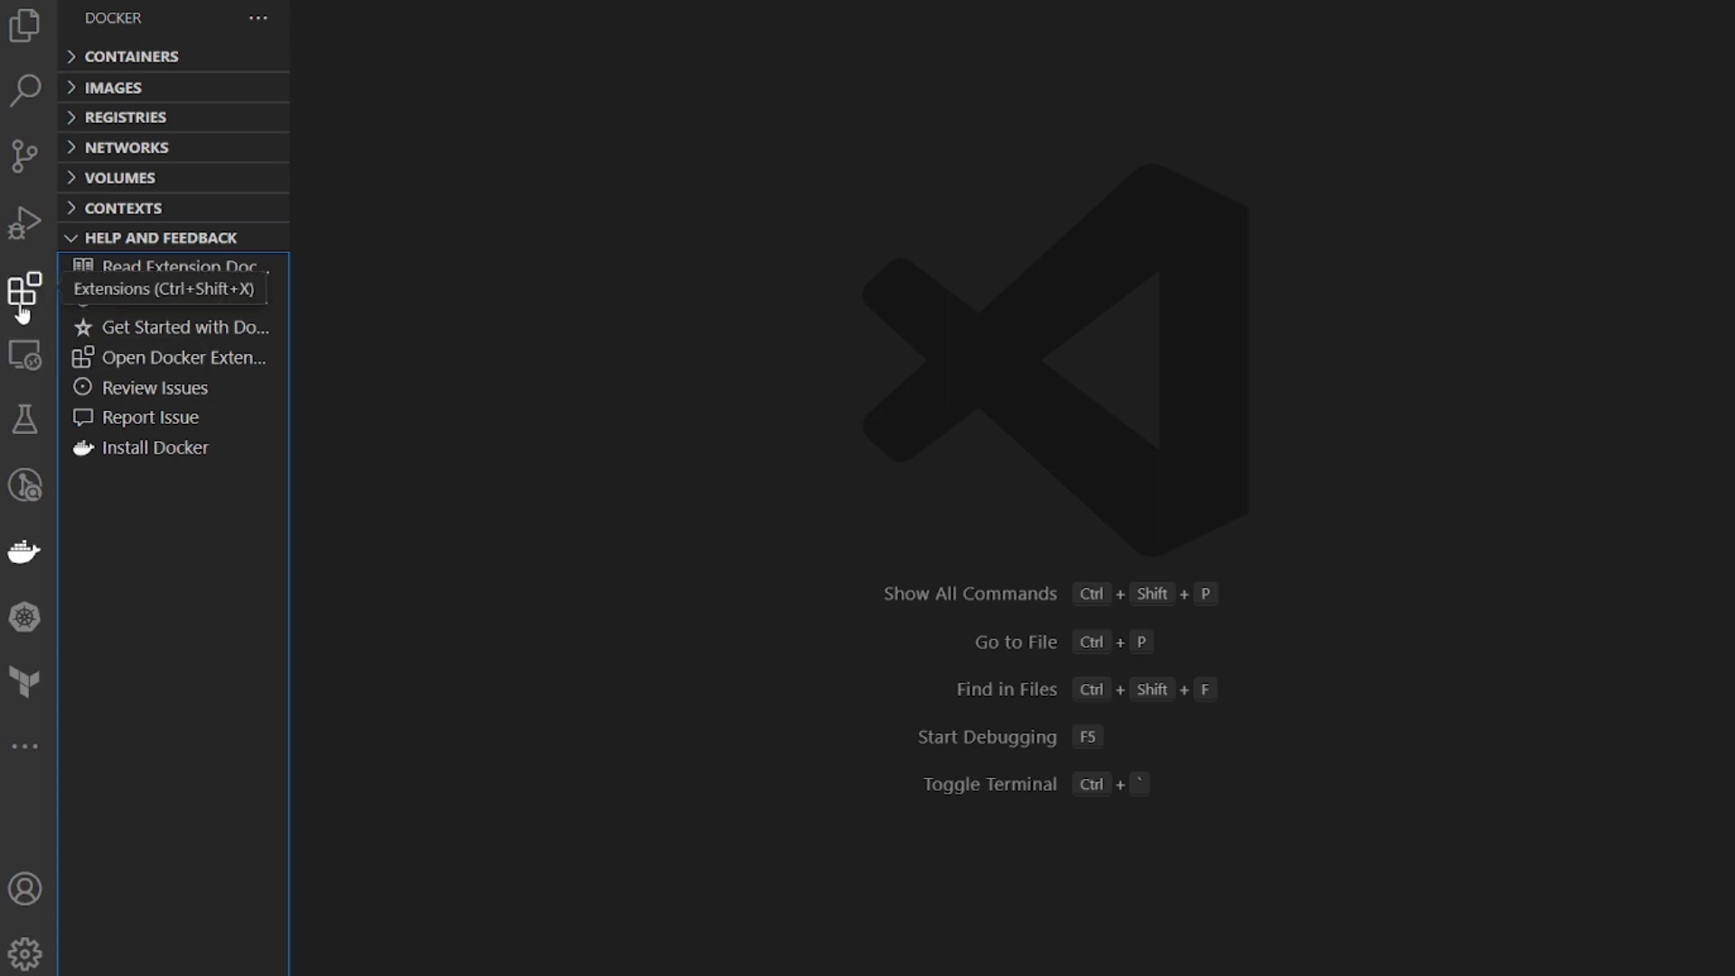
{"action": "type", "text": "kuberne"}
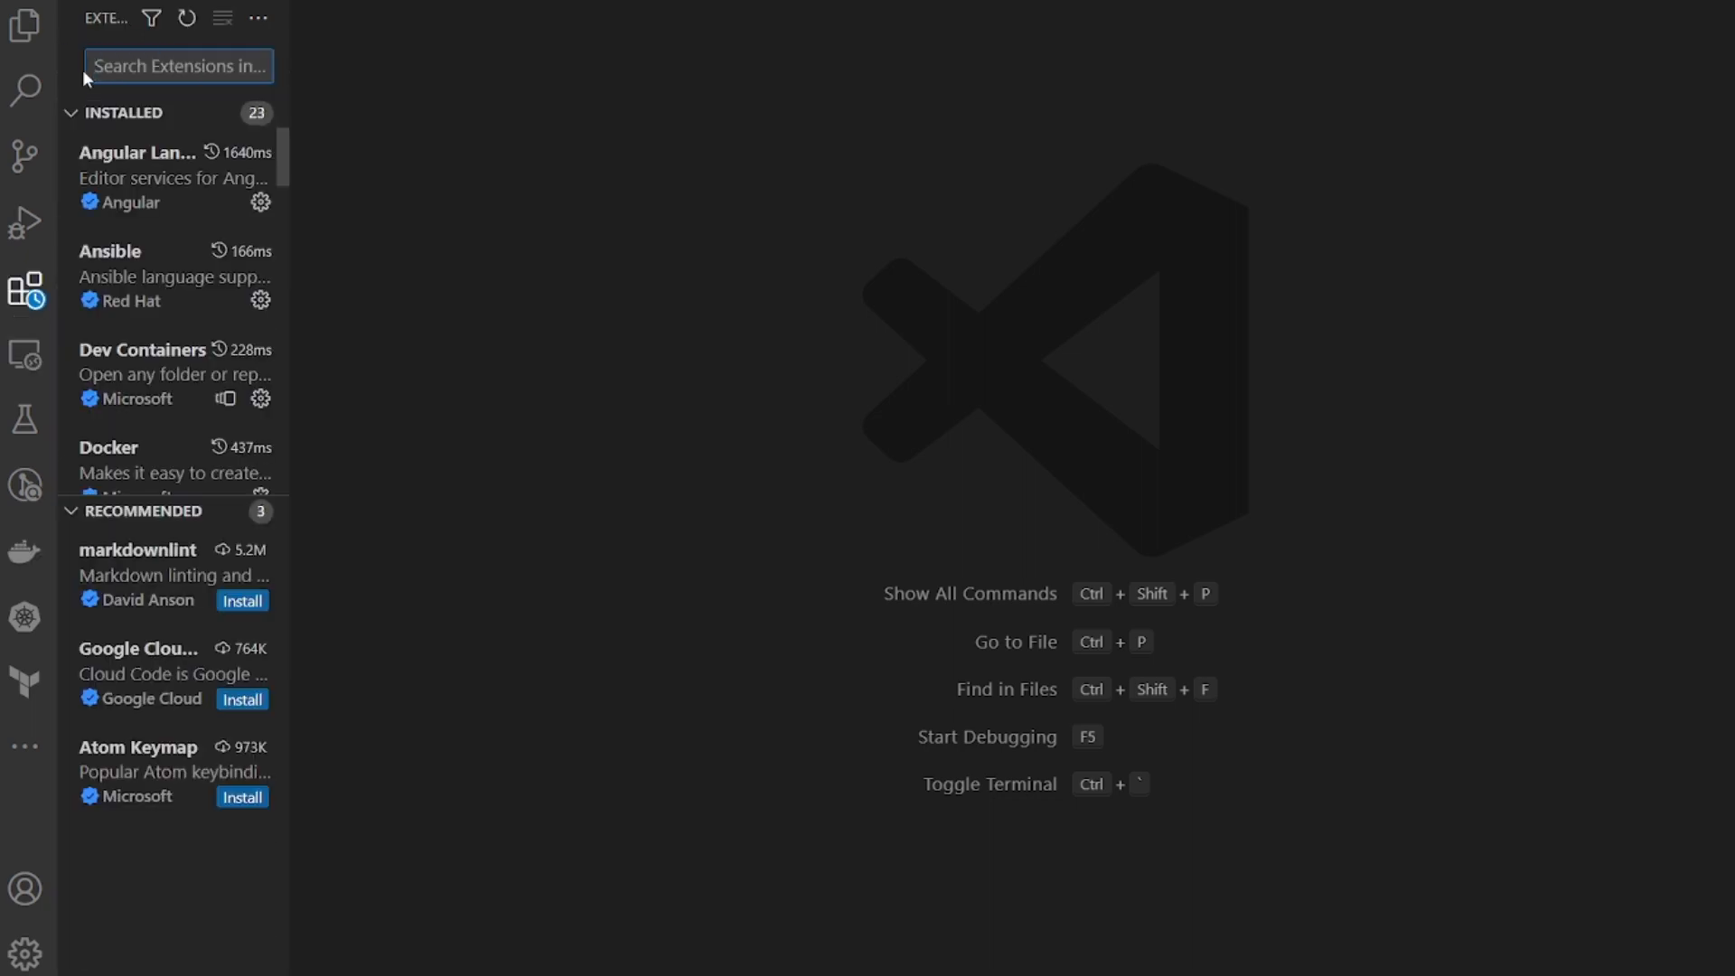
{"action": "type", "text": "docker"}
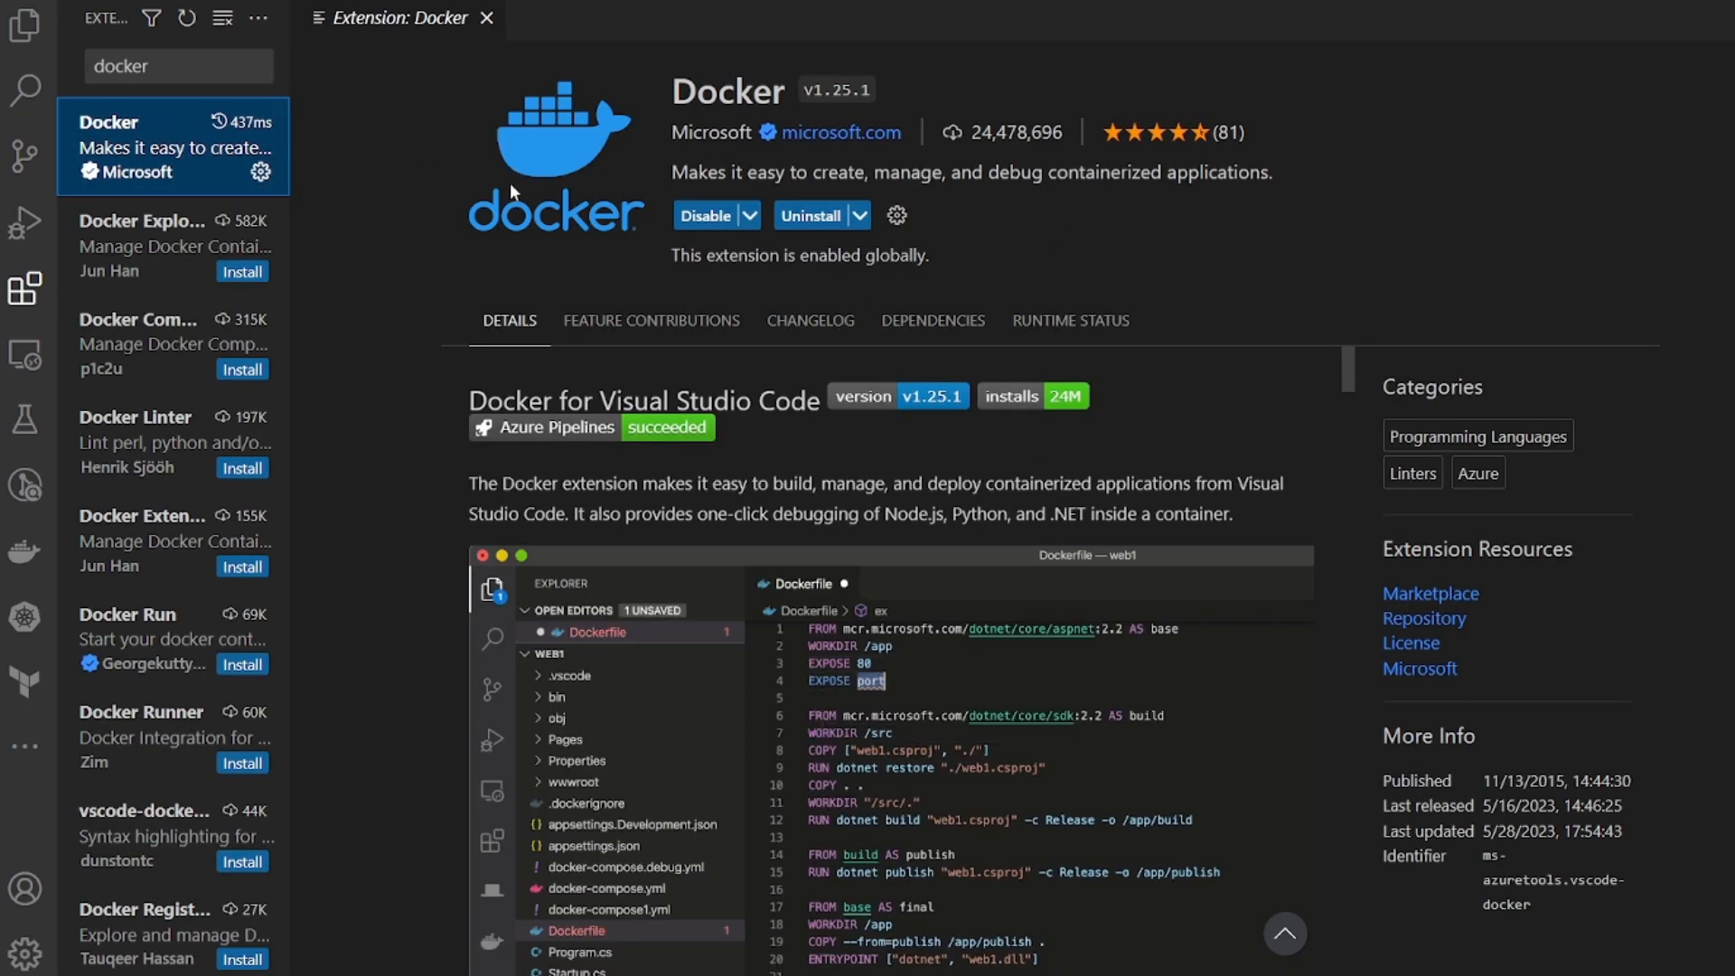
{"action": "scroll", "scroll_direction": "down", "scroll_amount": 3}
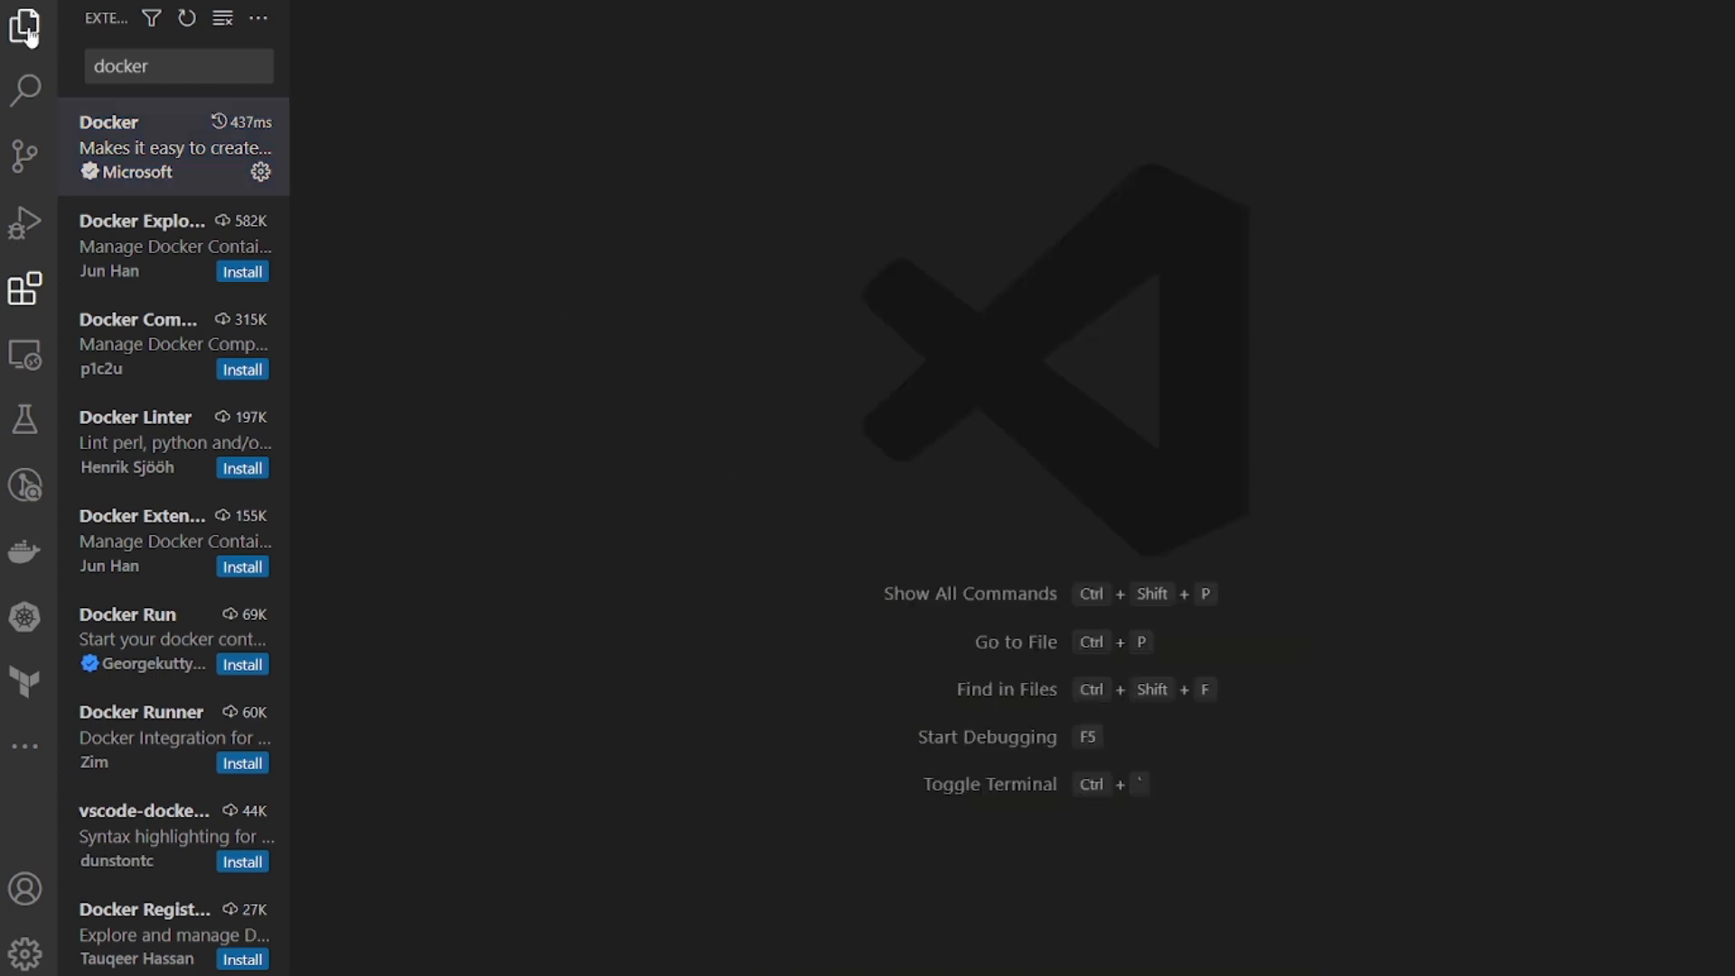
Step: Expand Week 3 and webapp in the Explorer and load index.html in the editor
{"action": "left_click", "coordinate": [29, 31]}
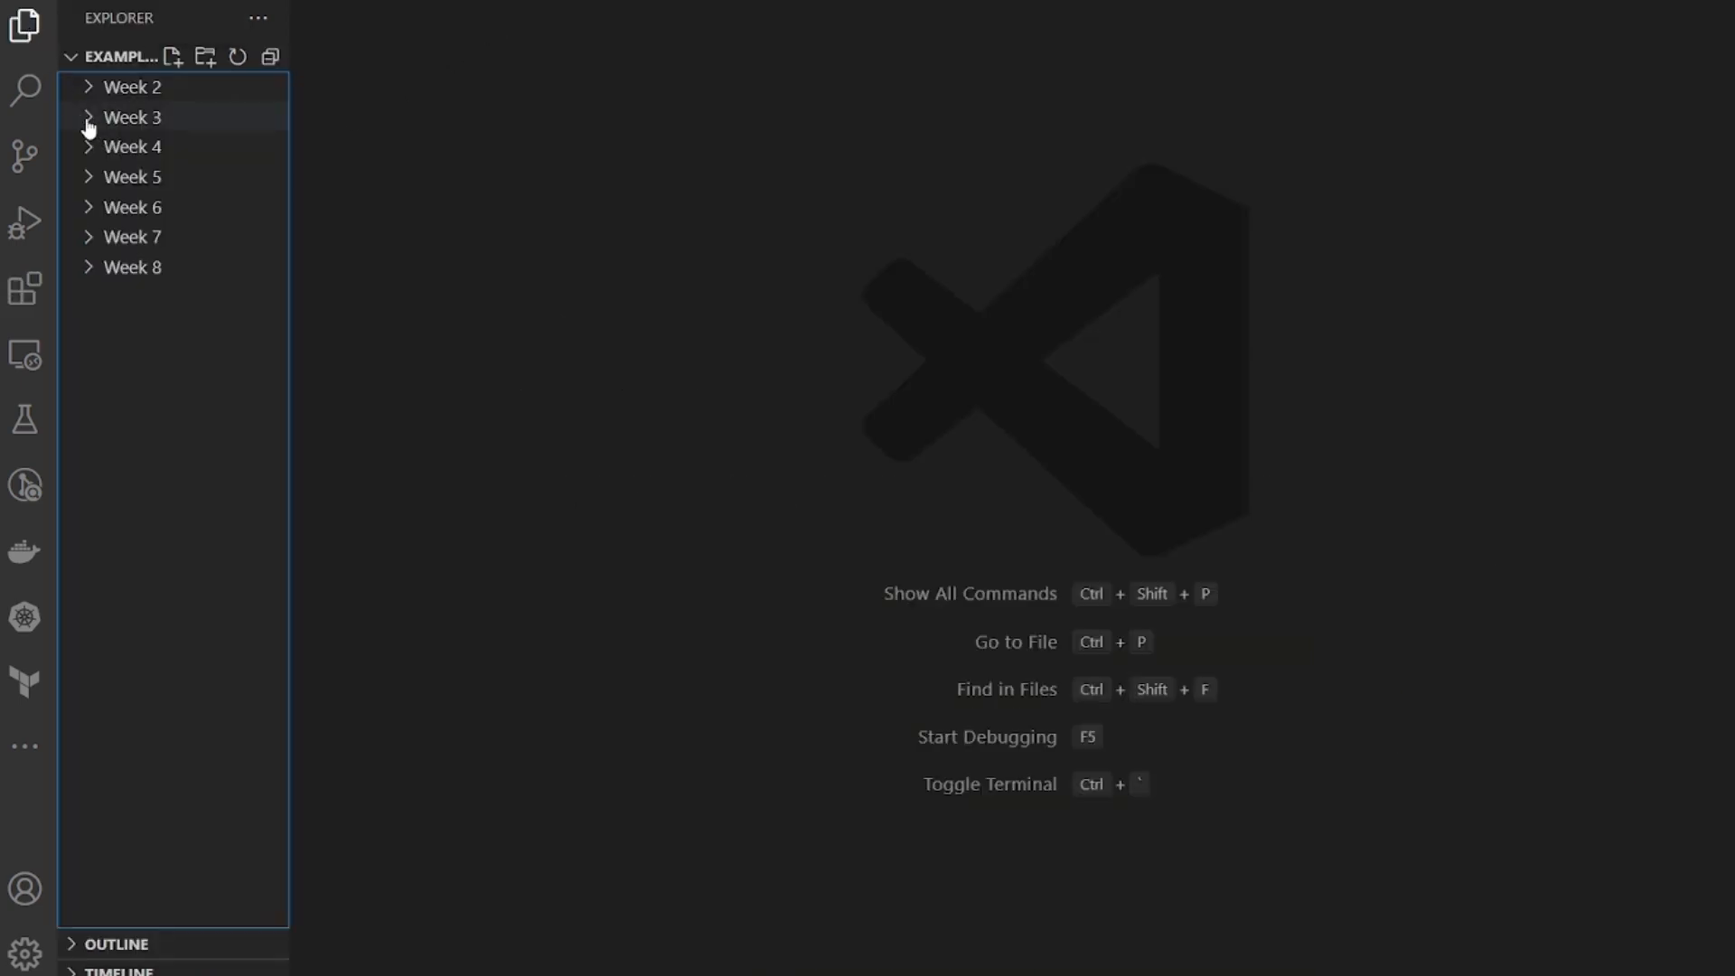
{"action": "left_click", "coordinate": [130, 116]}
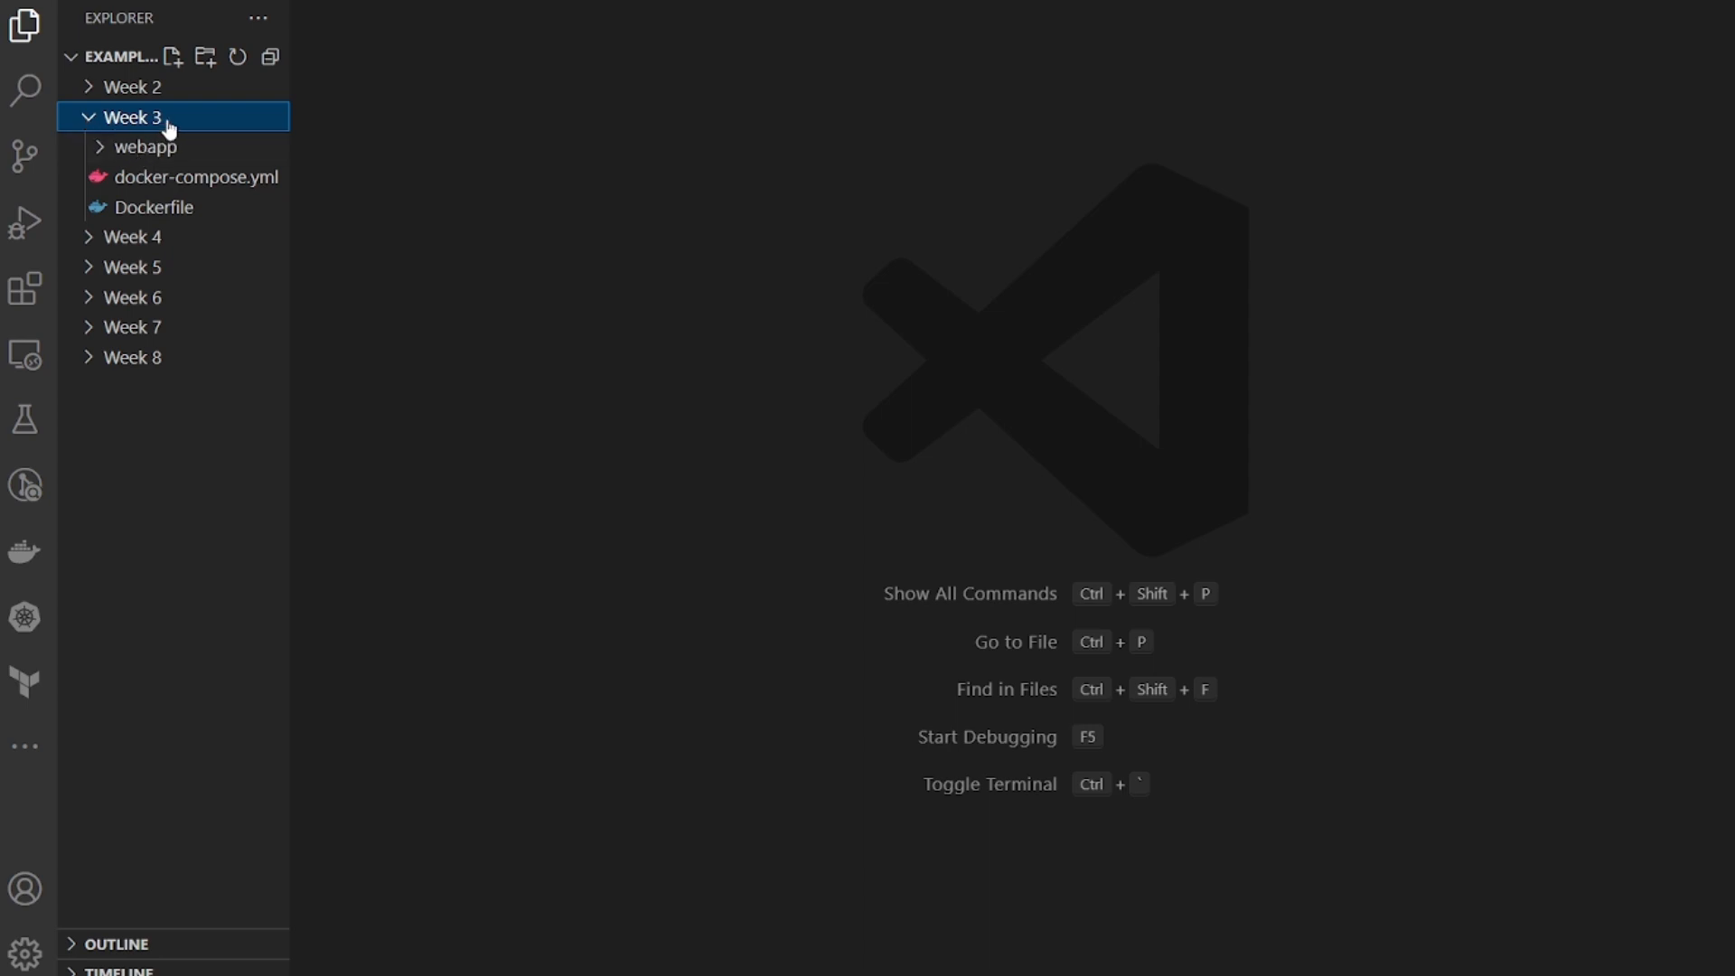
{"action": "mouse_move", "coordinate": [123, 162]}
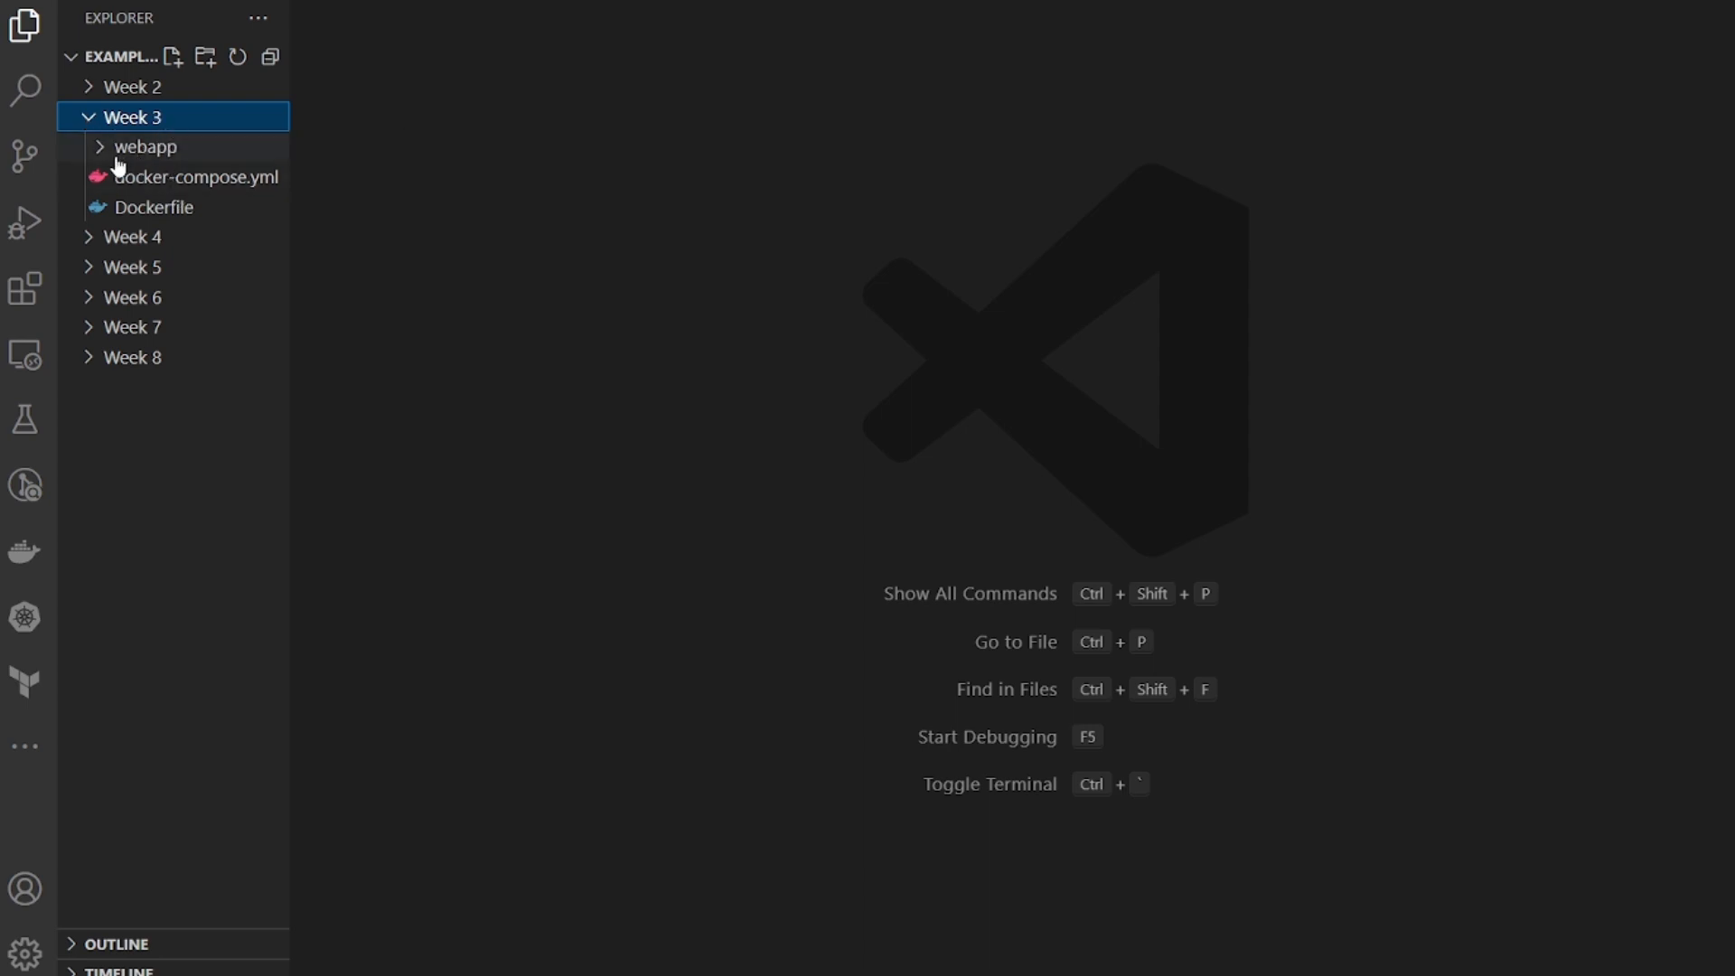
{"action": "mouse_move", "coordinate": [118, 152]}
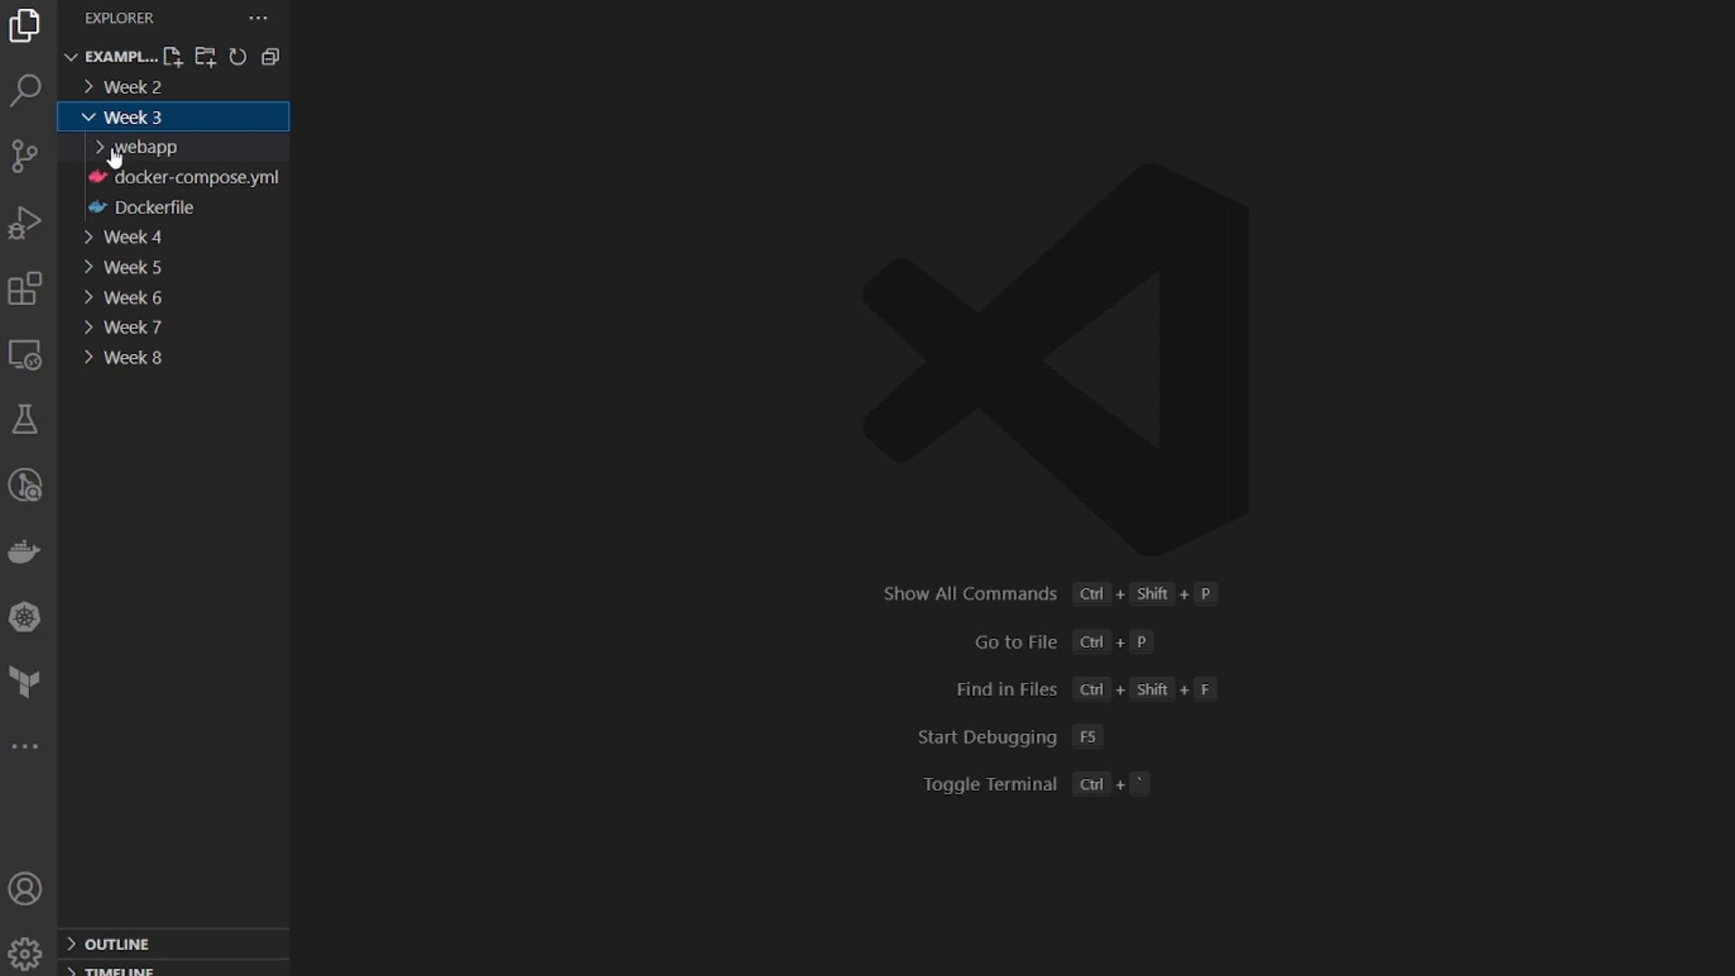
{"action": "left_click", "coordinate": [141, 146]}
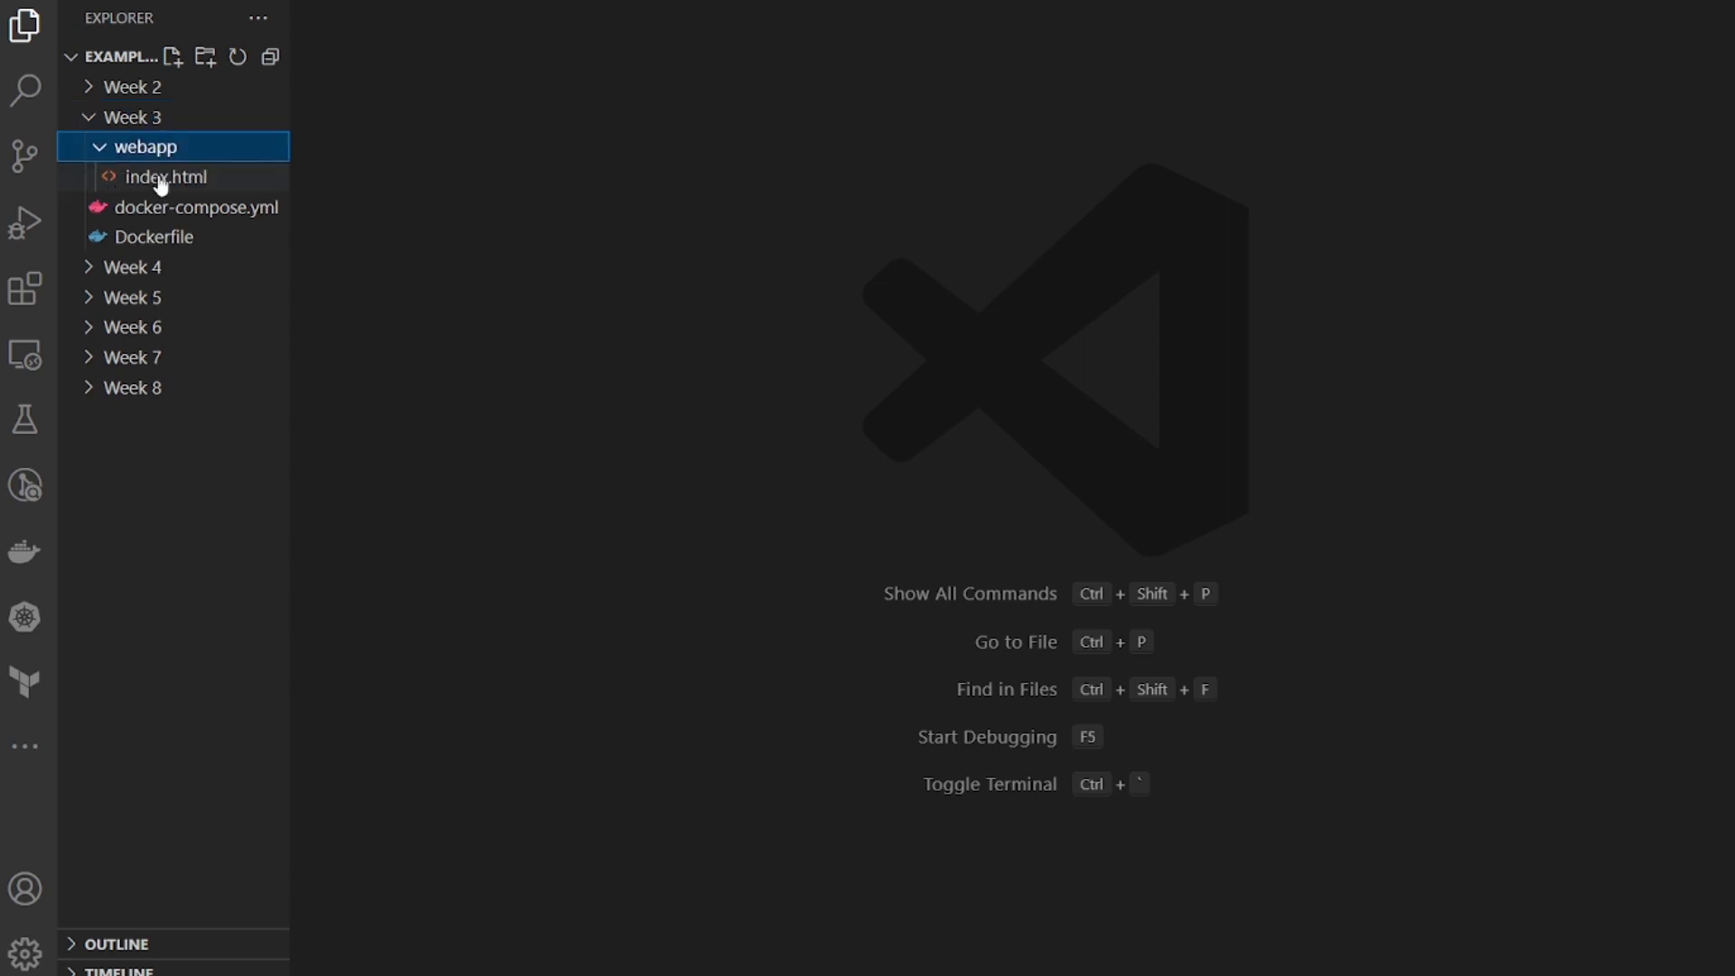
{"action": "double_click", "coordinate": [164, 177]}
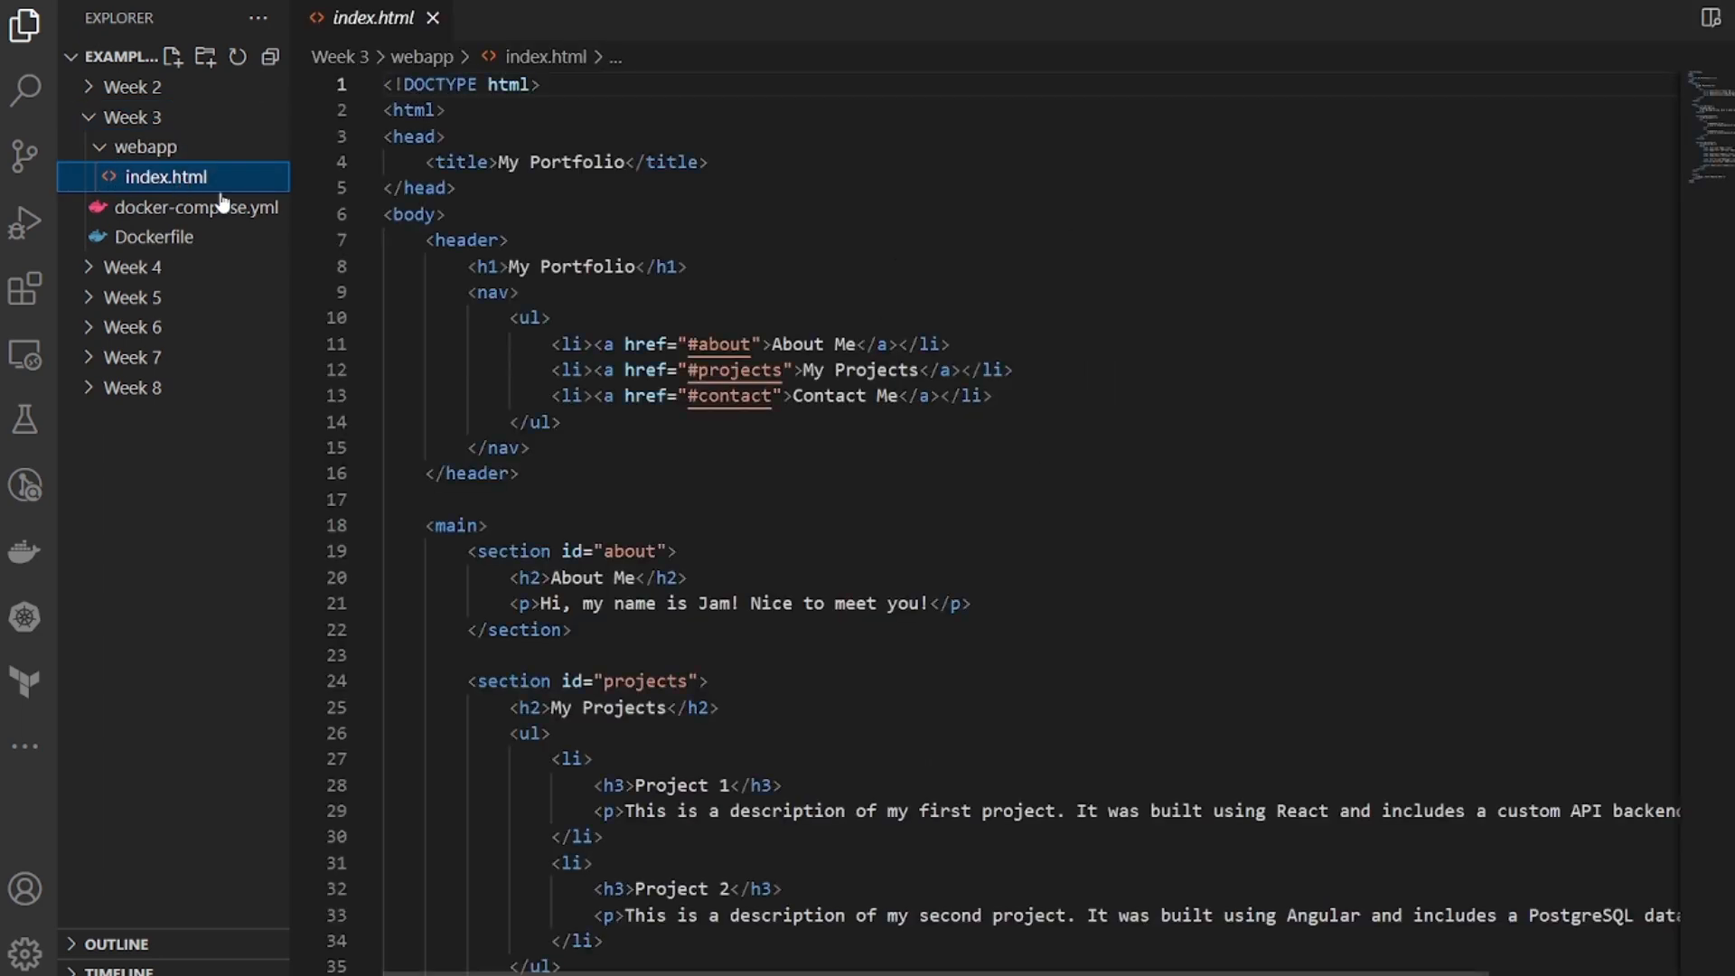
Step: Read through the index.html portfolio page, then close it
{"action": "scroll", "scroll_direction": "down", "scroll_amount": 3}
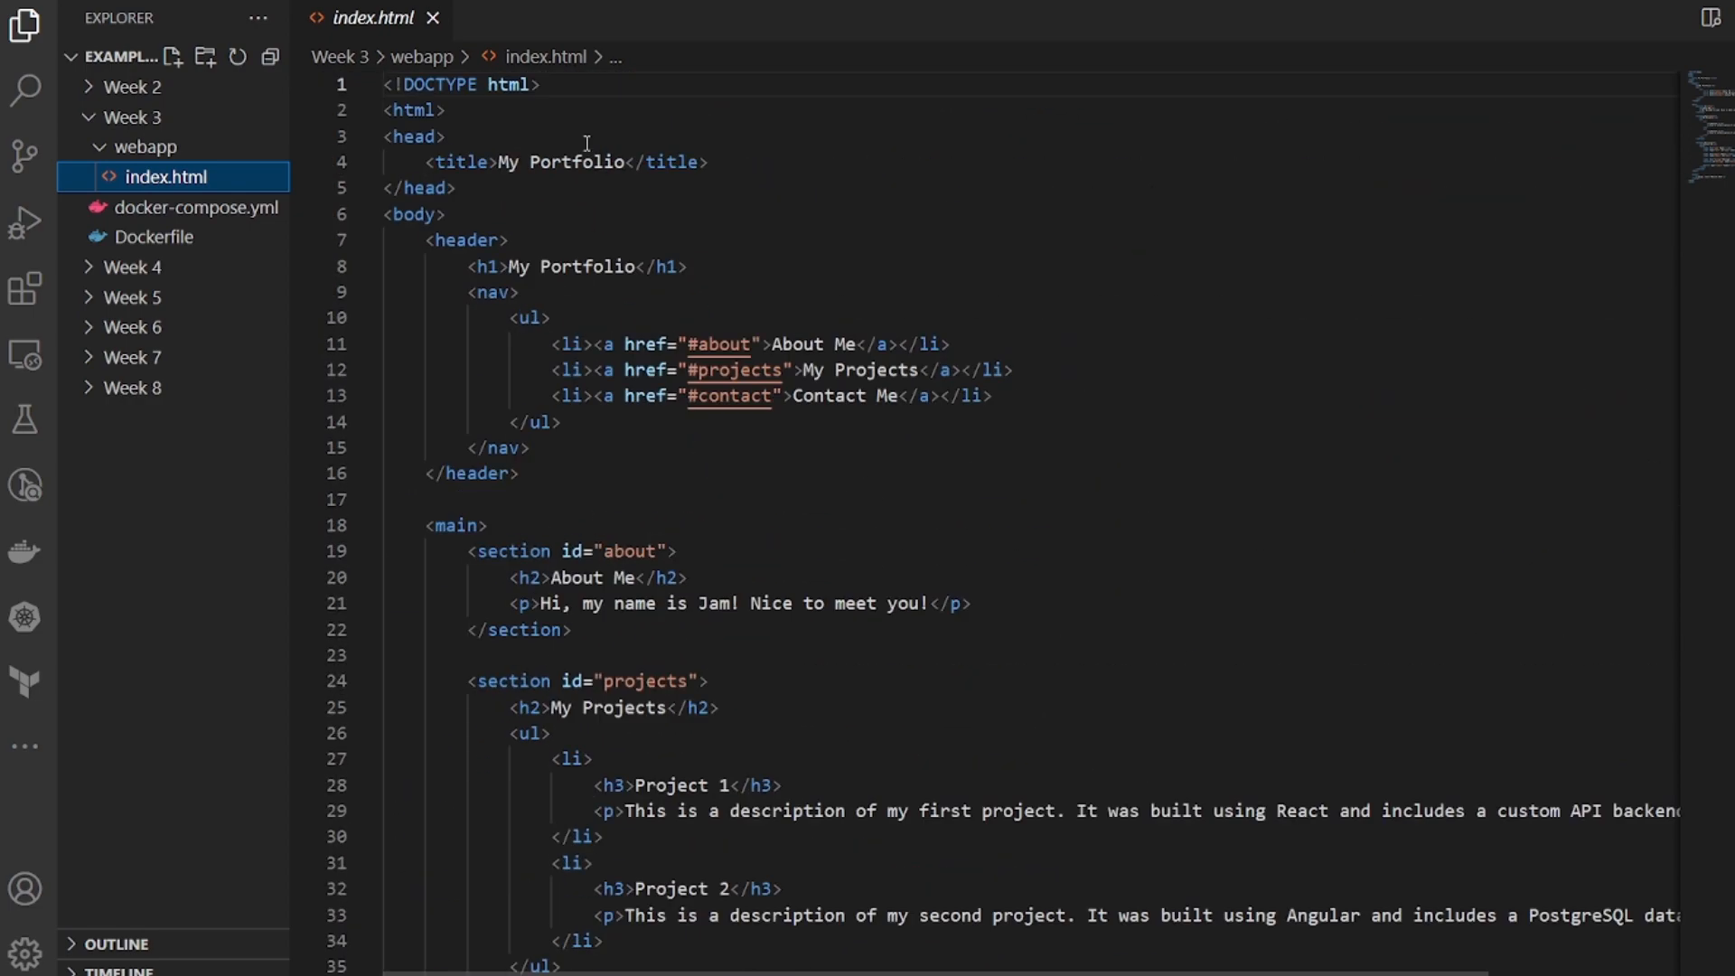
{"action": "scroll", "scroll_direction": "down", "scroll_amount": 3}
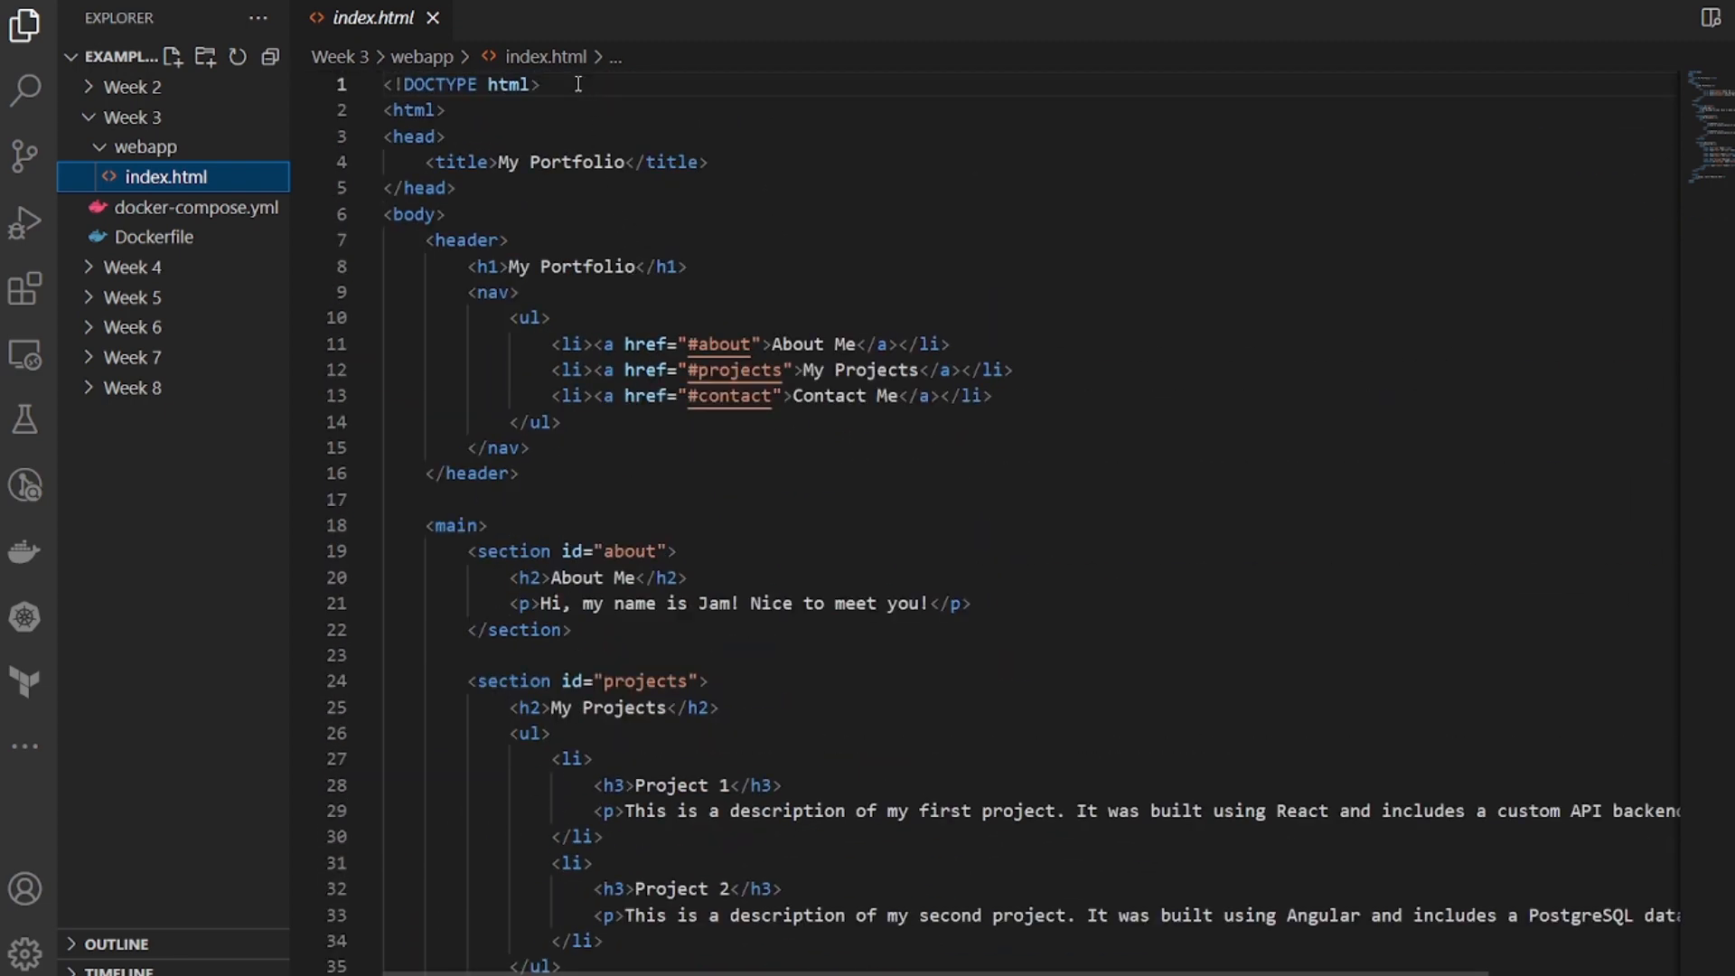
{"action": "mouse_move", "coordinate": [779, 293]}
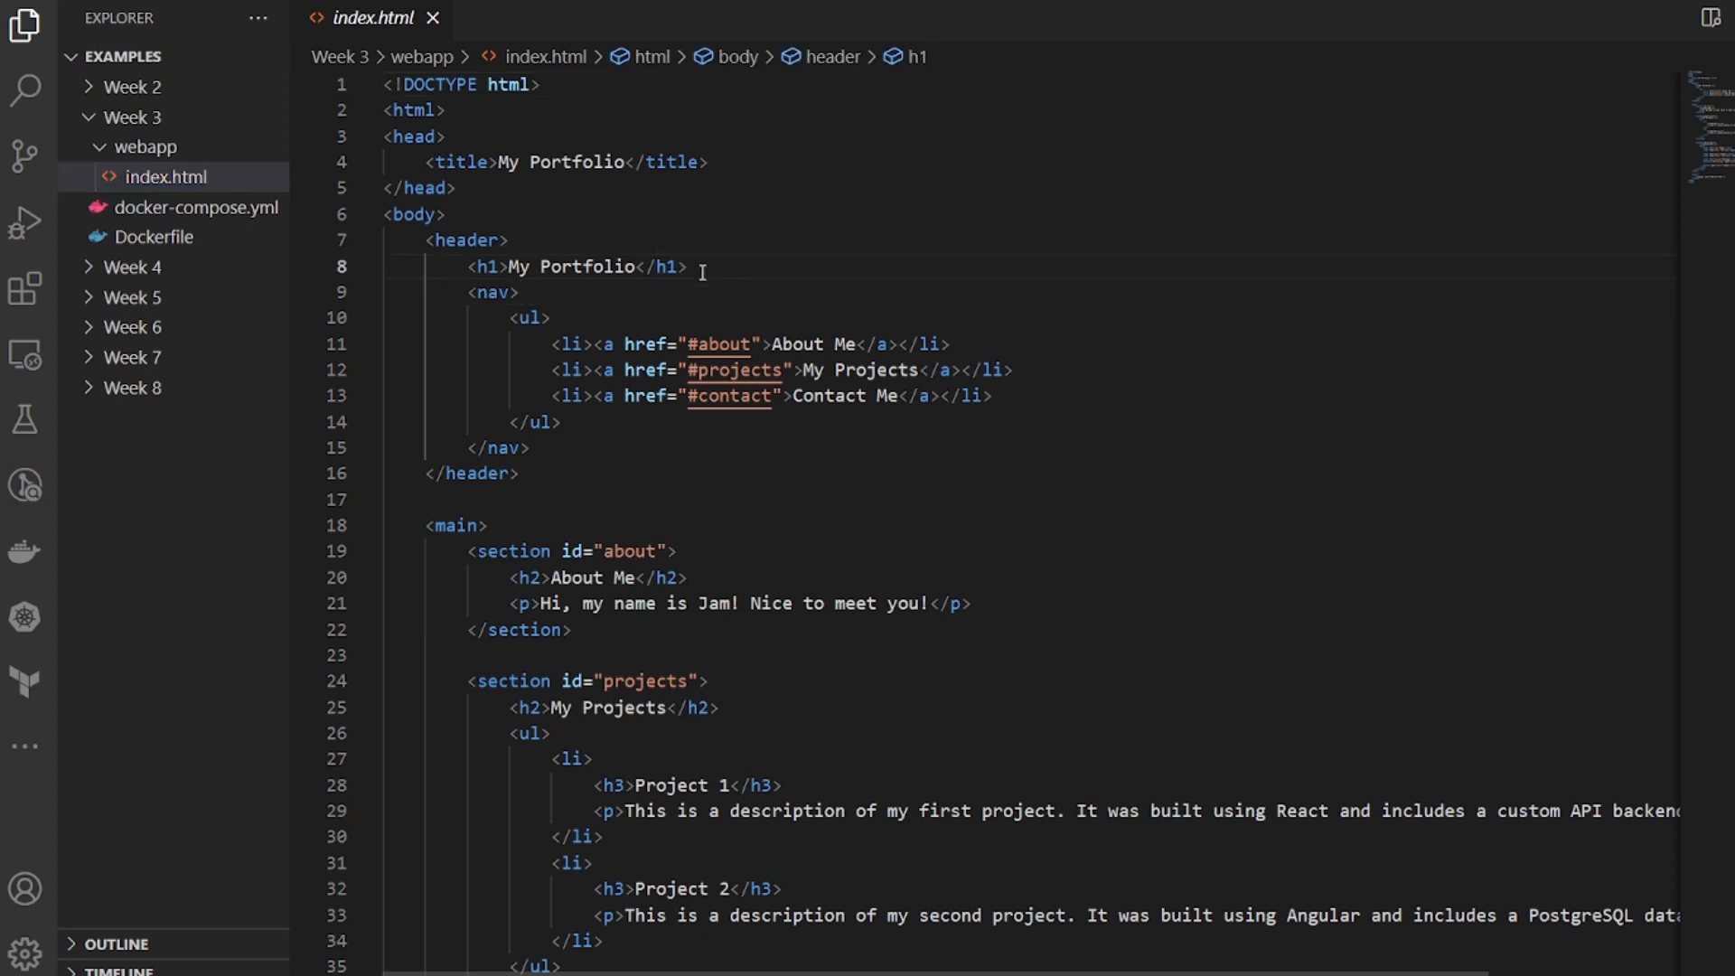
{"action": "scroll", "scroll_direction": "down", "scroll_amount": 3}
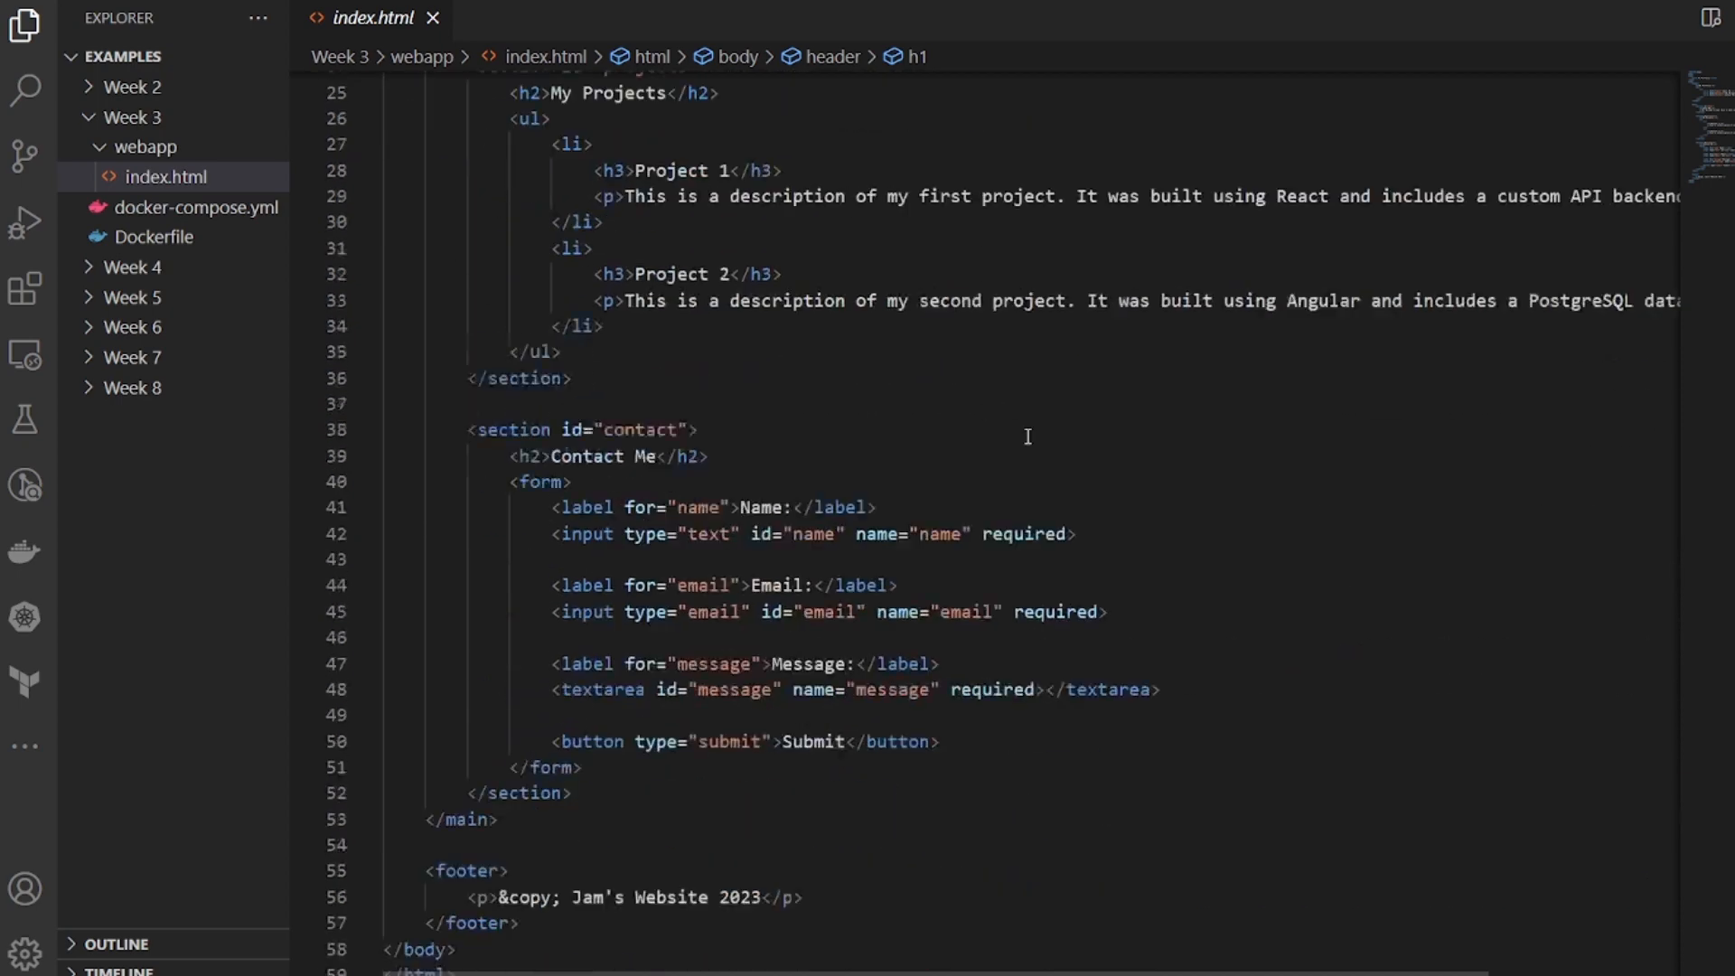
{"action": "scroll", "scroll_direction": "down", "scroll_amount": 3}
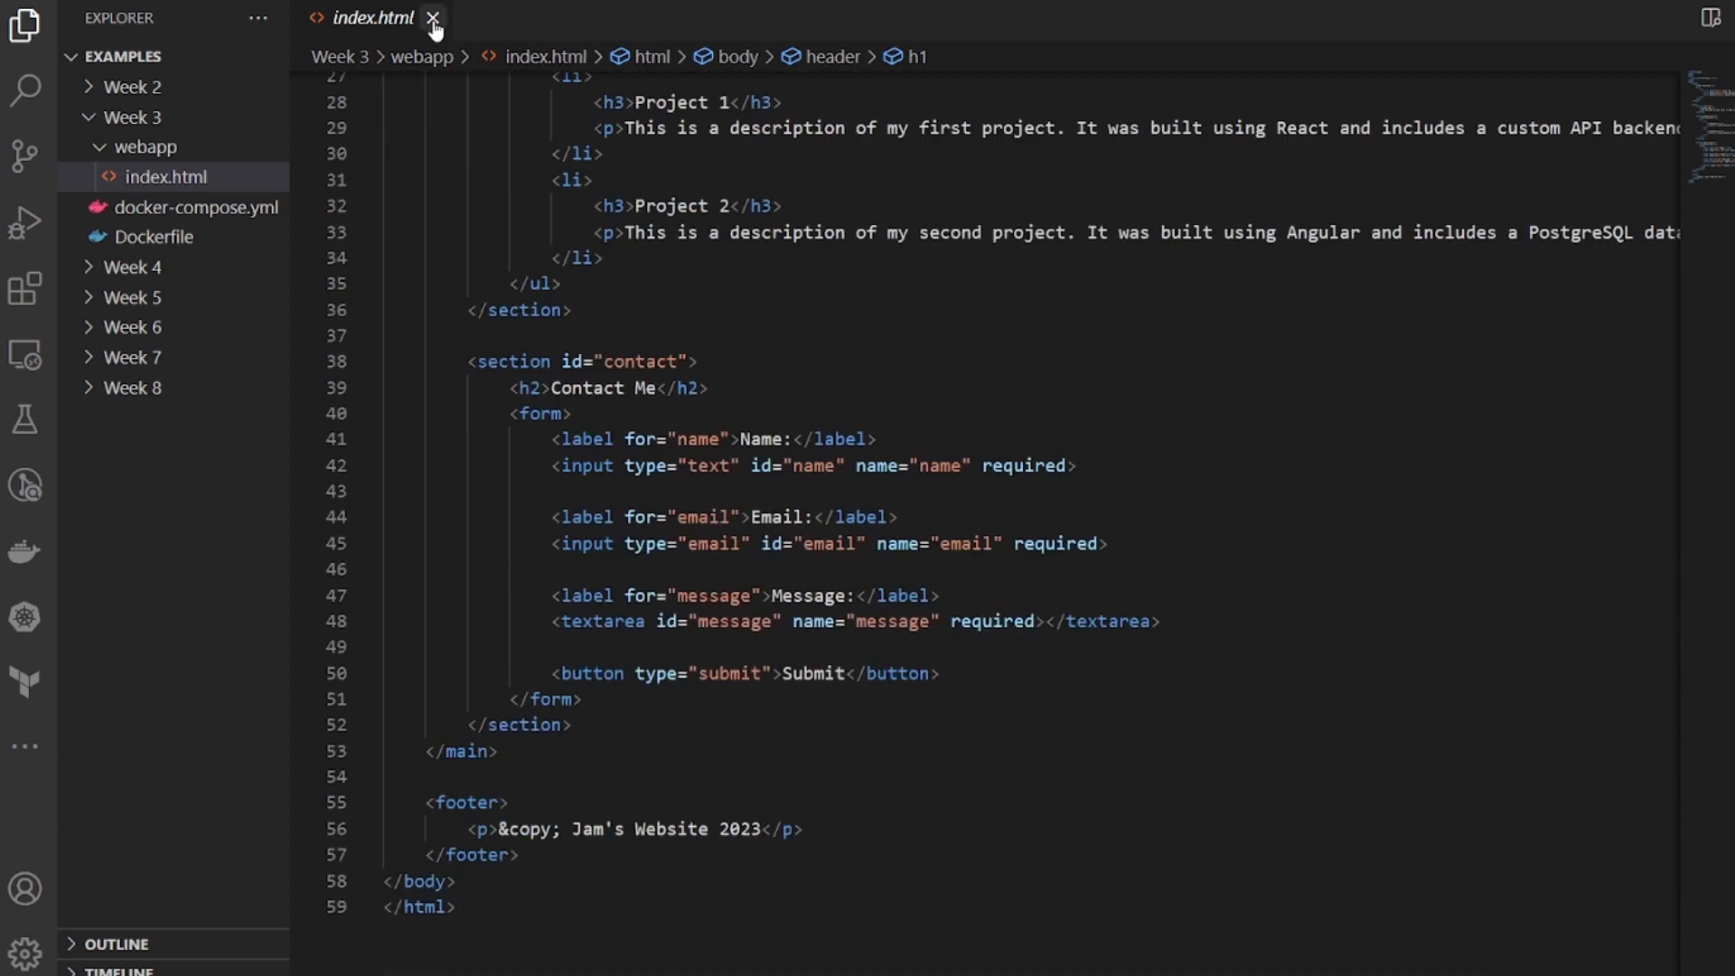
{"action": "mouse_move", "coordinate": [434, 22]}
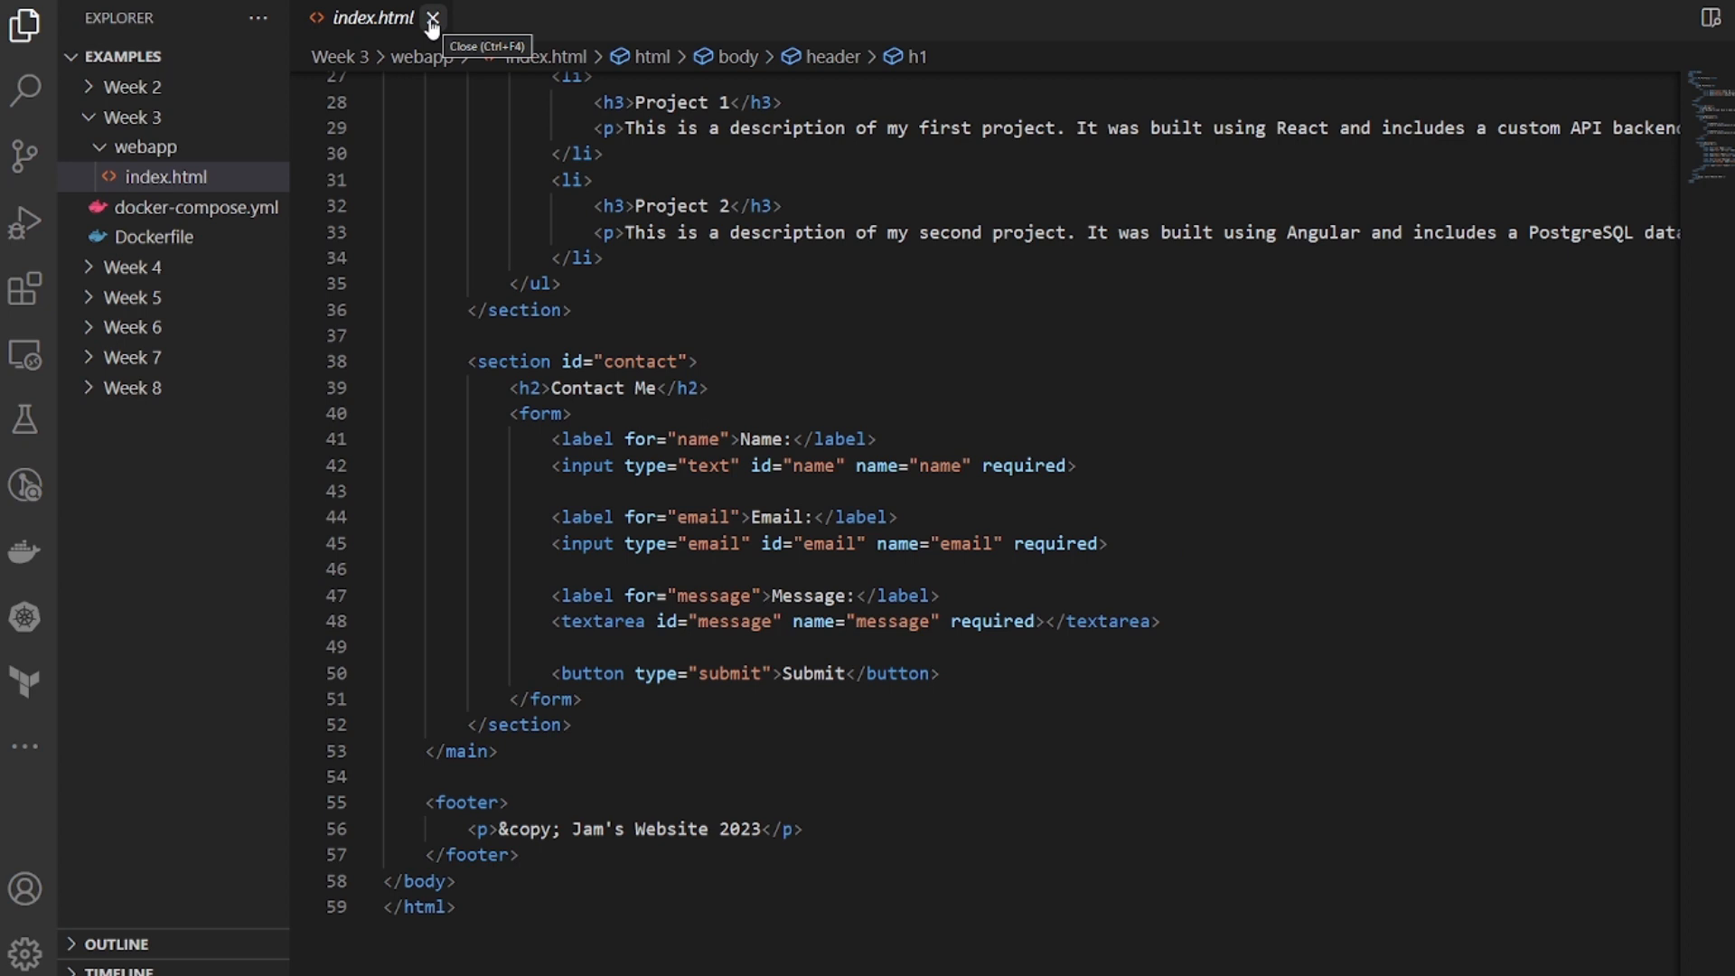
{"action": "left_click", "coordinate": [434, 18]}
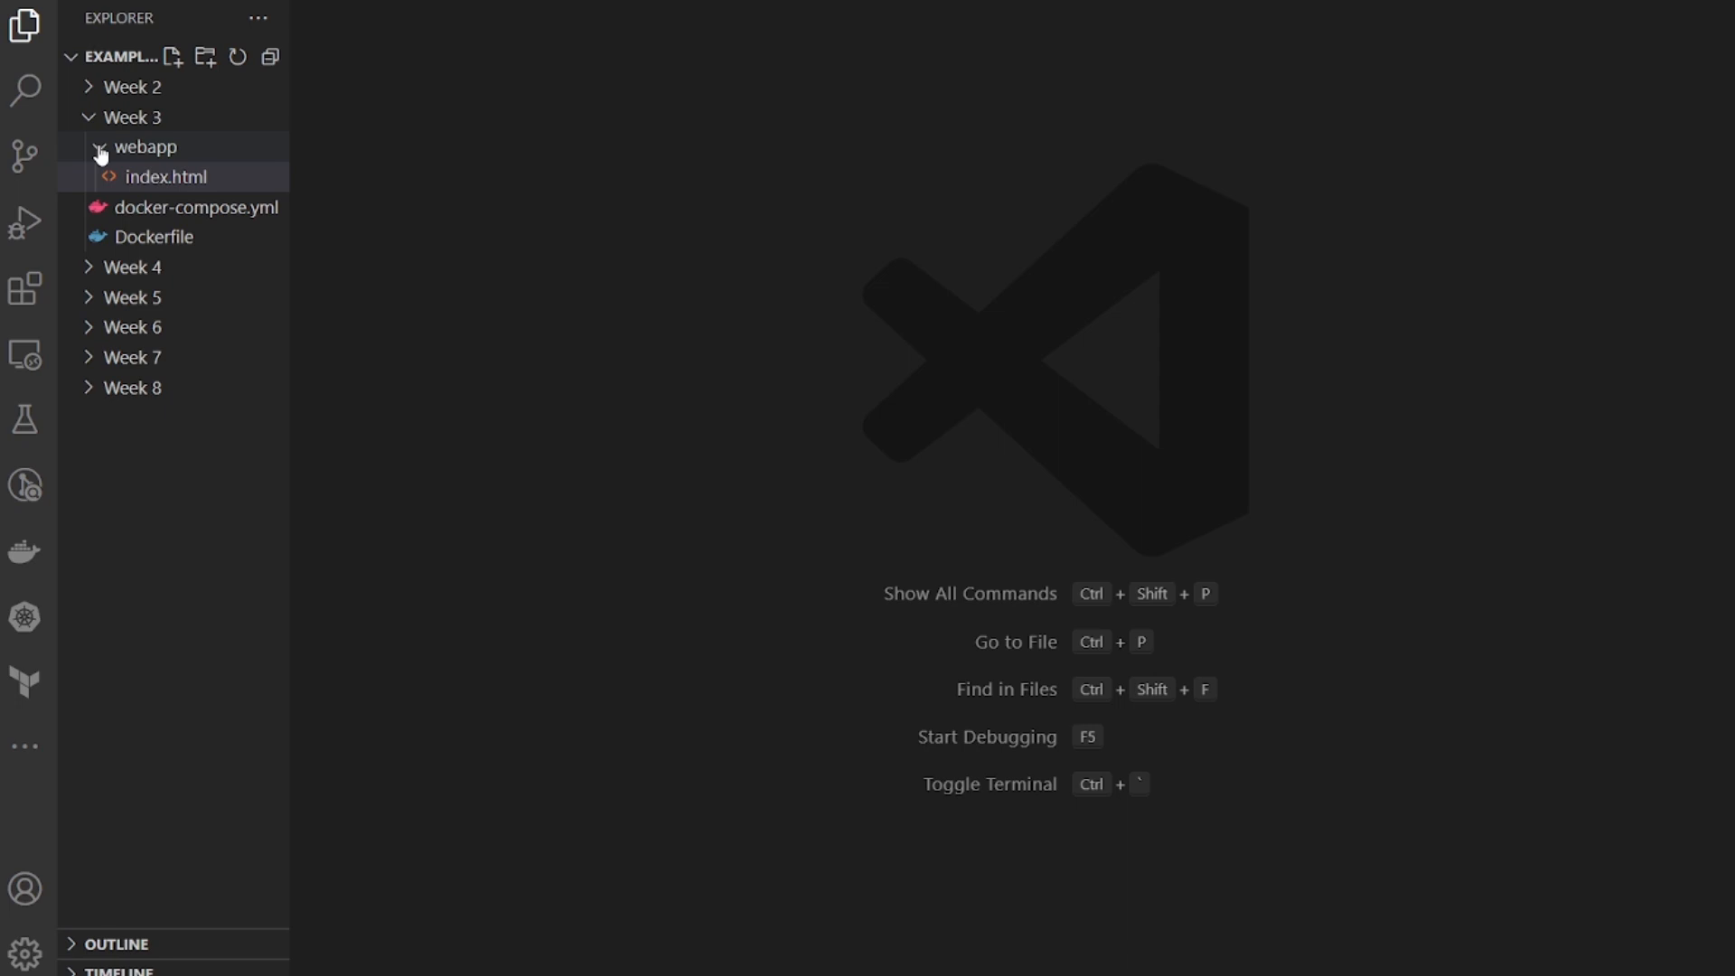
Step: Review the Dockerfile's httpd:latest base image line while toggling the webapp folder, leaving it collapsed
{"action": "left_click", "coordinate": [137, 147]}
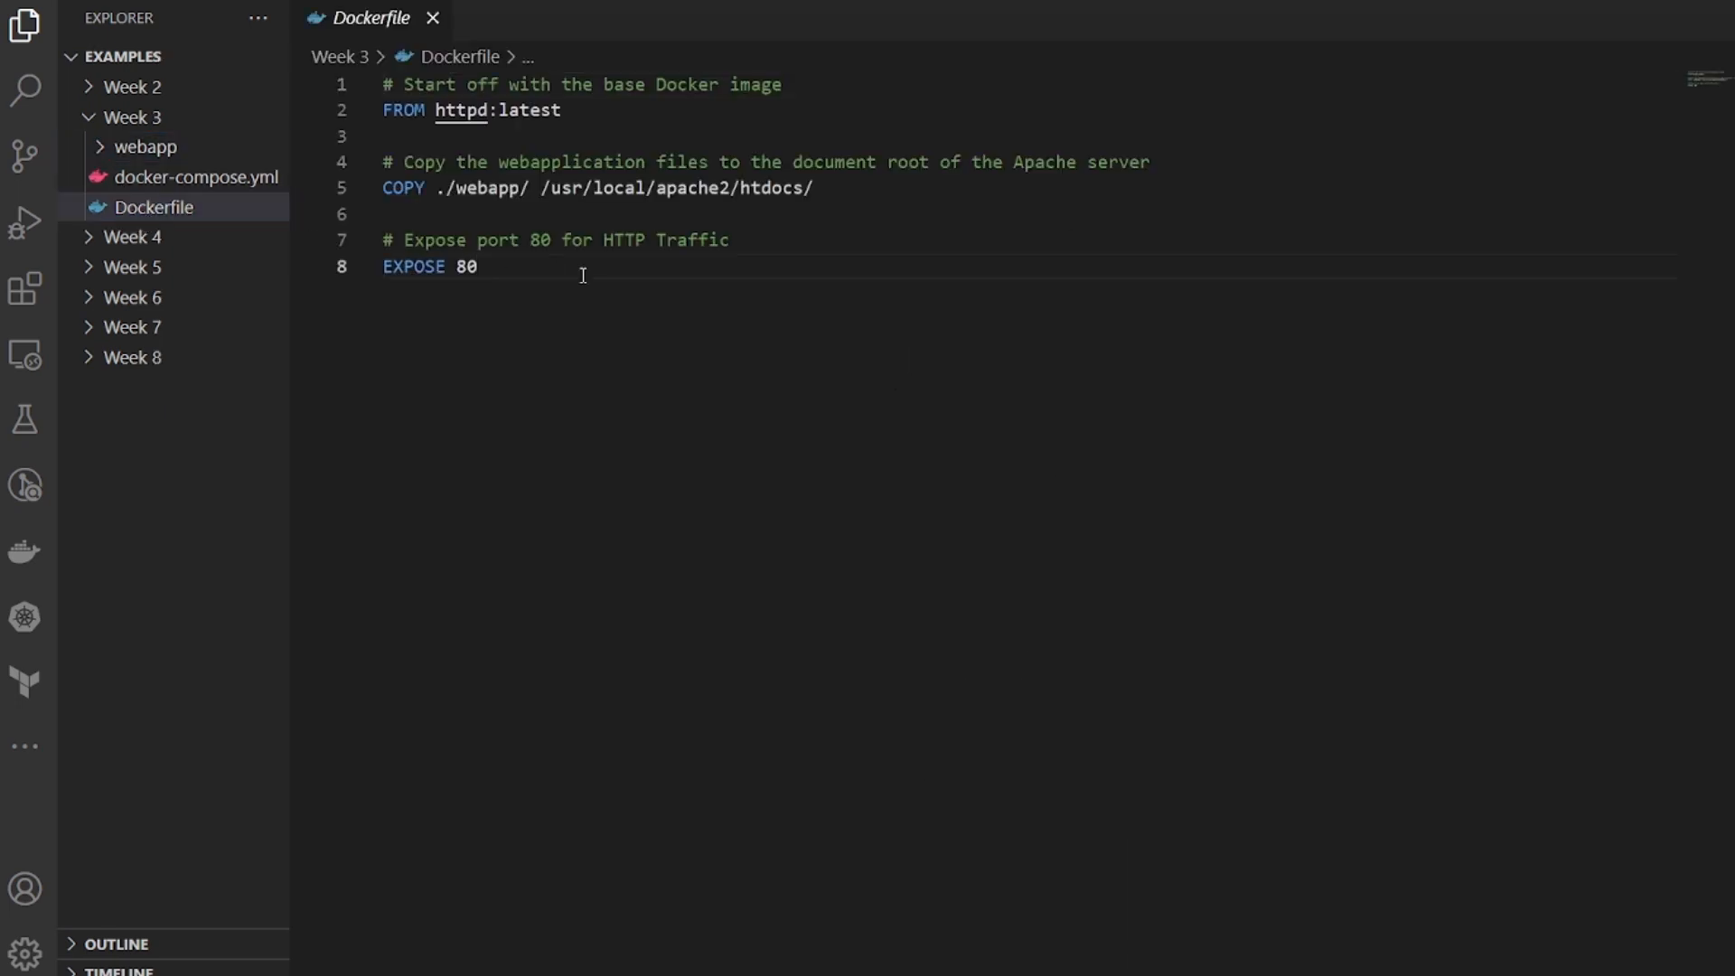
{"action": "mouse_move", "coordinate": [605, 69]}
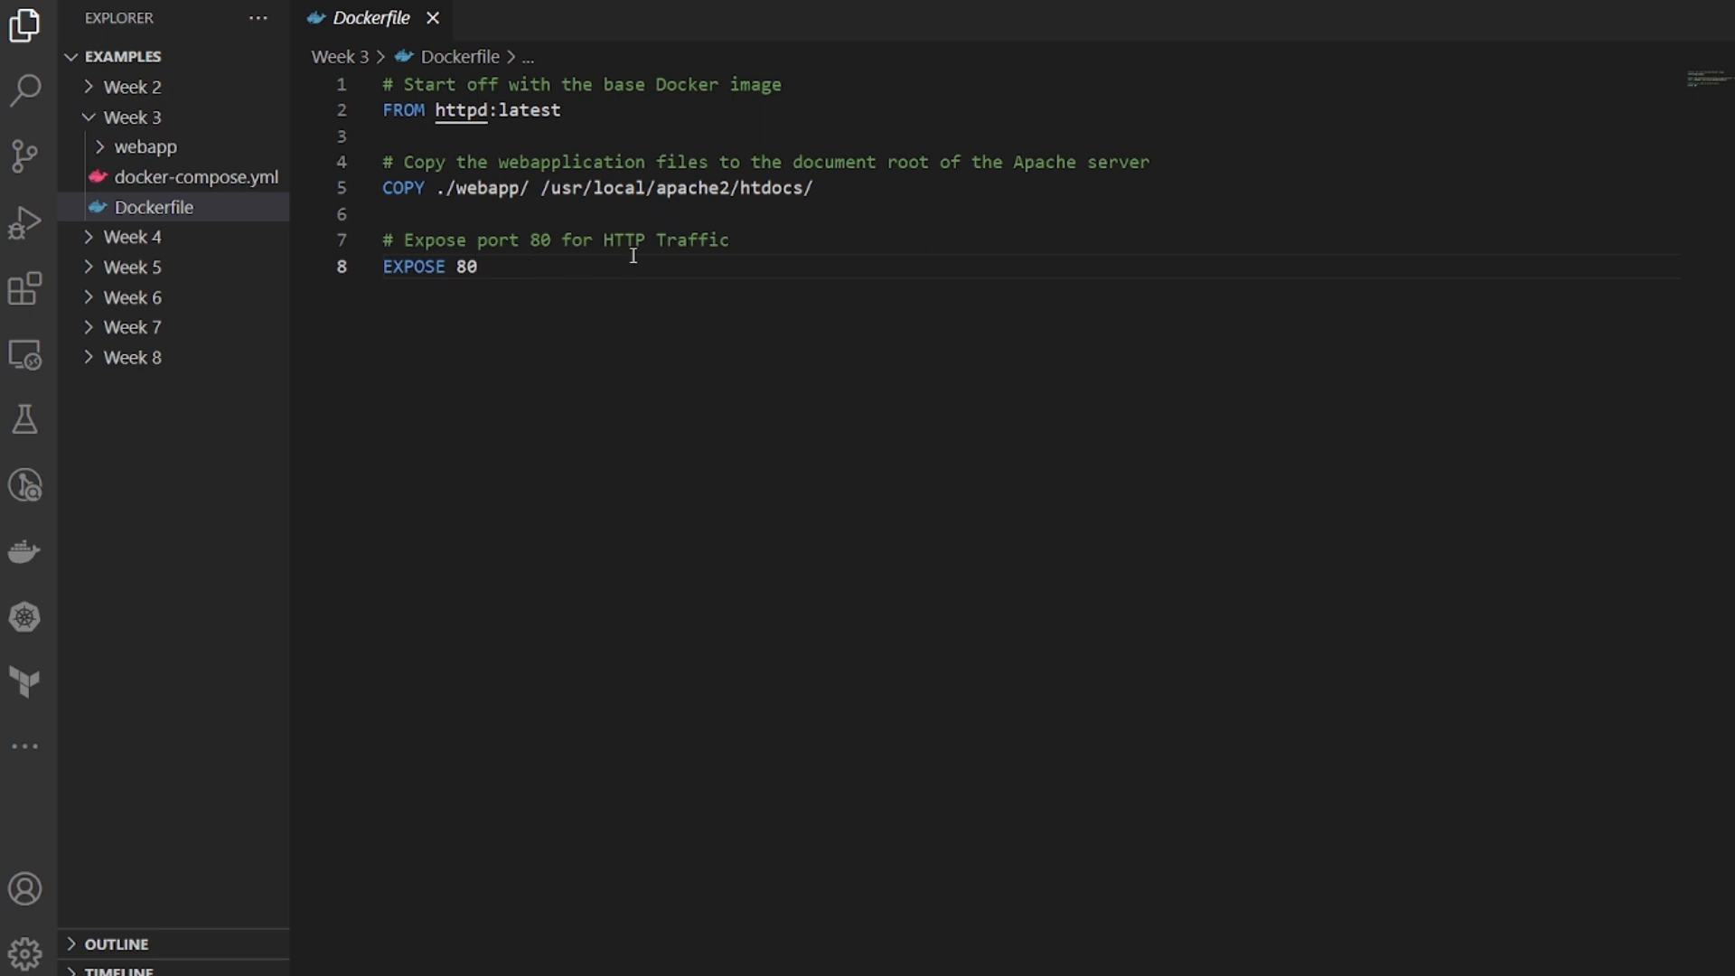
{"action": "left_click", "coordinate": [579, 109]}
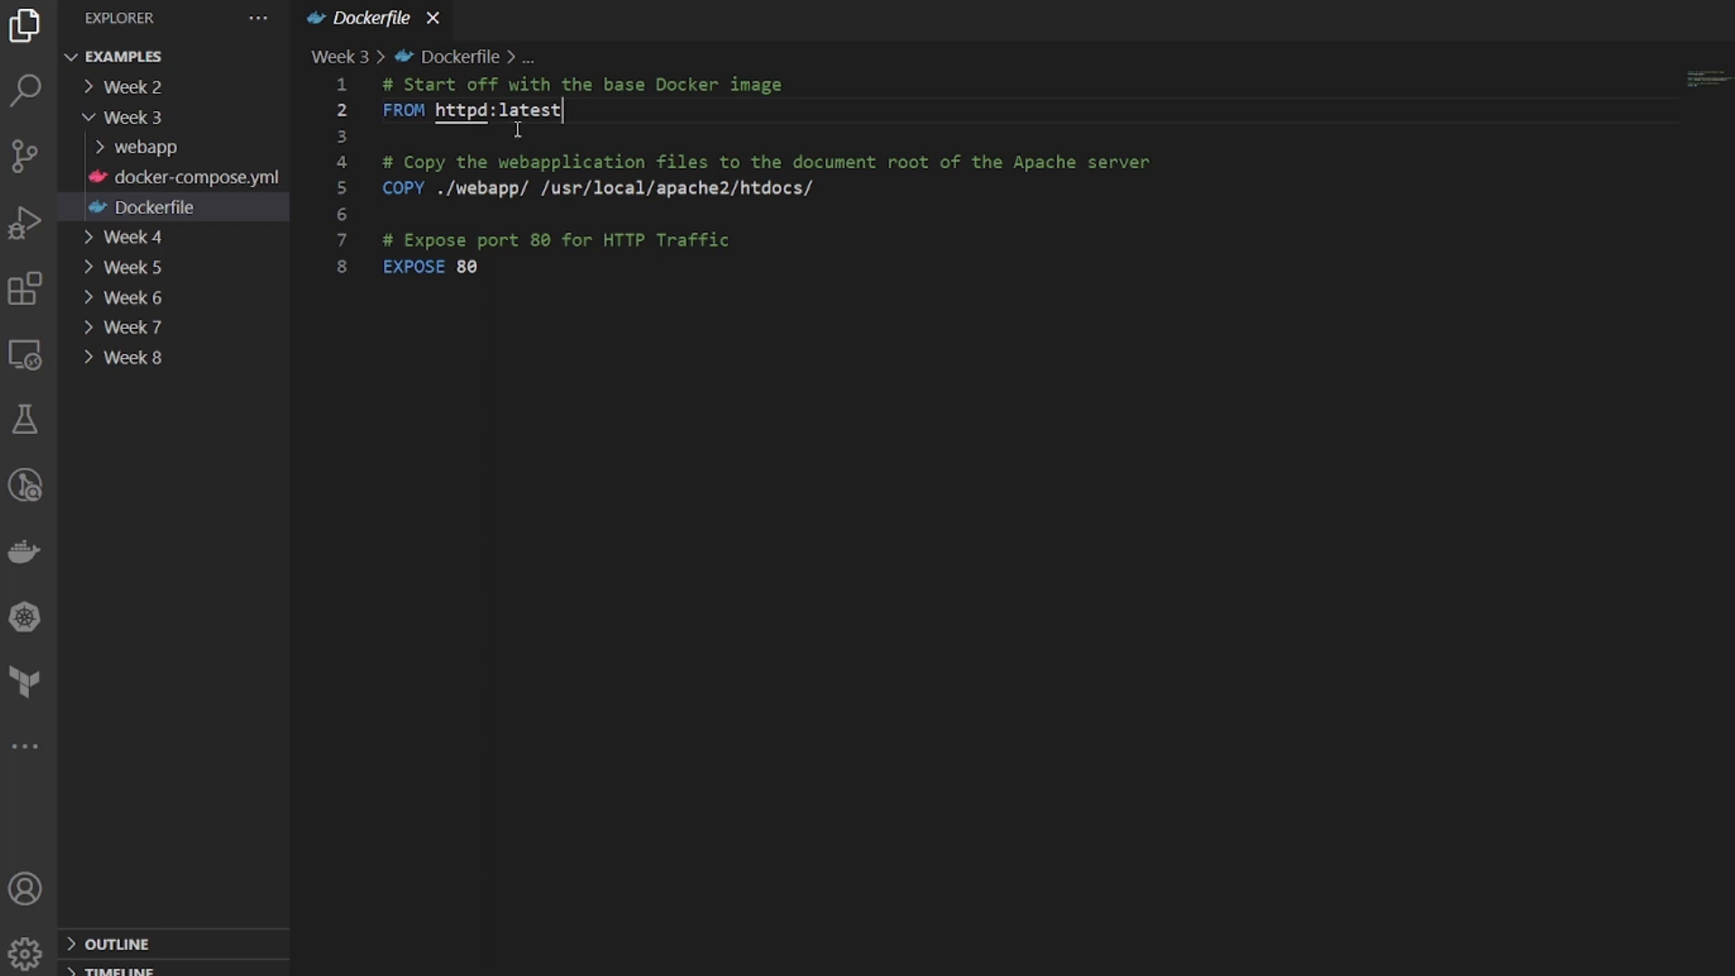
{"action": "mouse_move", "coordinate": [468, 112]}
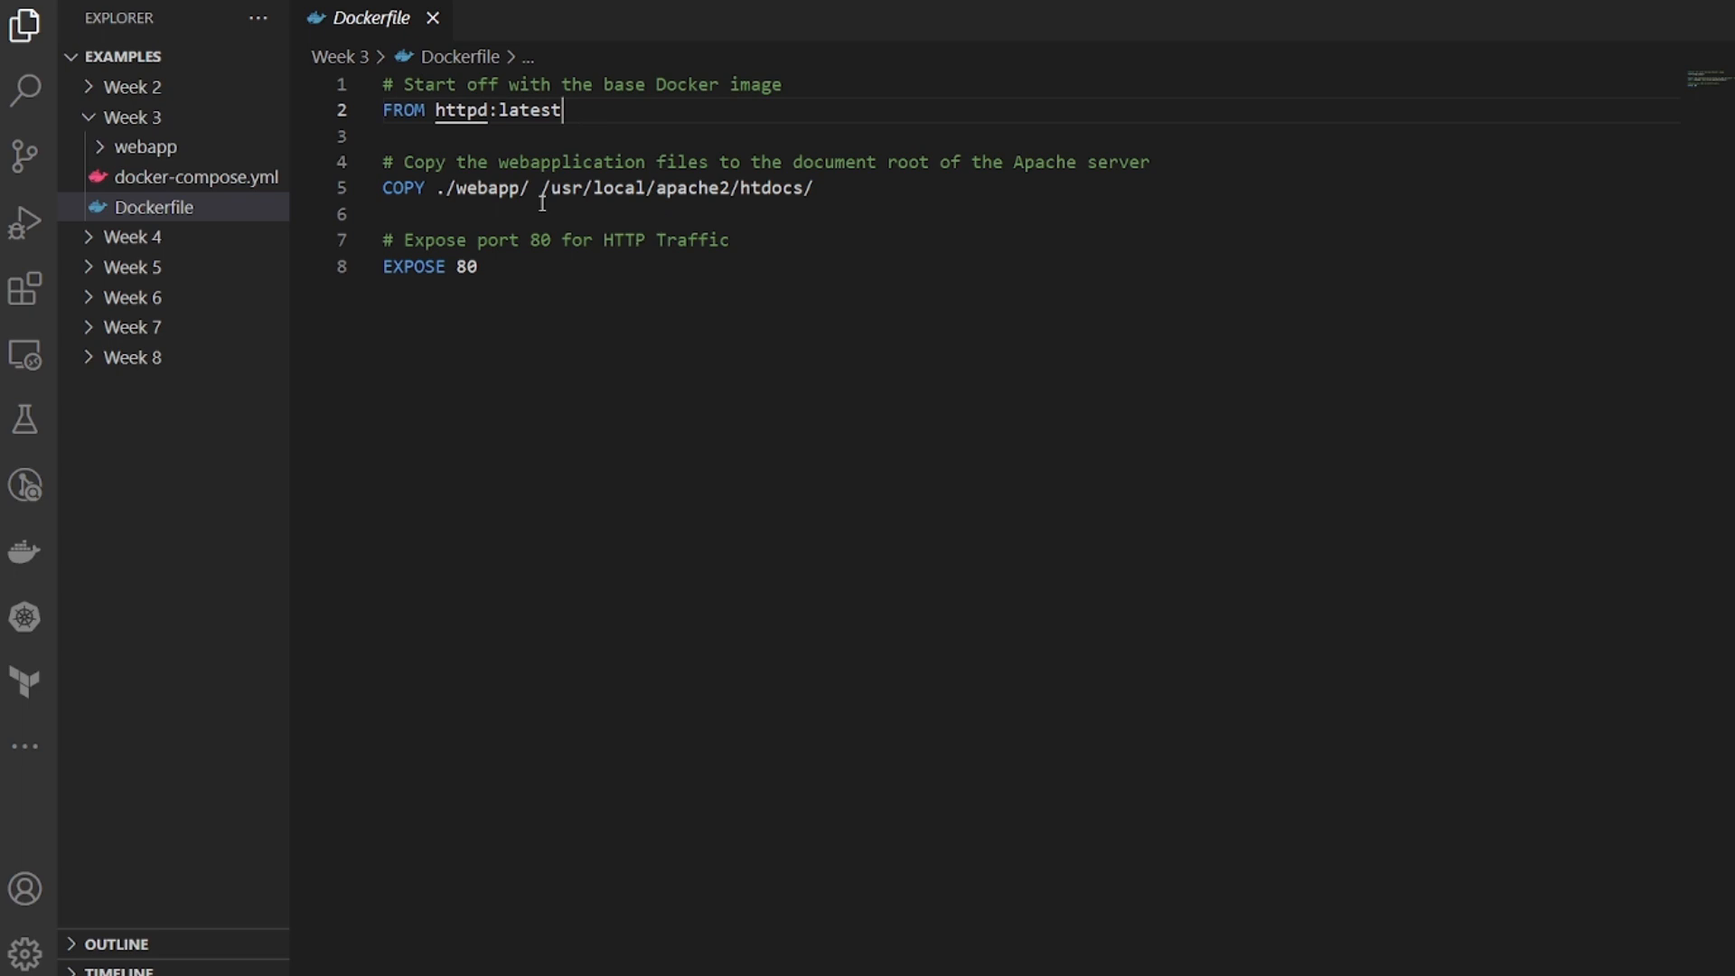
{"action": "left_click", "coordinate": [144, 146]}
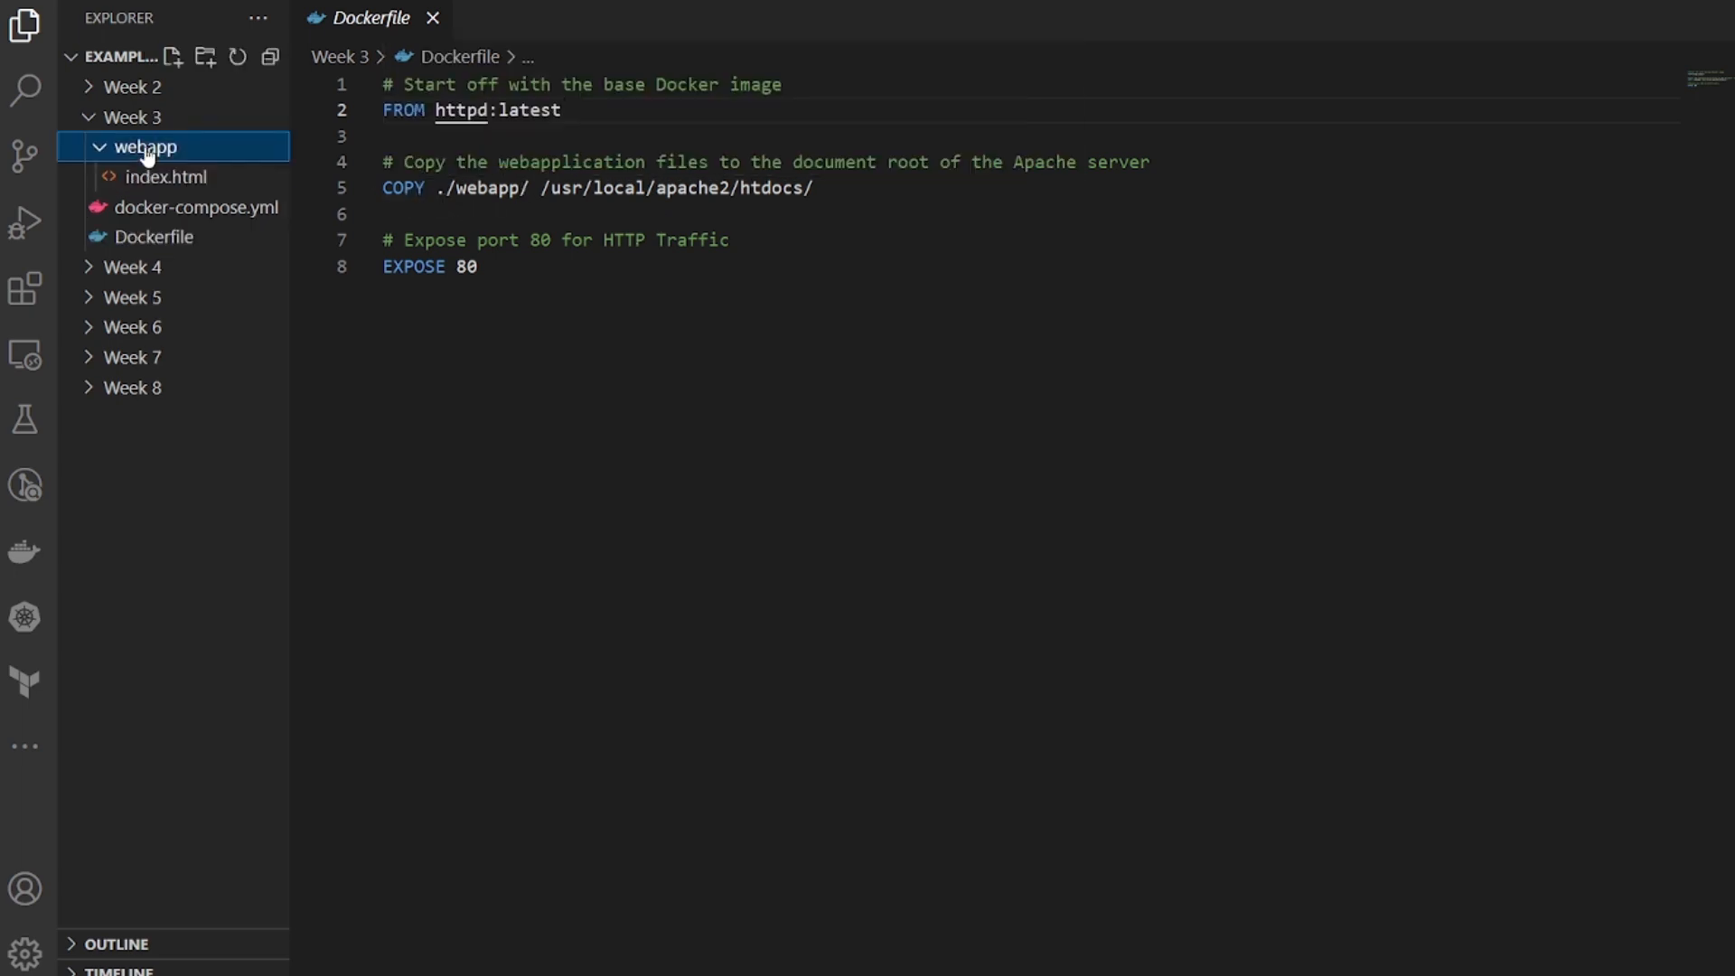
{"action": "mouse_move", "coordinate": [156, 184]}
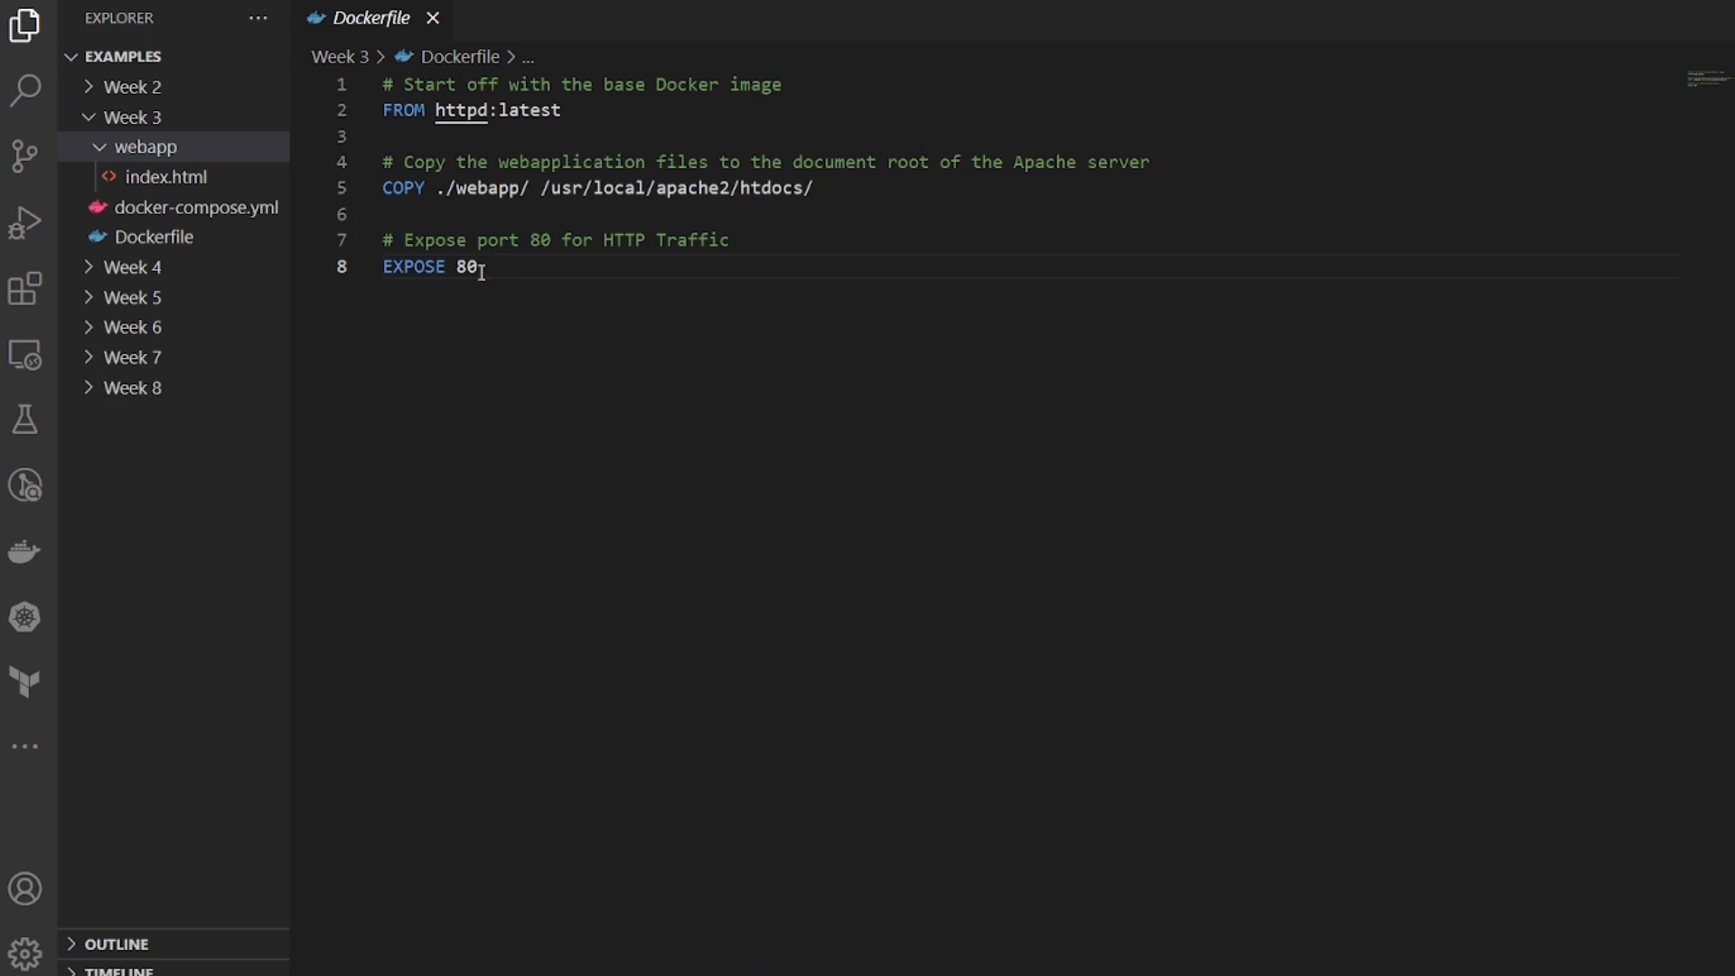
{"action": "mouse_move", "coordinate": [131, 148]}
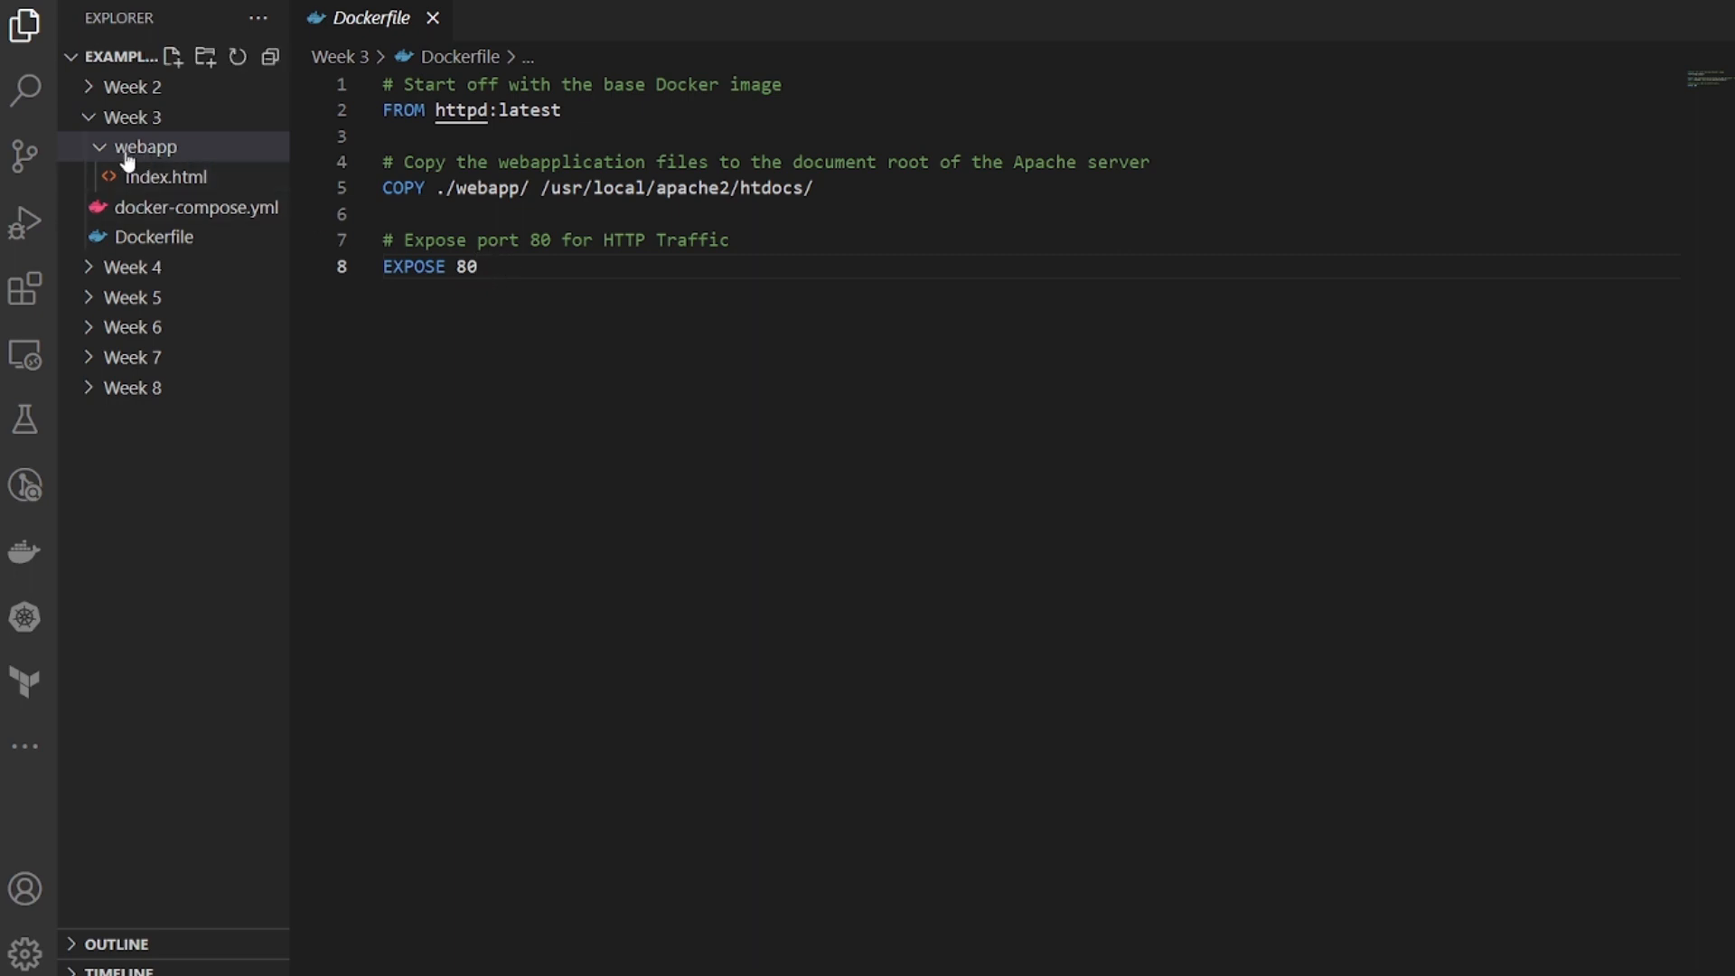
{"action": "left_click", "coordinate": [143, 147]}
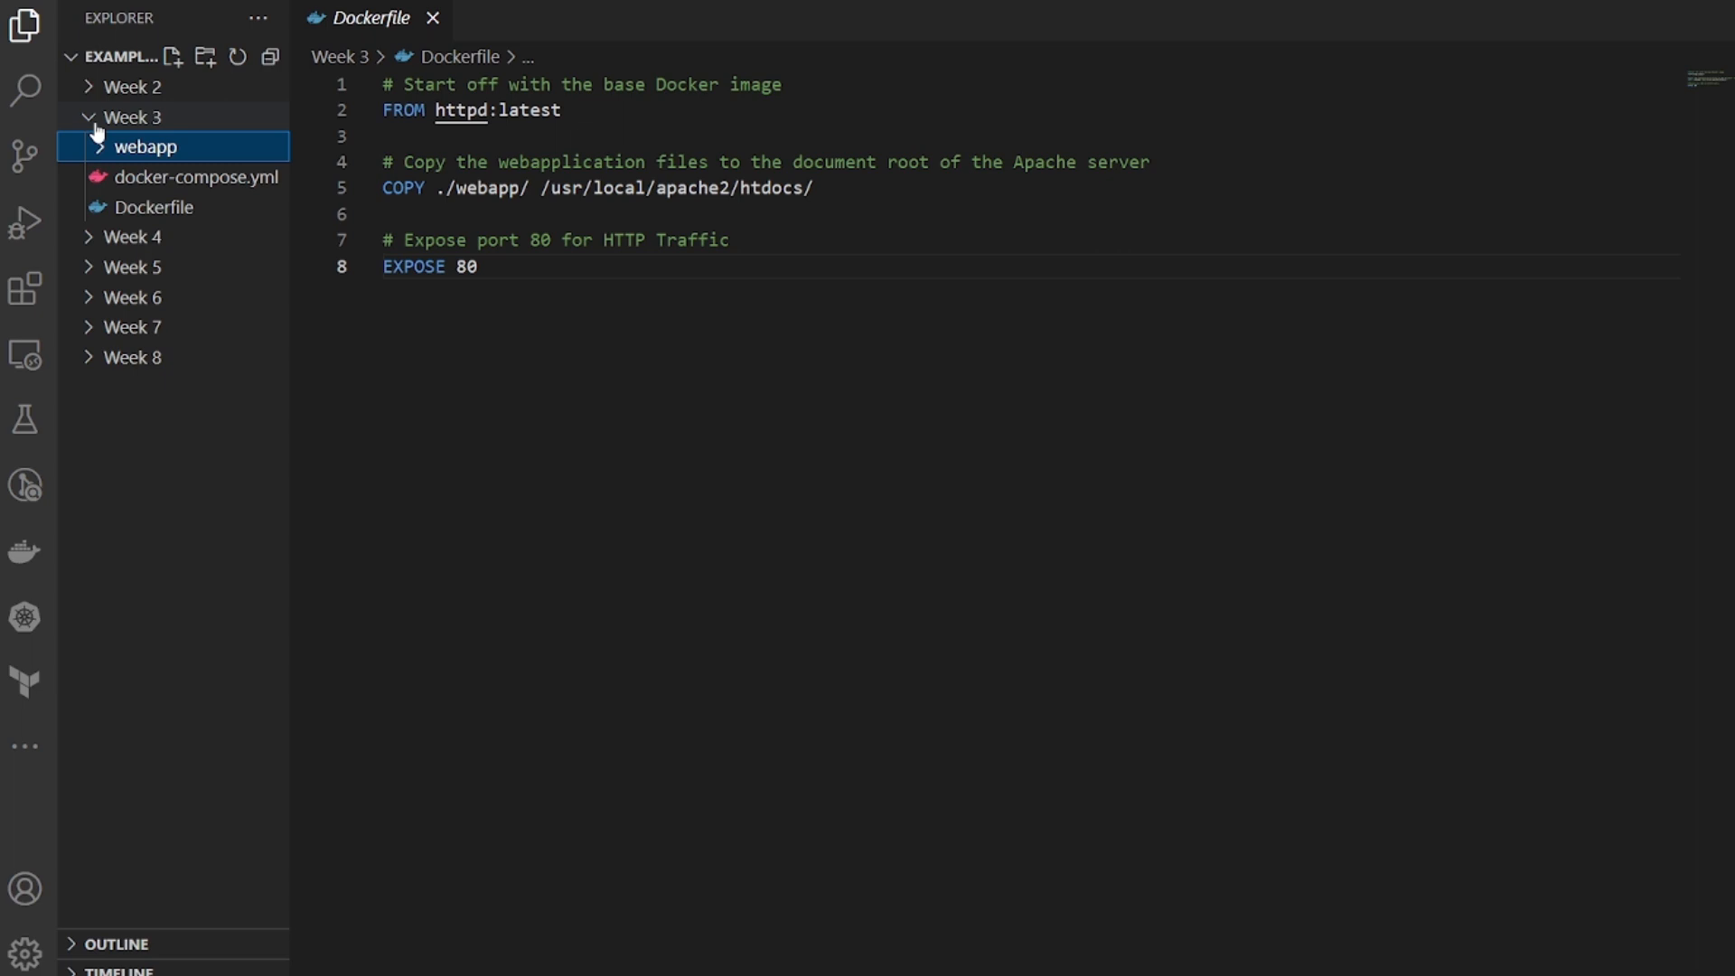
Step: Load docker-compose.yml and point out its services section with the apache and db entries
{"action": "left_click", "coordinate": [195, 177]}
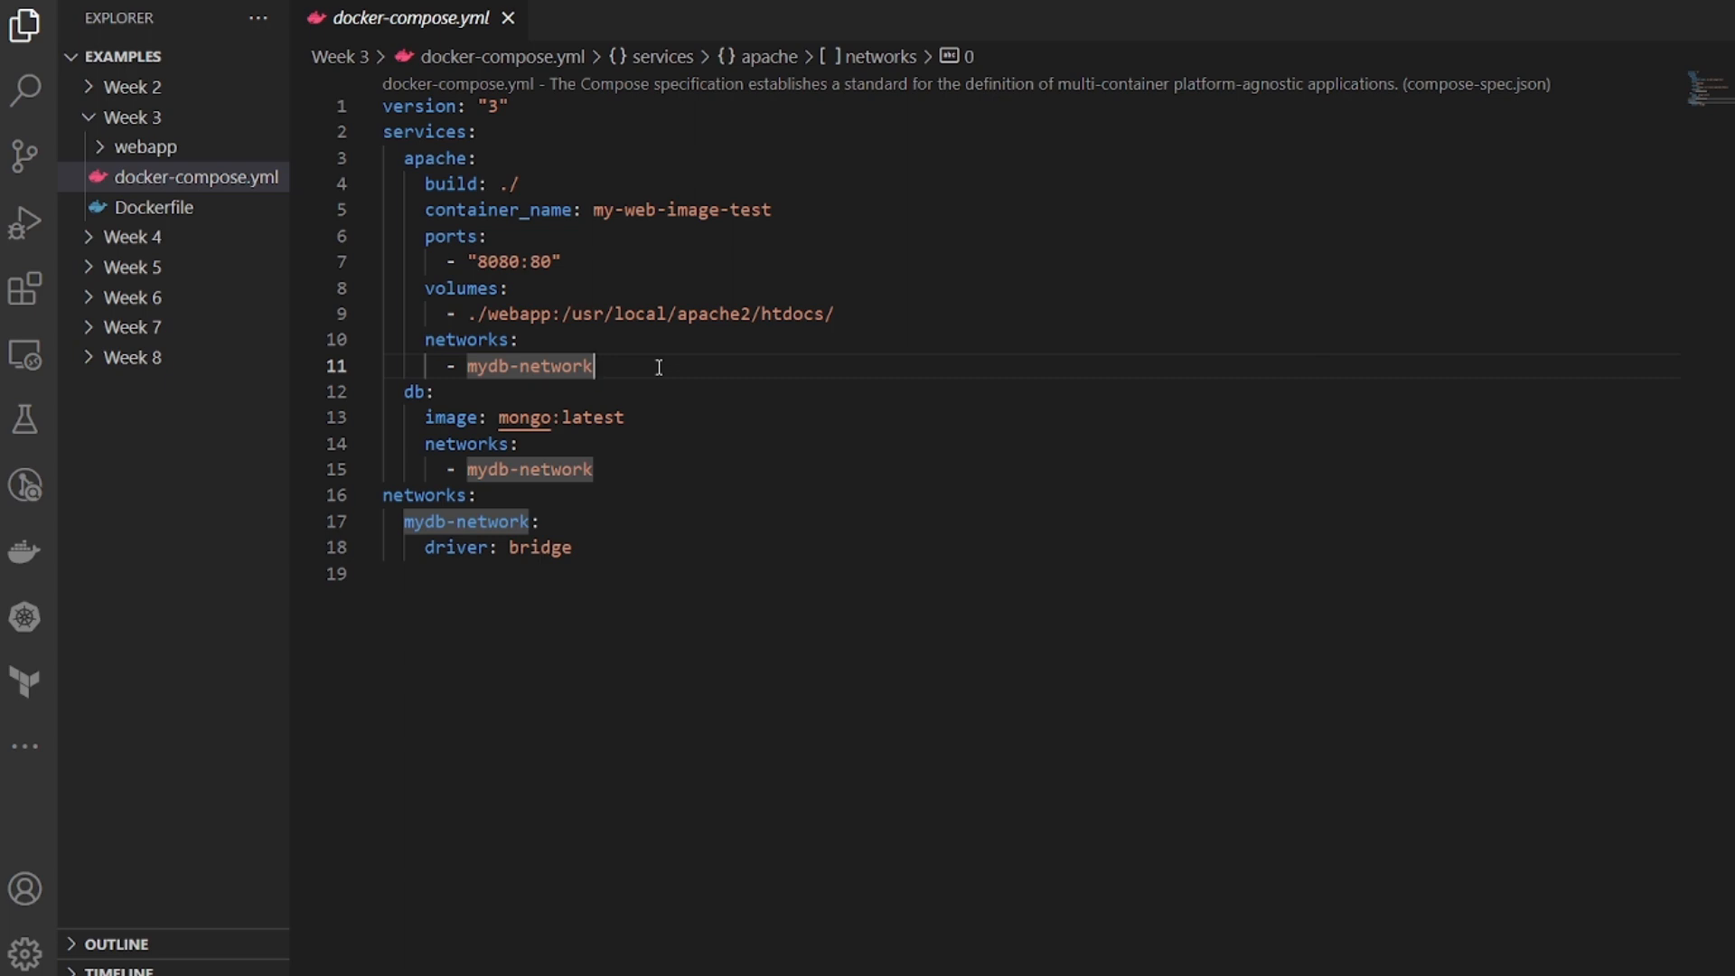
{"action": "mouse_move", "coordinate": [571, 155]}
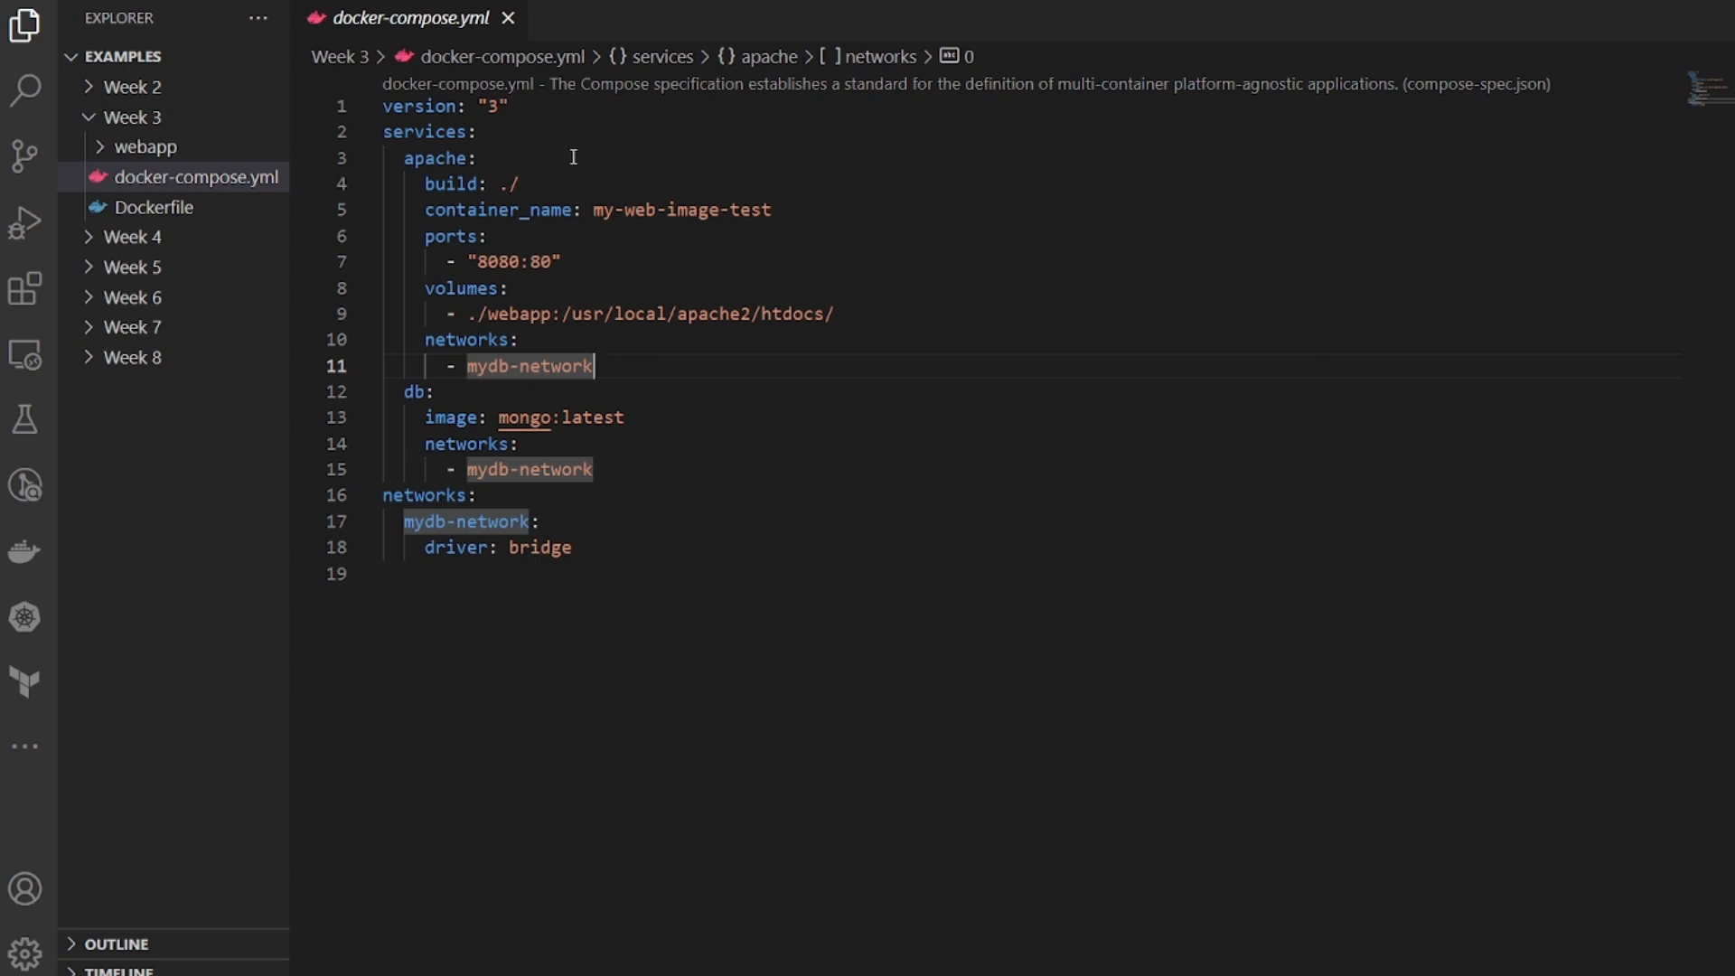
{"action": "left_click", "coordinate": [519, 105]}
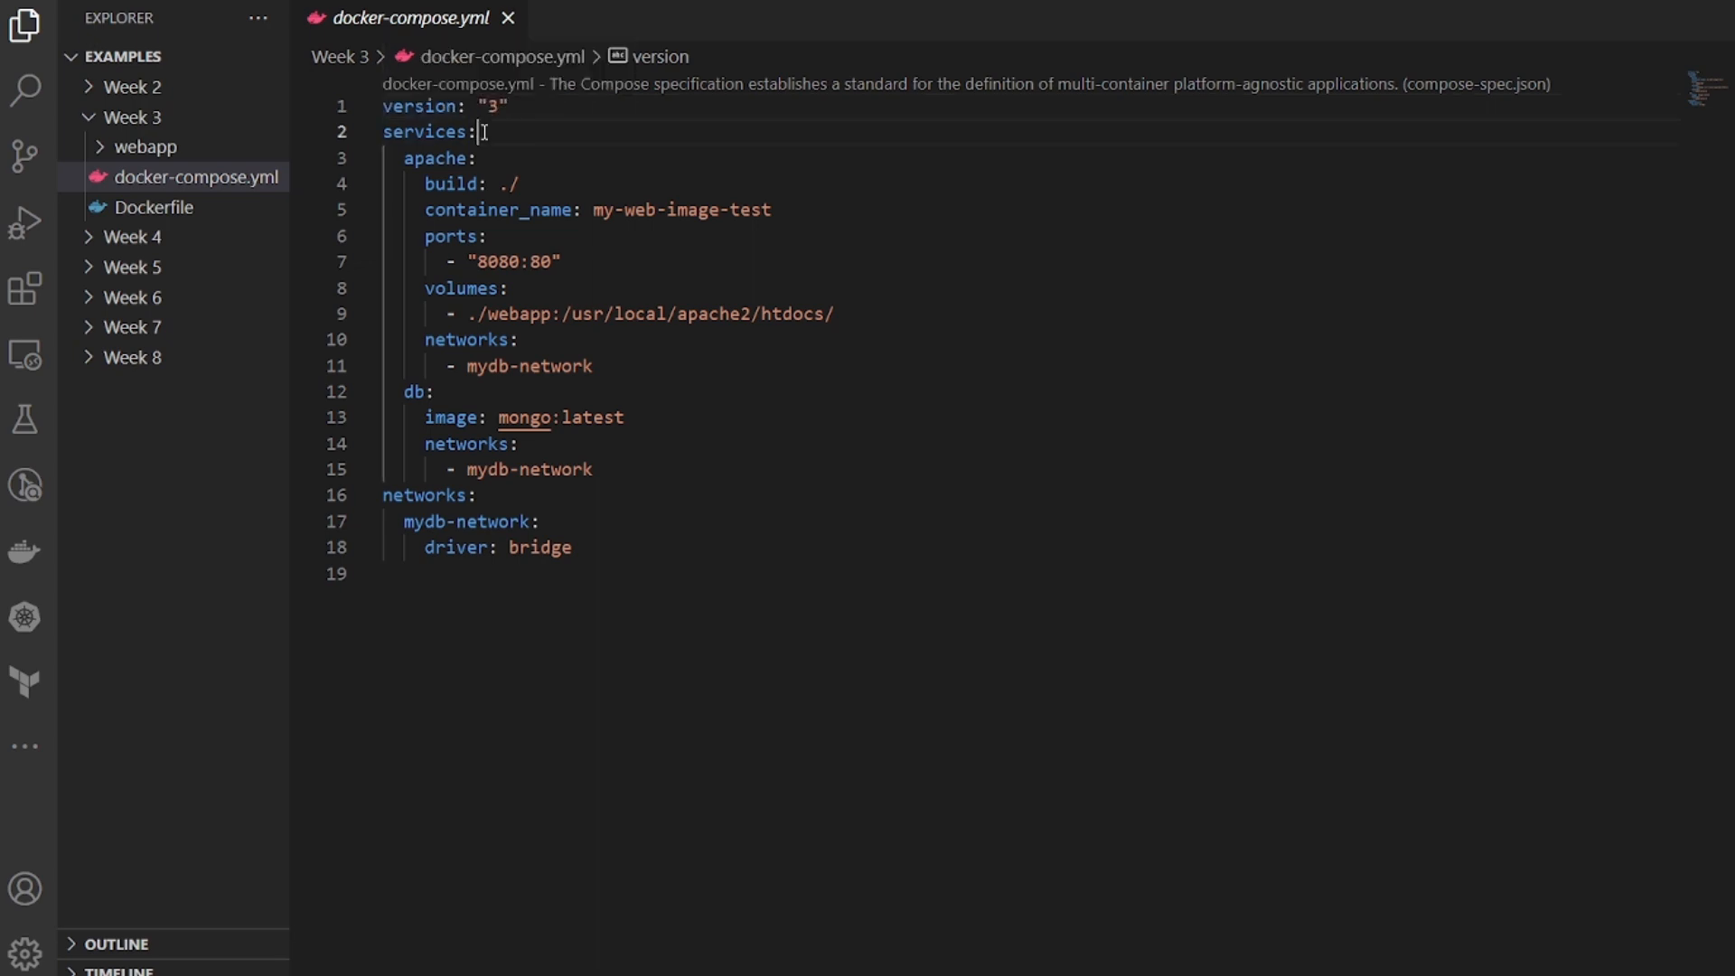
{"action": "double_click", "coordinate": [427, 130]}
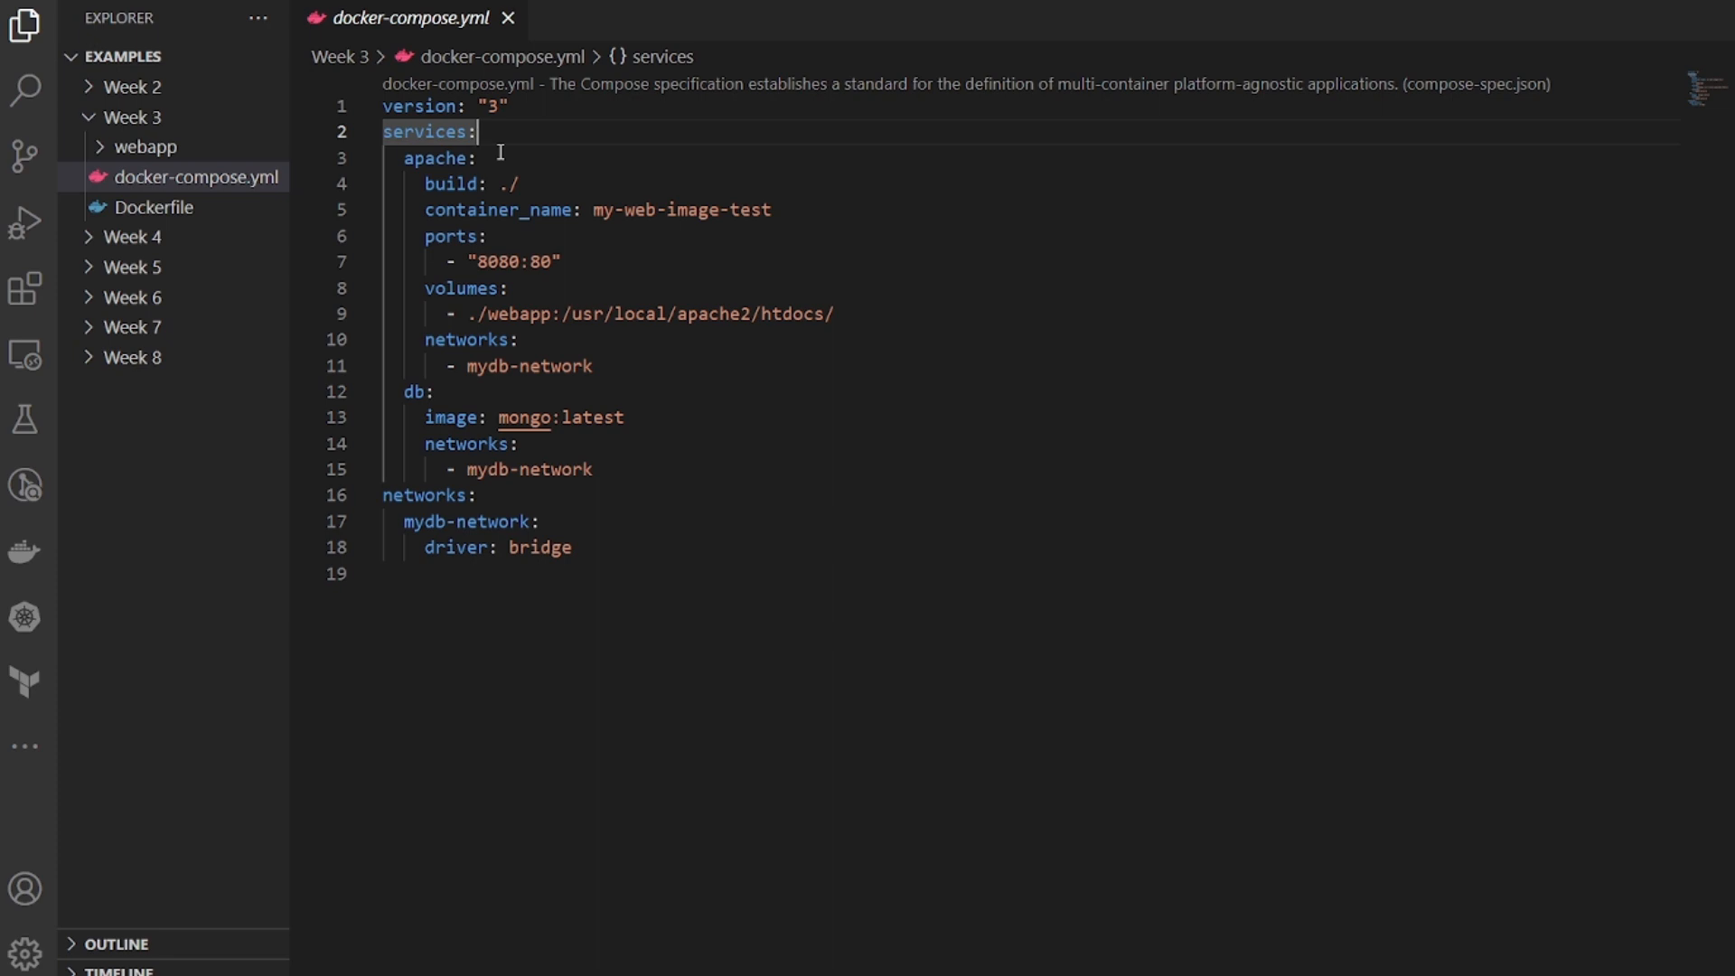
{"action": "left_click", "coordinate": [481, 159]}
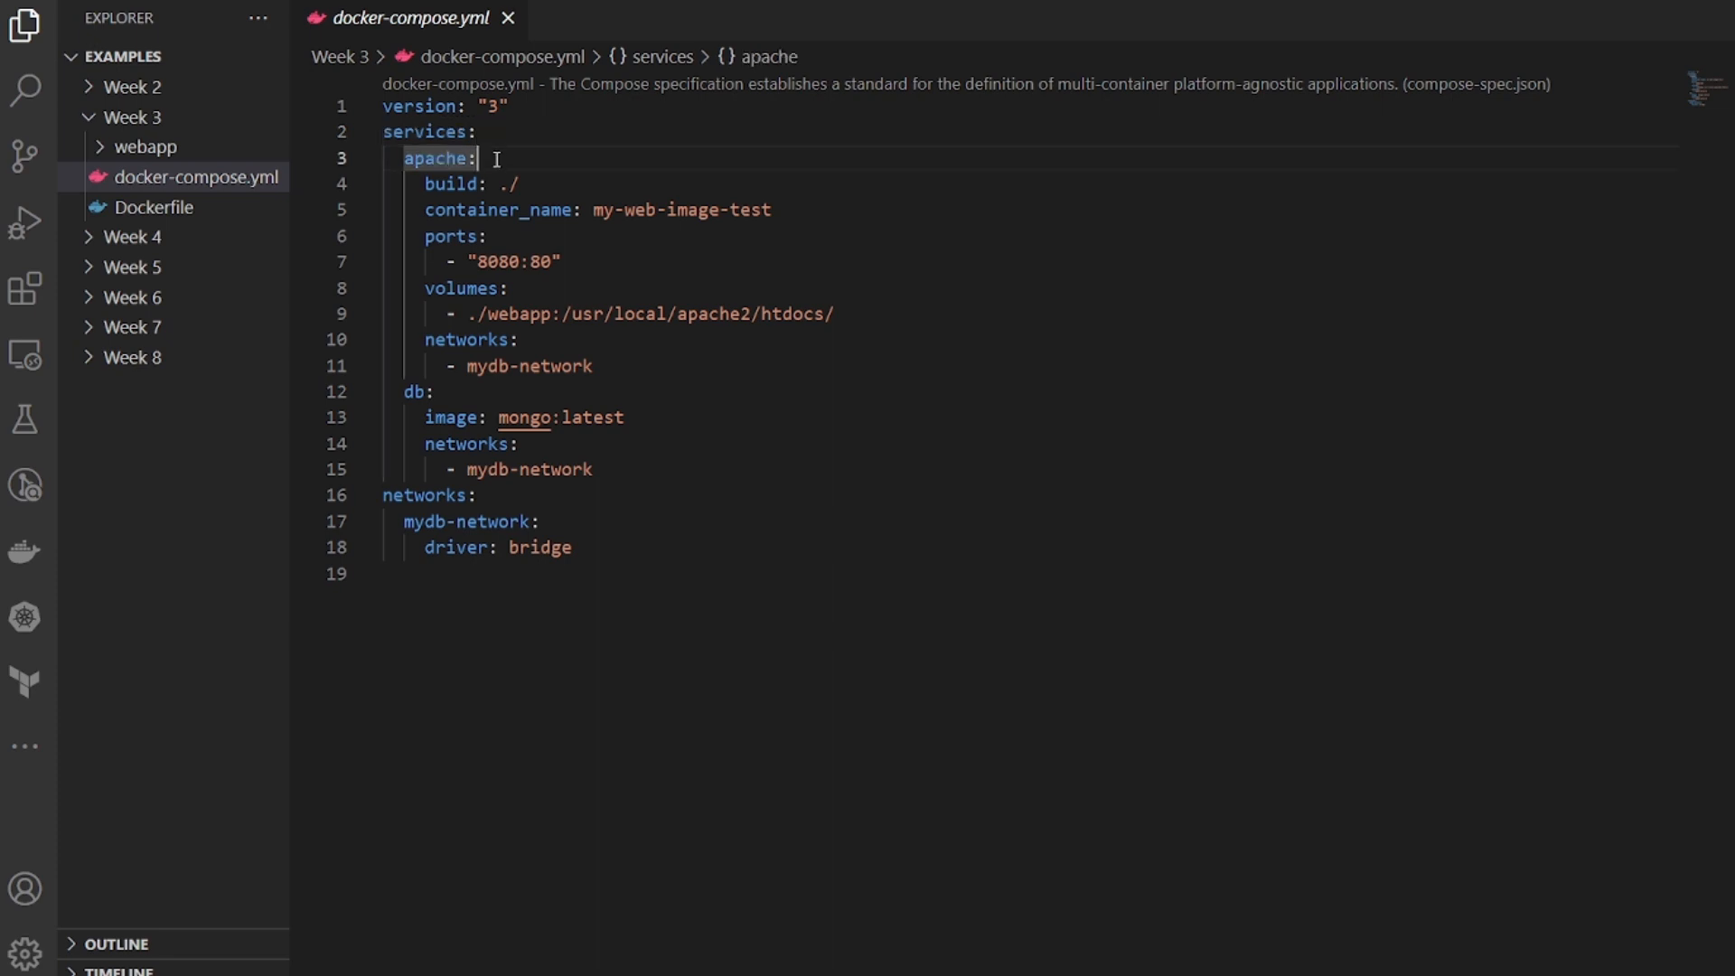
{"action": "left_click", "coordinate": [416, 391]}
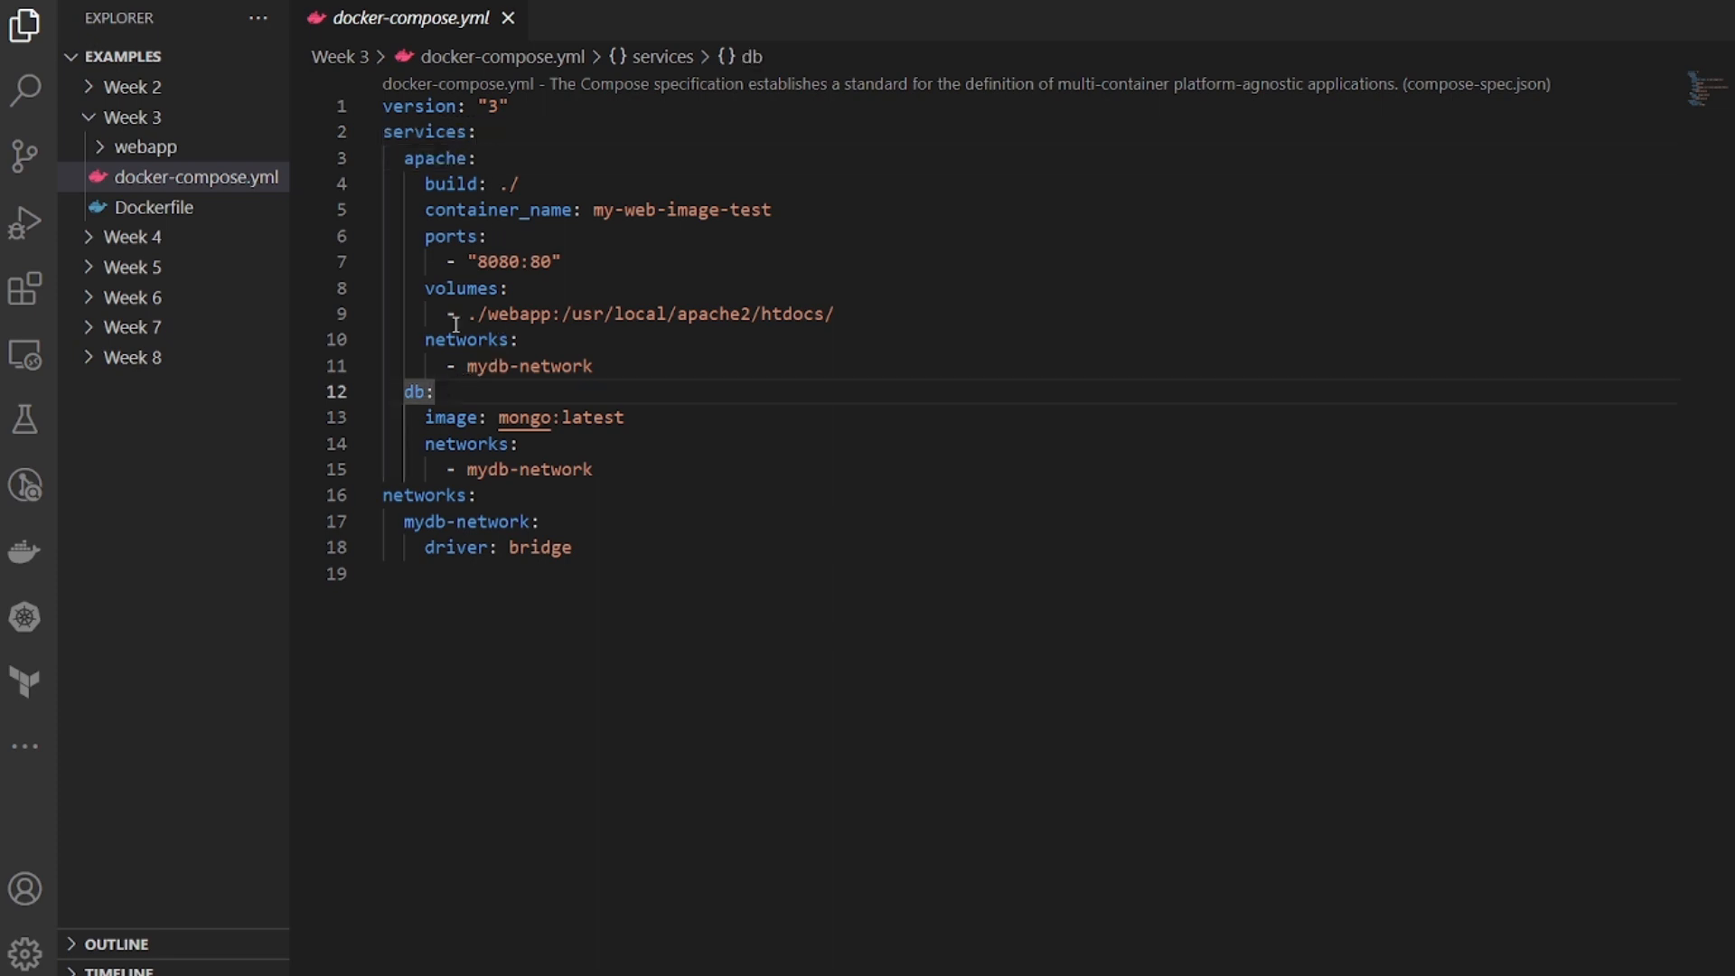
Step: Point out the apache build path and the 8080:80 port mapping
{"action": "left_click", "coordinate": [459, 157]}
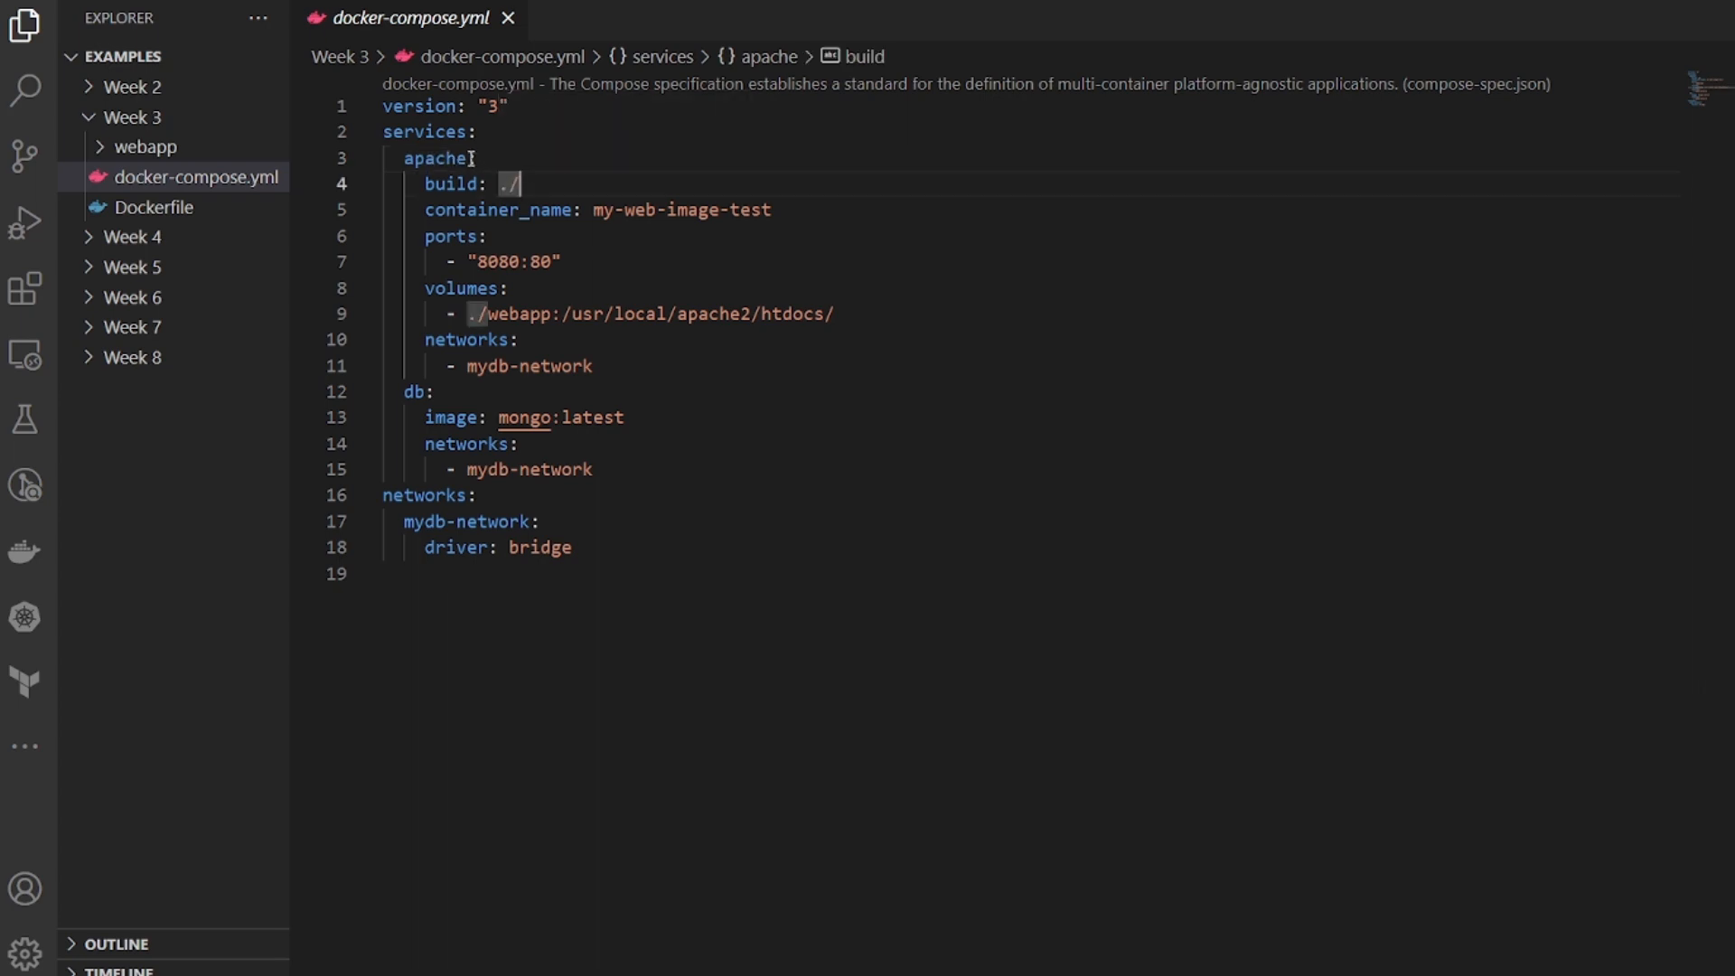
{"action": "mouse_move", "coordinate": [439, 189]}
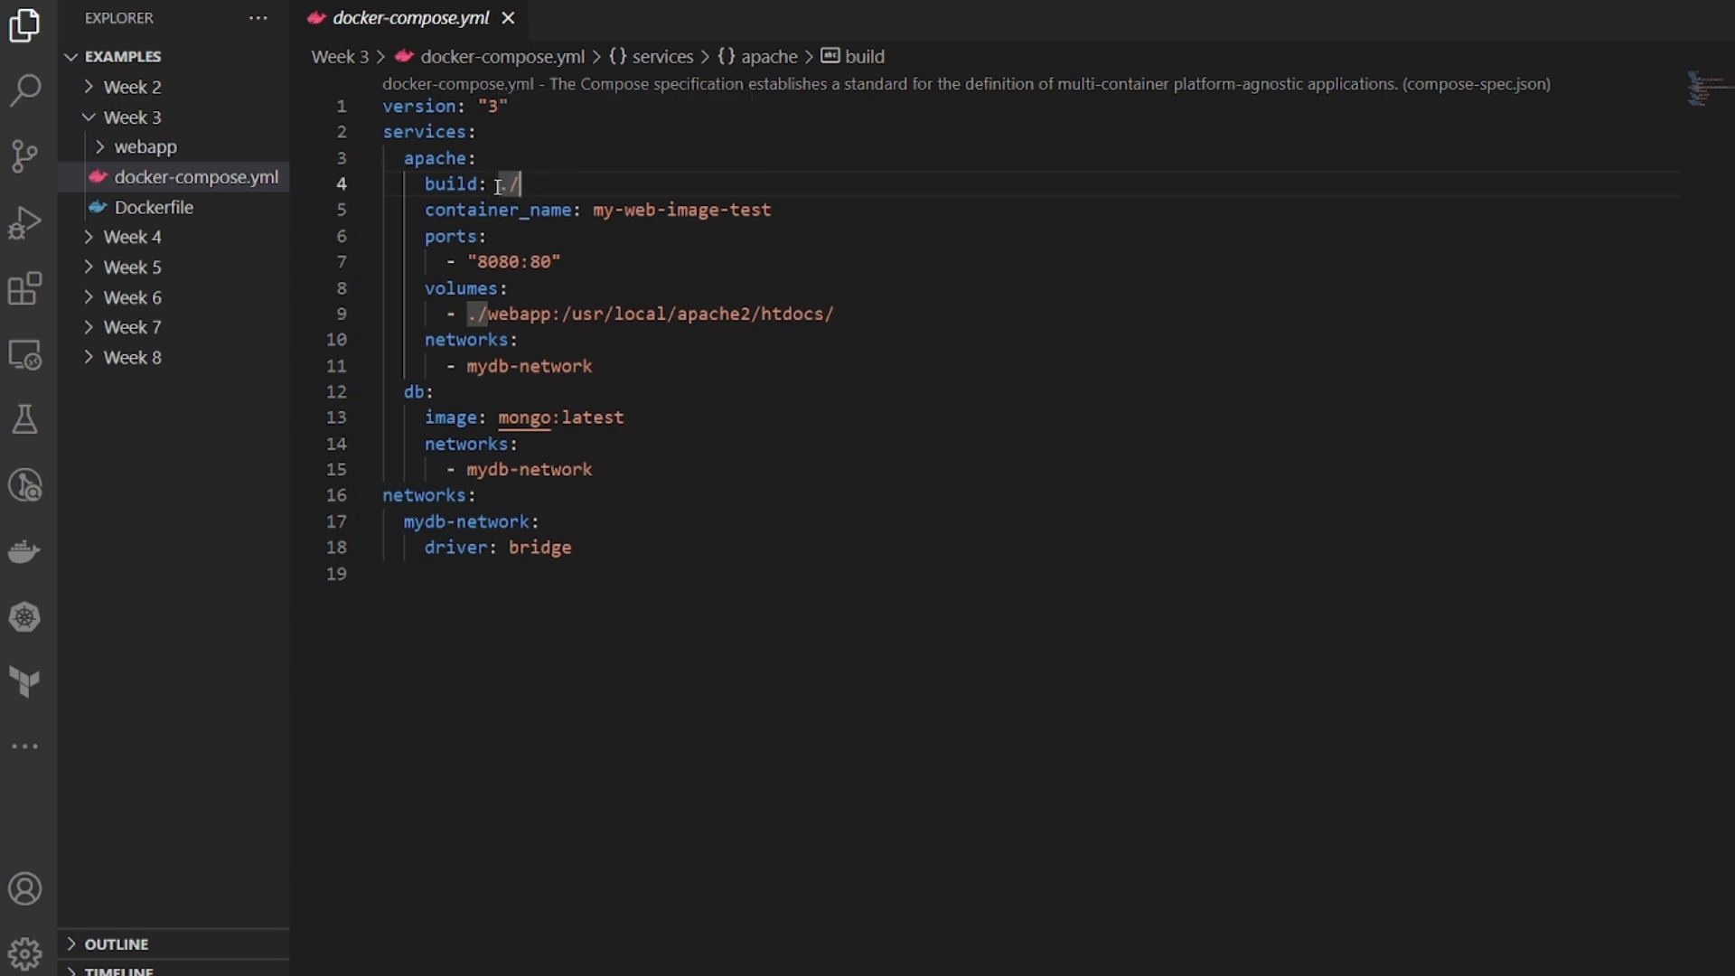
{"action": "mouse_move", "coordinate": [528, 177]}
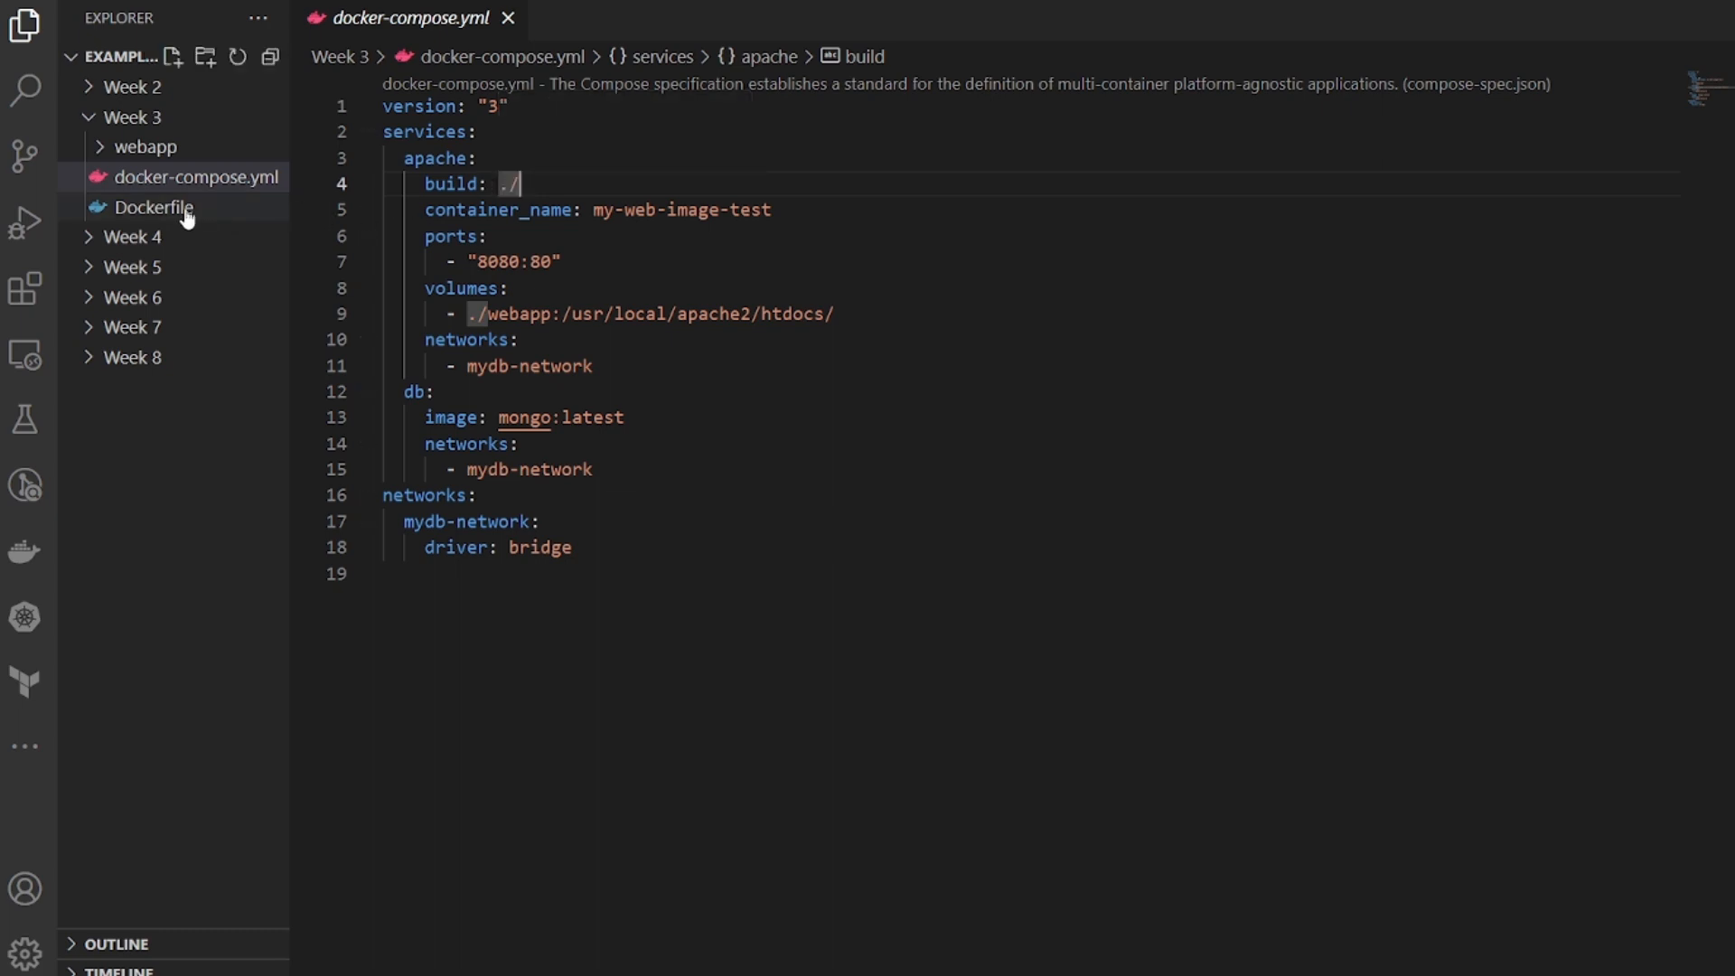
{"action": "mouse_move", "coordinate": [181, 214]}
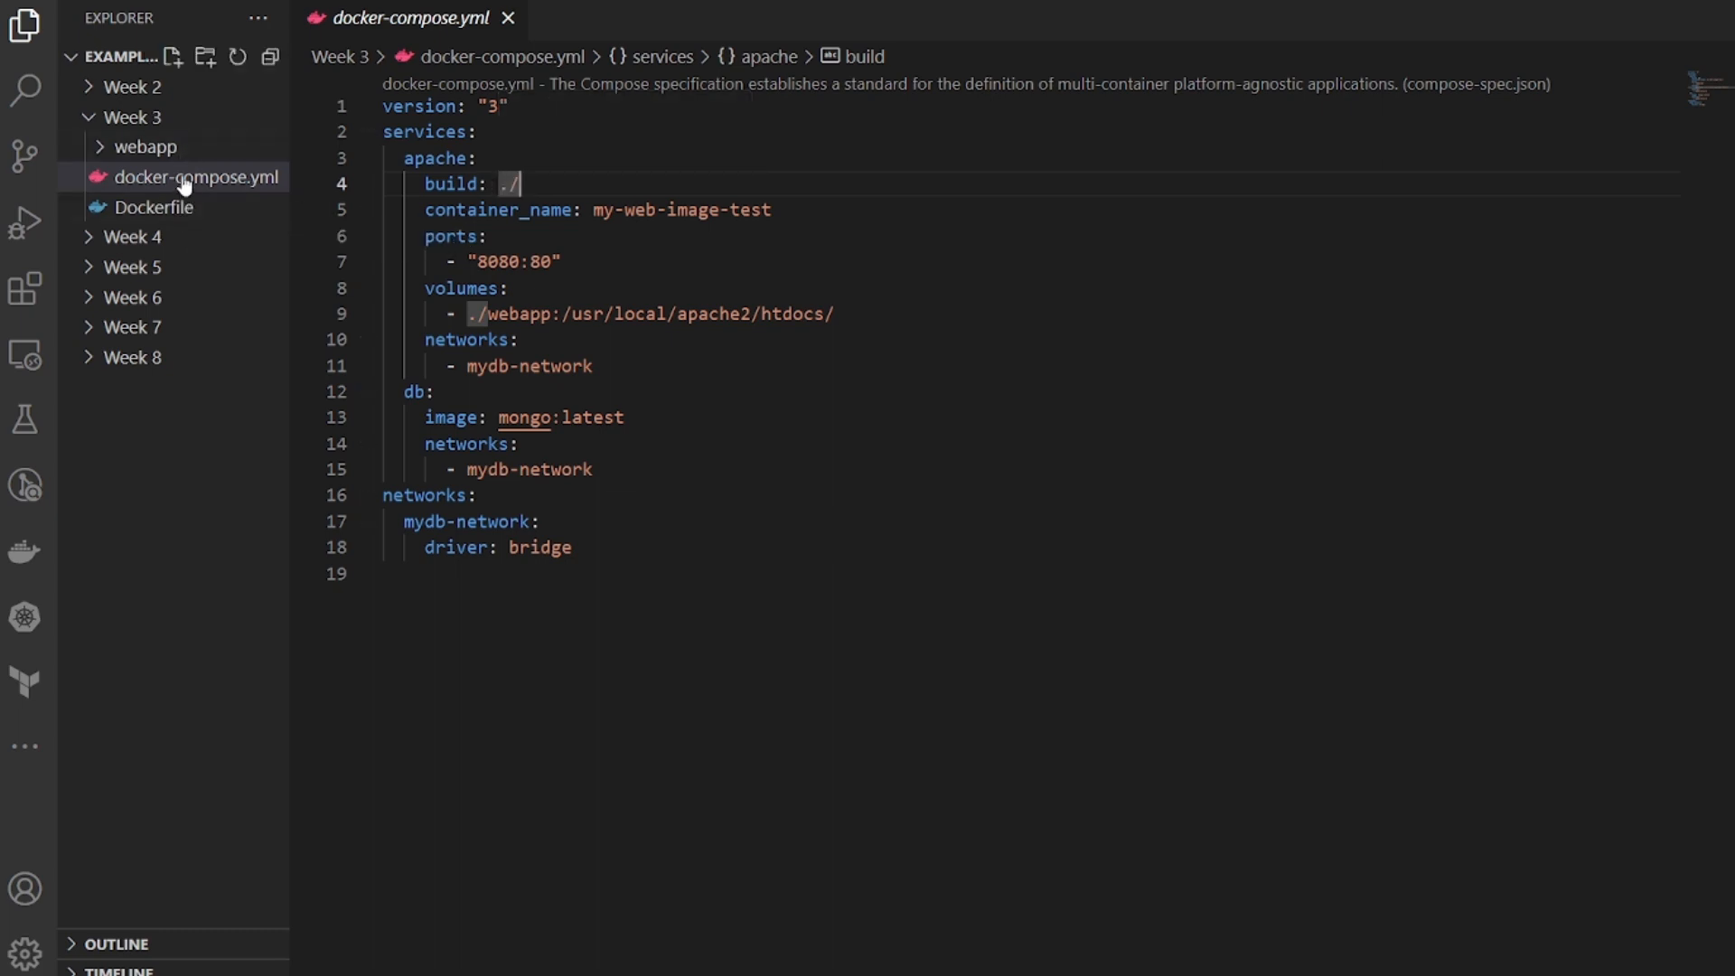
{"action": "mouse_move", "coordinate": [186, 197]}
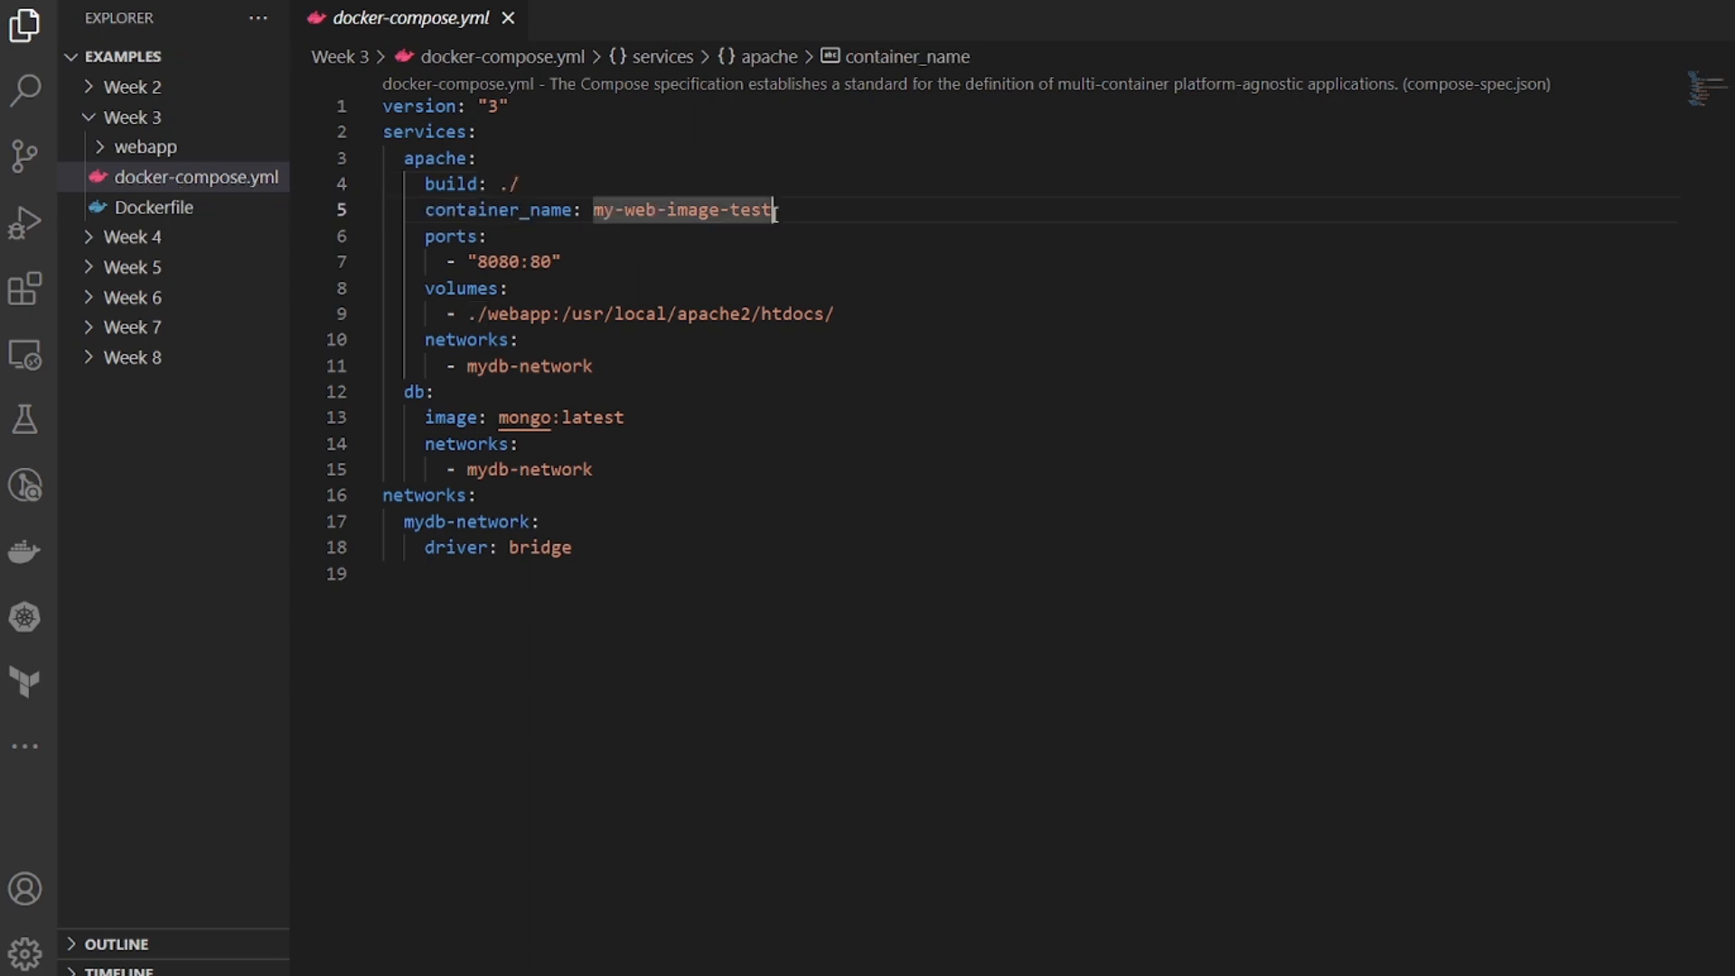
{"action": "left_click", "coordinate": [531, 184]}
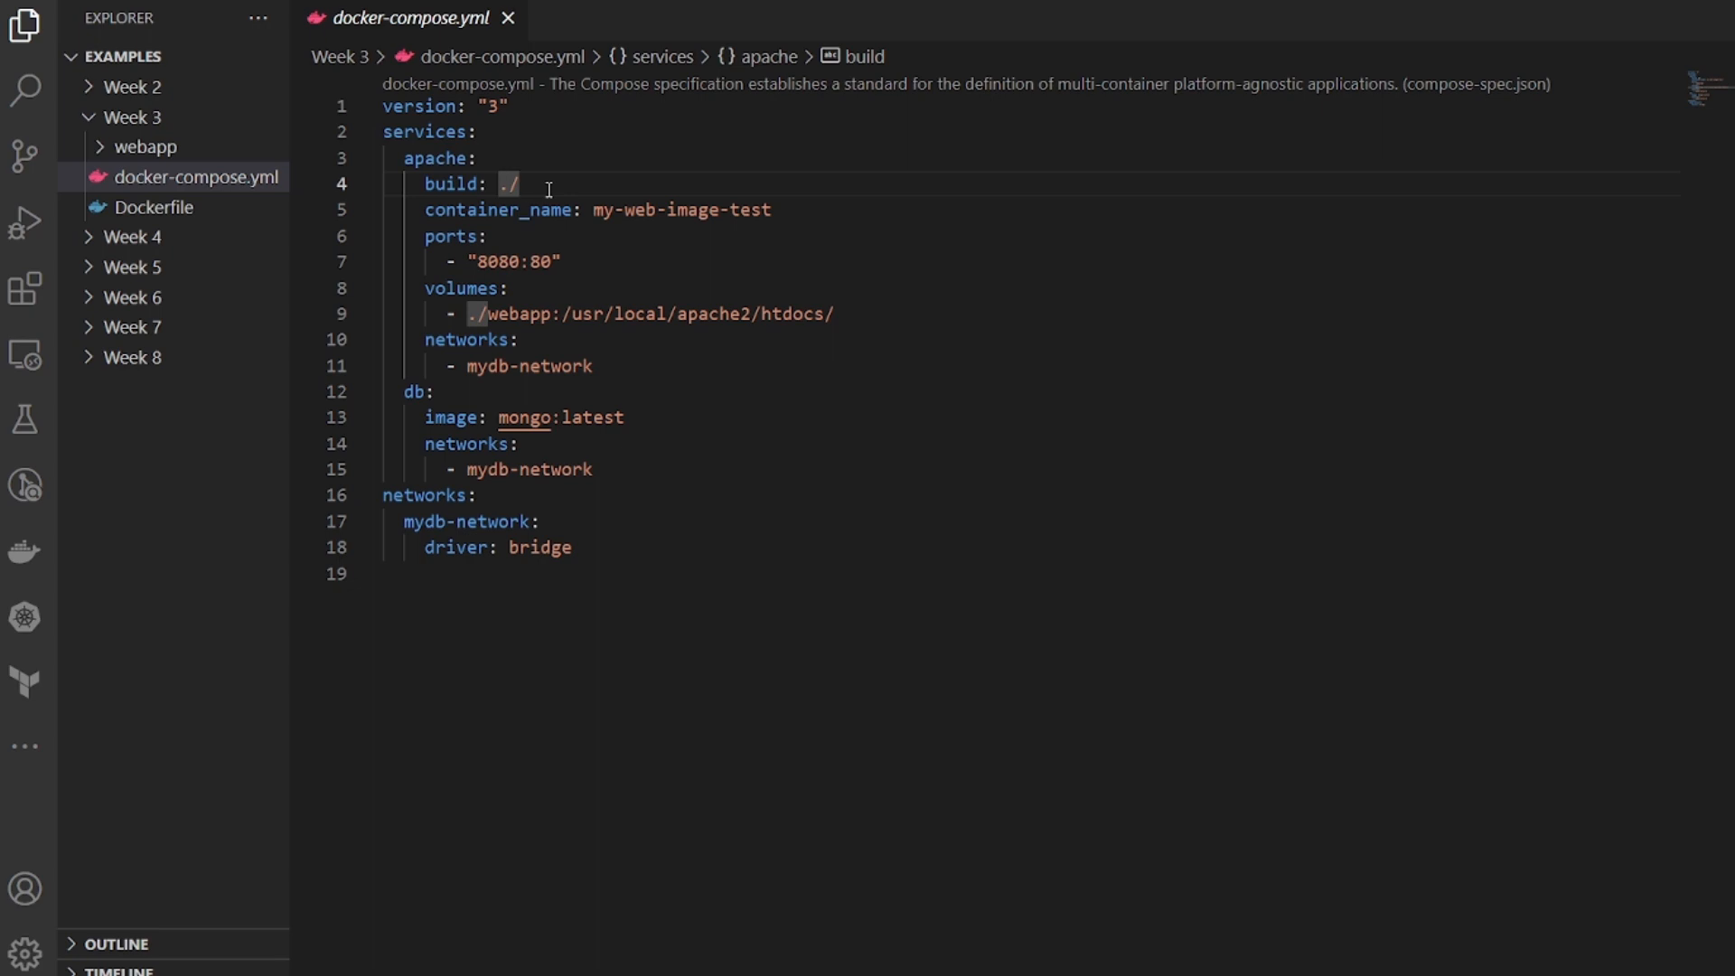
{"action": "double_click", "coordinate": [683, 209]}
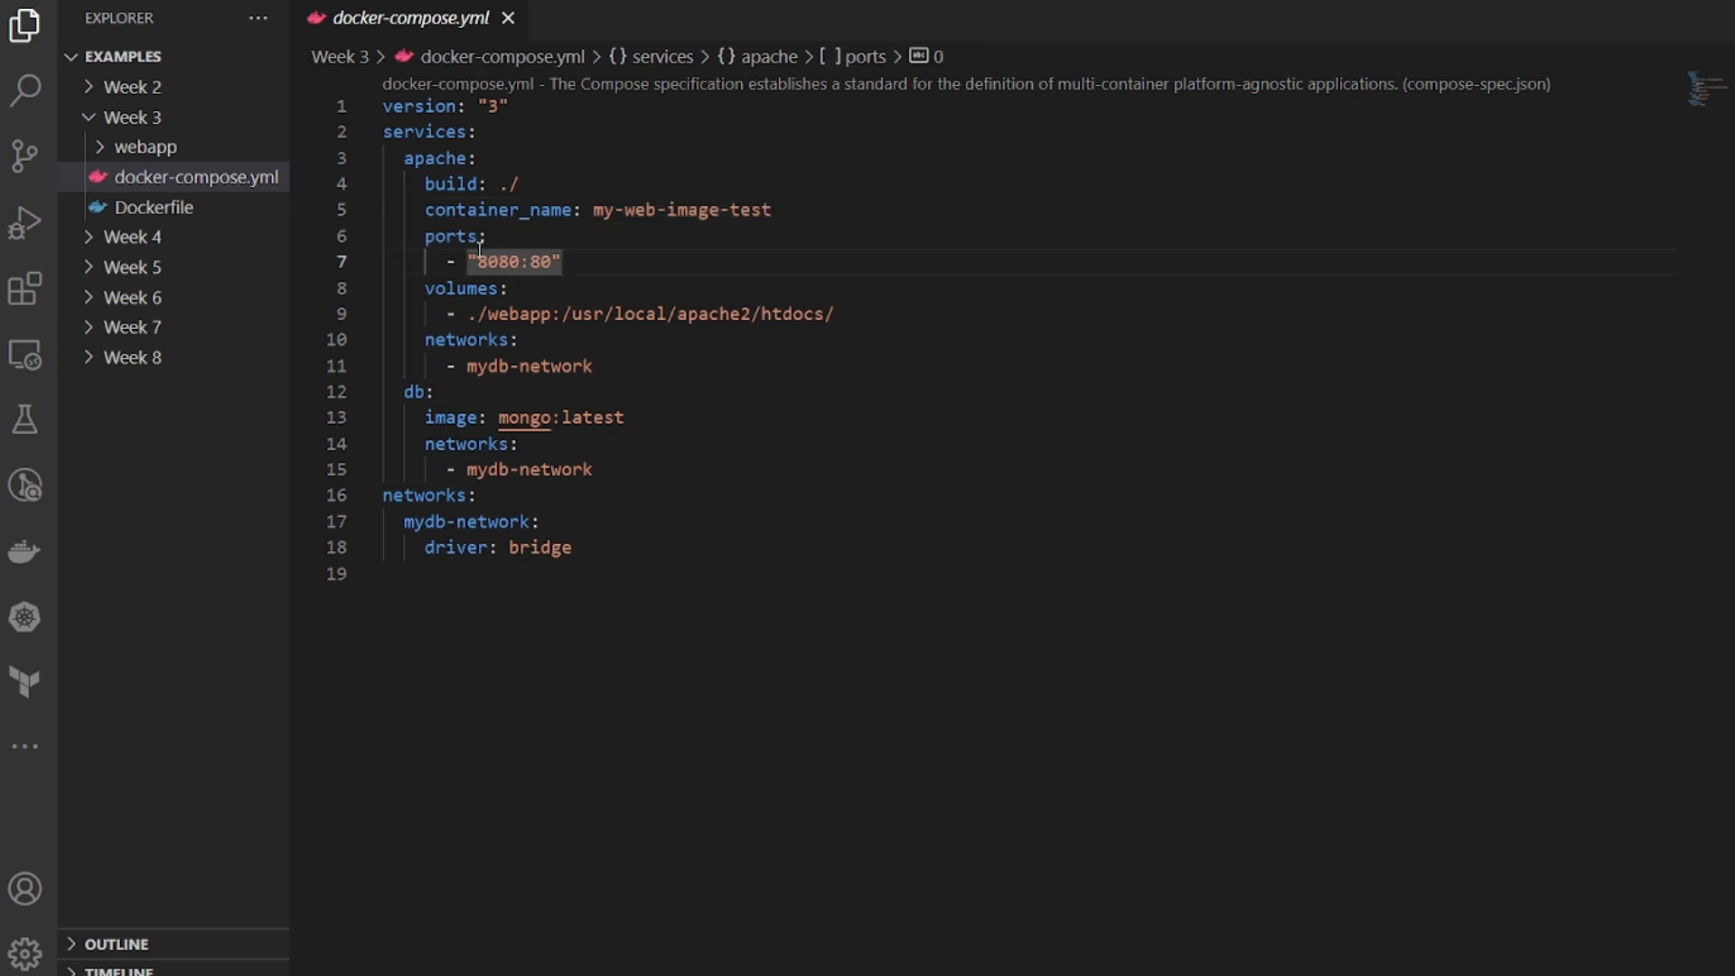
{"action": "left_click", "coordinate": [486, 235]}
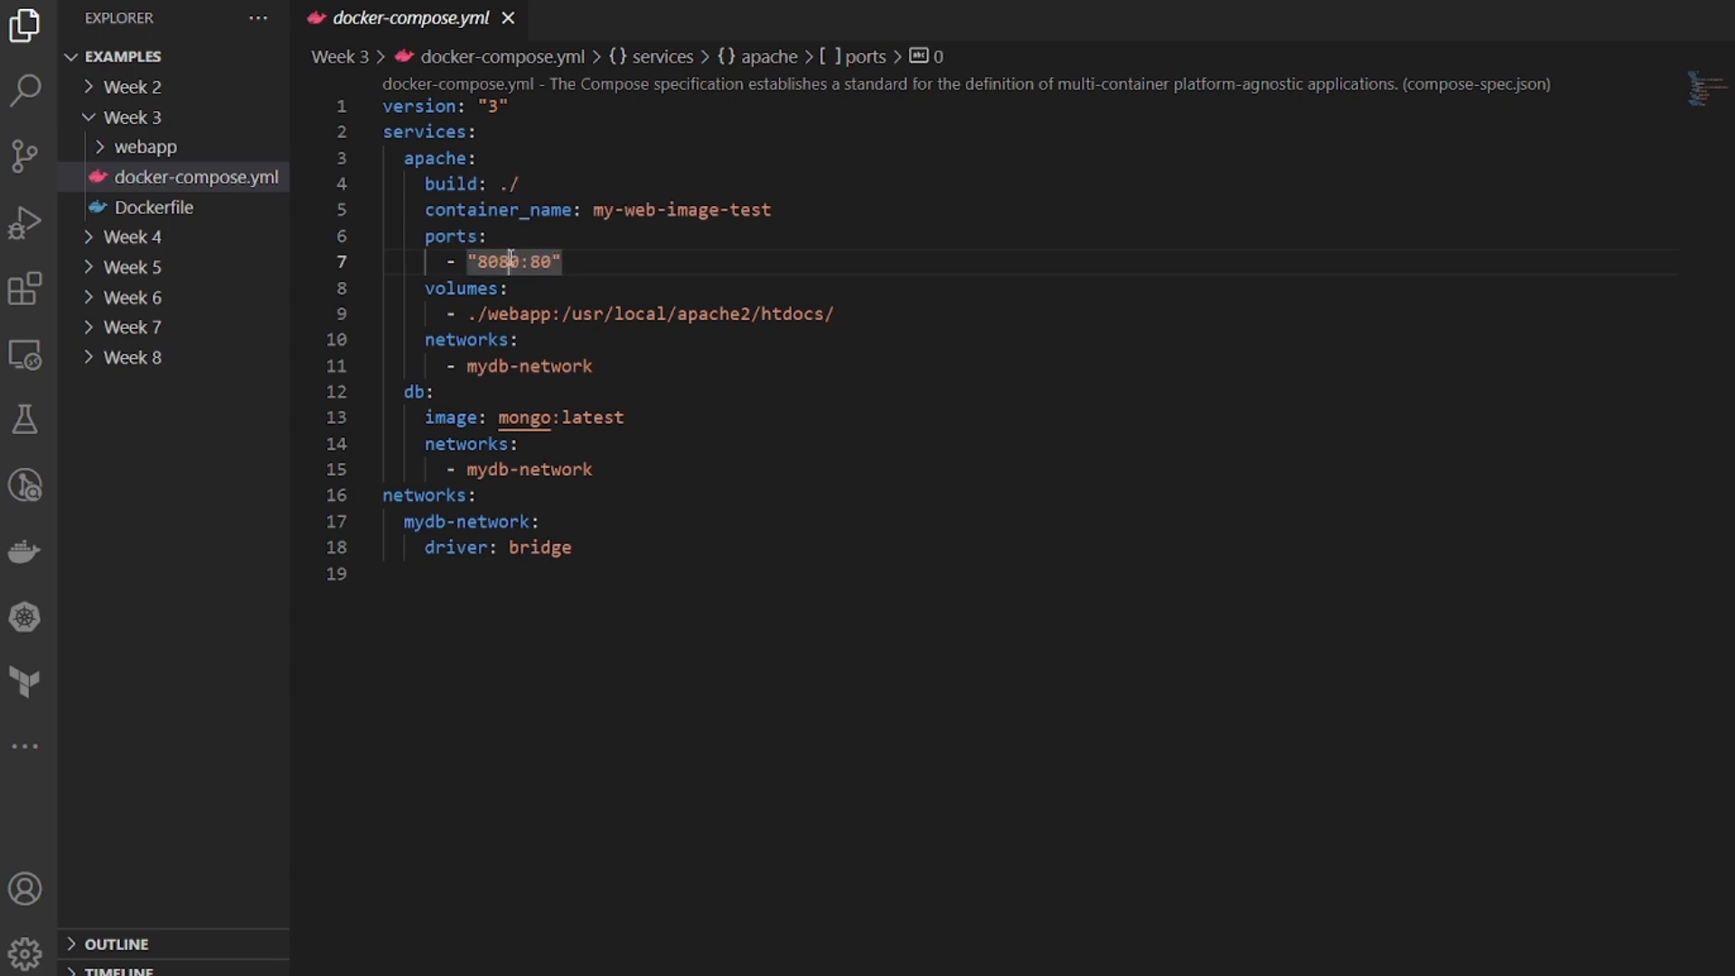
{"action": "mouse_move", "coordinate": [508, 315]}
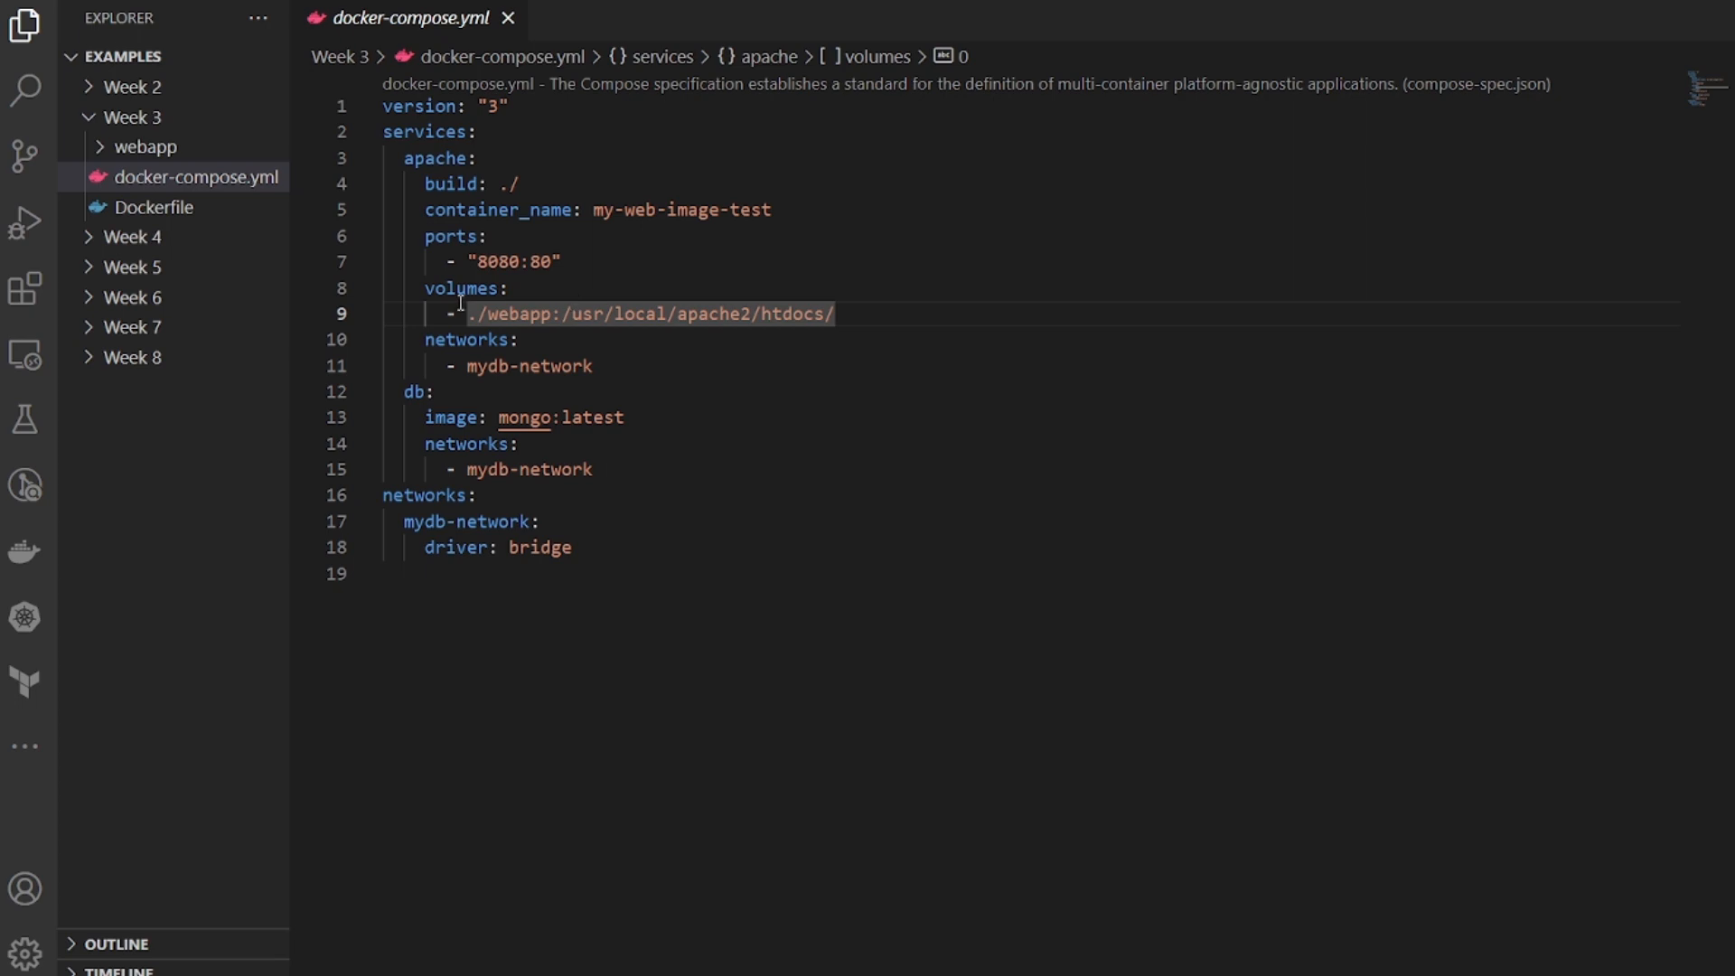
{"action": "mouse_move", "coordinate": [579, 318]}
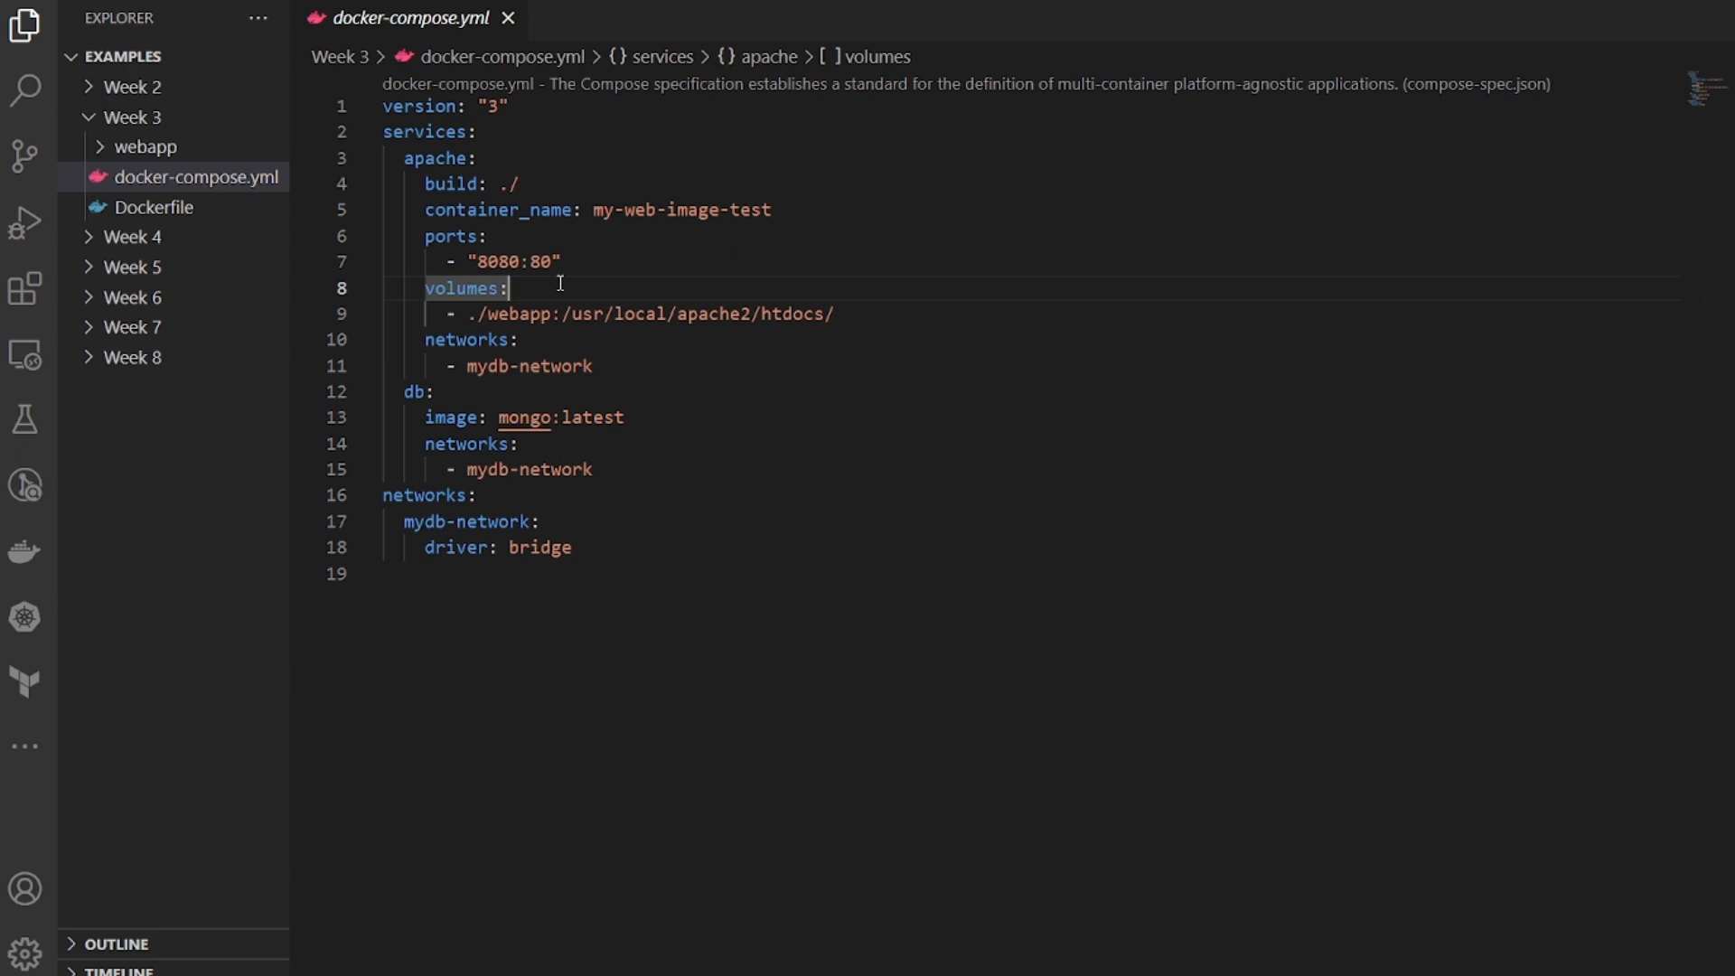
{"action": "mouse_move", "coordinate": [538, 355]}
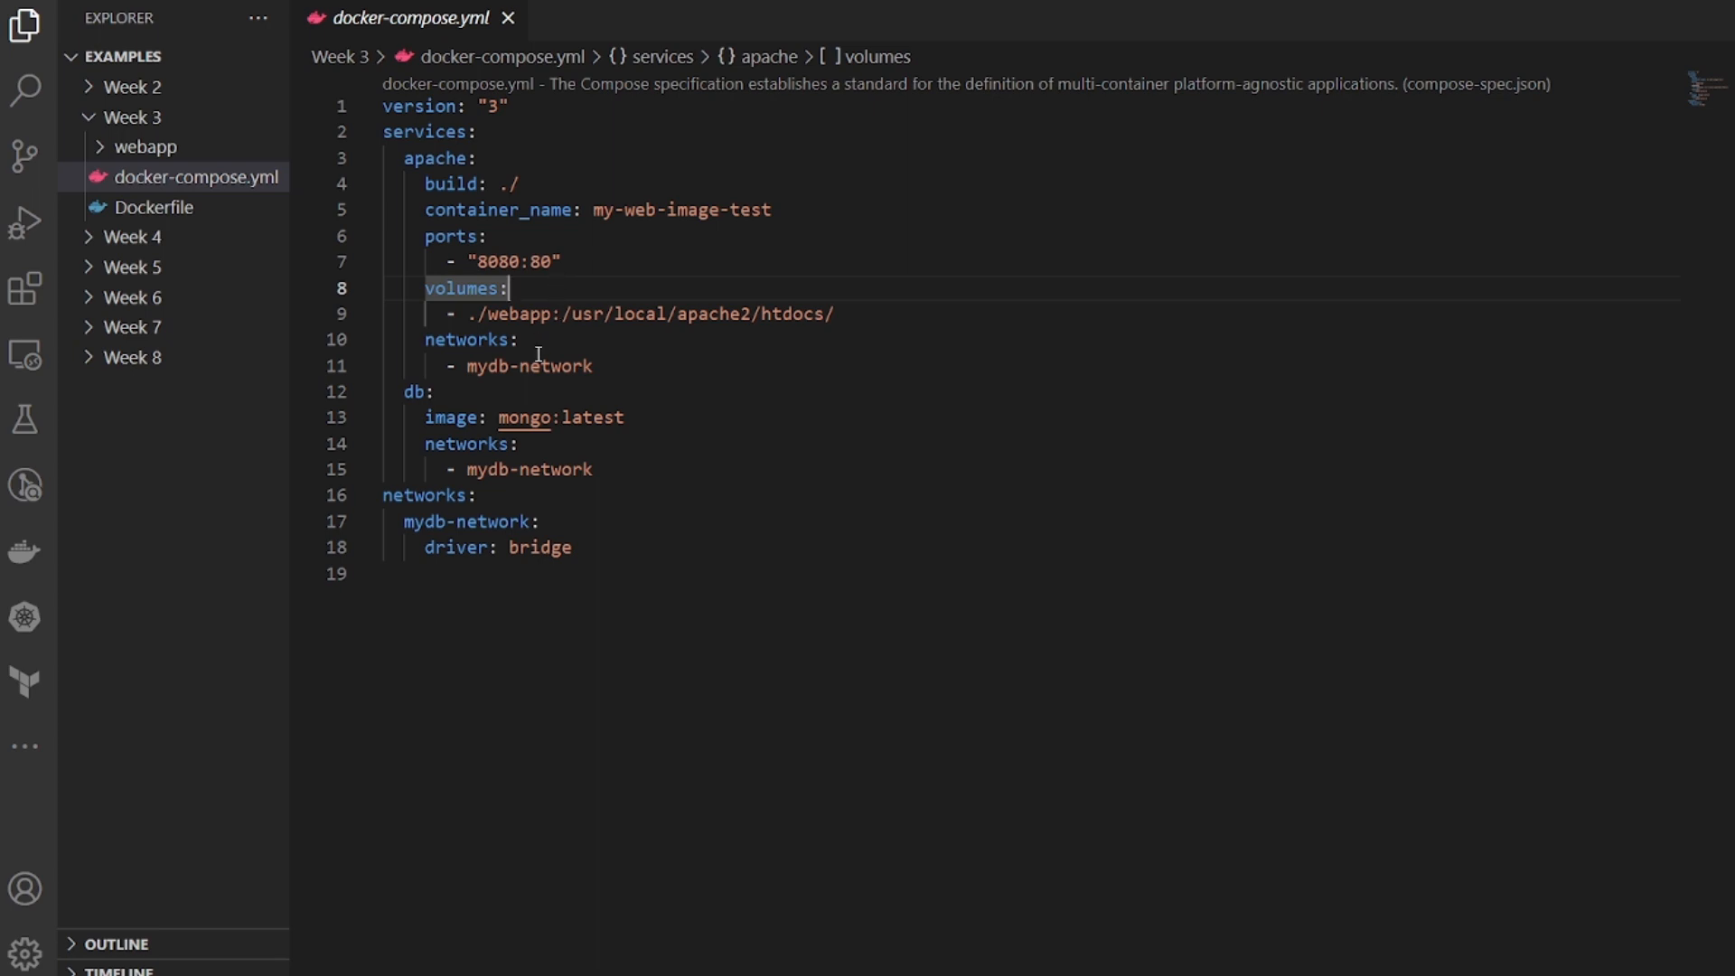
{"action": "left_click", "coordinate": [528, 340]}
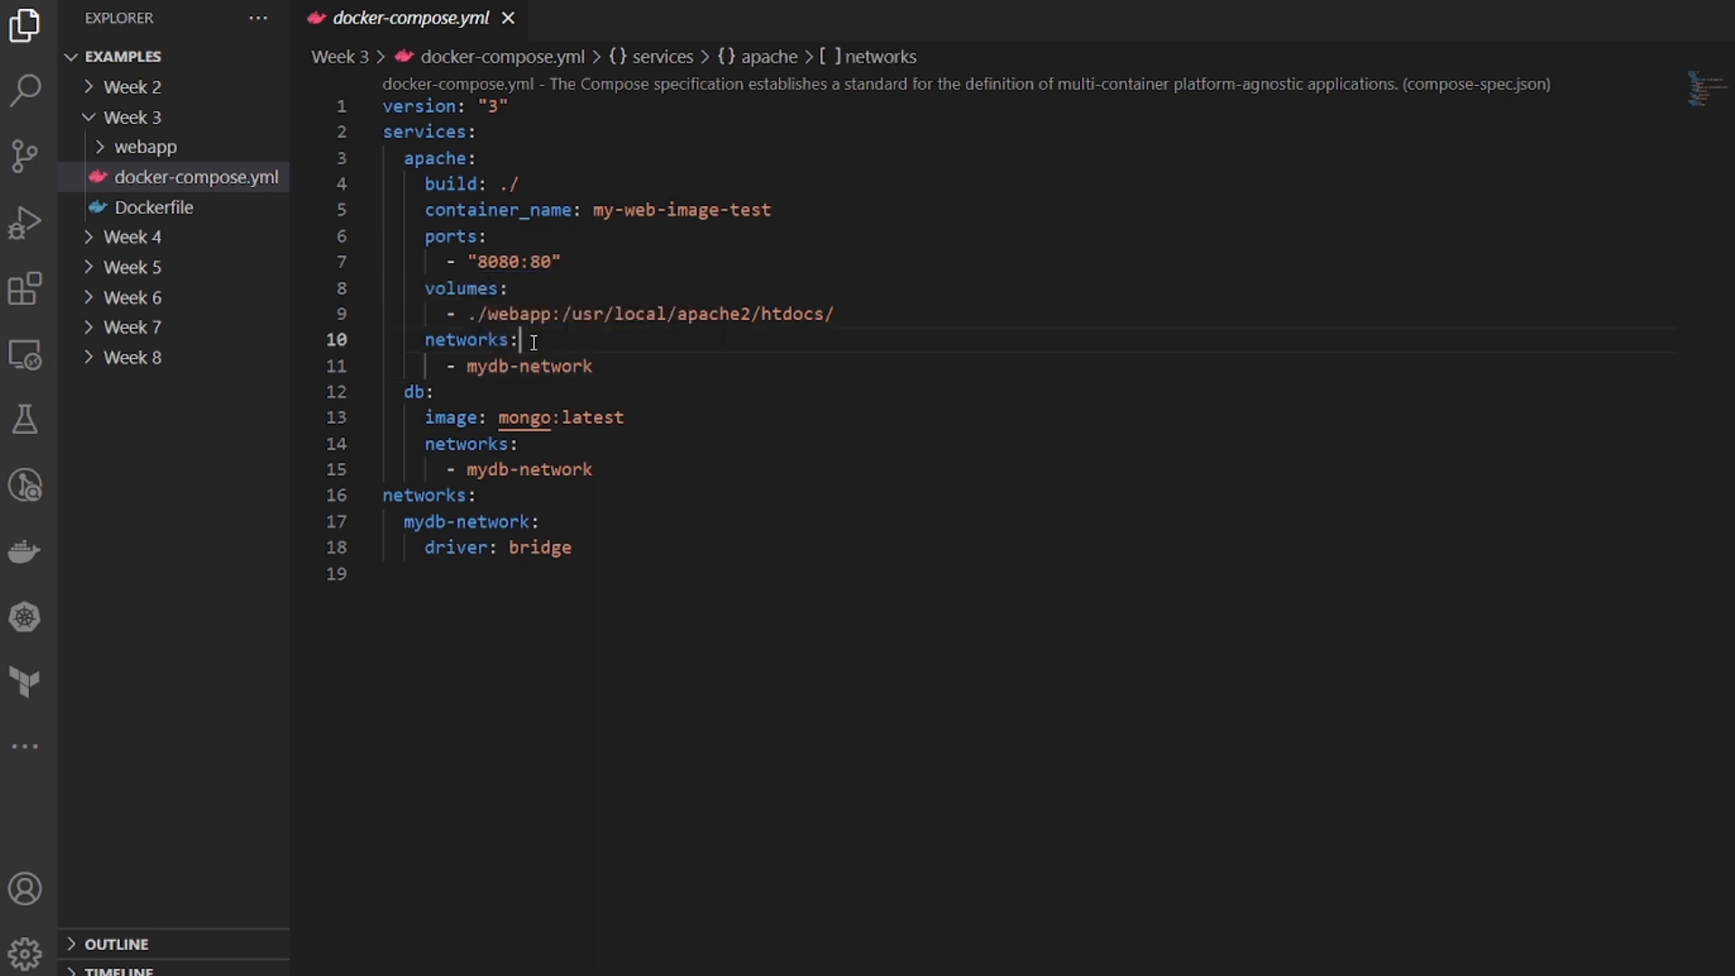
{"action": "double_click", "coordinate": [467, 340]}
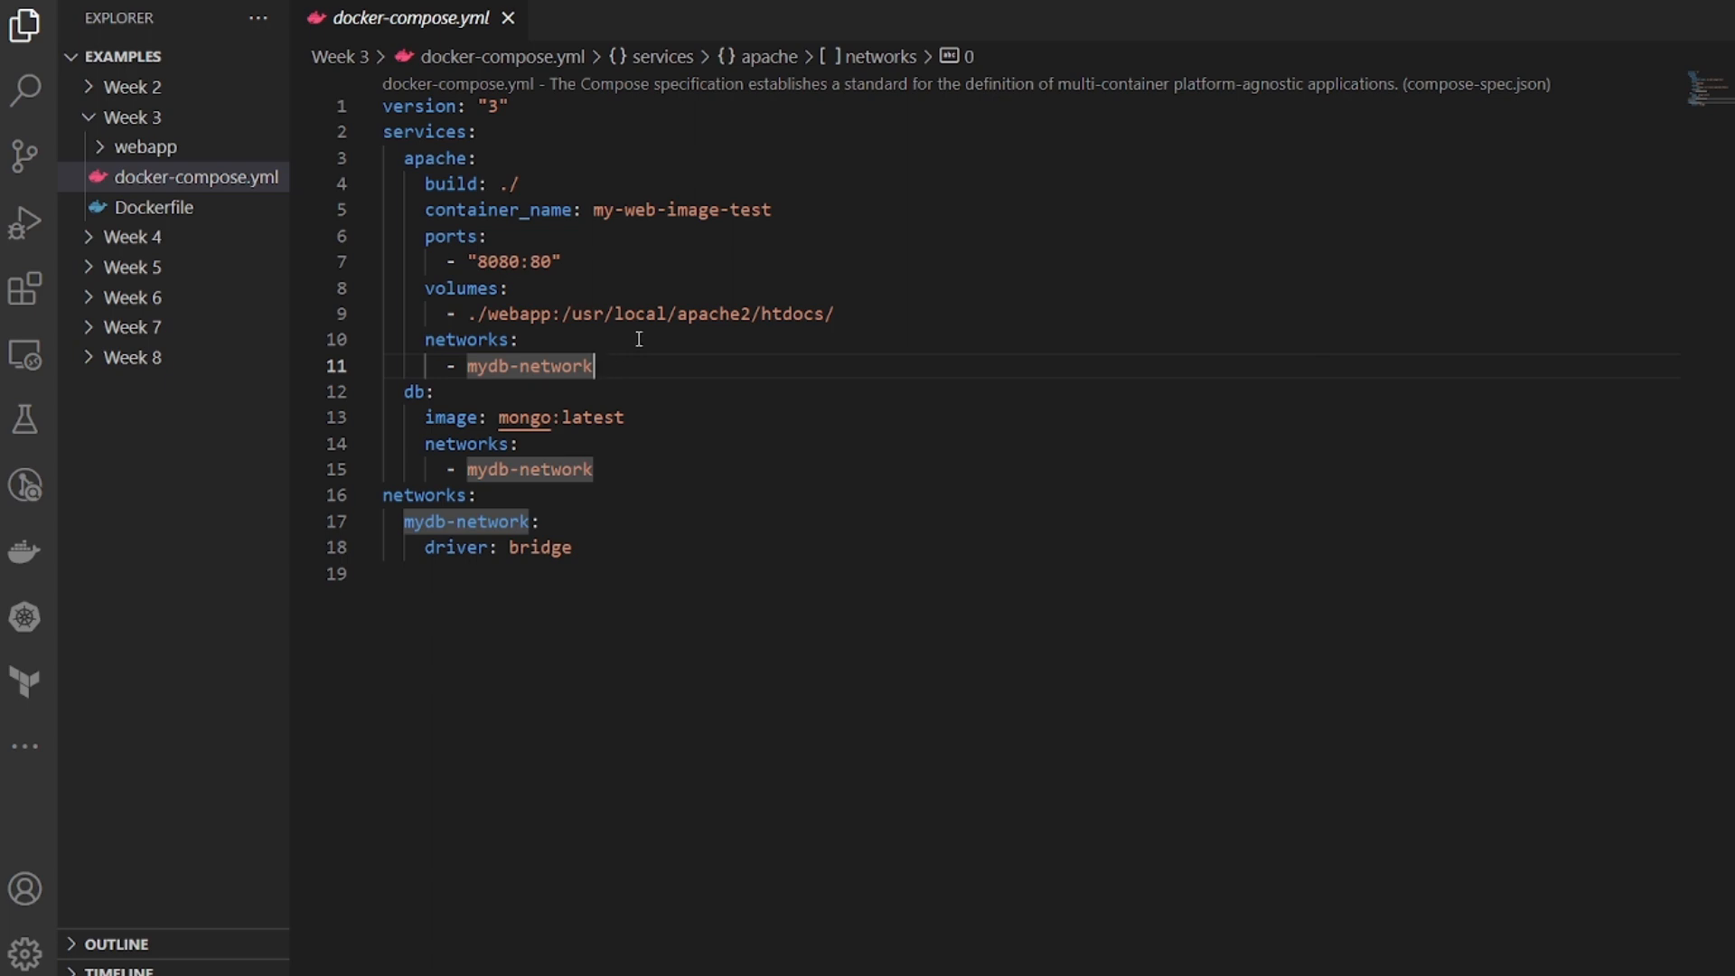
{"action": "mouse_move", "coordinate": [624, 436]}
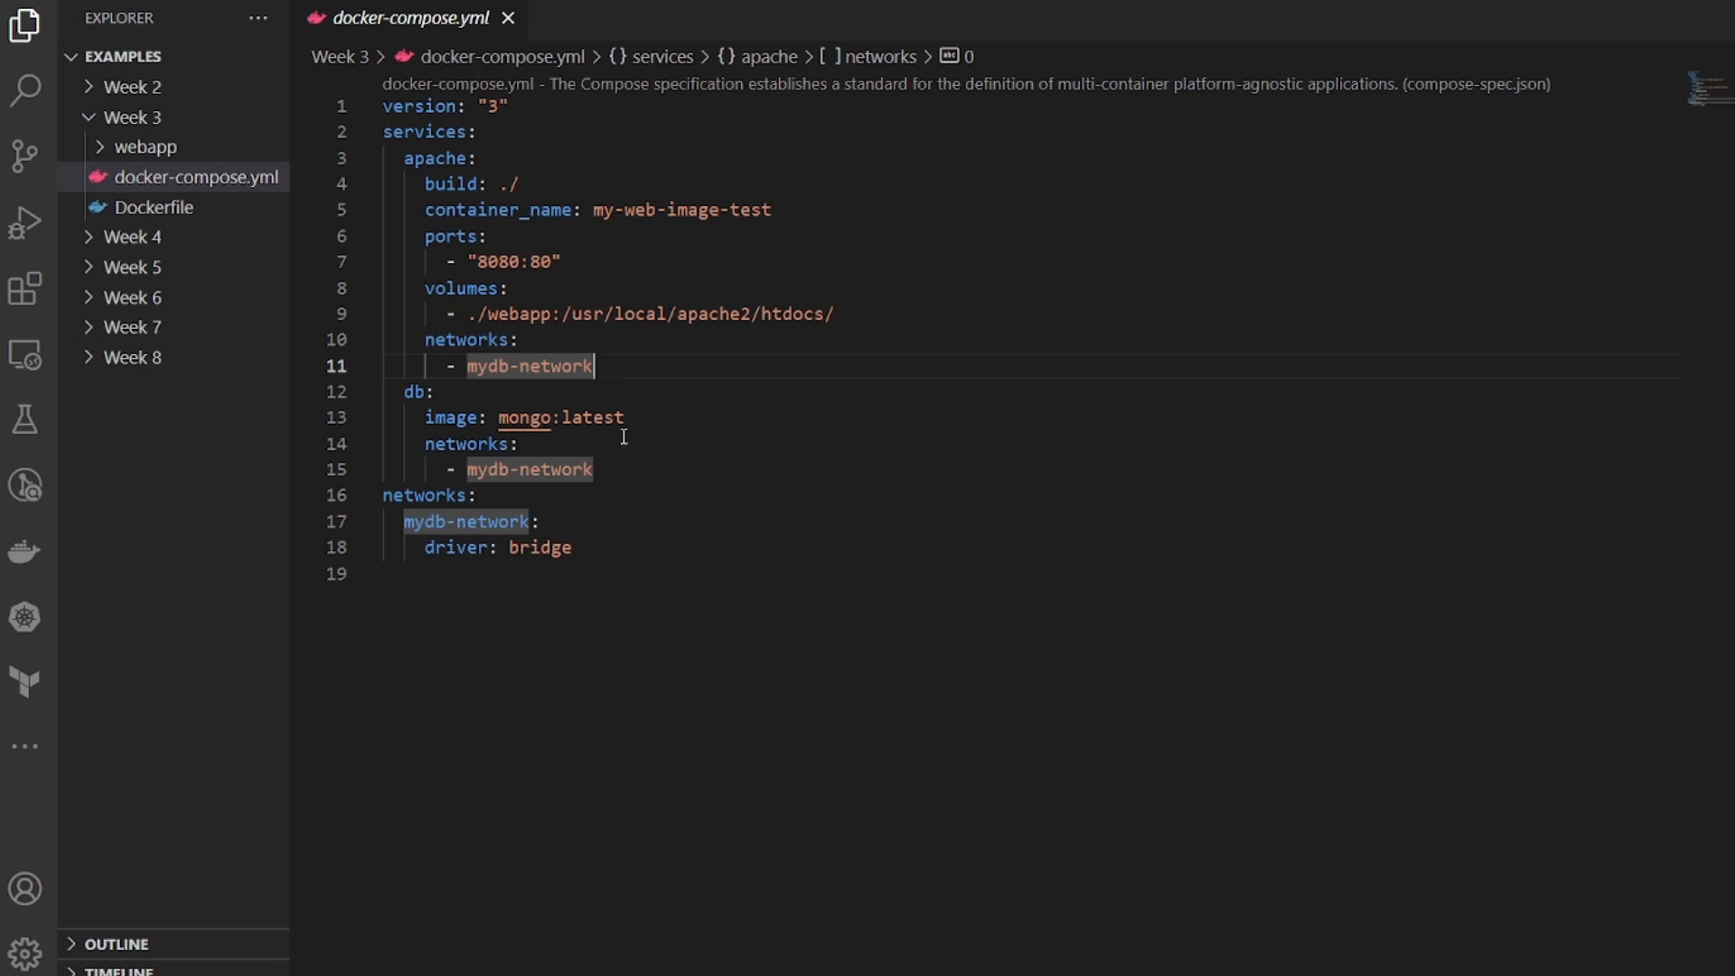
{"action": "left_click", "coordinate": [636, 470]}
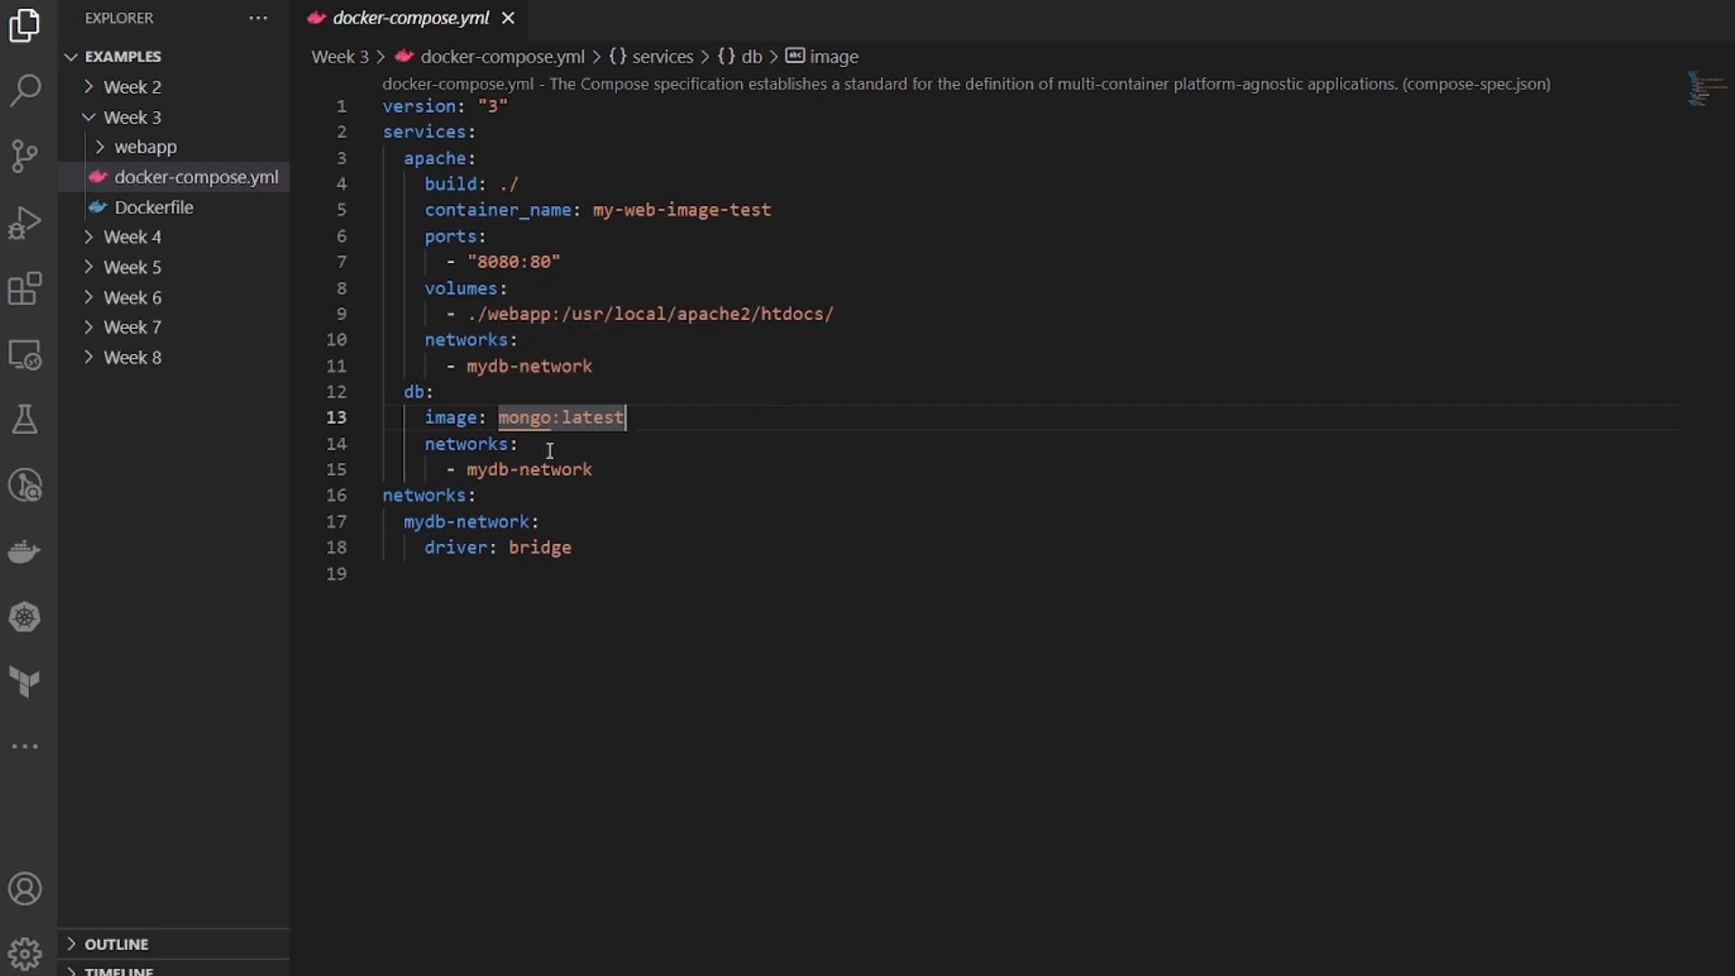
{"action": "mouse_move", "coordinate": [514, 418]}
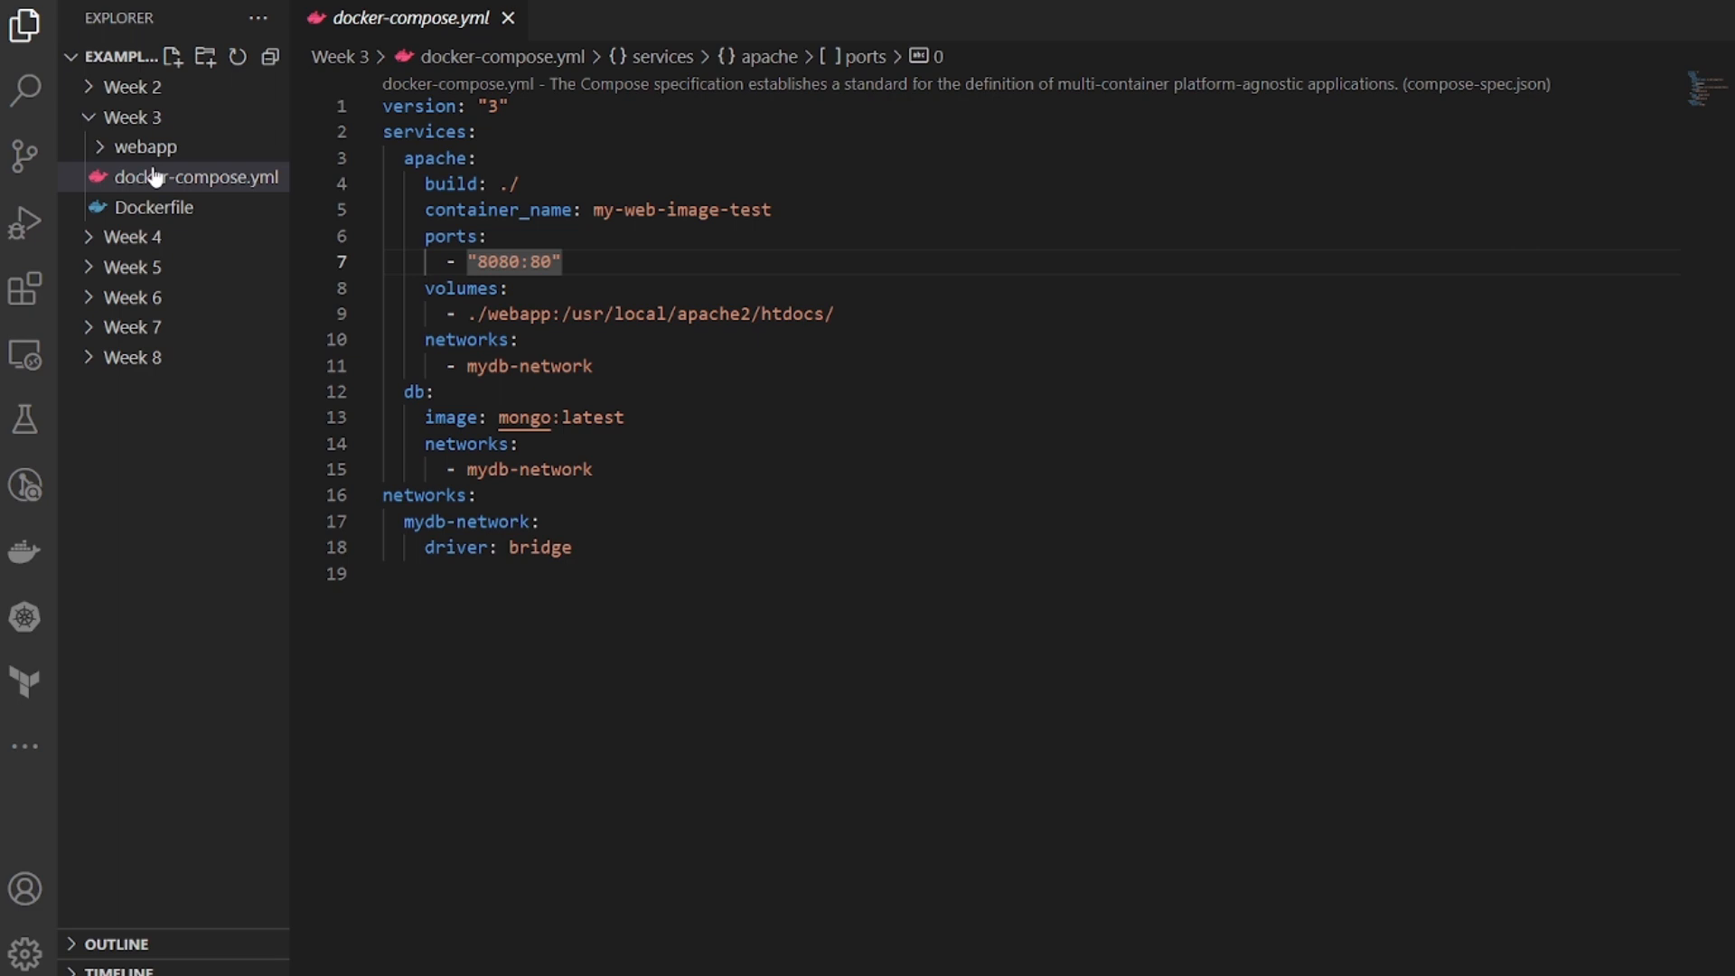
Step: Run Compose Up from the docker-compose.yml context menu in Week 3
{"action": "left_click", "coordinate": [199, 177]}
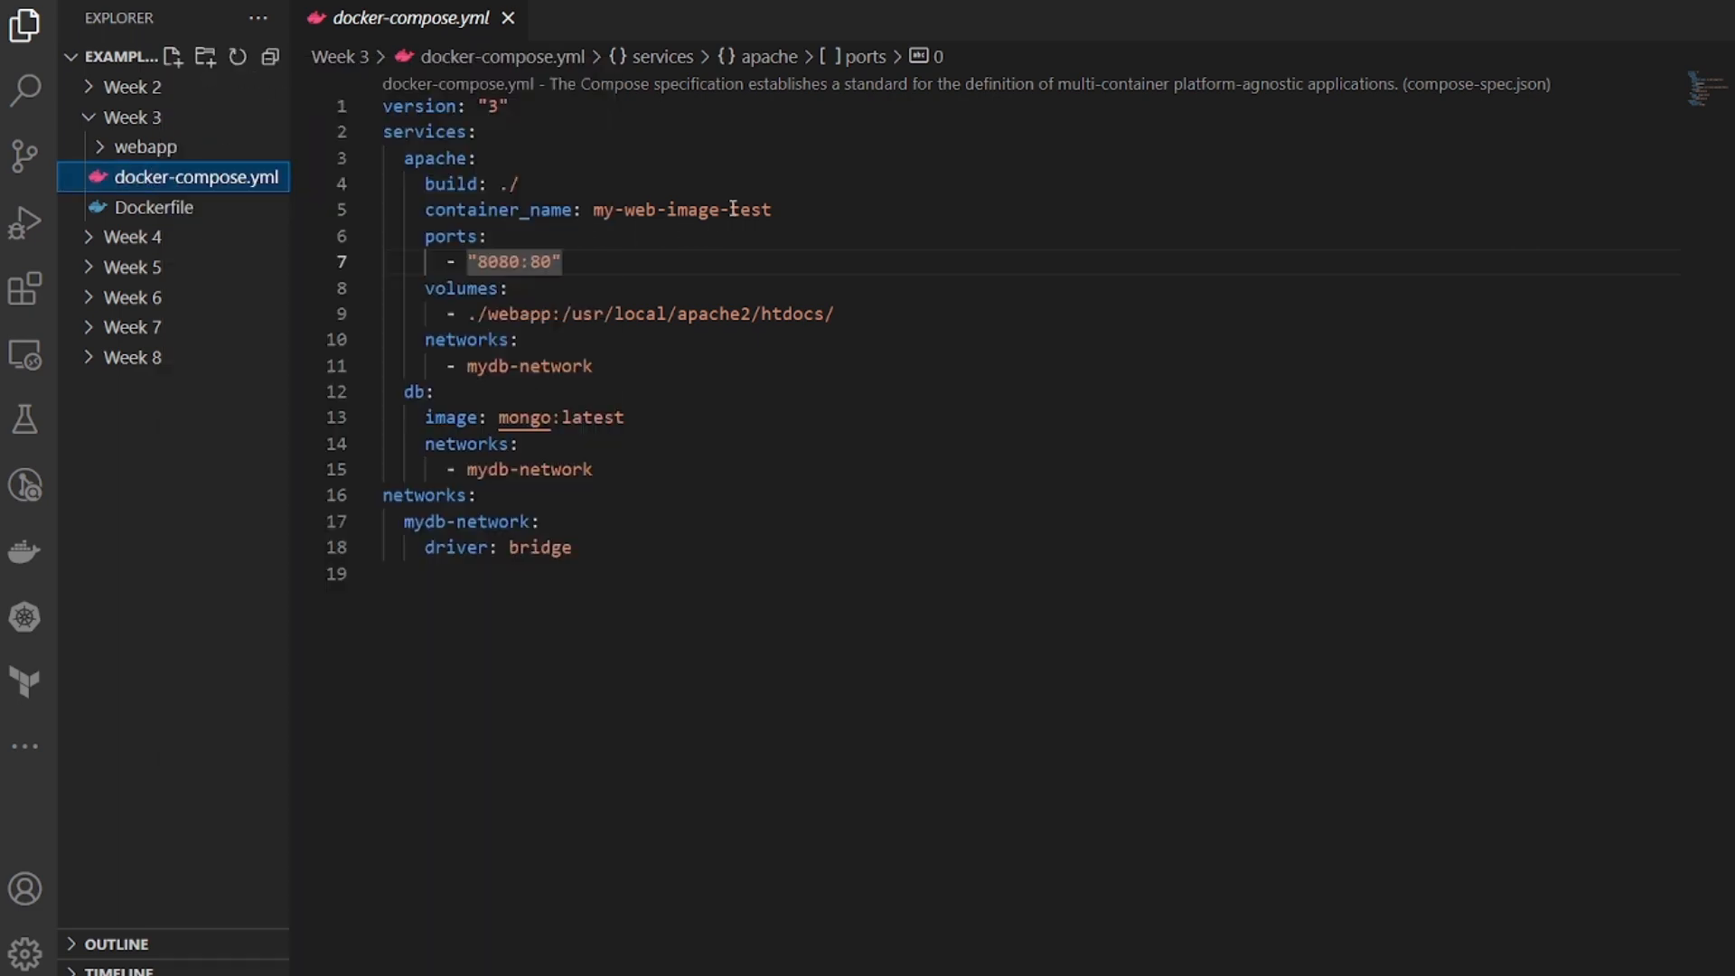
{"action": "left_click", "coordinate": [503, 209]}
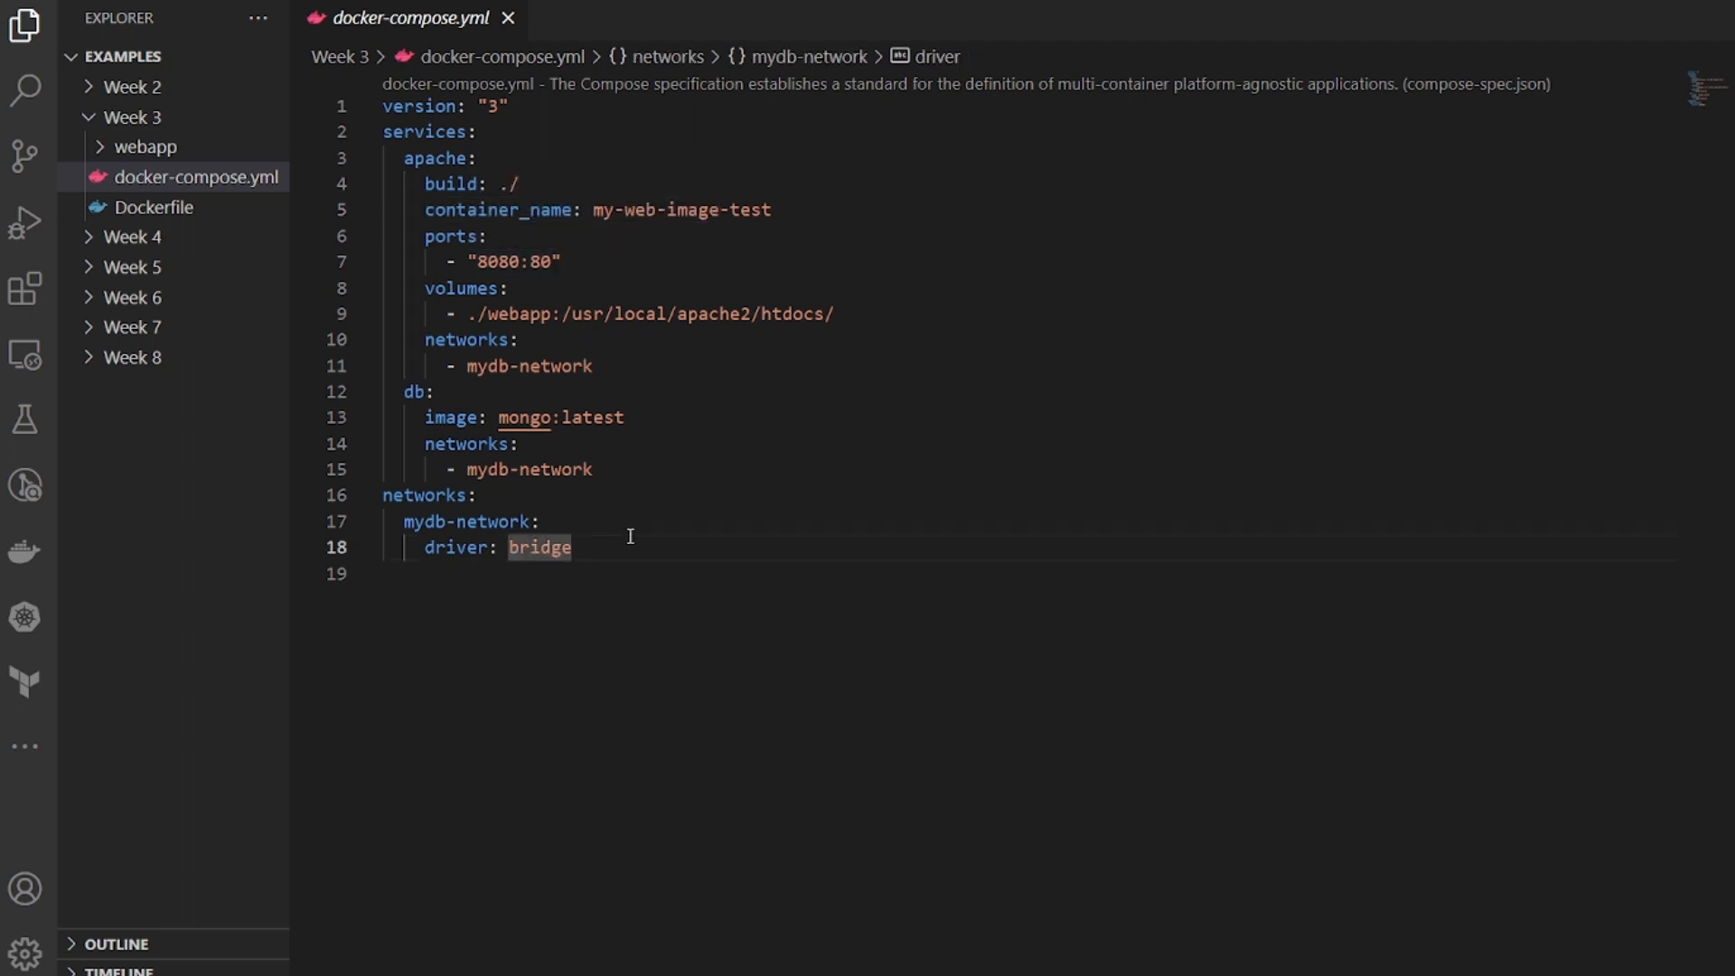
{"action": "mouse_move", "coordinate": [626, 480]}
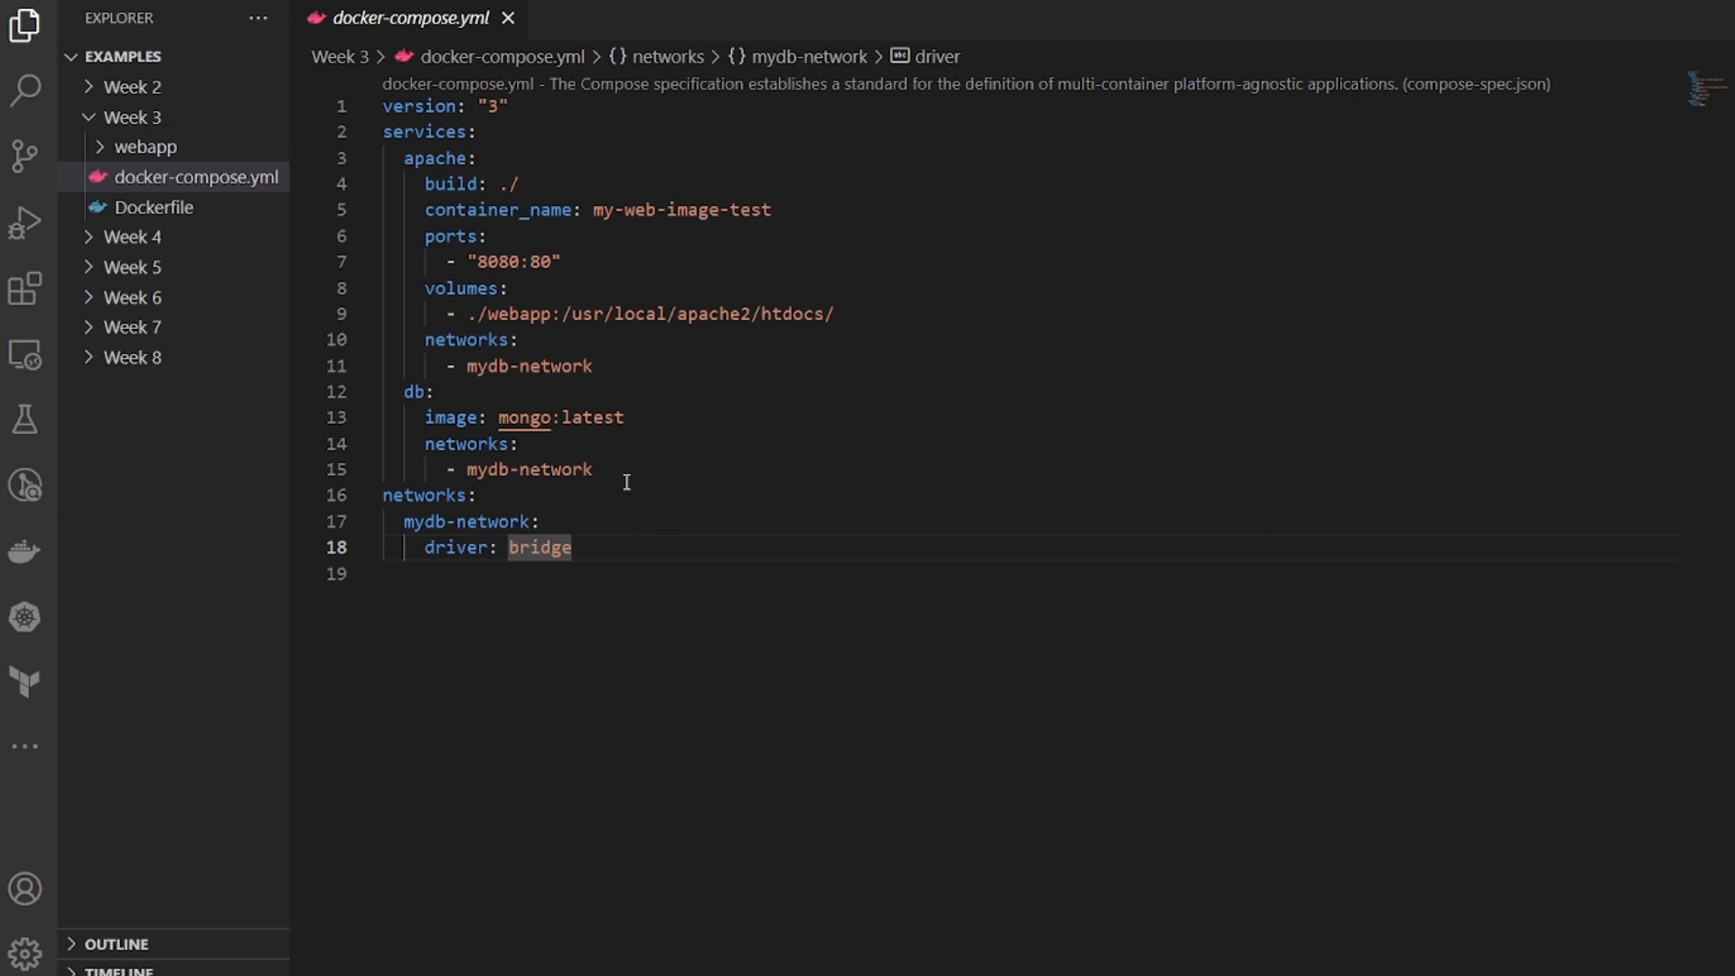
{"action": "mouse_move", "coordinate": [210, 176]}
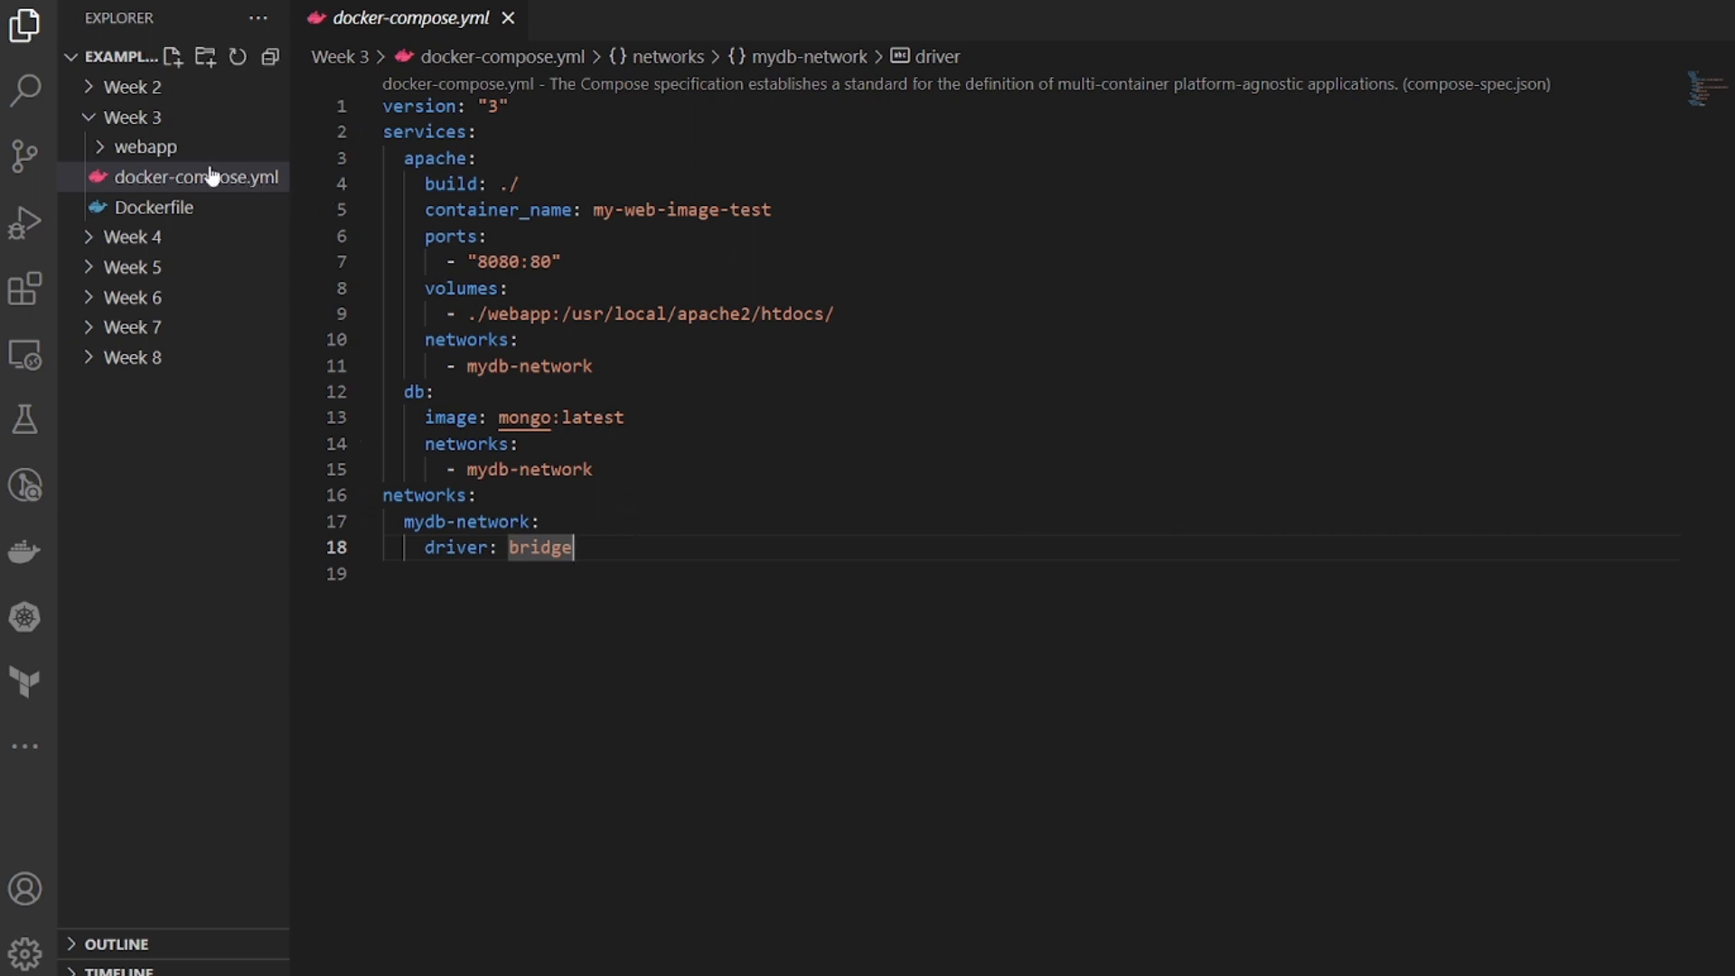
{"action": "right_click", "coordinate": [199, 177]}
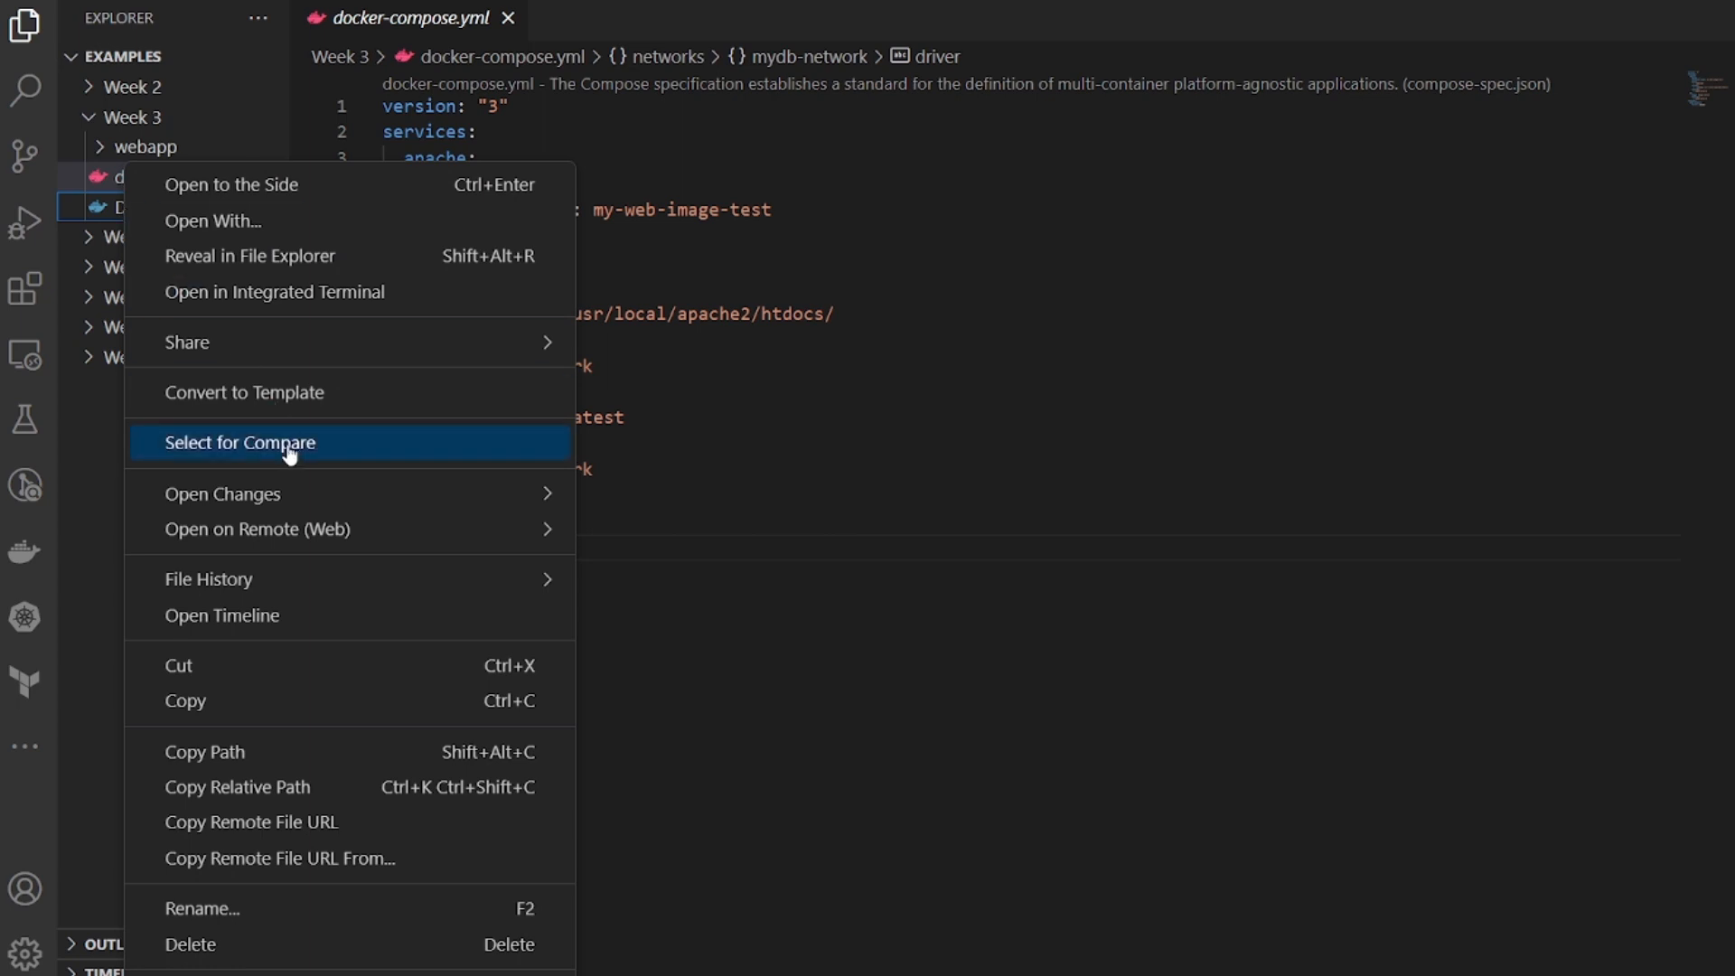
{"action": "mouse_move", "coordinate": [275, 271]}
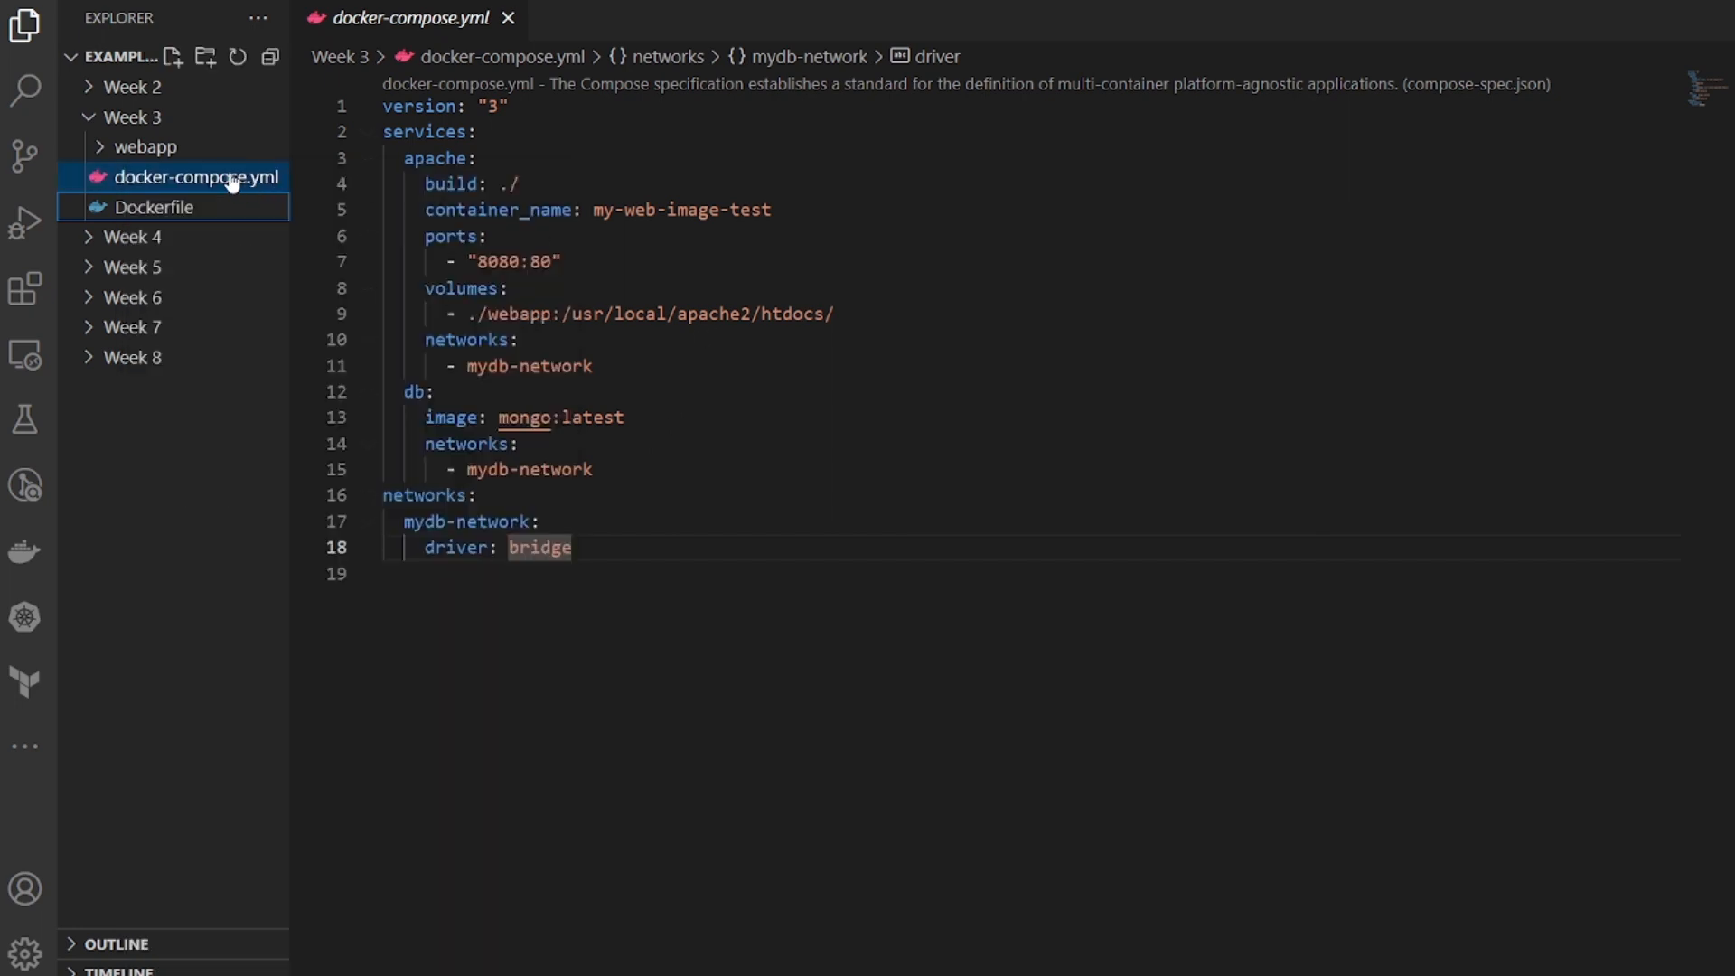
{"action": "right_click", "coordinate": [195, 177]}
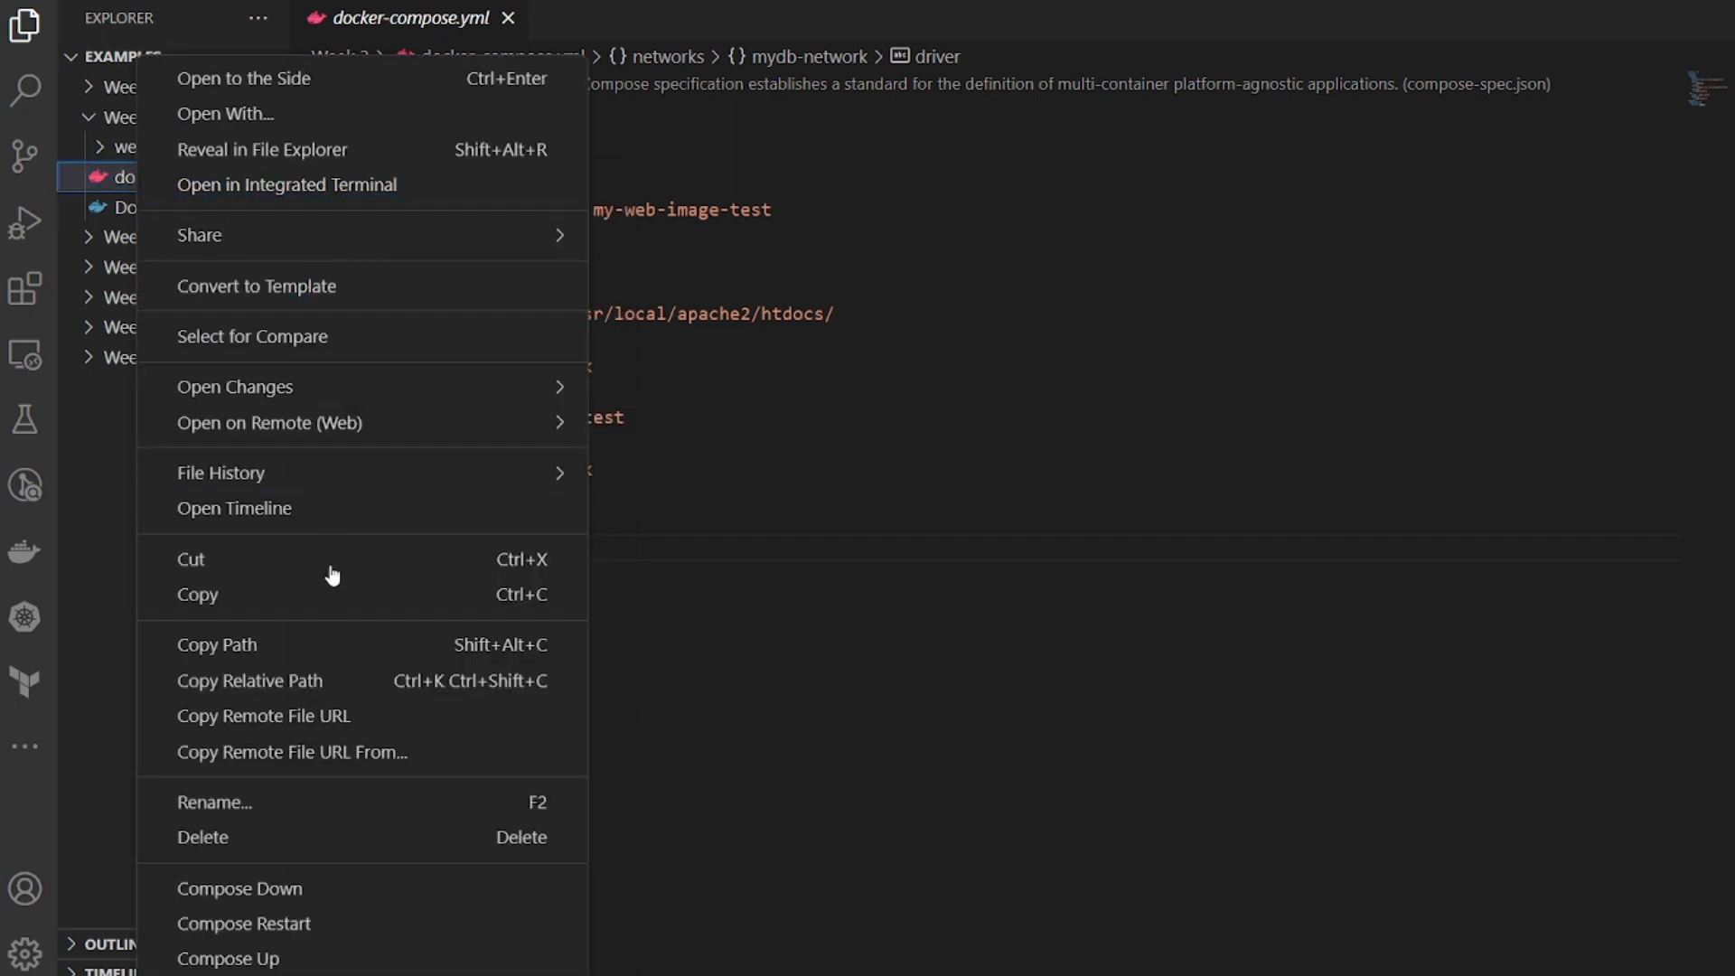
{"action": "mouse_move", "coordinate": [332, 875]}
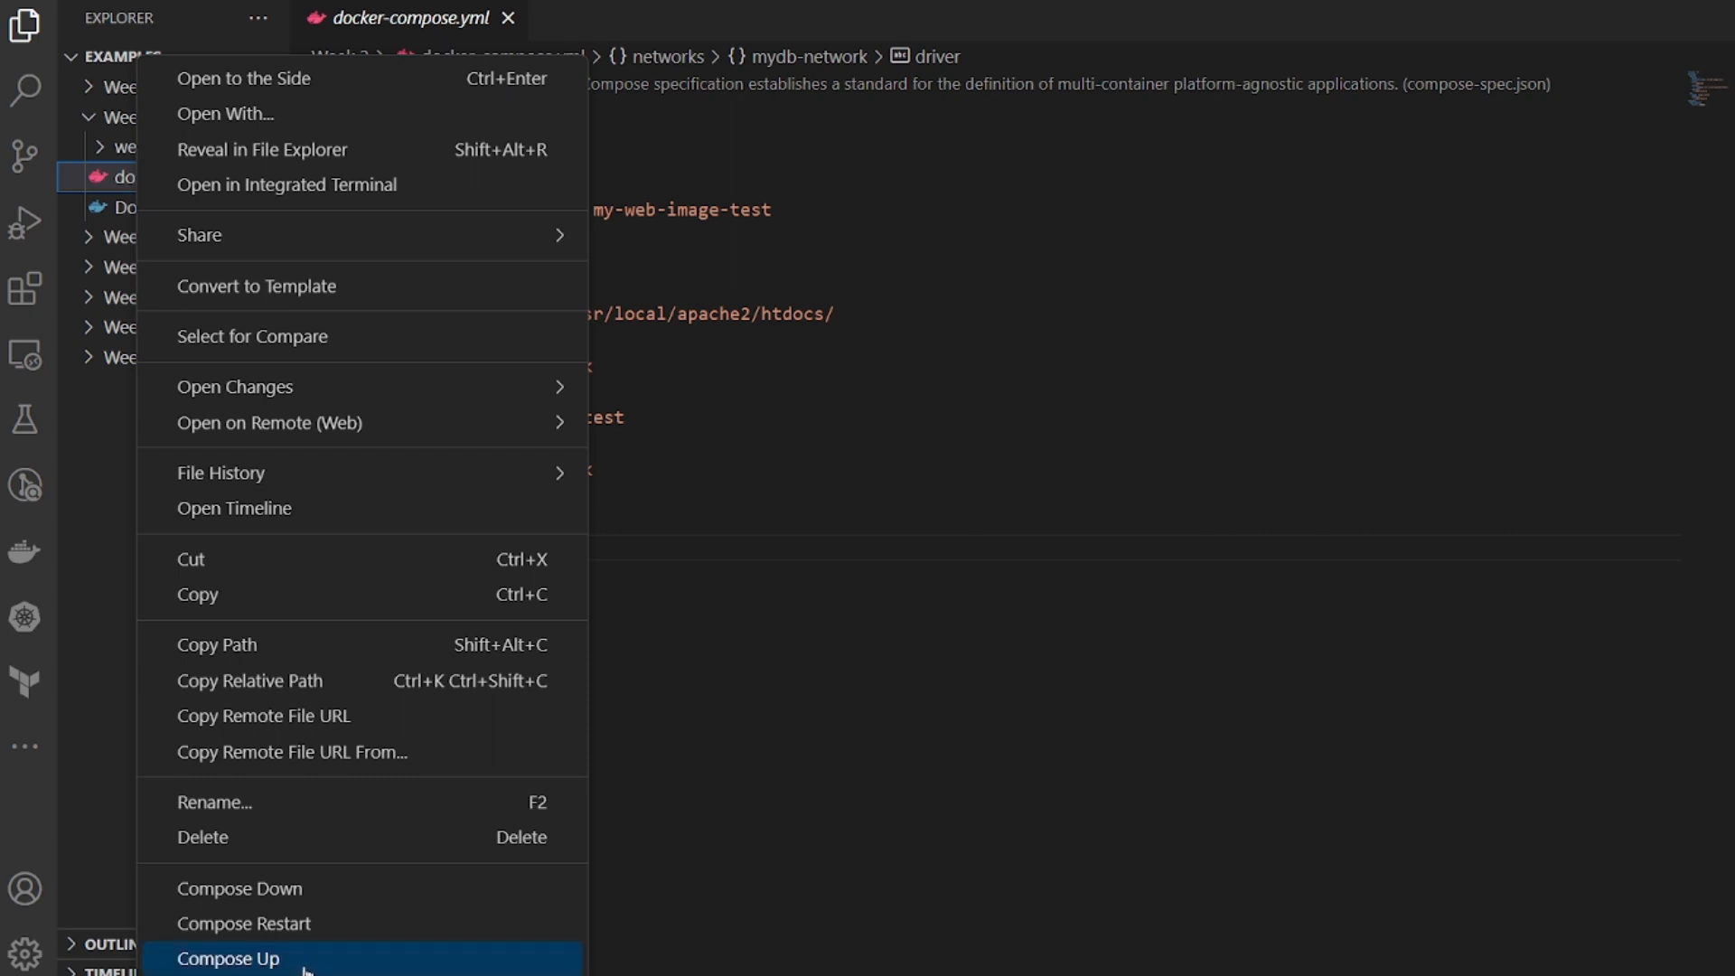
{"action": "mouse_move", "coordinate": [303, 969]}
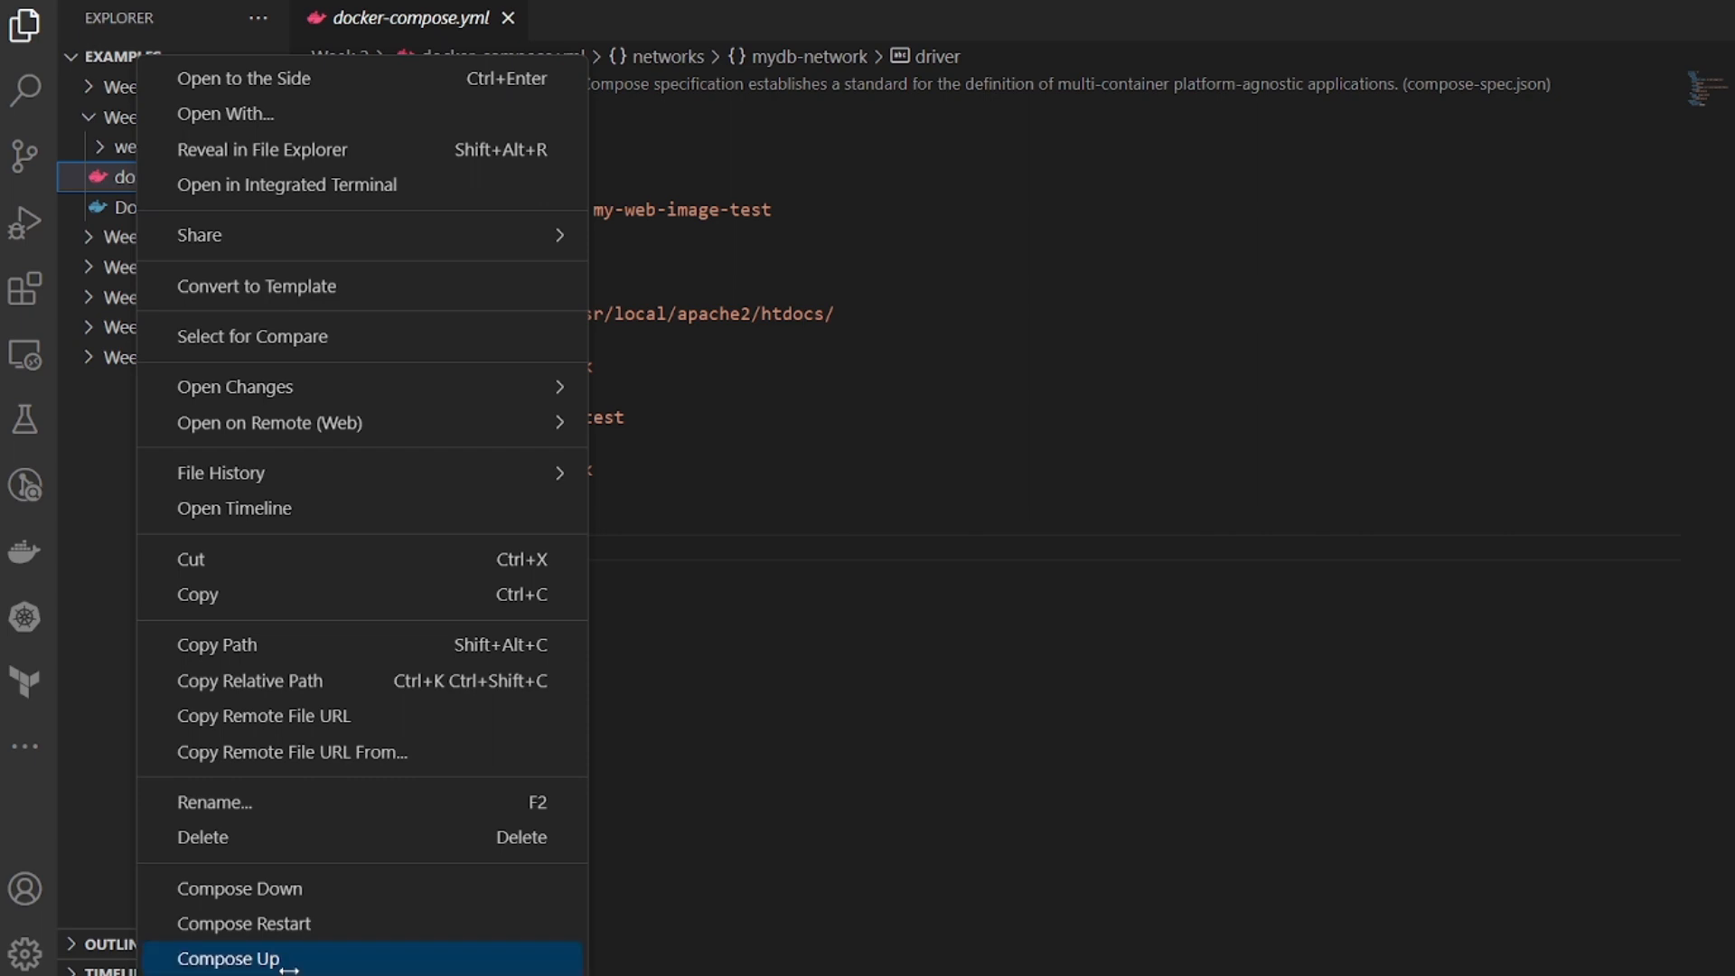
{"action": "left_click", "coordinate": [229, 959]}
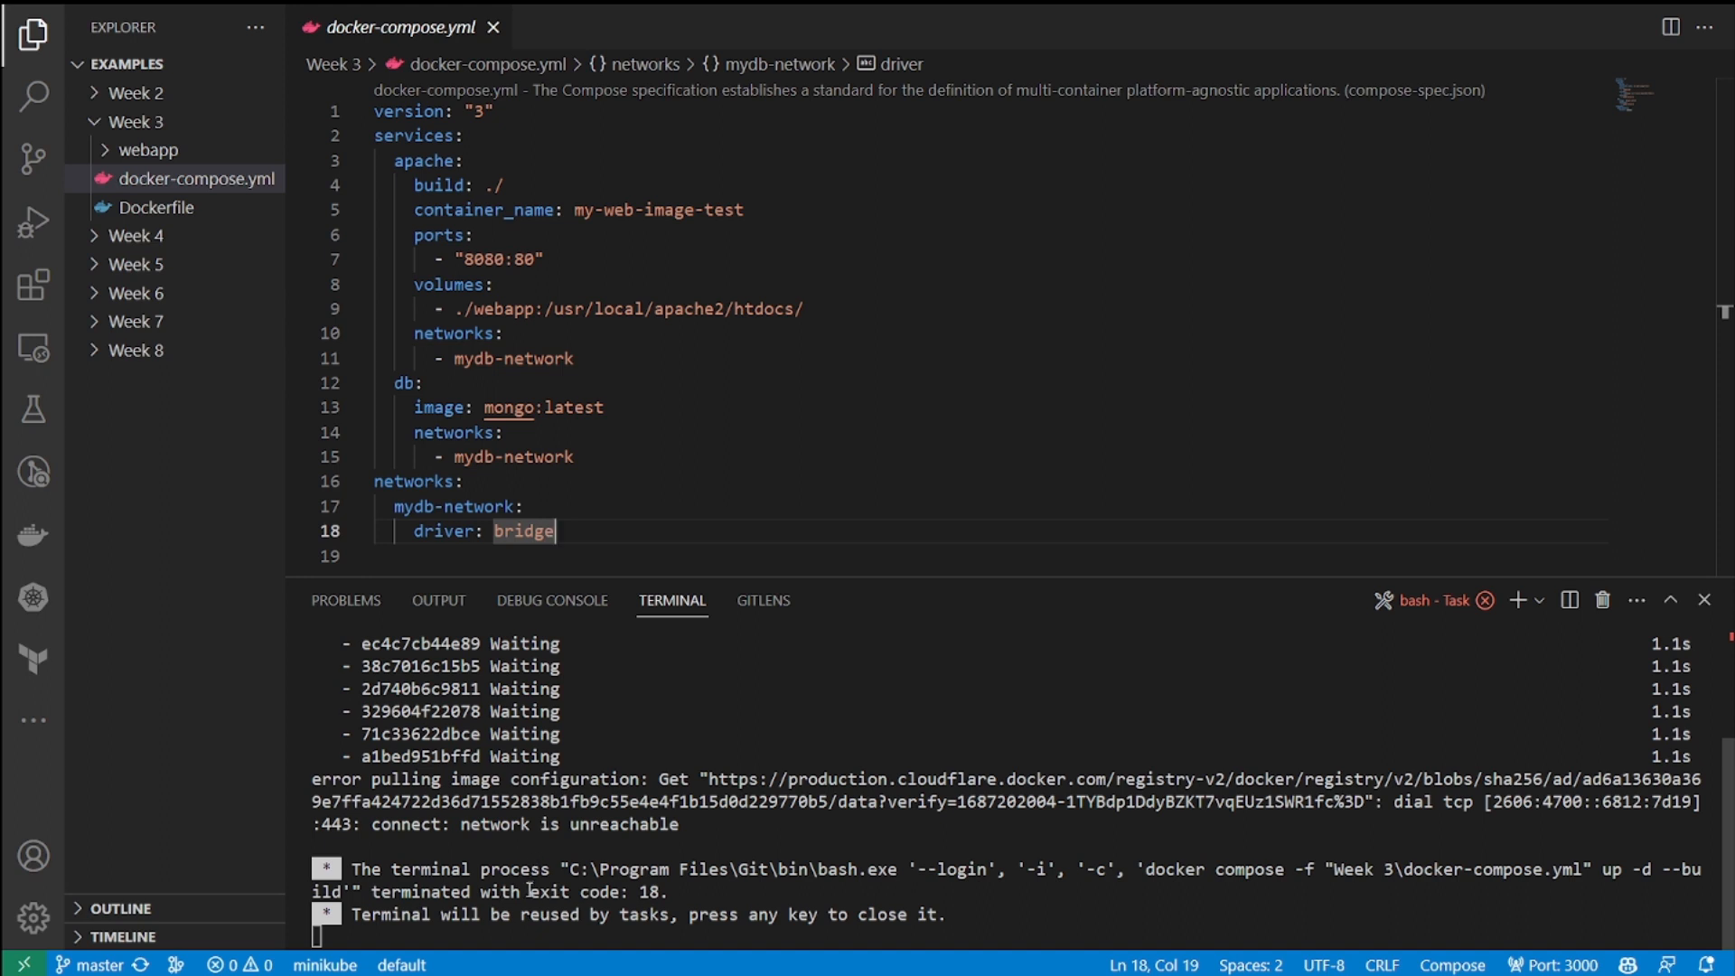
{"action": "mouse_move", "coordinate": [557, 590]}
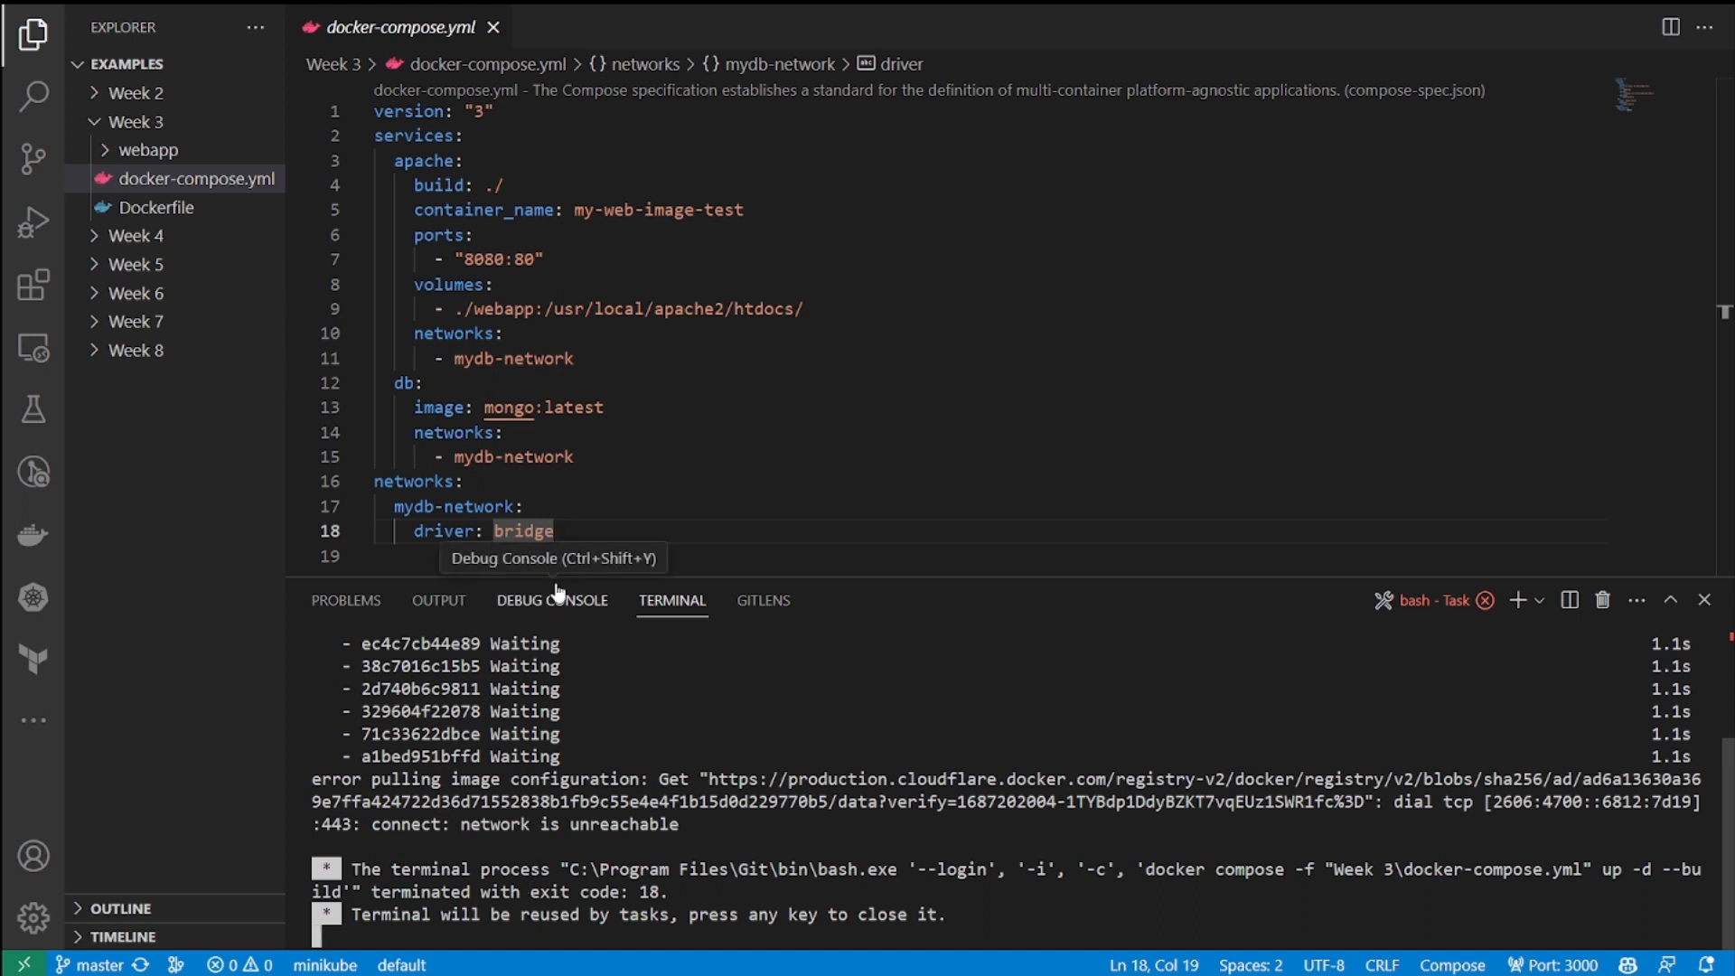
Step: Close the failed compose task and bring up the compose file's actions to retry Compose Up
{"action": "left_click", "coordinate": [1704, 600]}
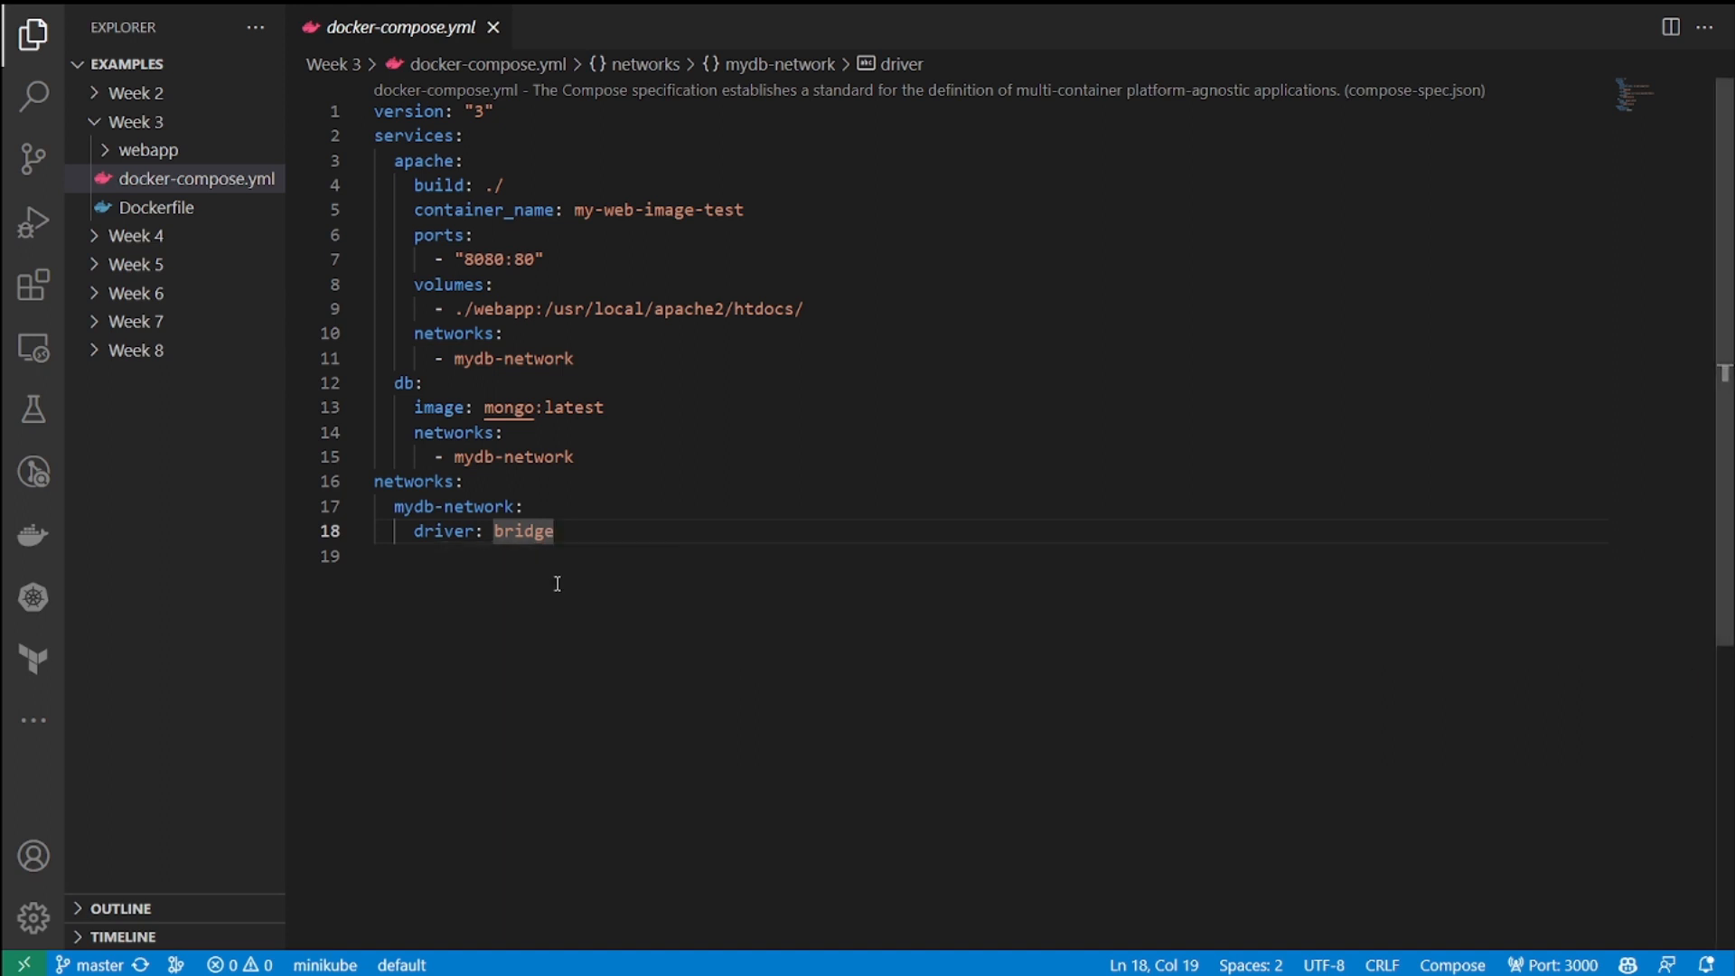
{"action": "right_click", "coordinate": [195, 177]}
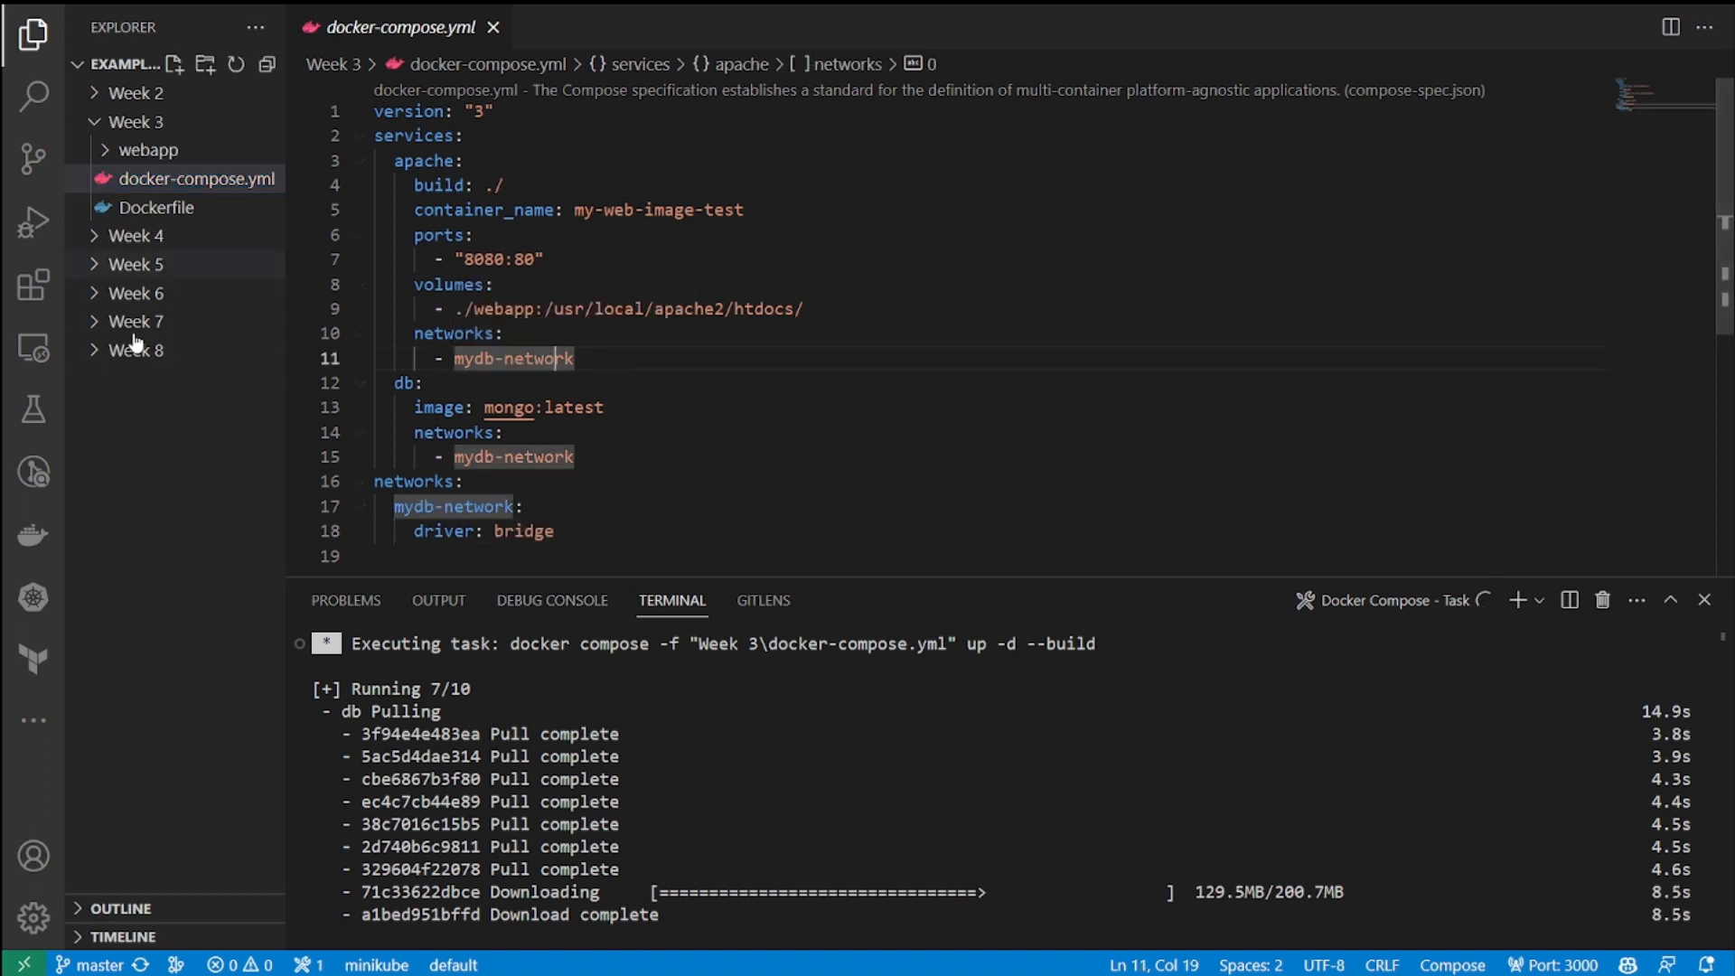
{"action": "mouse_move", "coordinate": [29, 533]}
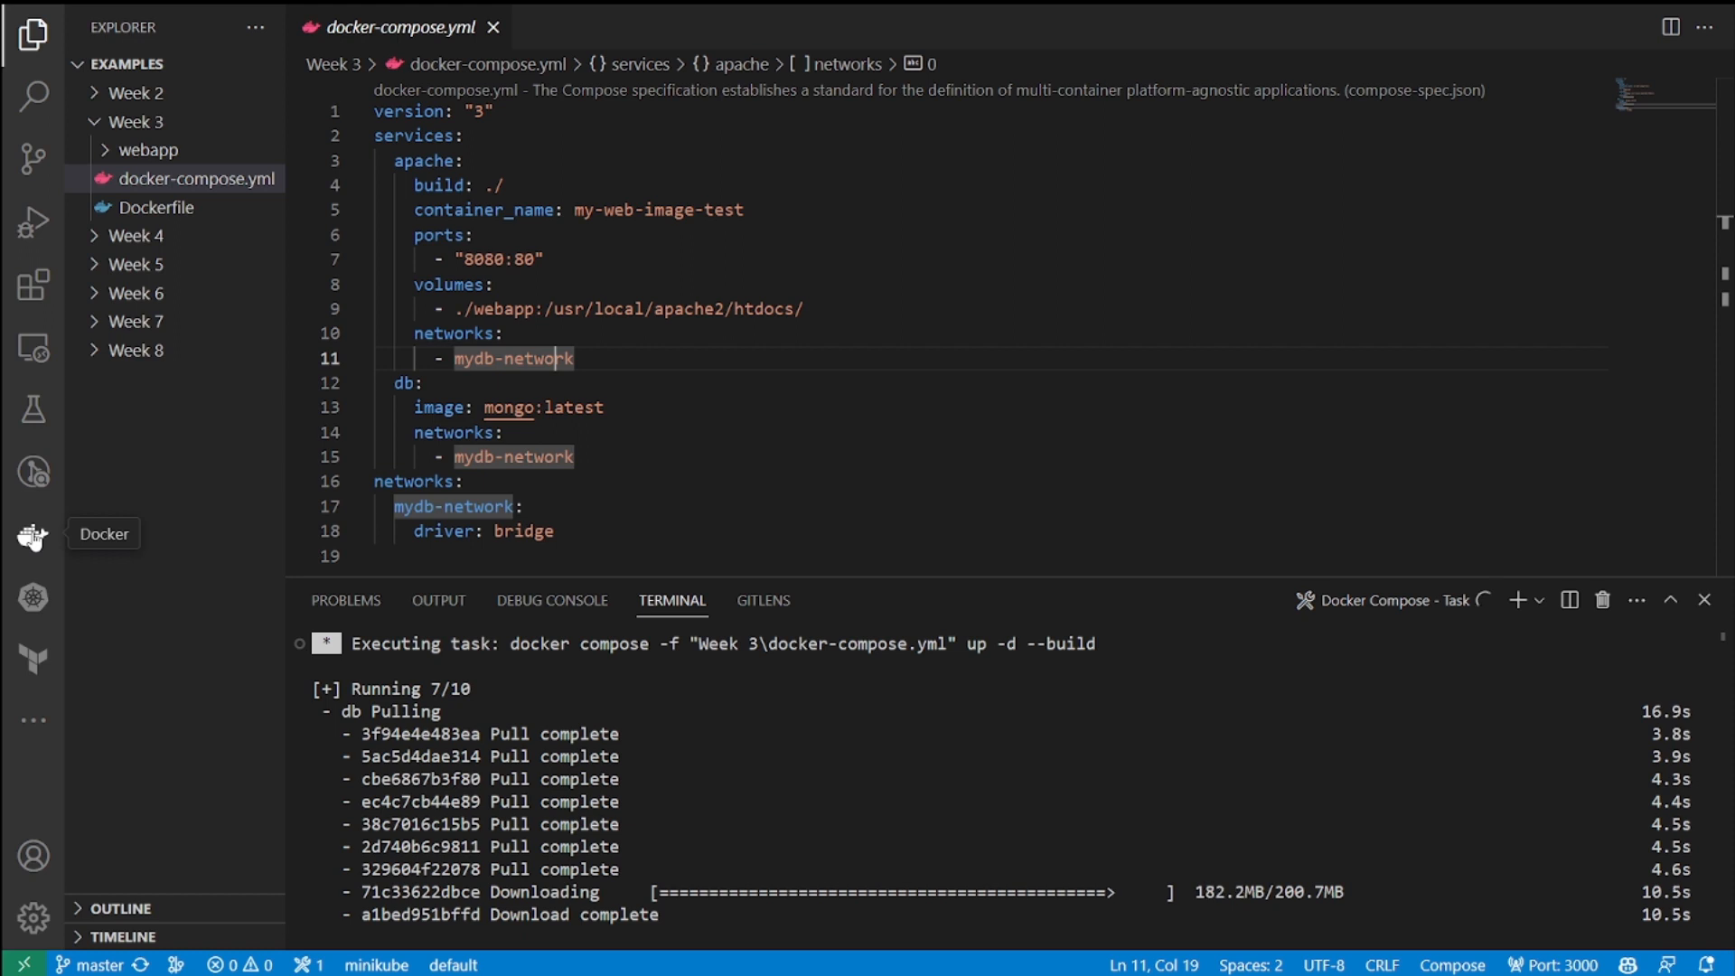
Step: Browse the week3 container group in the Docker view, selecting the mongo container and collapsing the group
{"action": "left_click", "coordinate": [29, 534]}
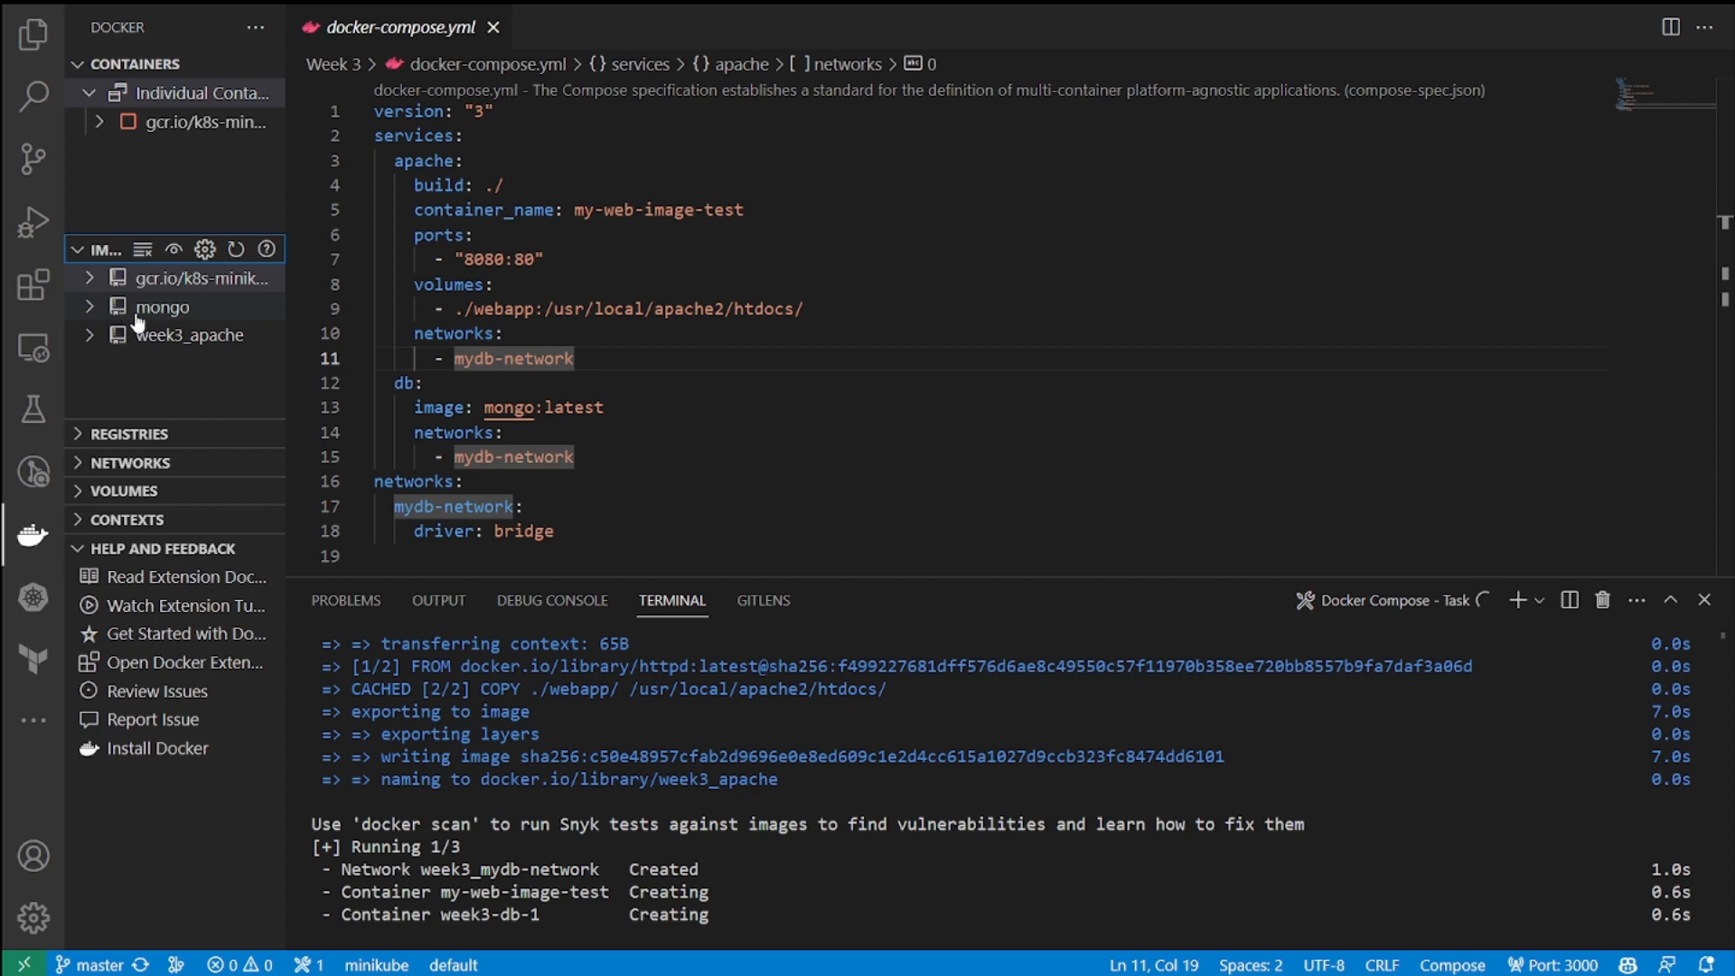
{"action": "mouse_move", "coordinate": [190, 337]}
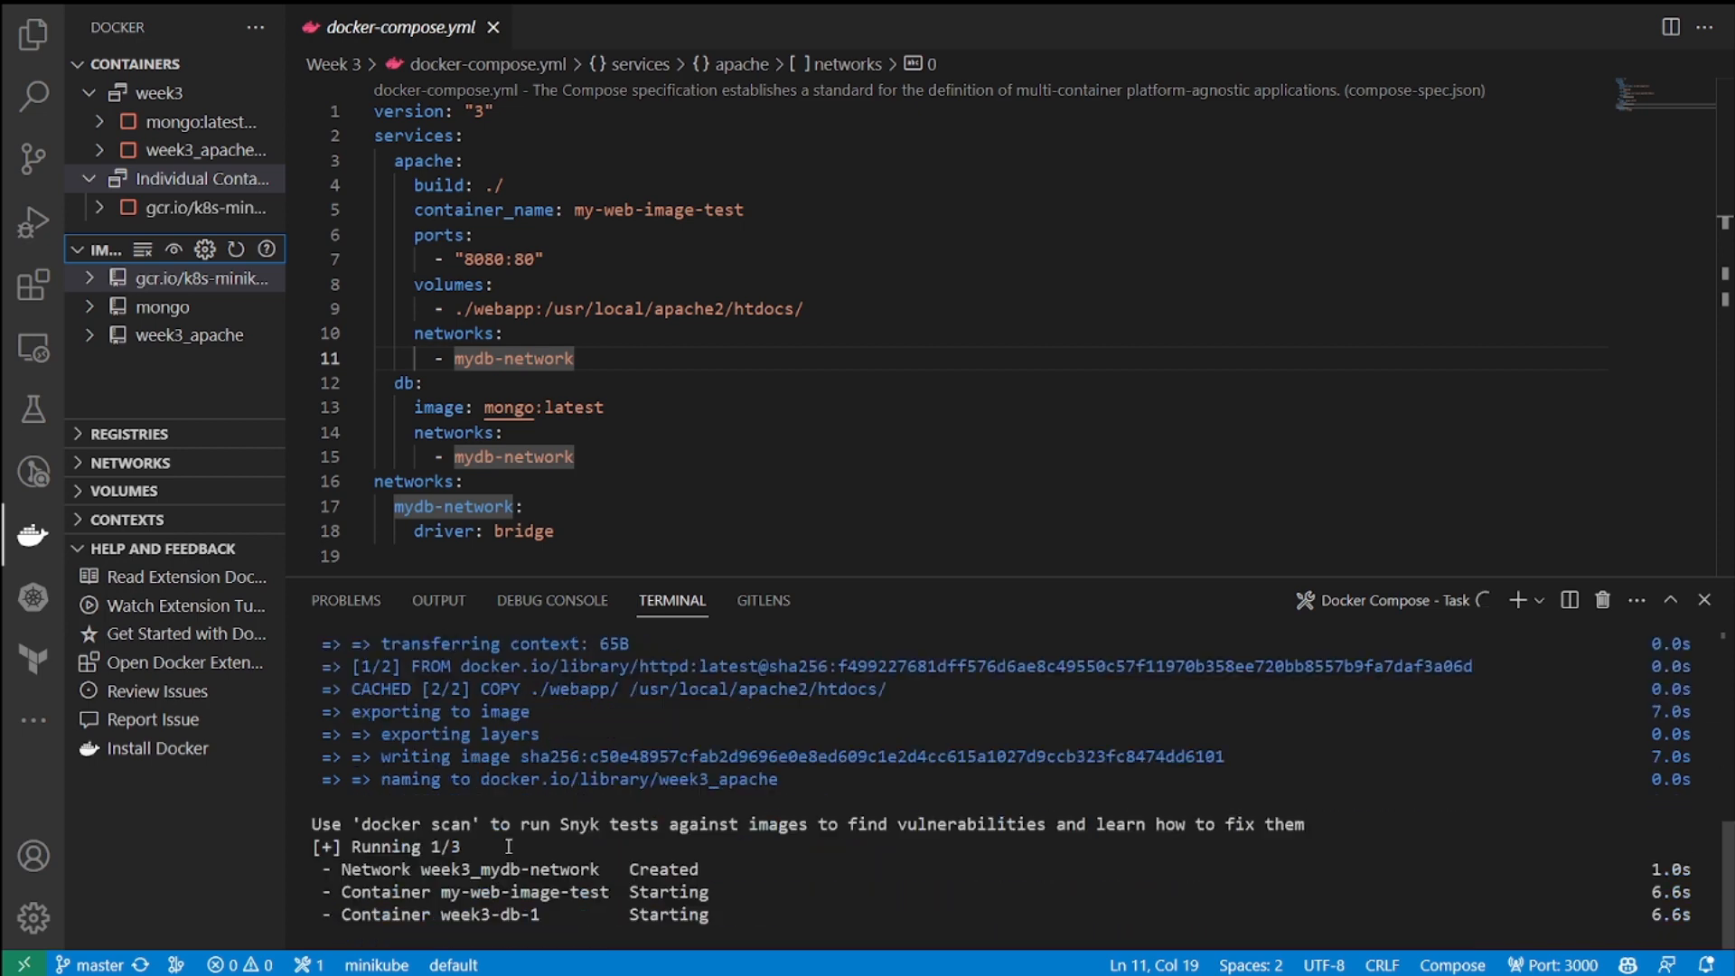
{"action": "left_click", "coordinate": [499, 184]}
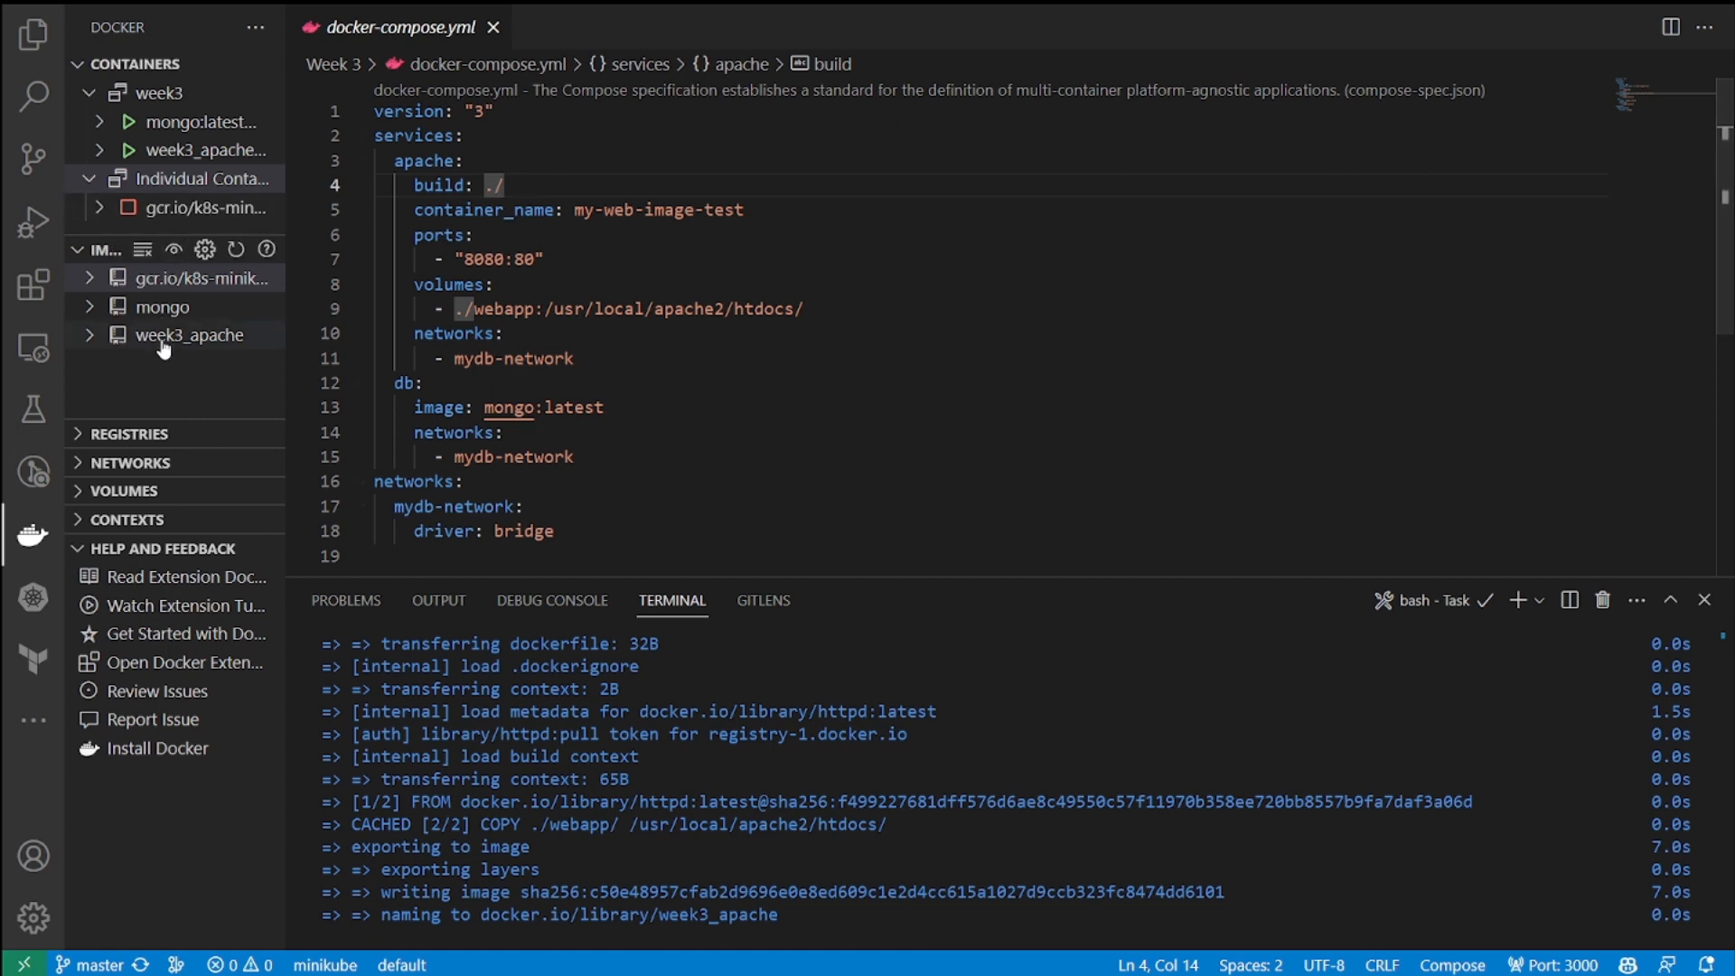
{"action": "mouse_move", "coordinate": [217, 345]}
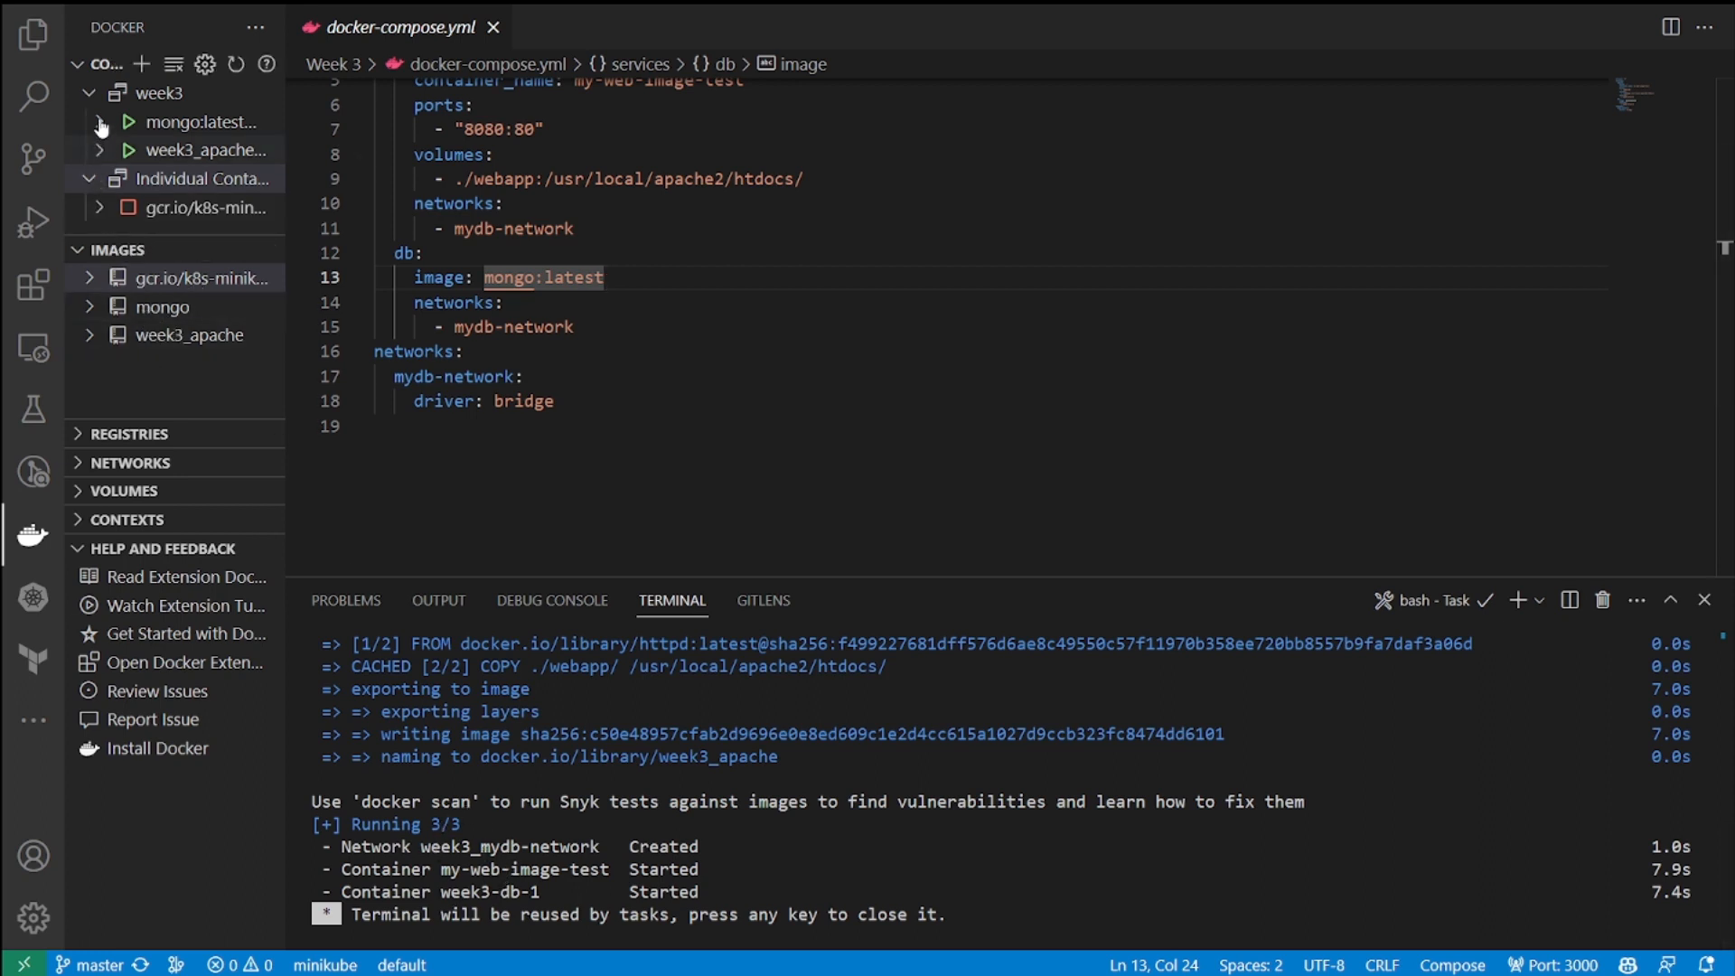
{"action": "left_click", "coordinate": [102, 123]}
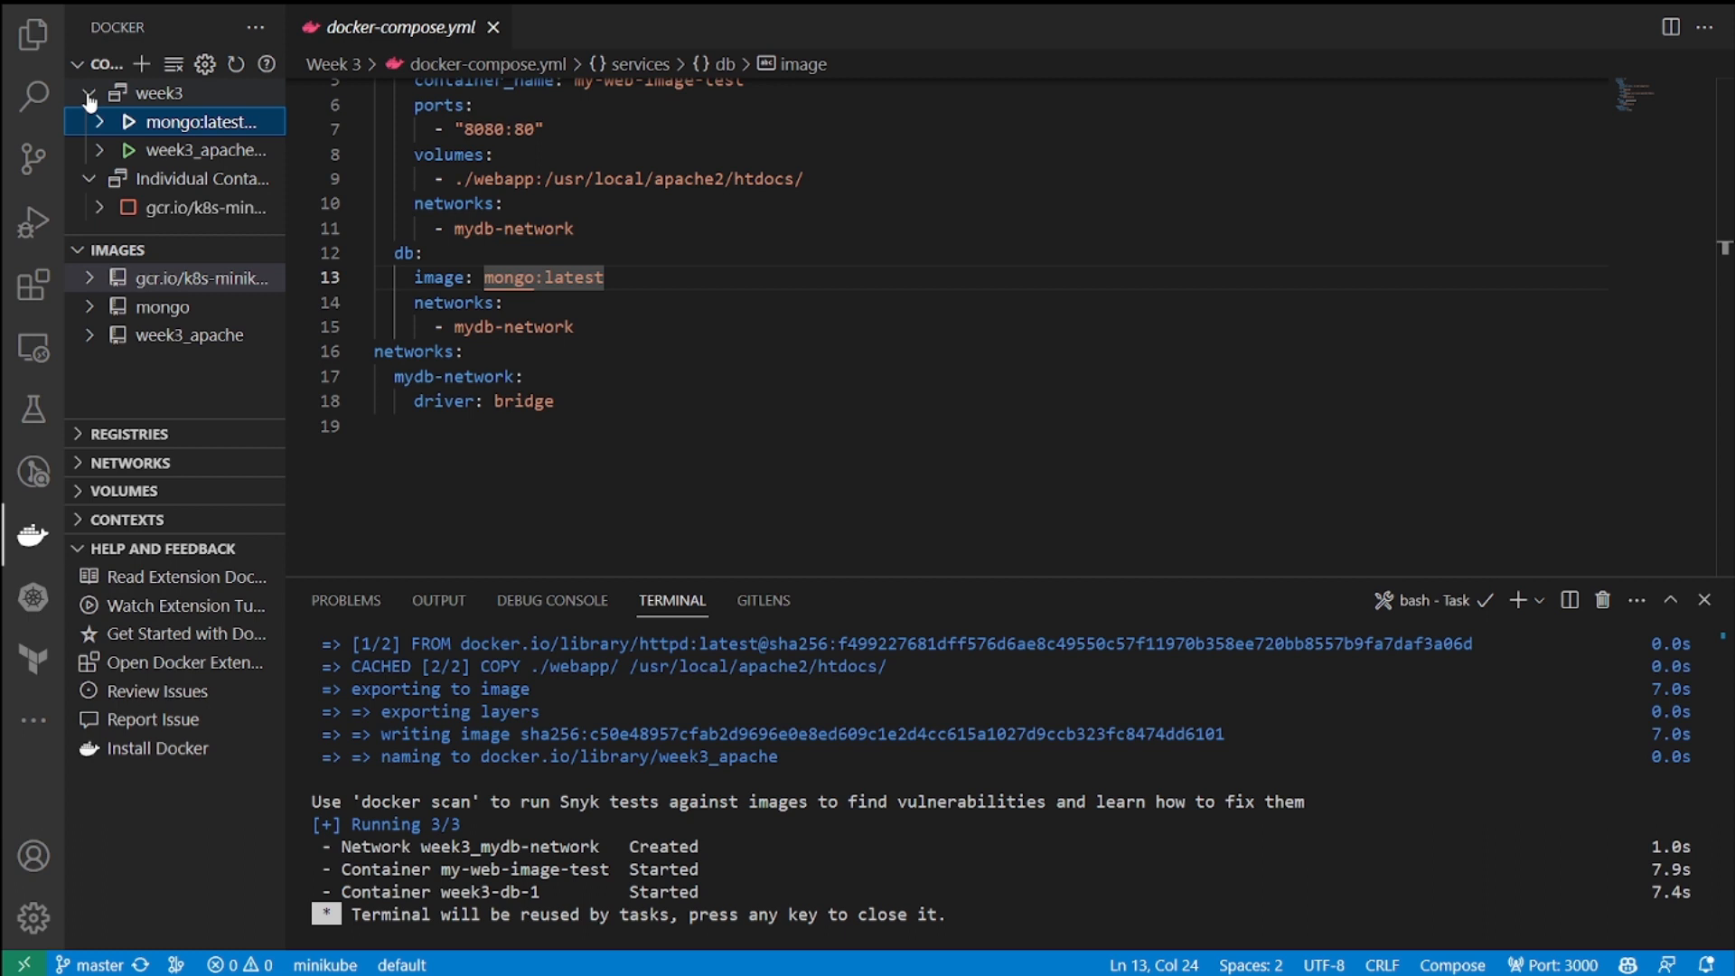
{"action": "left_click", "coordinate": [90, 94]}
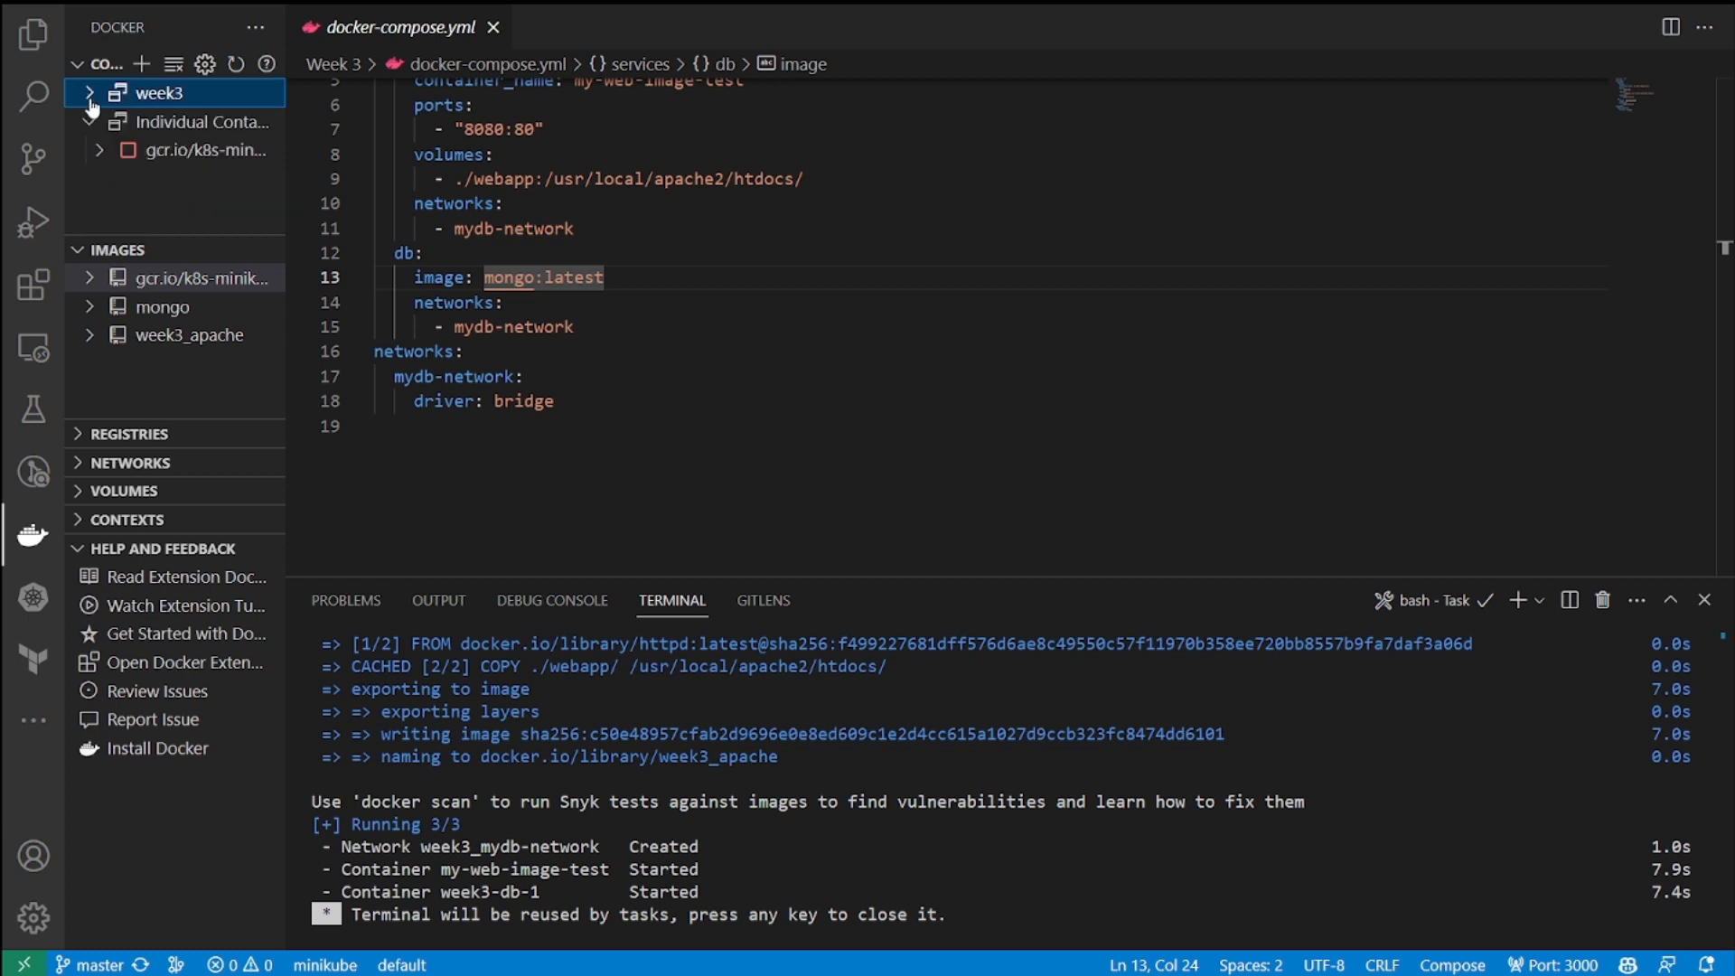
{"action": "left_click", "coordinate": [89, 92]}
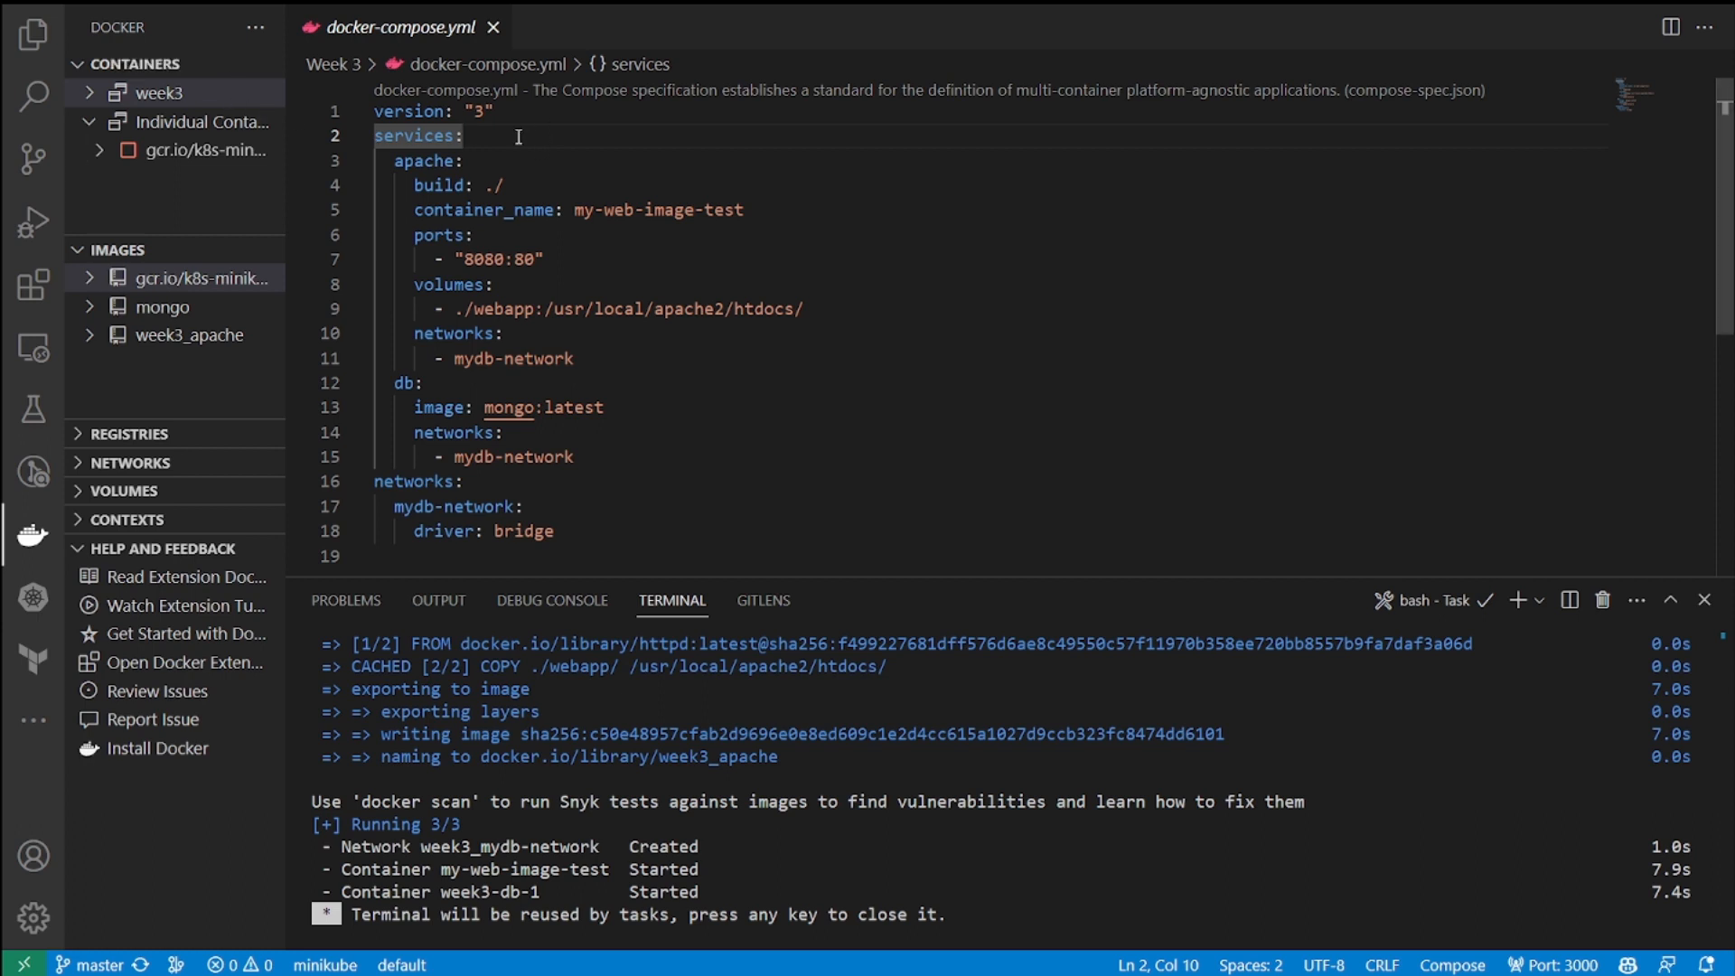
Step: Return to the Docker view and select the container name my-web-image-test in the compose file
{"action": "left_click", "coordinate": [29, 29]}
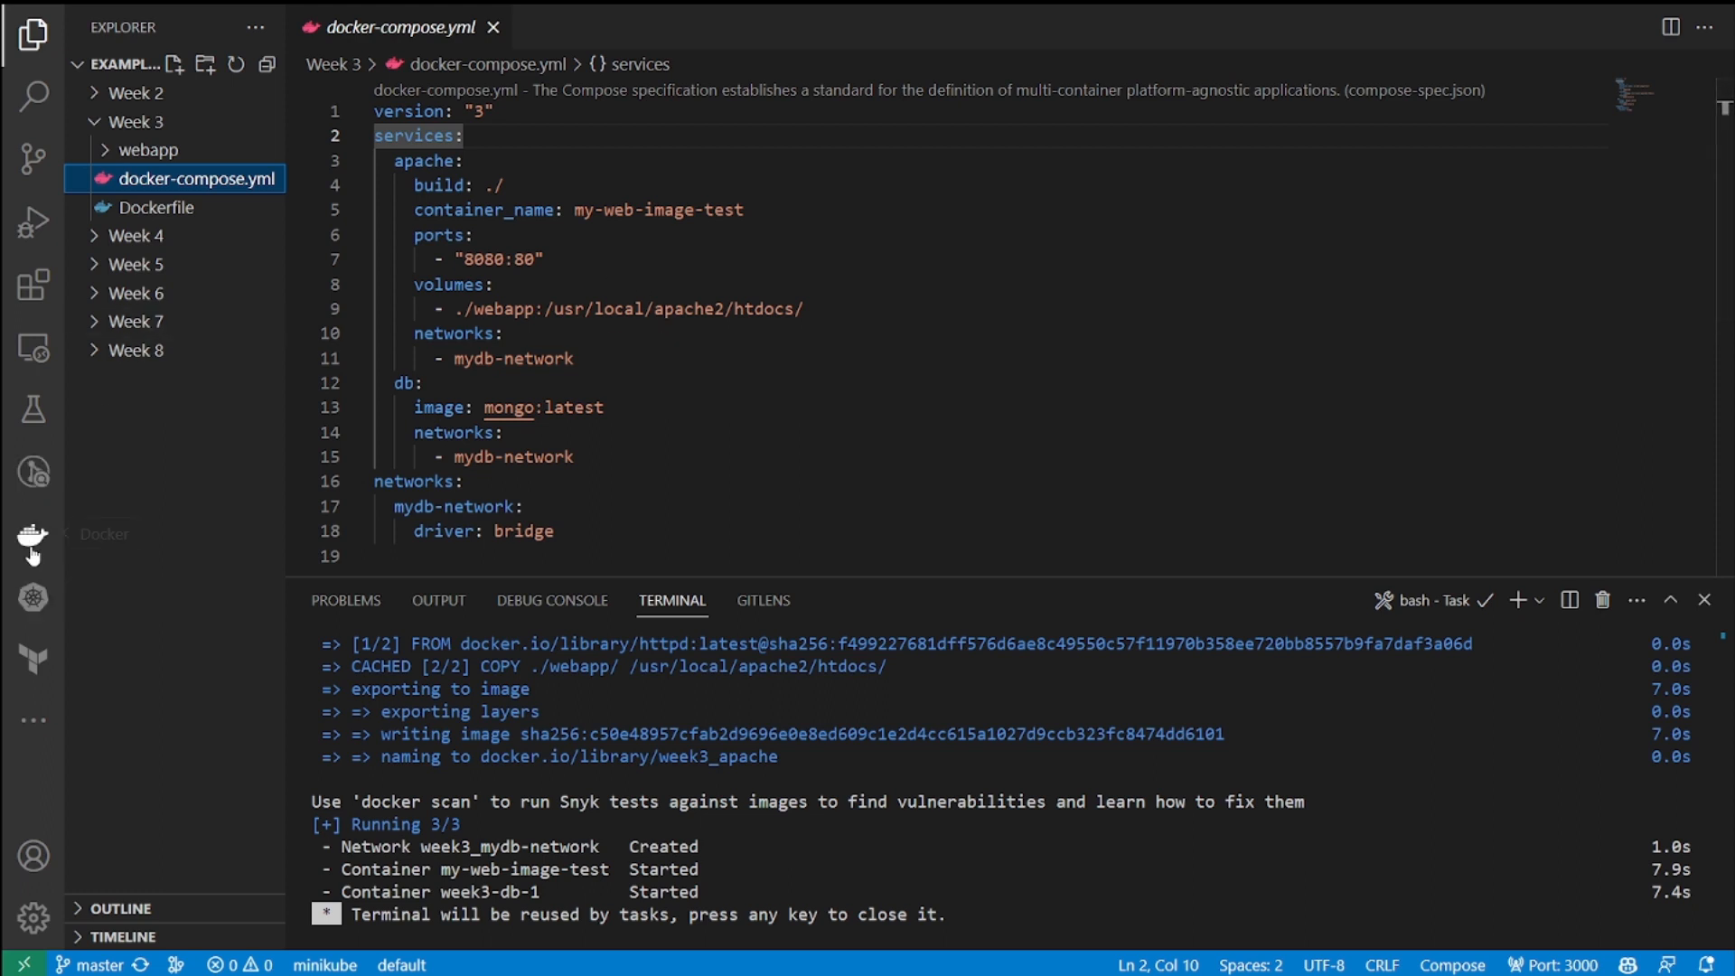
{"action": "left_click", "coordinate": [29, 537]}
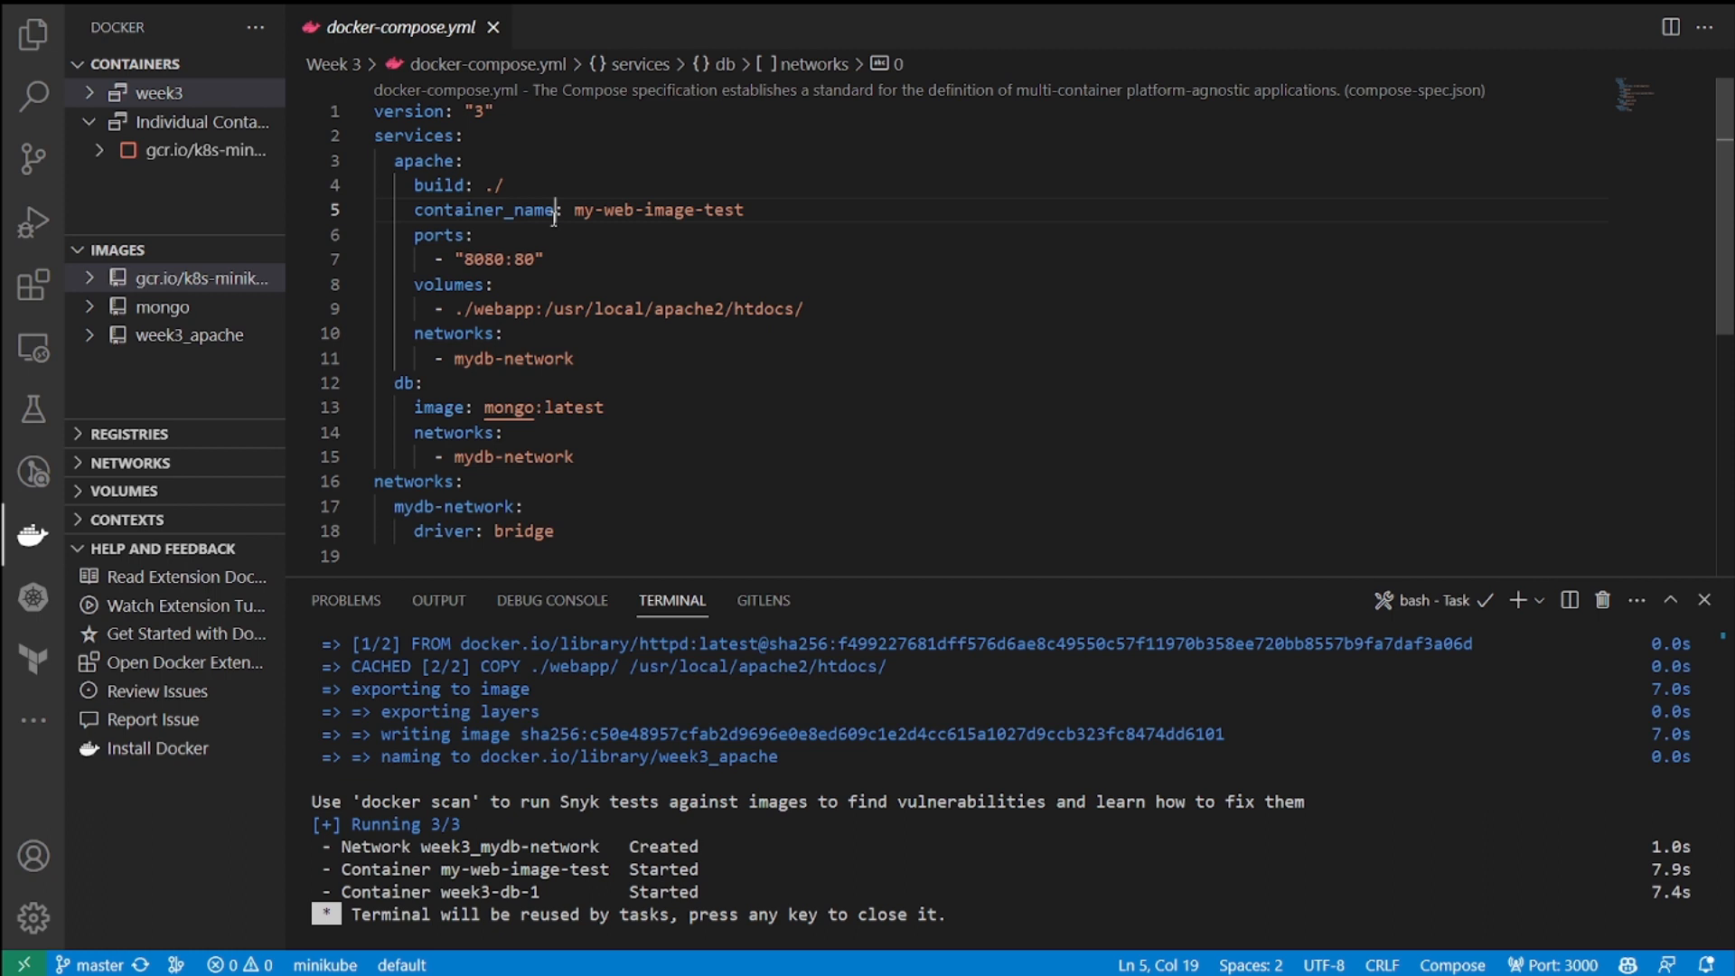
{"action": "double_click", "coordinate": [658, 210]}
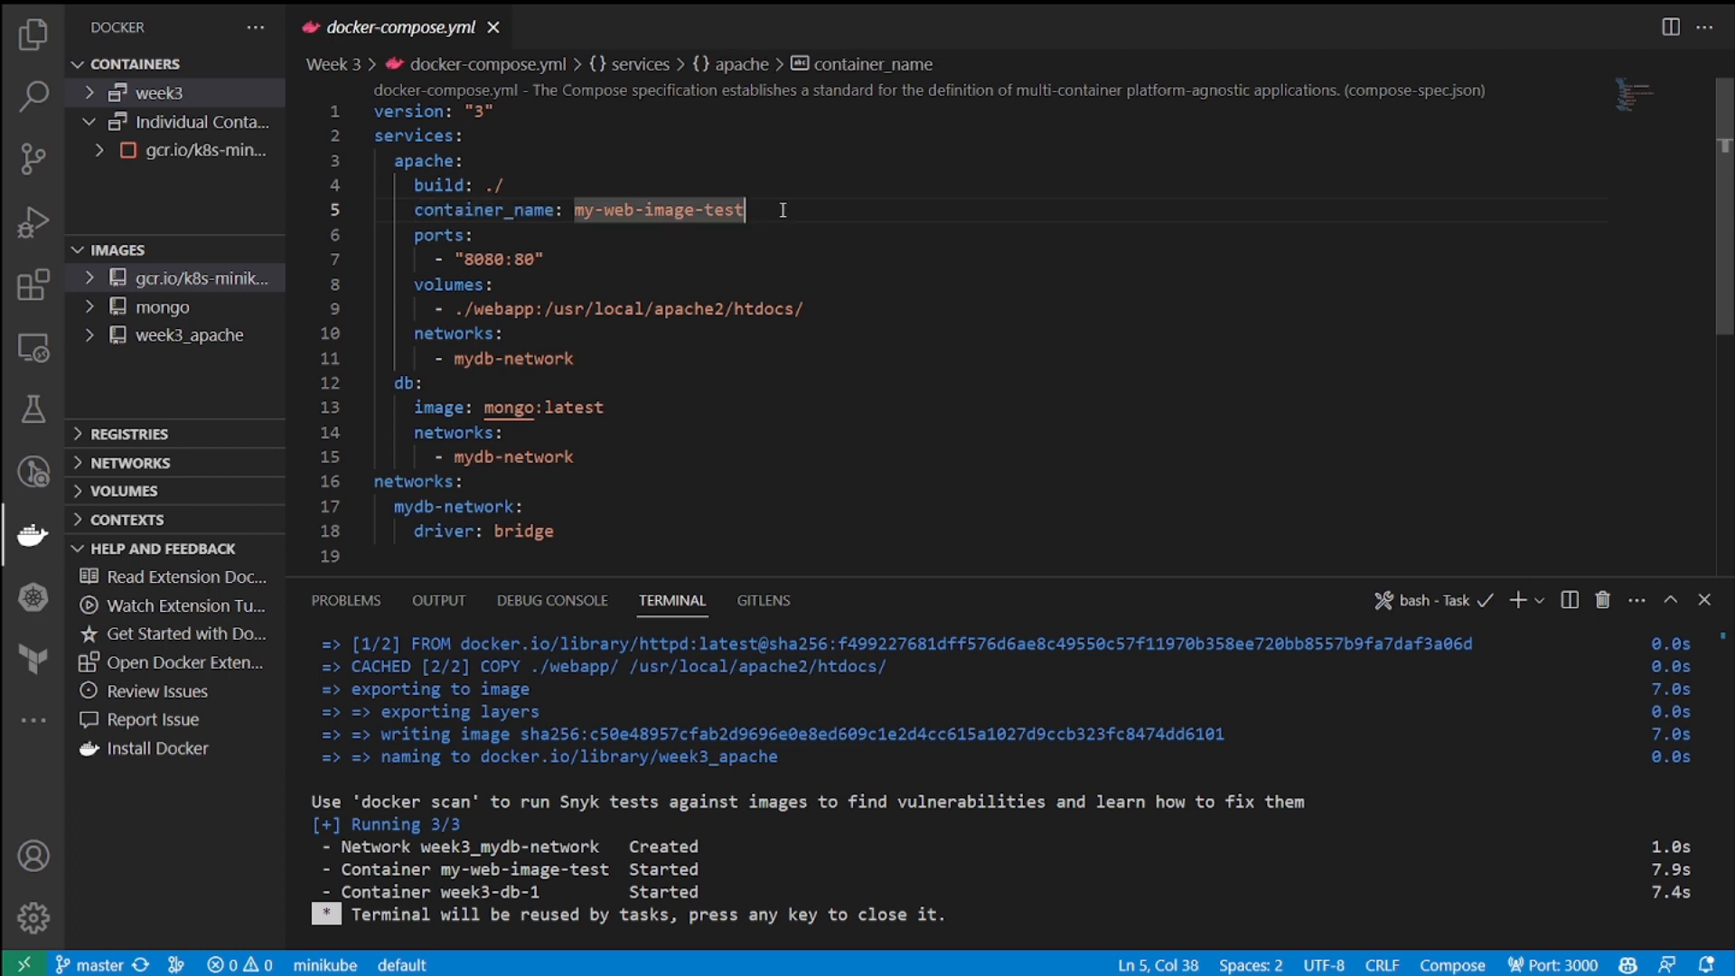
{"action": "mouse_move", "coordinate": [535, 210]}
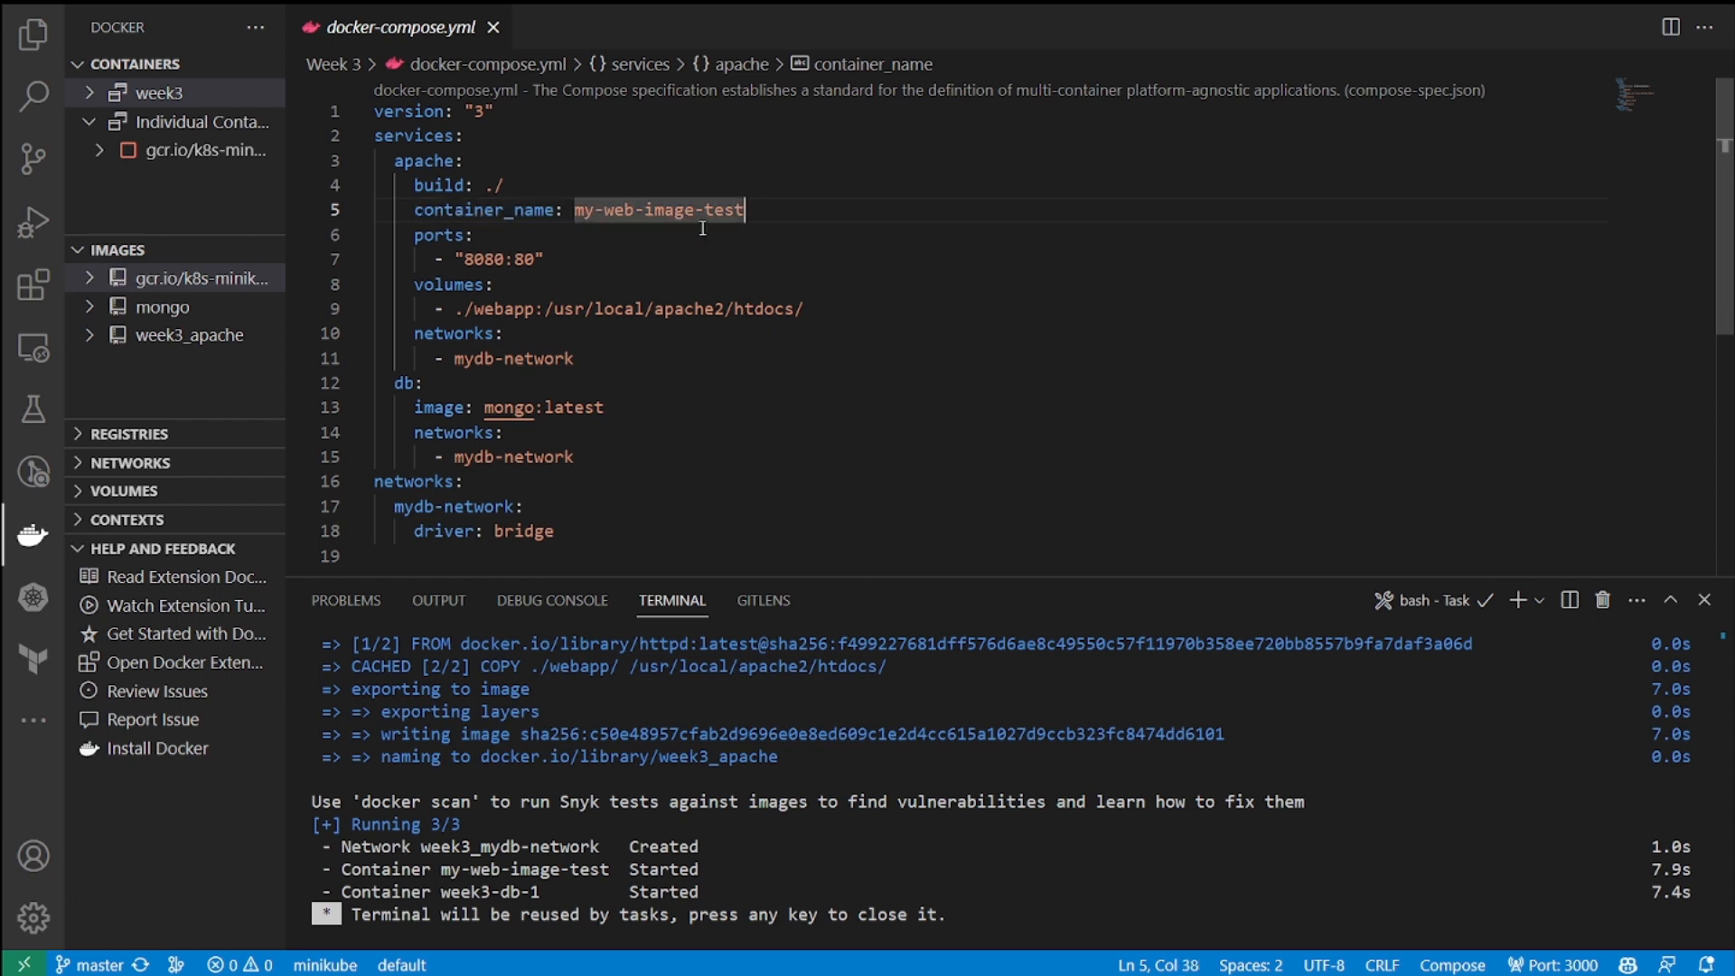
{"action": "mouse_move", "coordinate": [496, 209]}
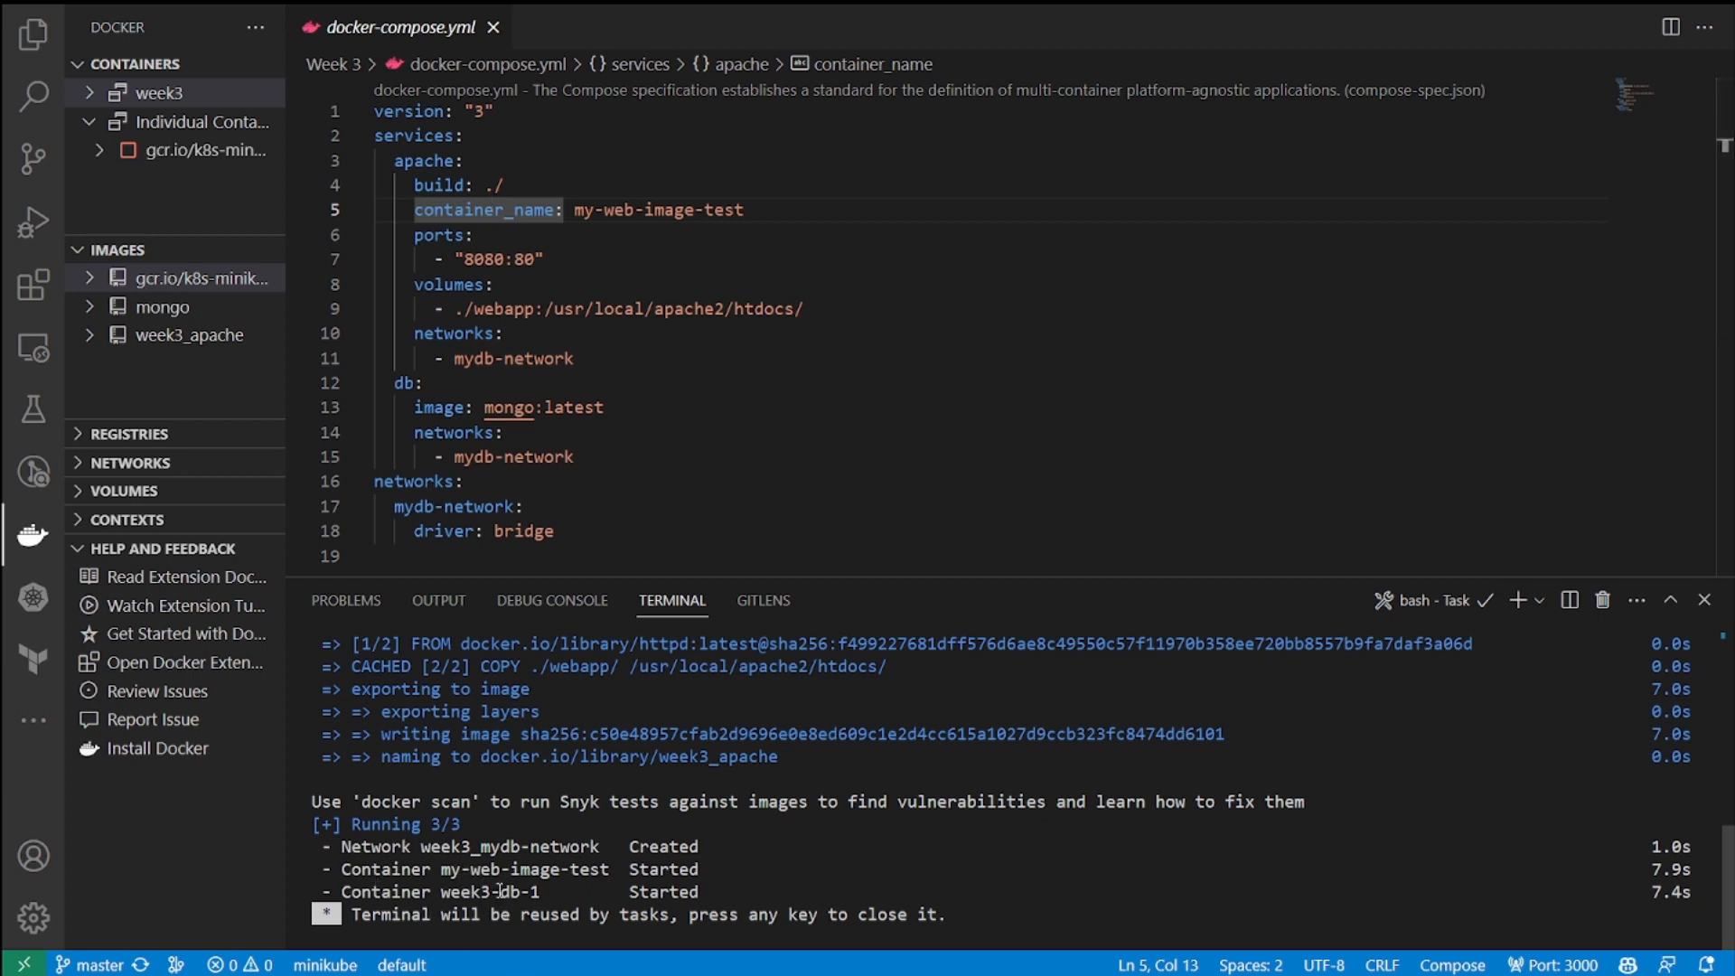
{"action": "double_click", "coordinate": [658, 210]}
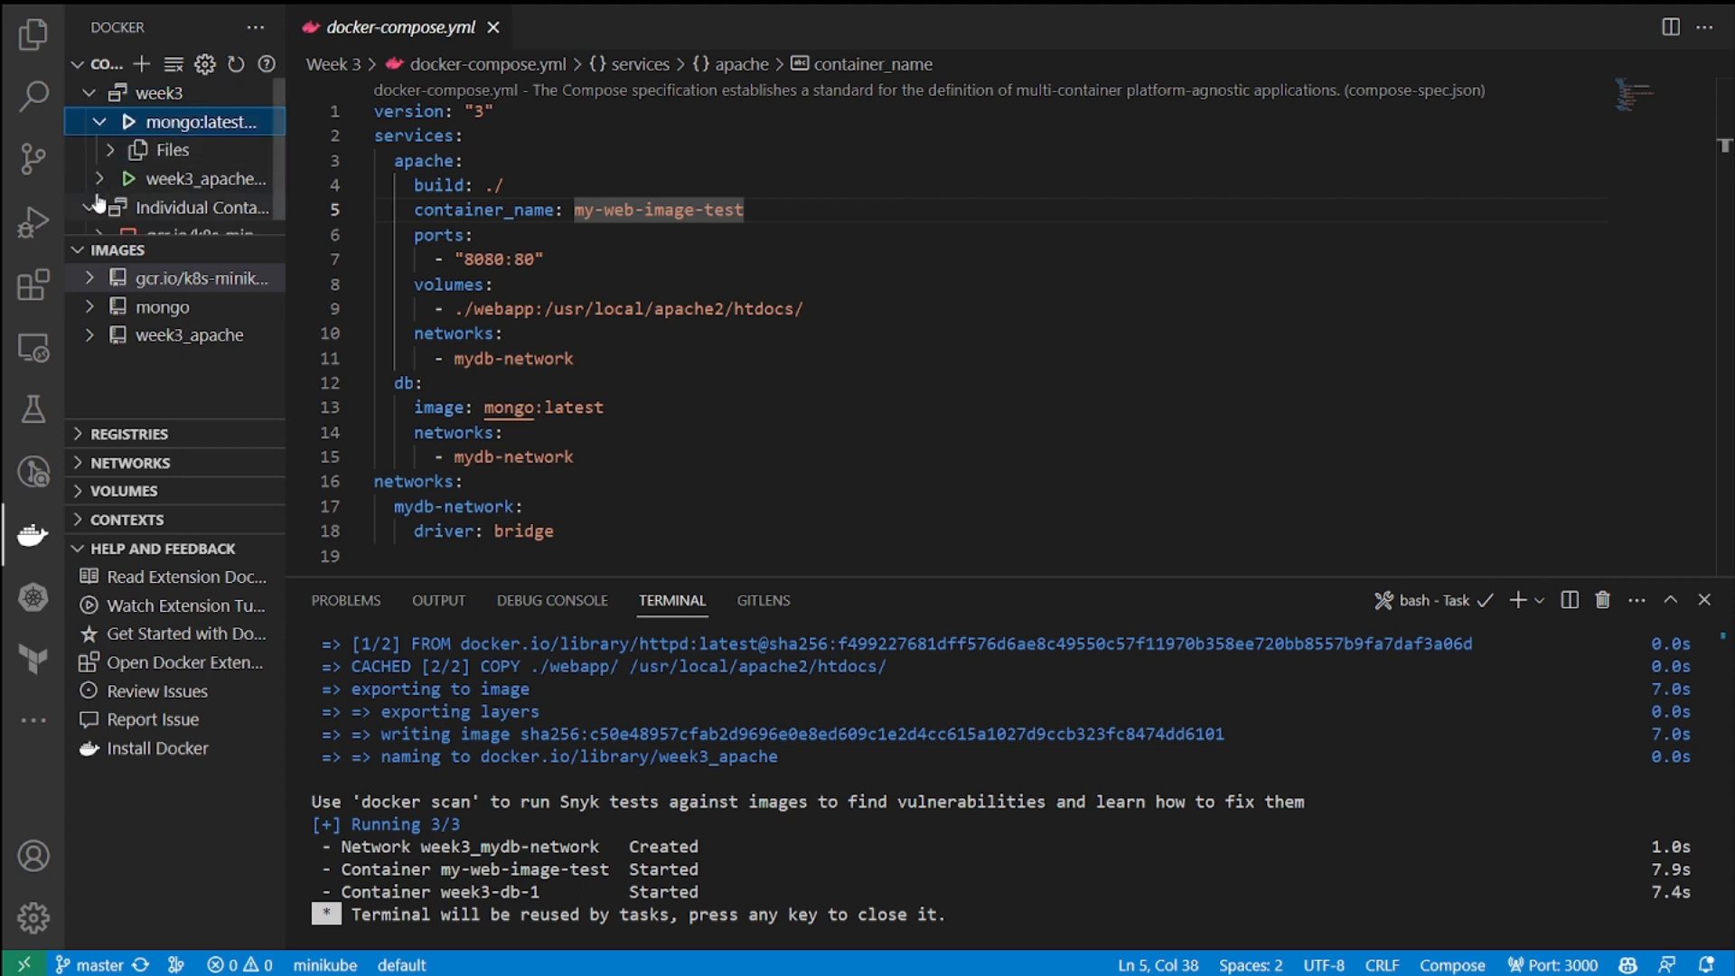
Step: Browse the mongo container's files down through log to the apt folder
{"action": "left_click", "coordinate": [190, 179]}
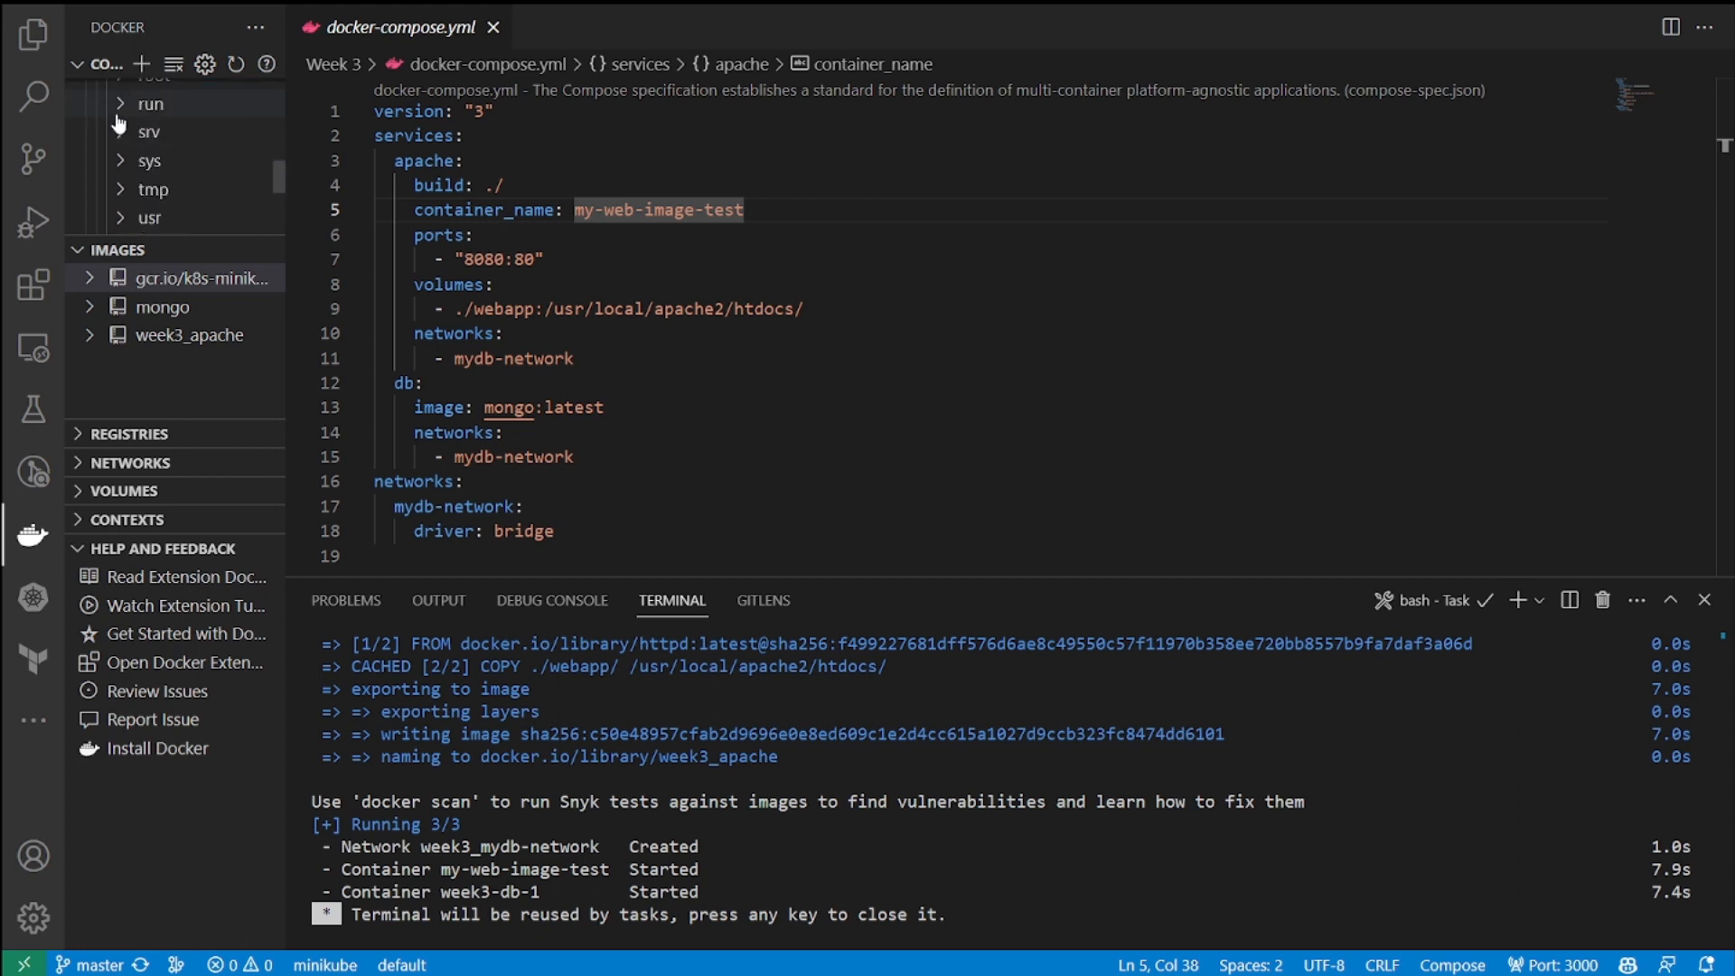
{"action": "left_click", "coordinate": [148, 103]}
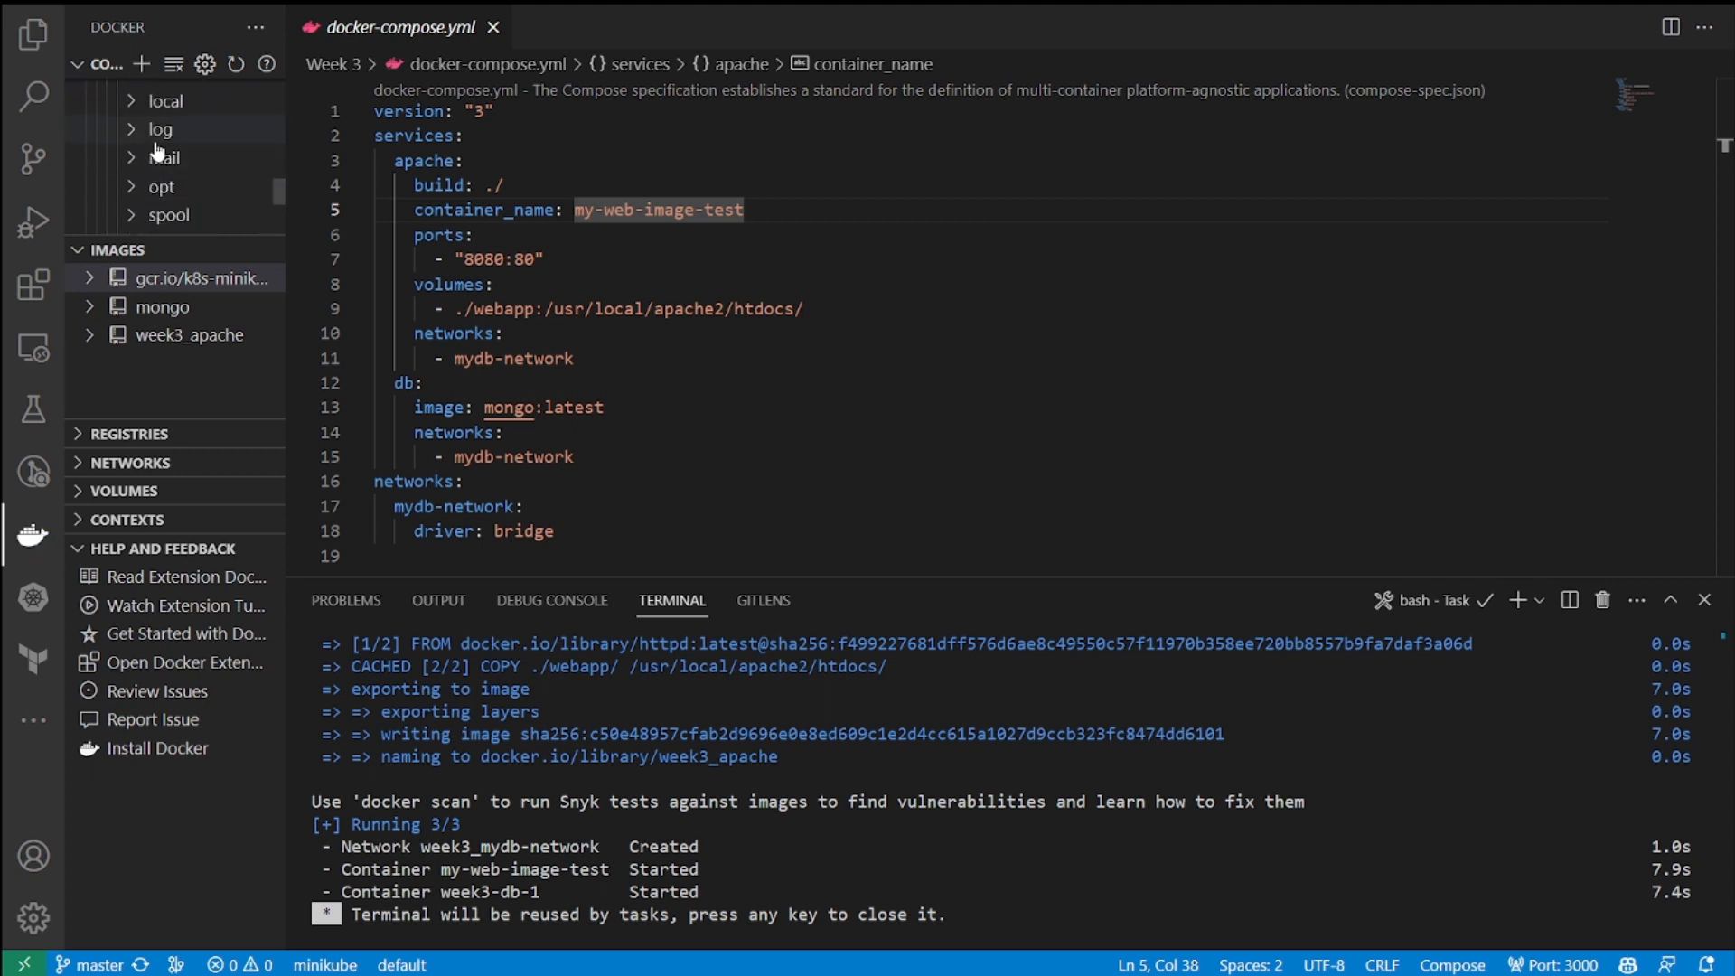
{"action": "left_click", "coordinate": [159, 130]}
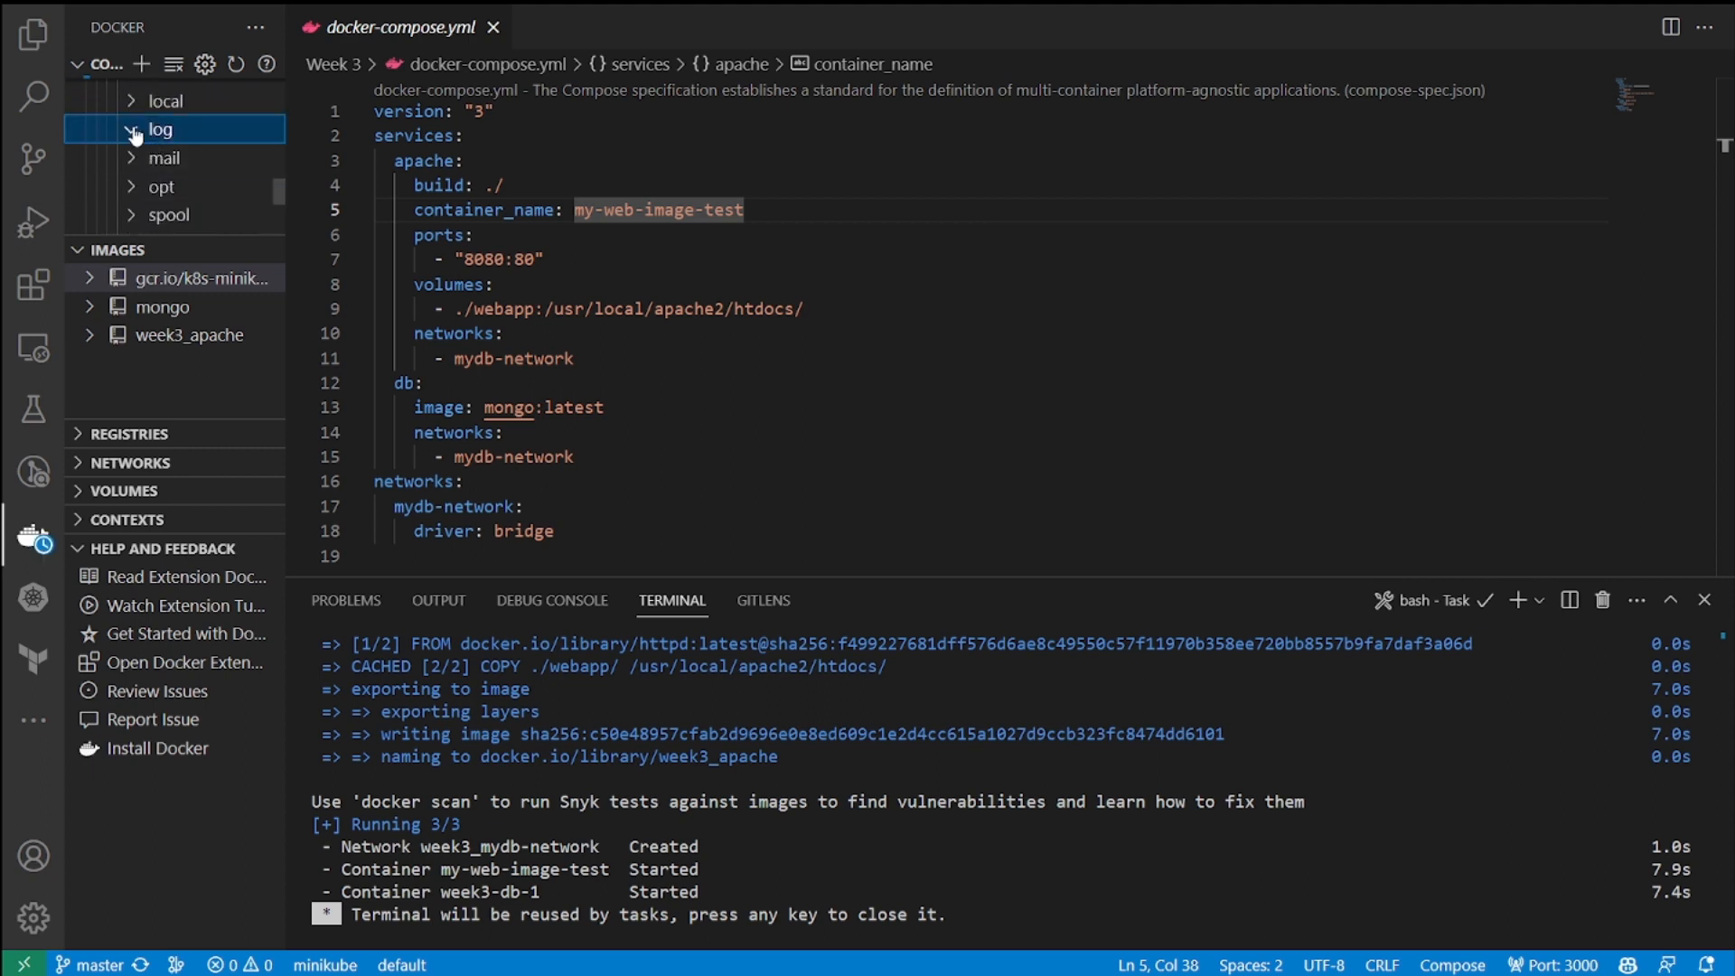
{"action": "left_click", "coordinate": [161, 130]}
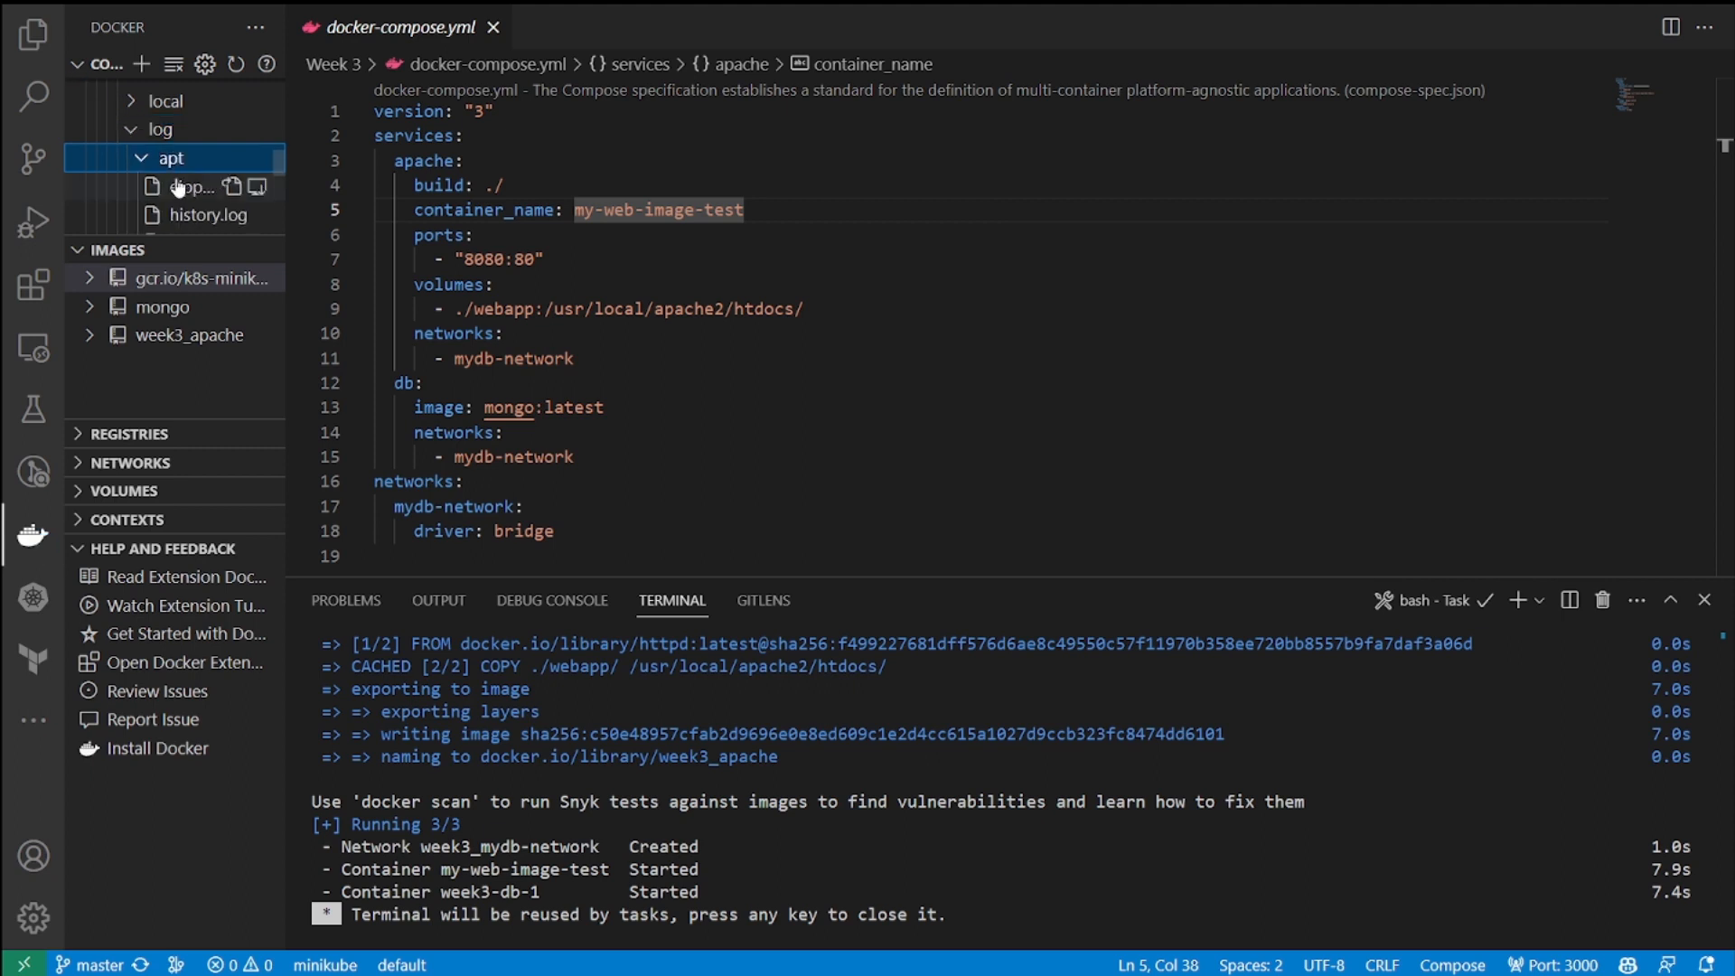
{"action": "right_click", "coordinate": [181, 186]}
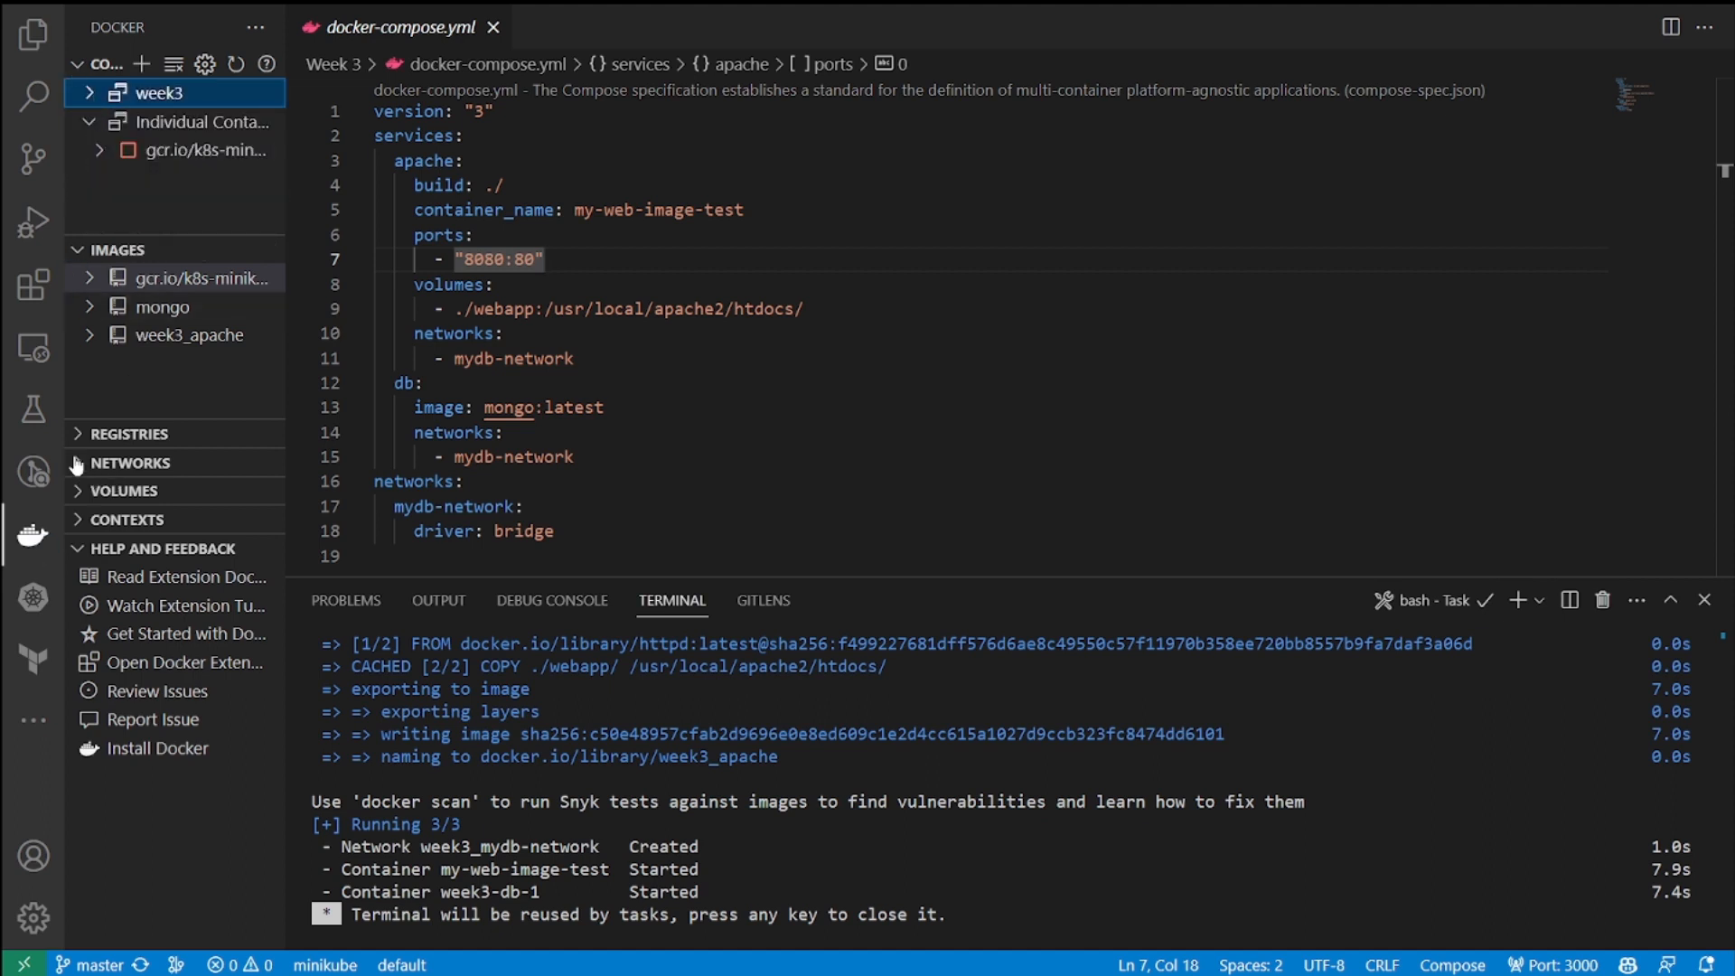
Step: Expand Volumes and Networks, inspect week3_mydb-network's details, and expand the mongo image
{"action": "left_click", "coordinate": [125, 492]}
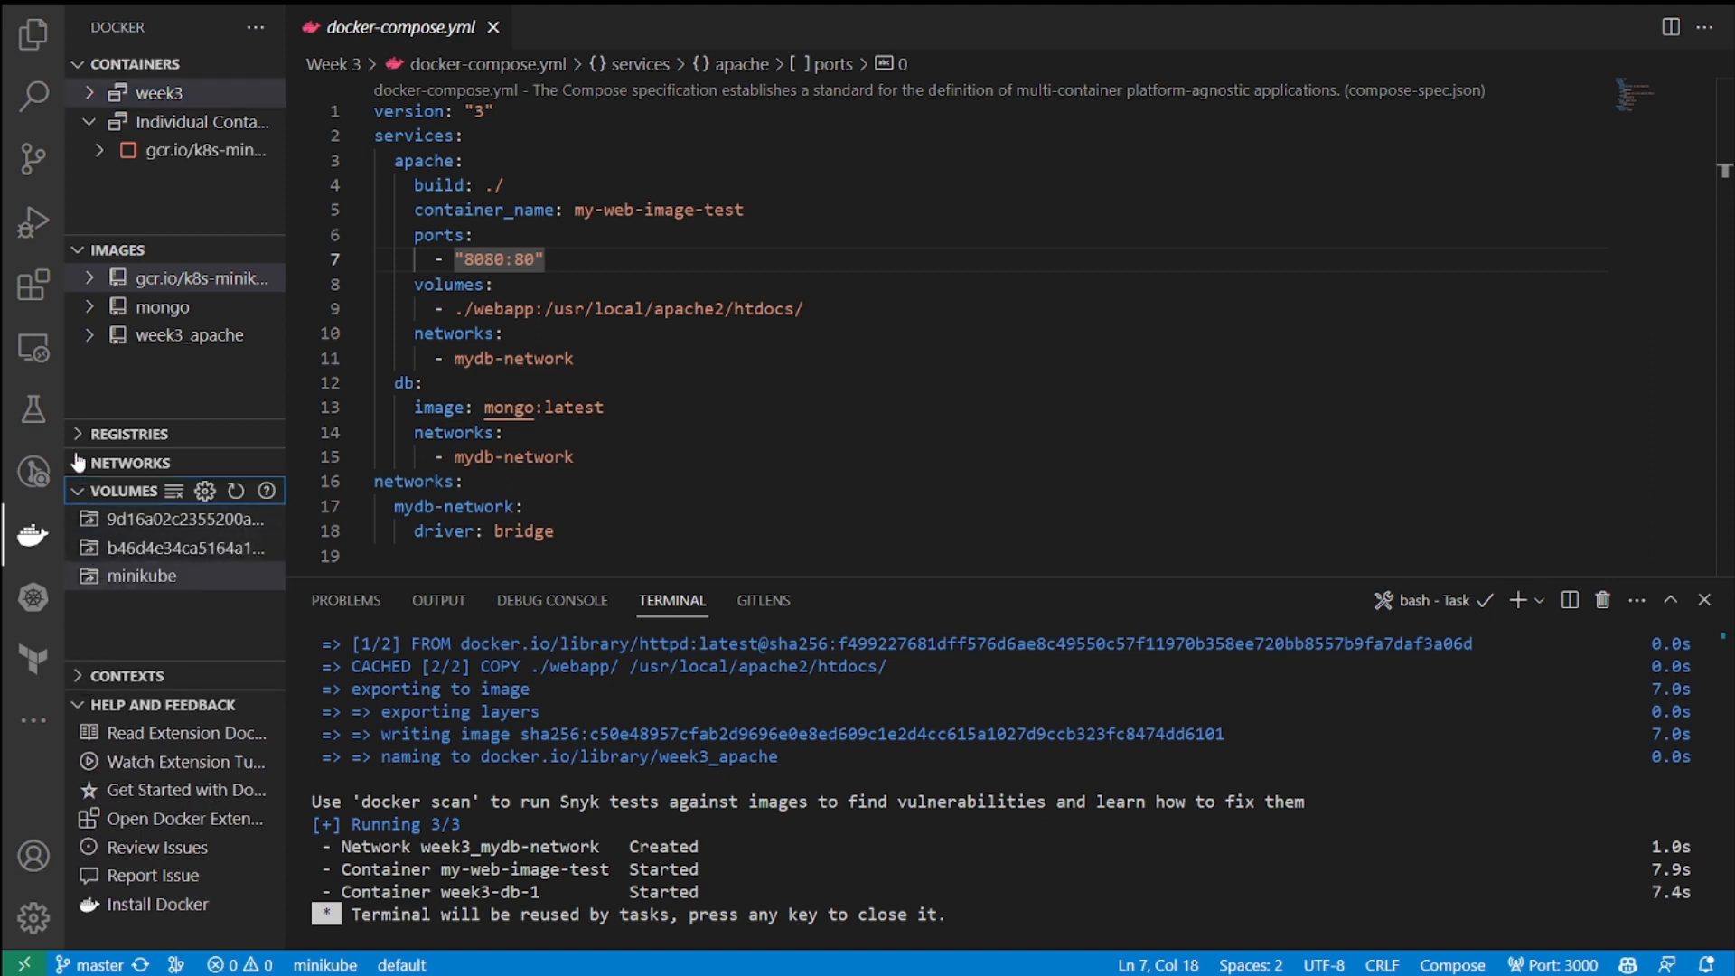
{"action": "left_click", "coordinate": [82, 463]}
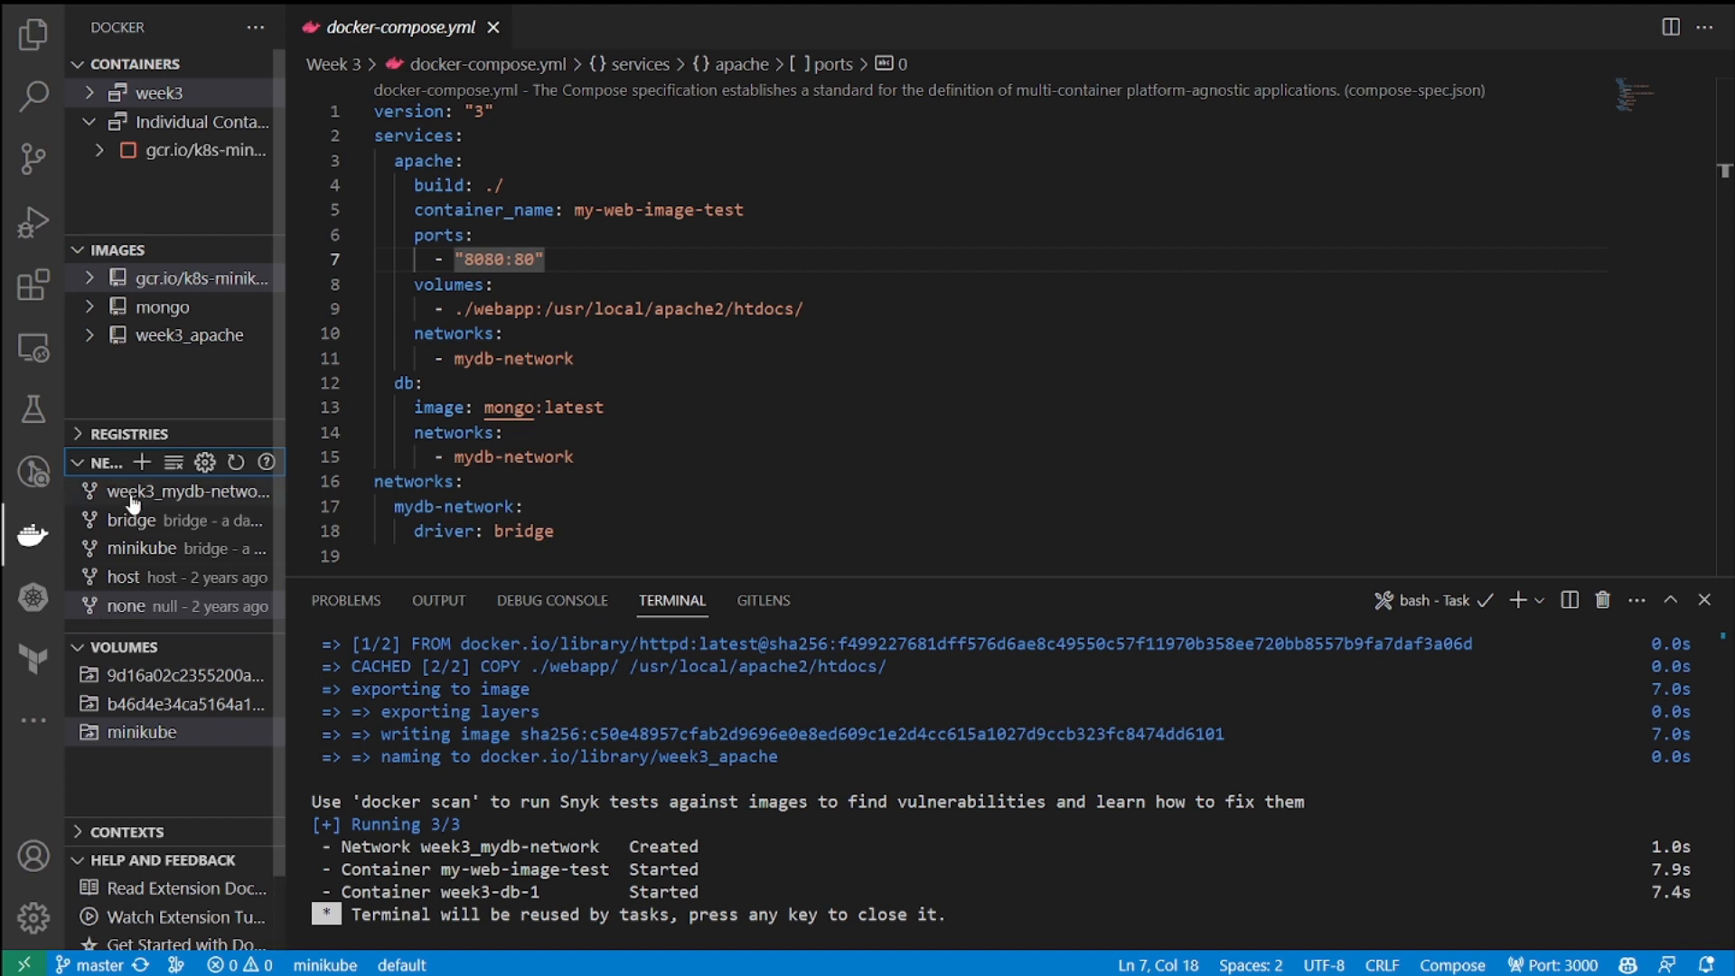
{"action": "right_click", "coordinate": [177, 492]}
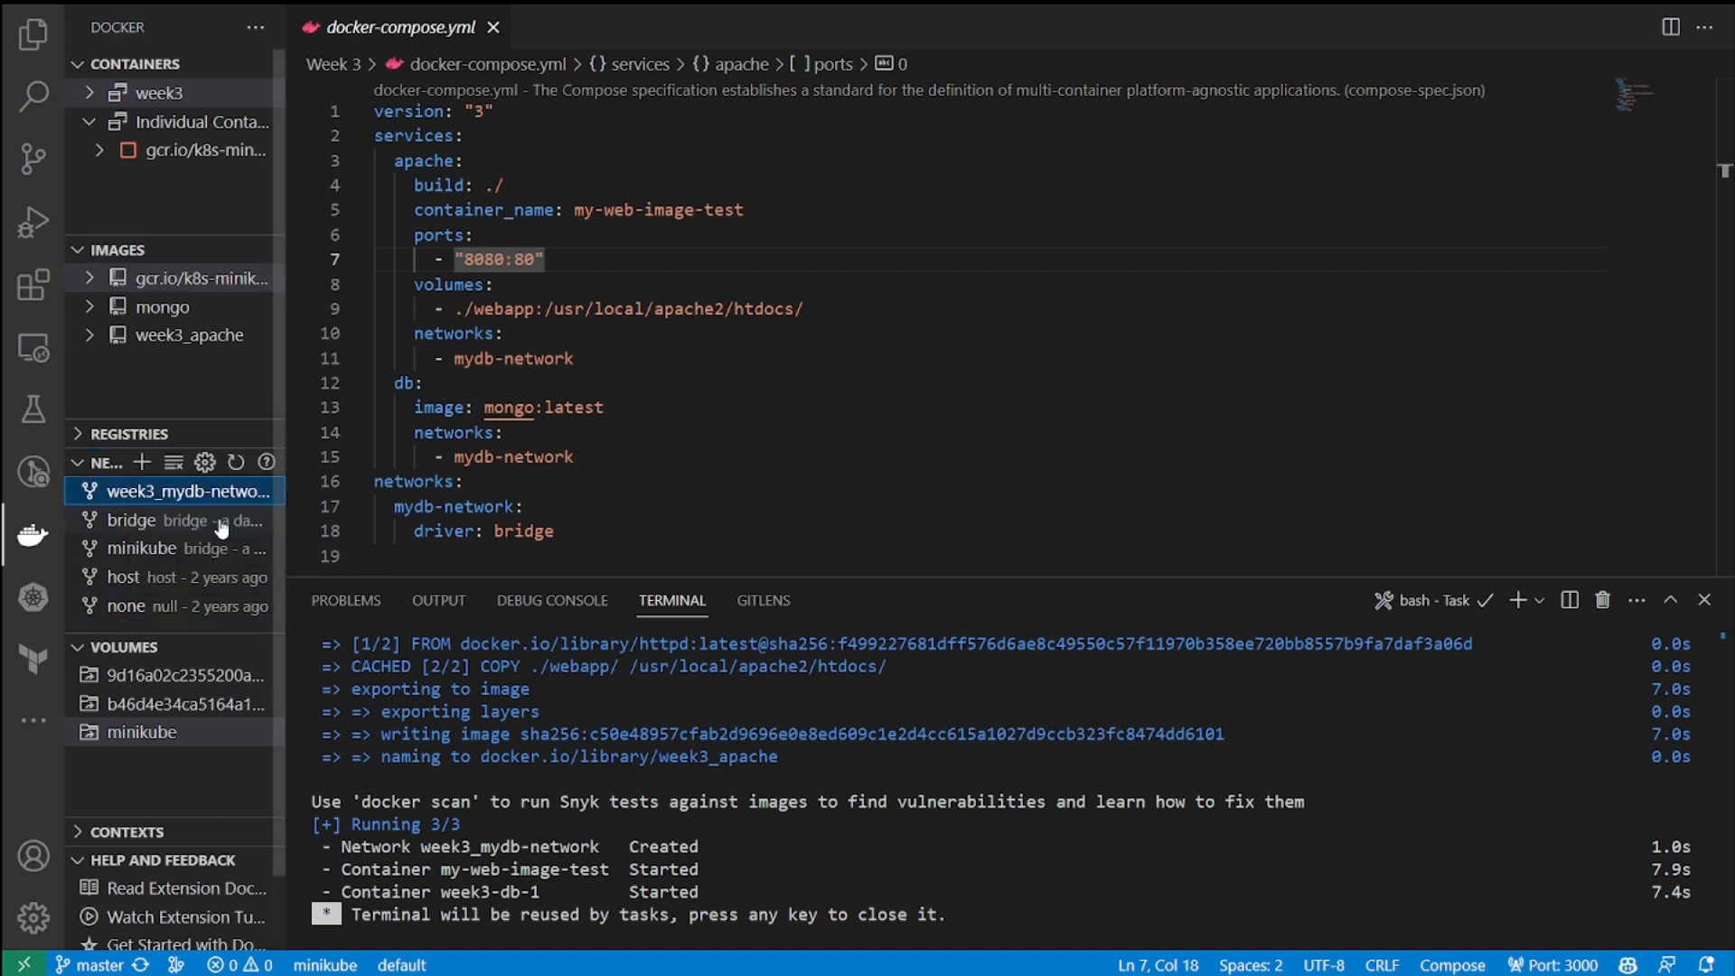
{"action": "double_click", "coordinate": [177, 492]}
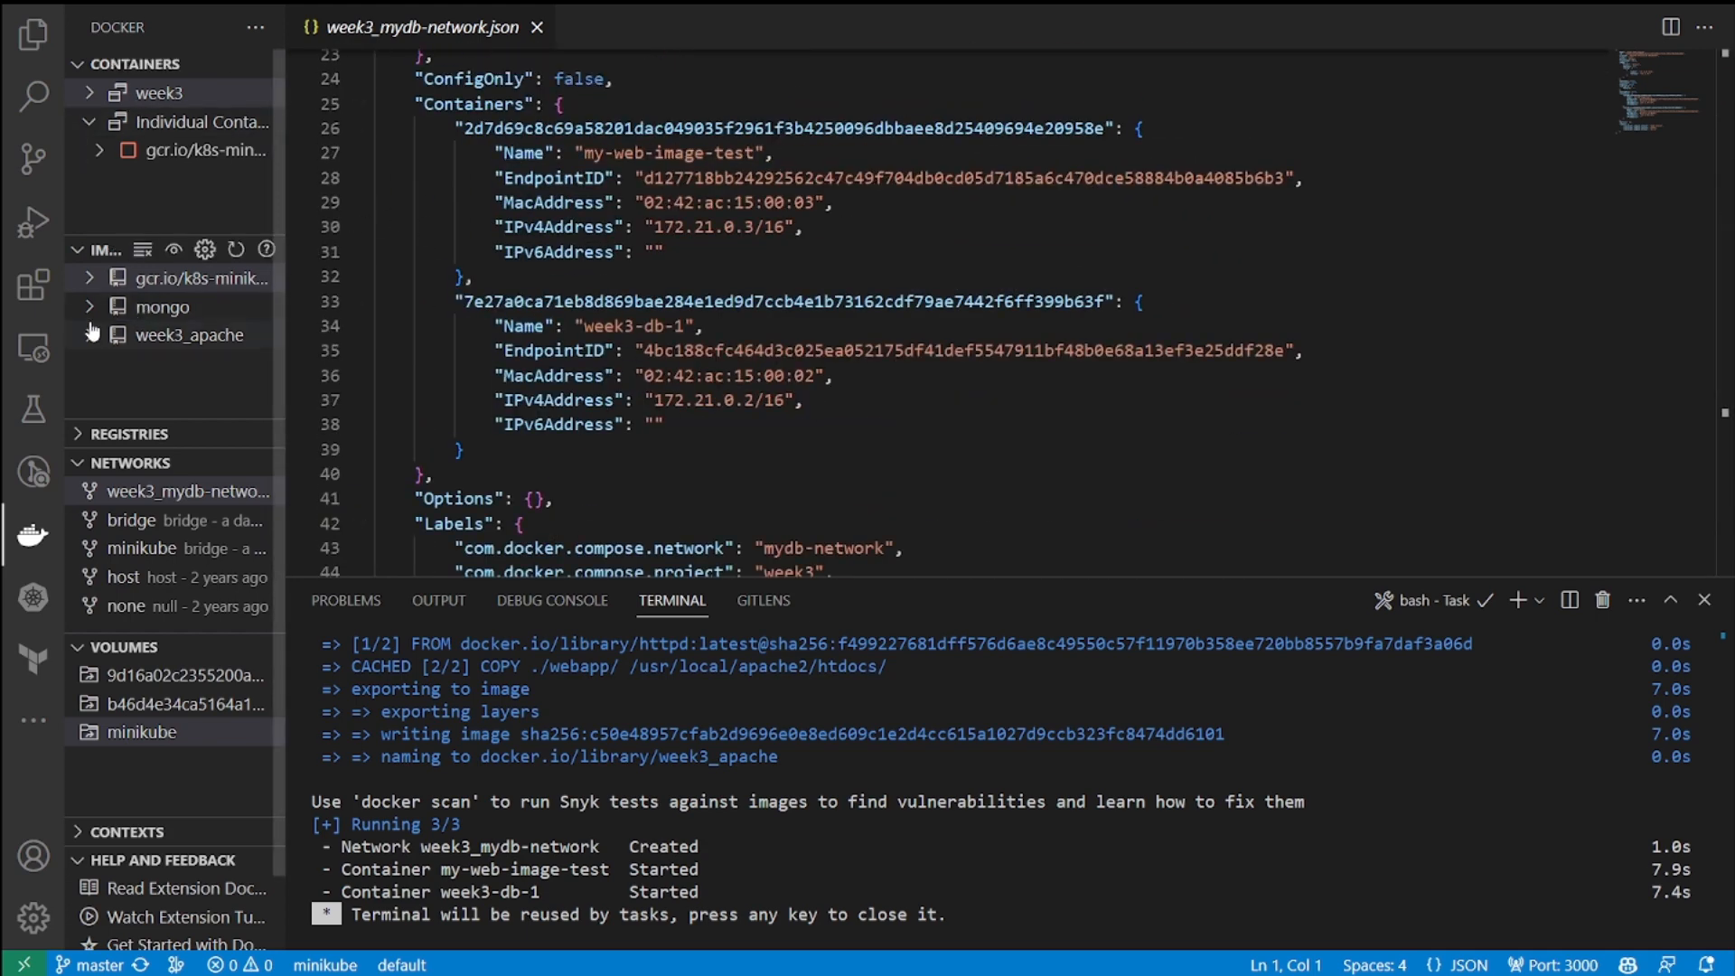
{"action": "left_click", "coordinate": [166, 306]}
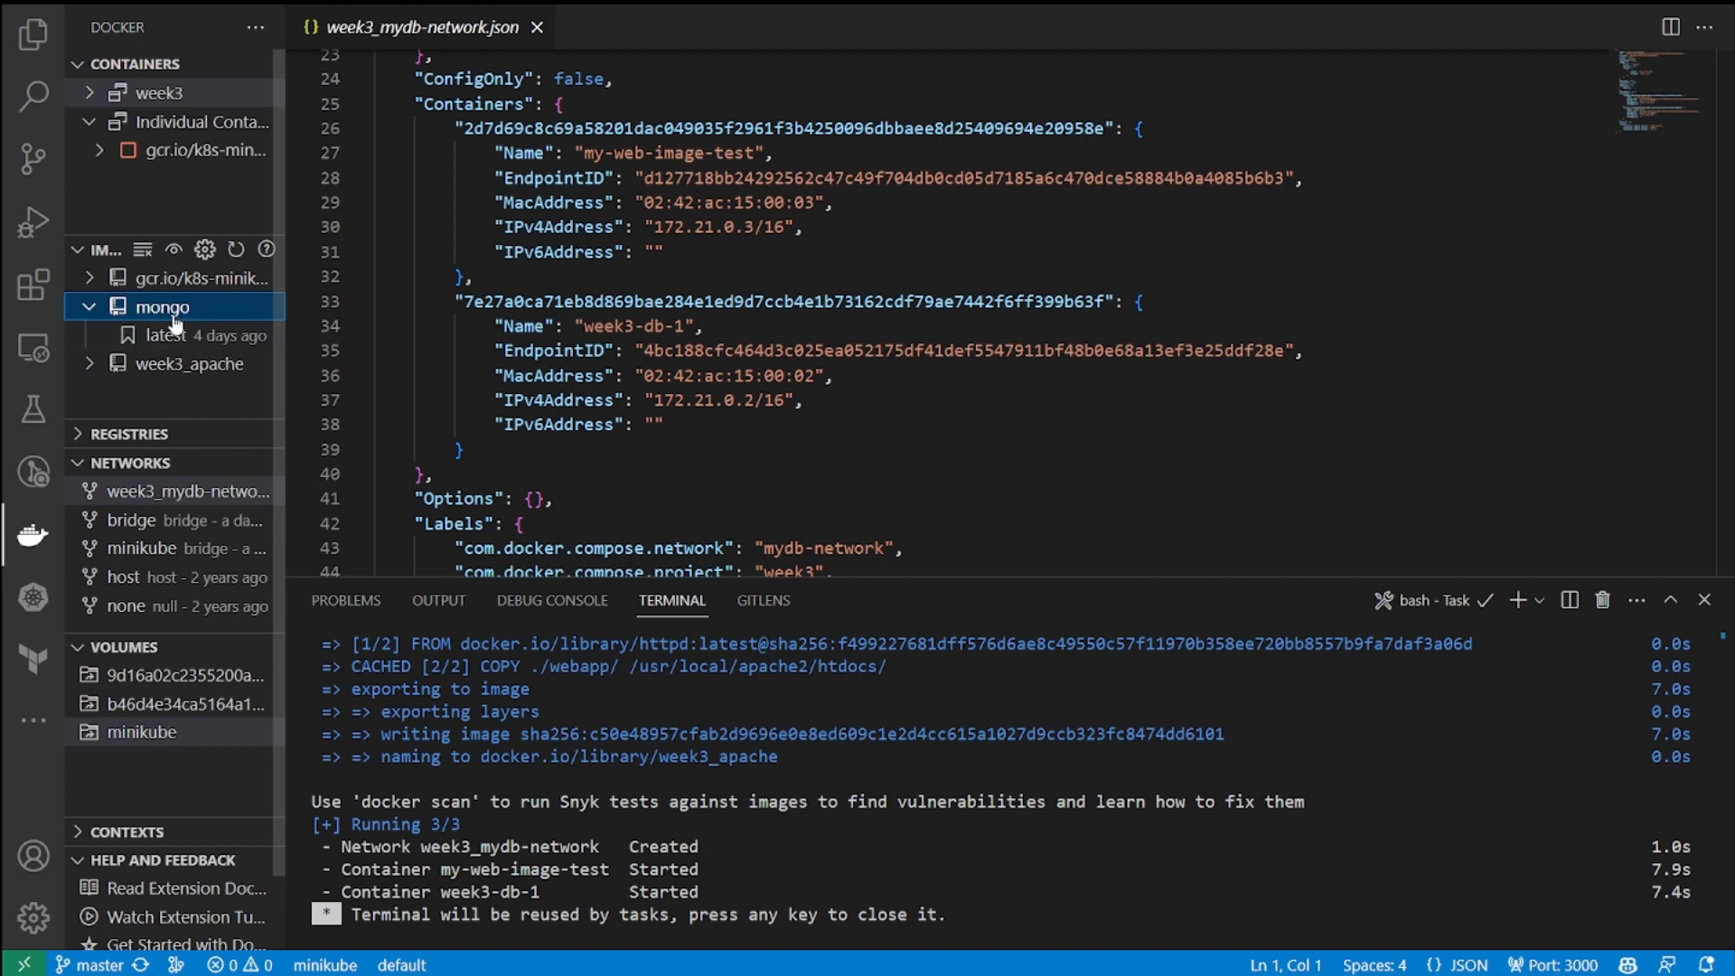
Step: Inspect the mongo:latest image's latest.json details, read through them, then close the tab
{"action": "right_click", "coordinate": [162, 336]}
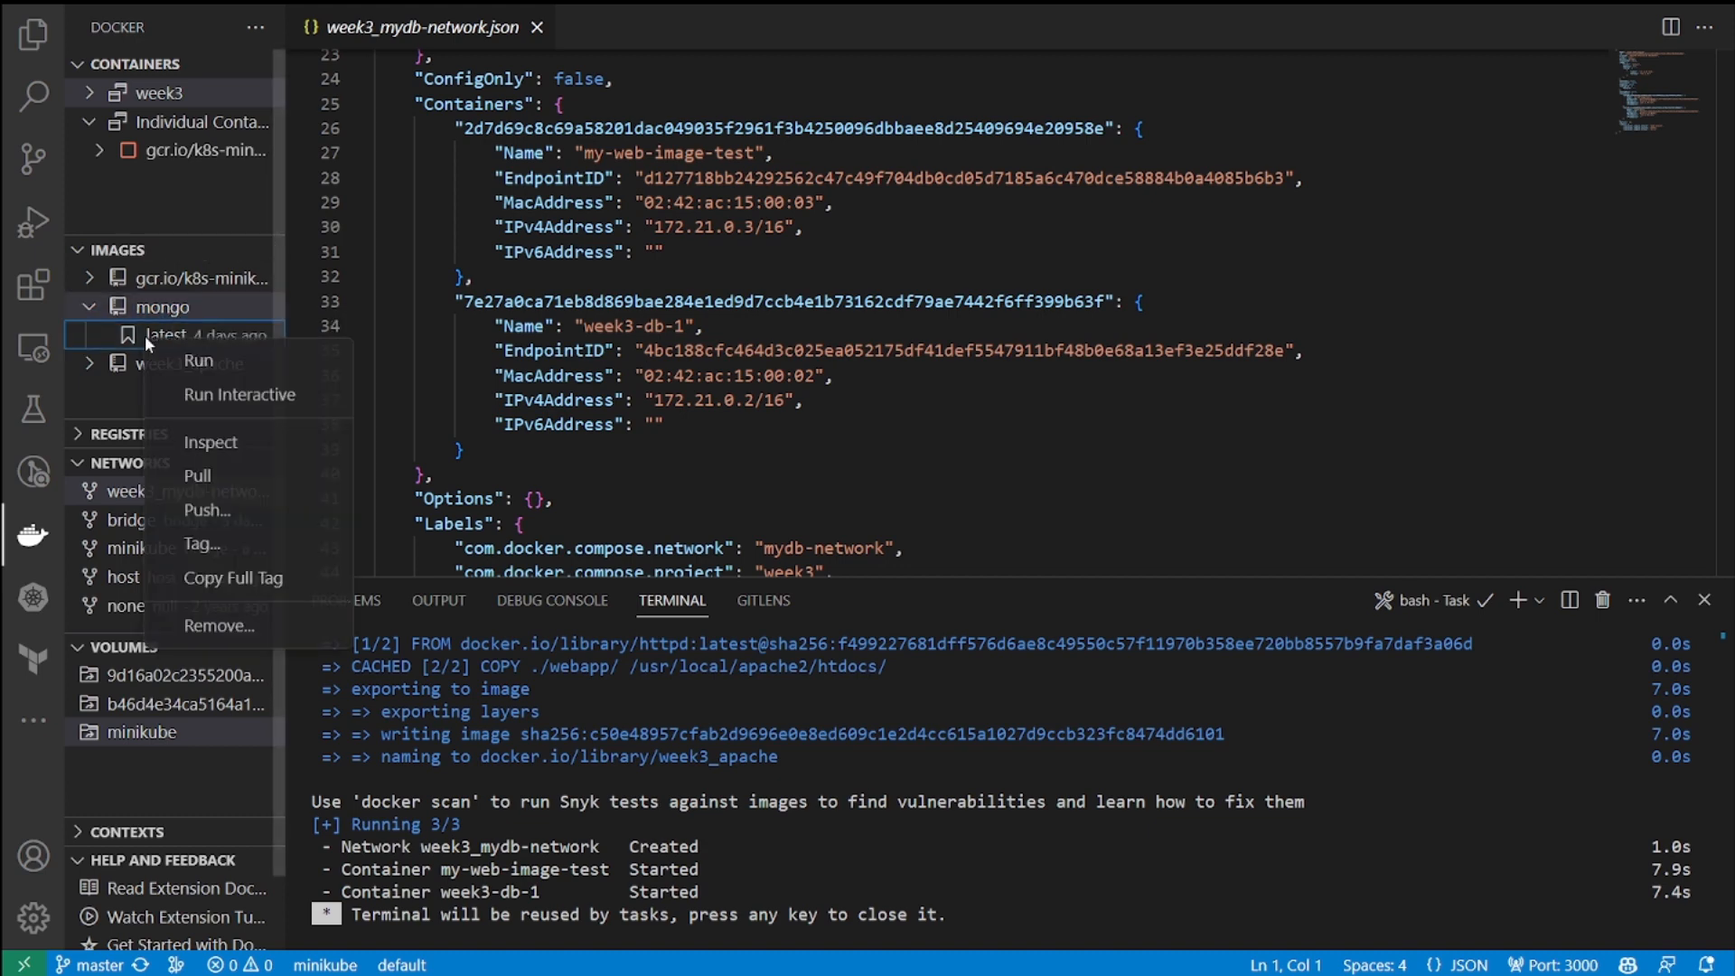
{"action": "mouse_move", "coordinate": [206, 366]}
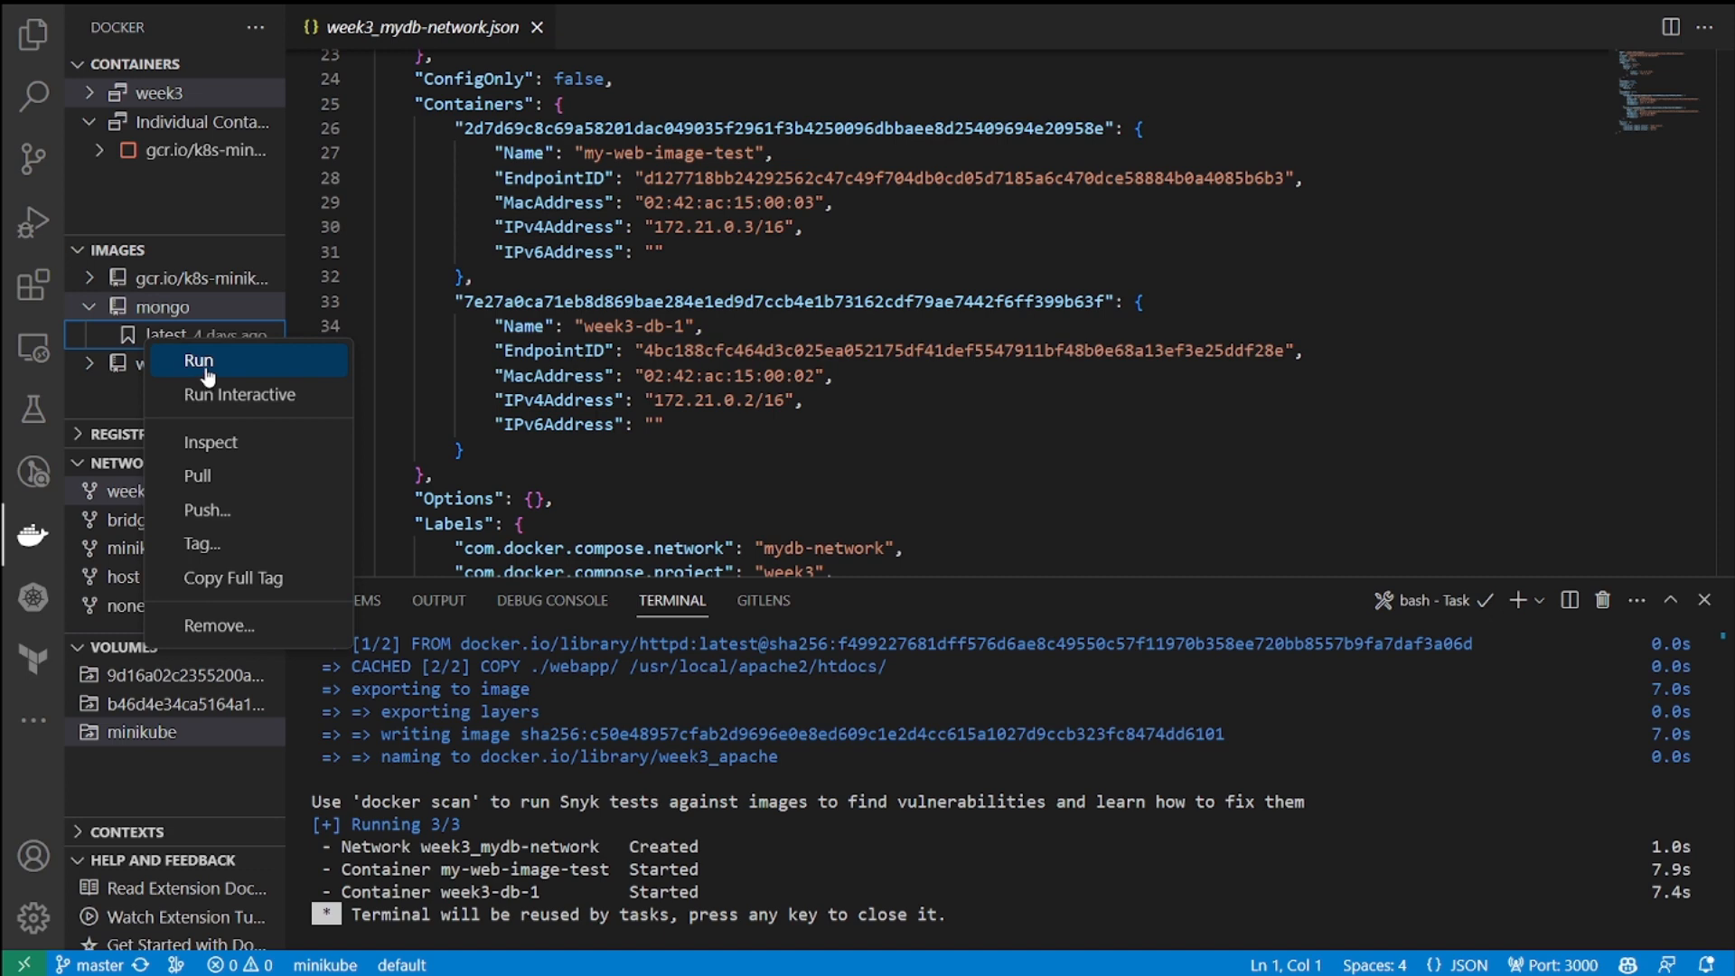
{"action": "mouse_move", "coordinate": [226, 448]}
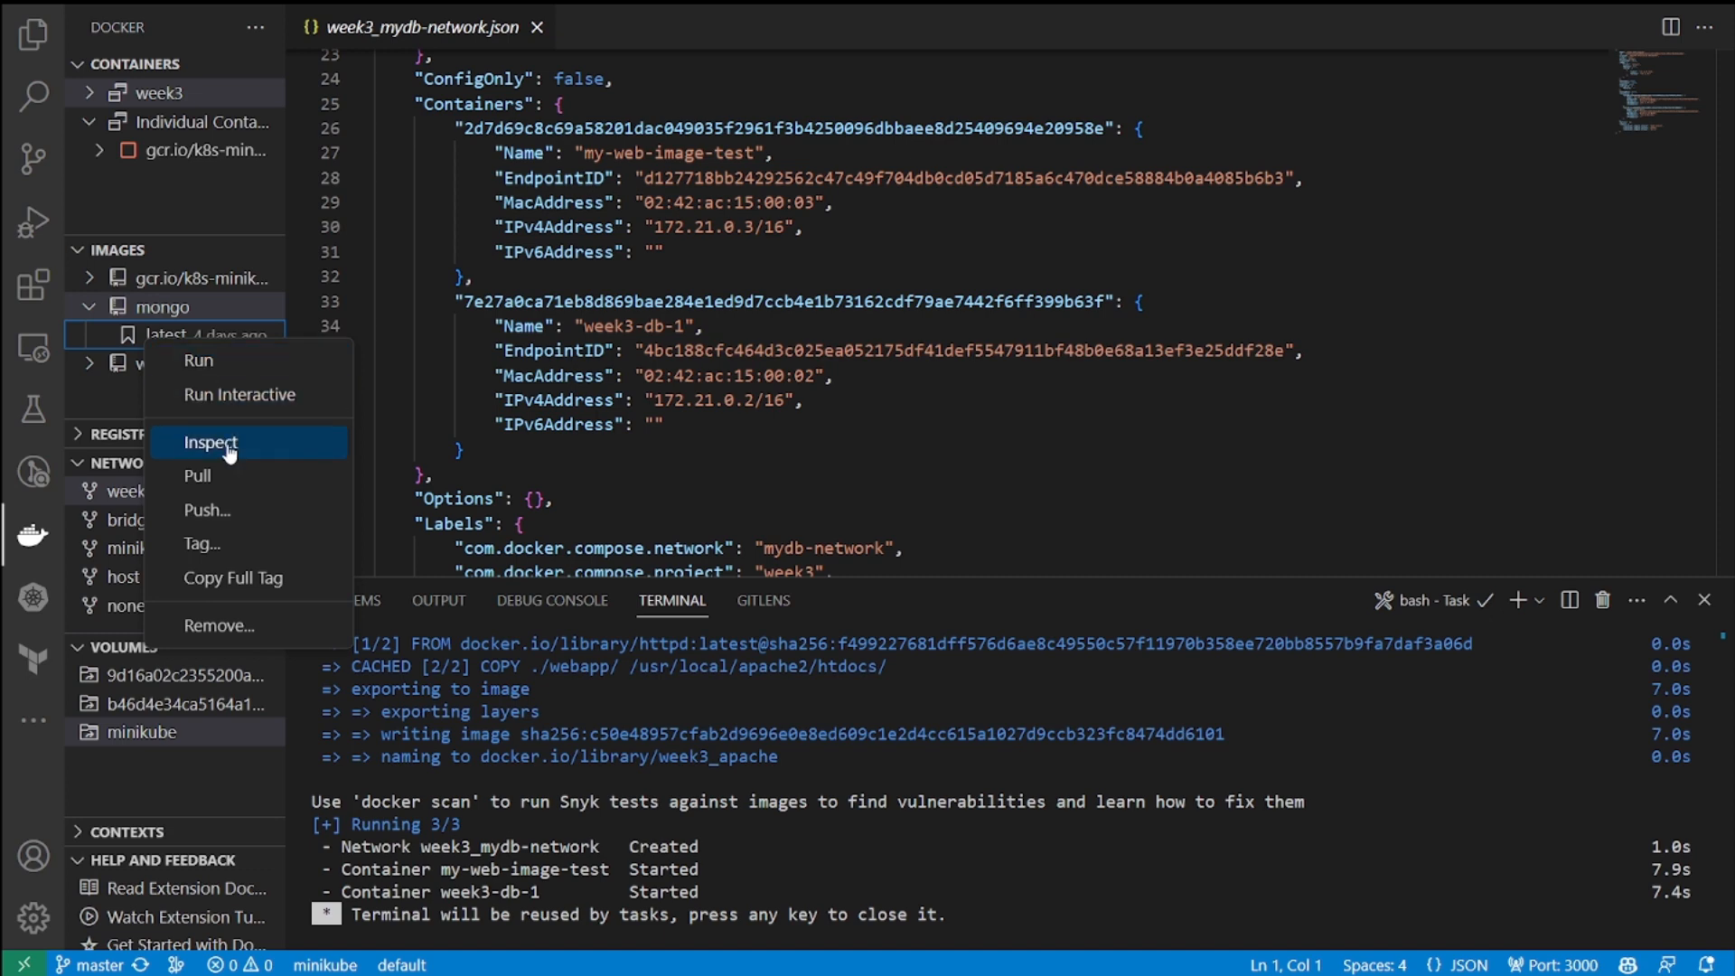
{"action": "left_click", "coordinate": [210, 441]}
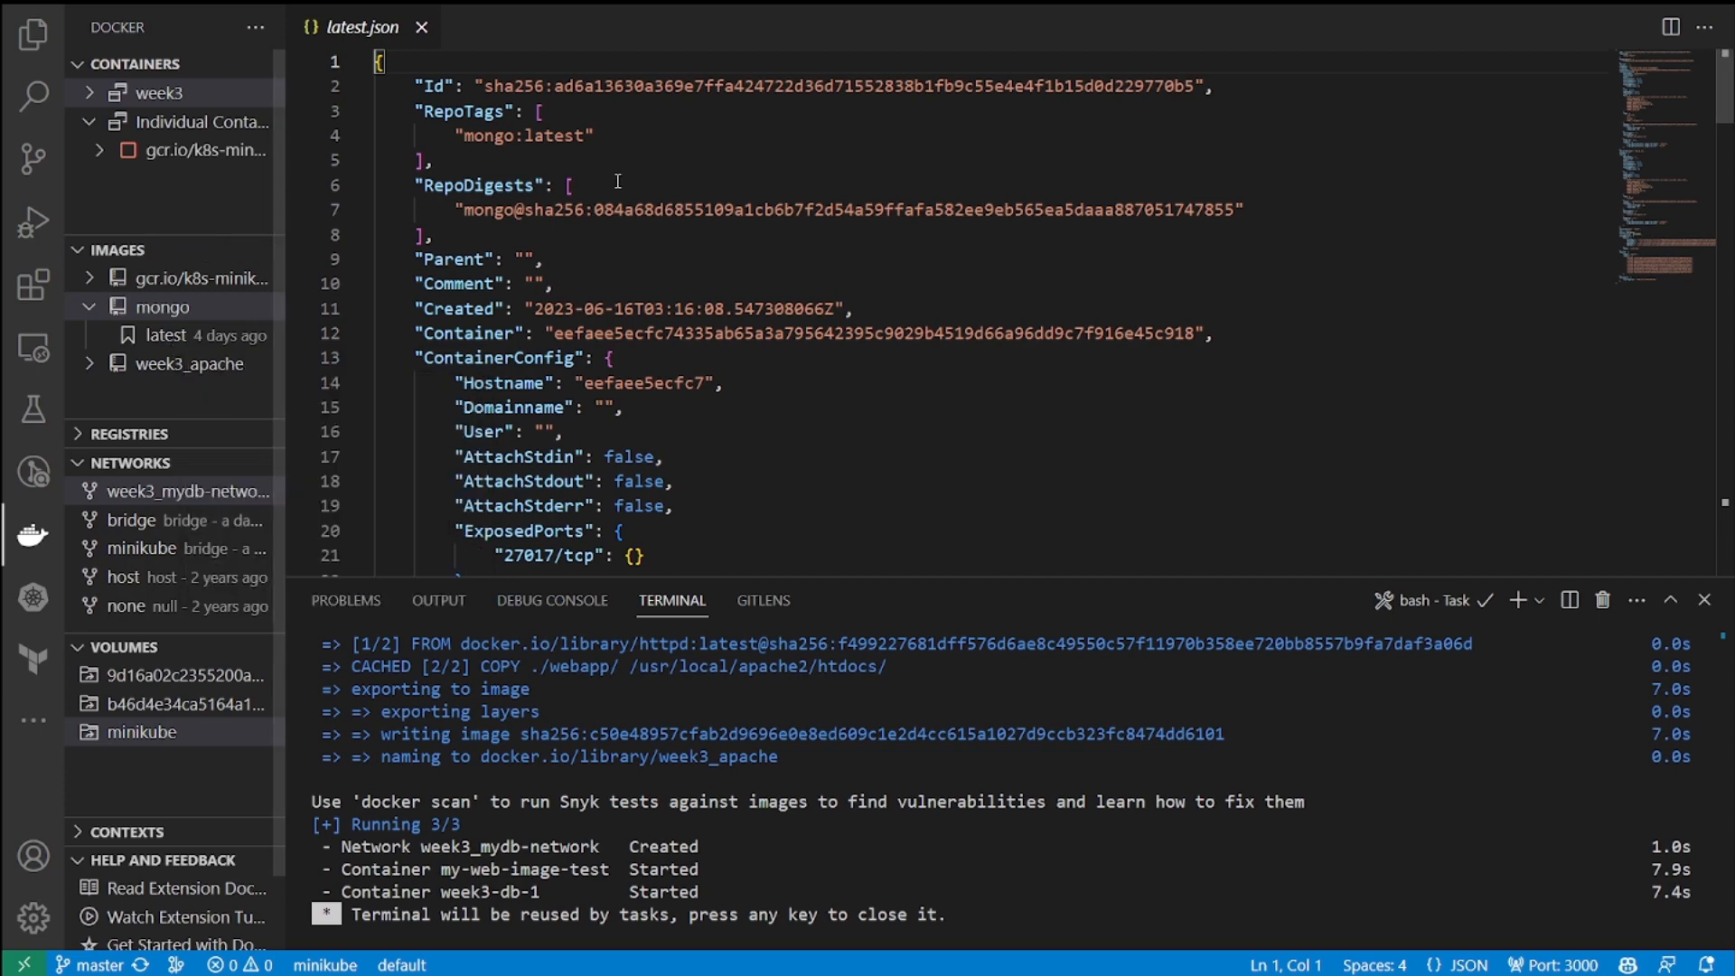
{"action": "scroll", "scroll_direction": "down", "scroll_amount": 3}
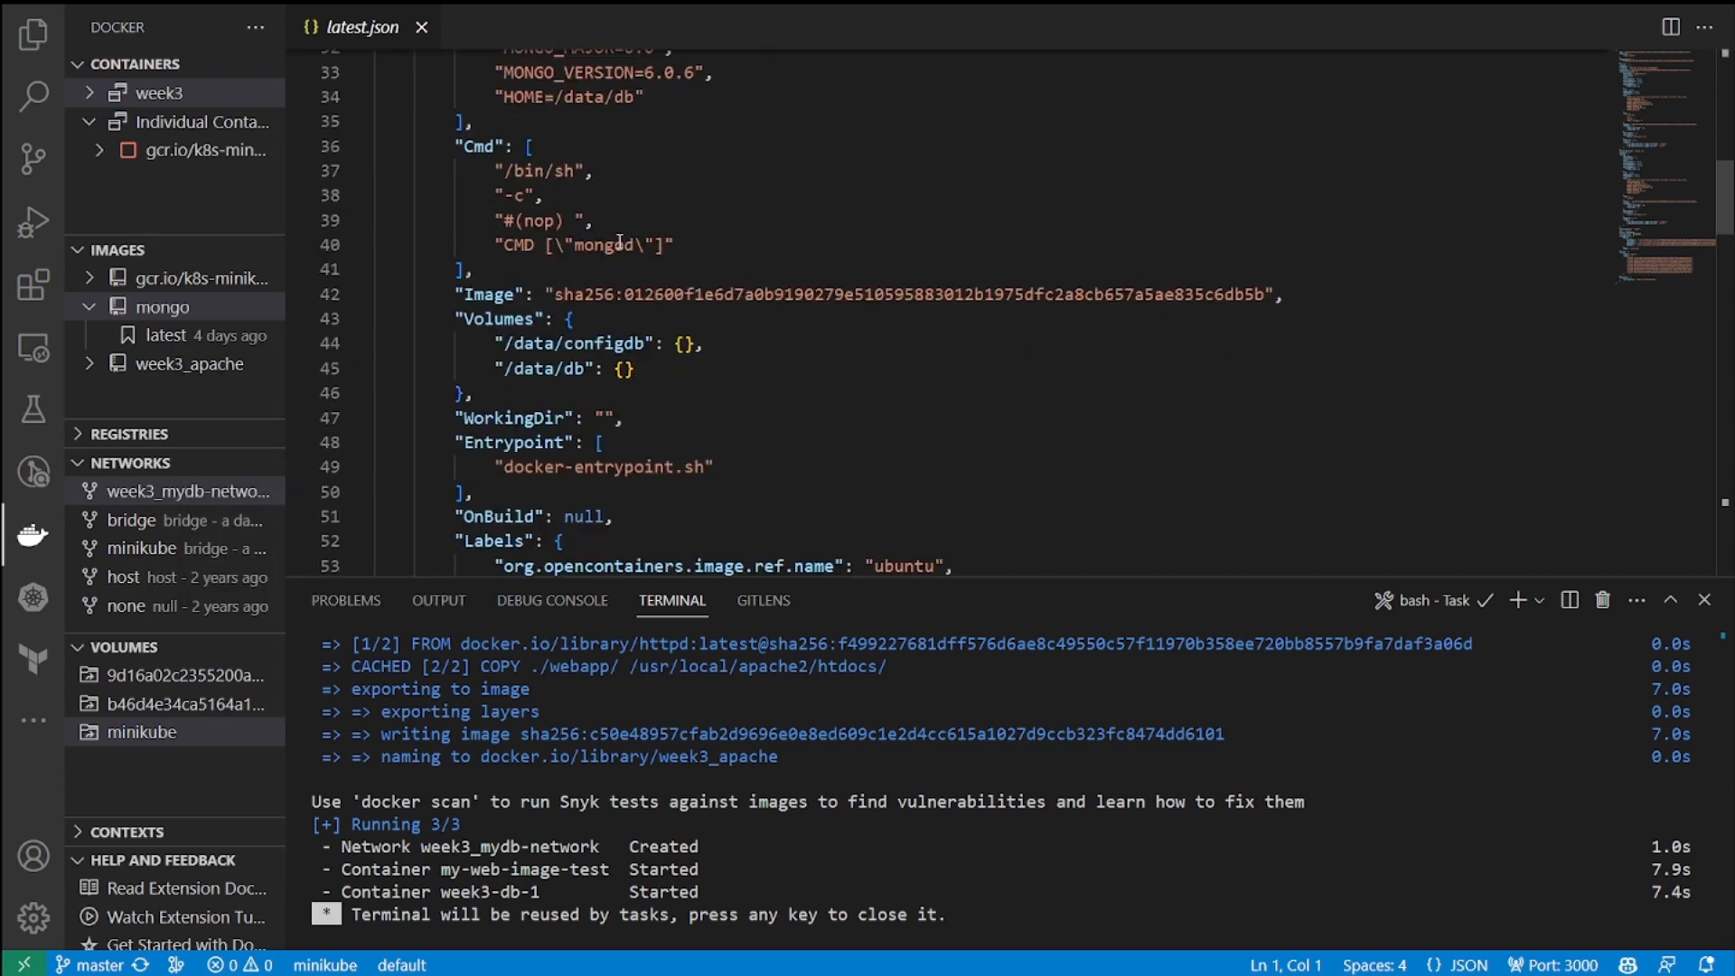
{"action": "scroll", "scroll_direction": "down", "scroll_amount": 3}
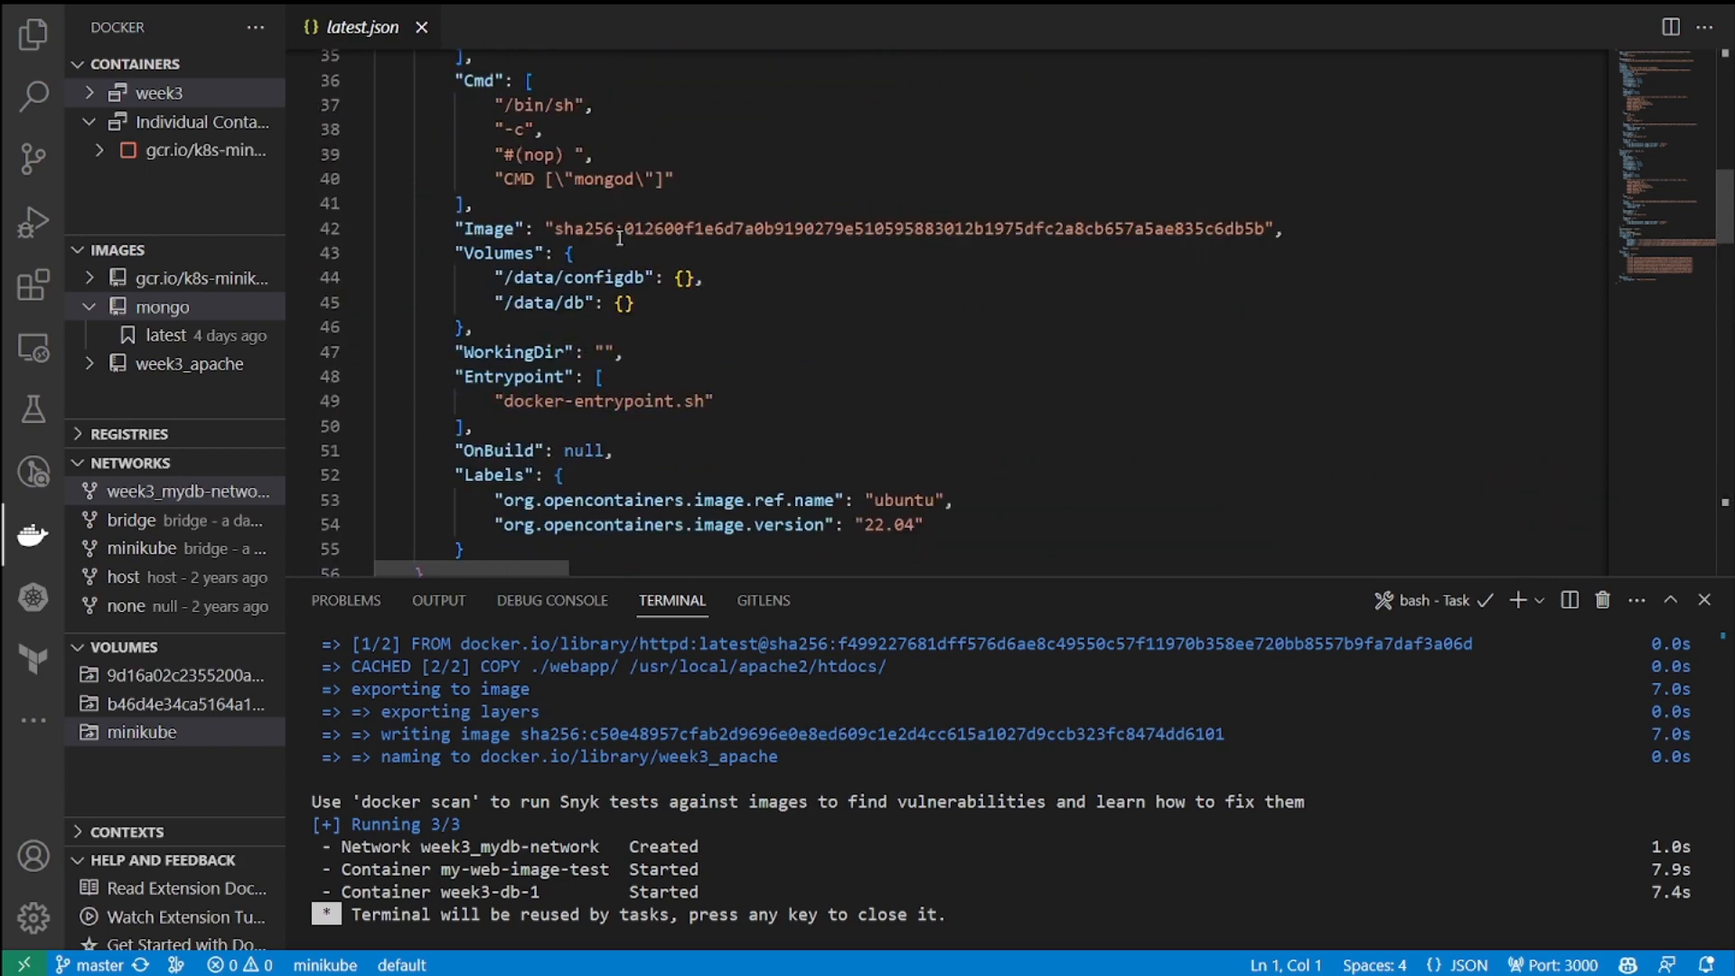
{"action": "scroll", "scroll_direction": "up", "scroll_amount": 3}
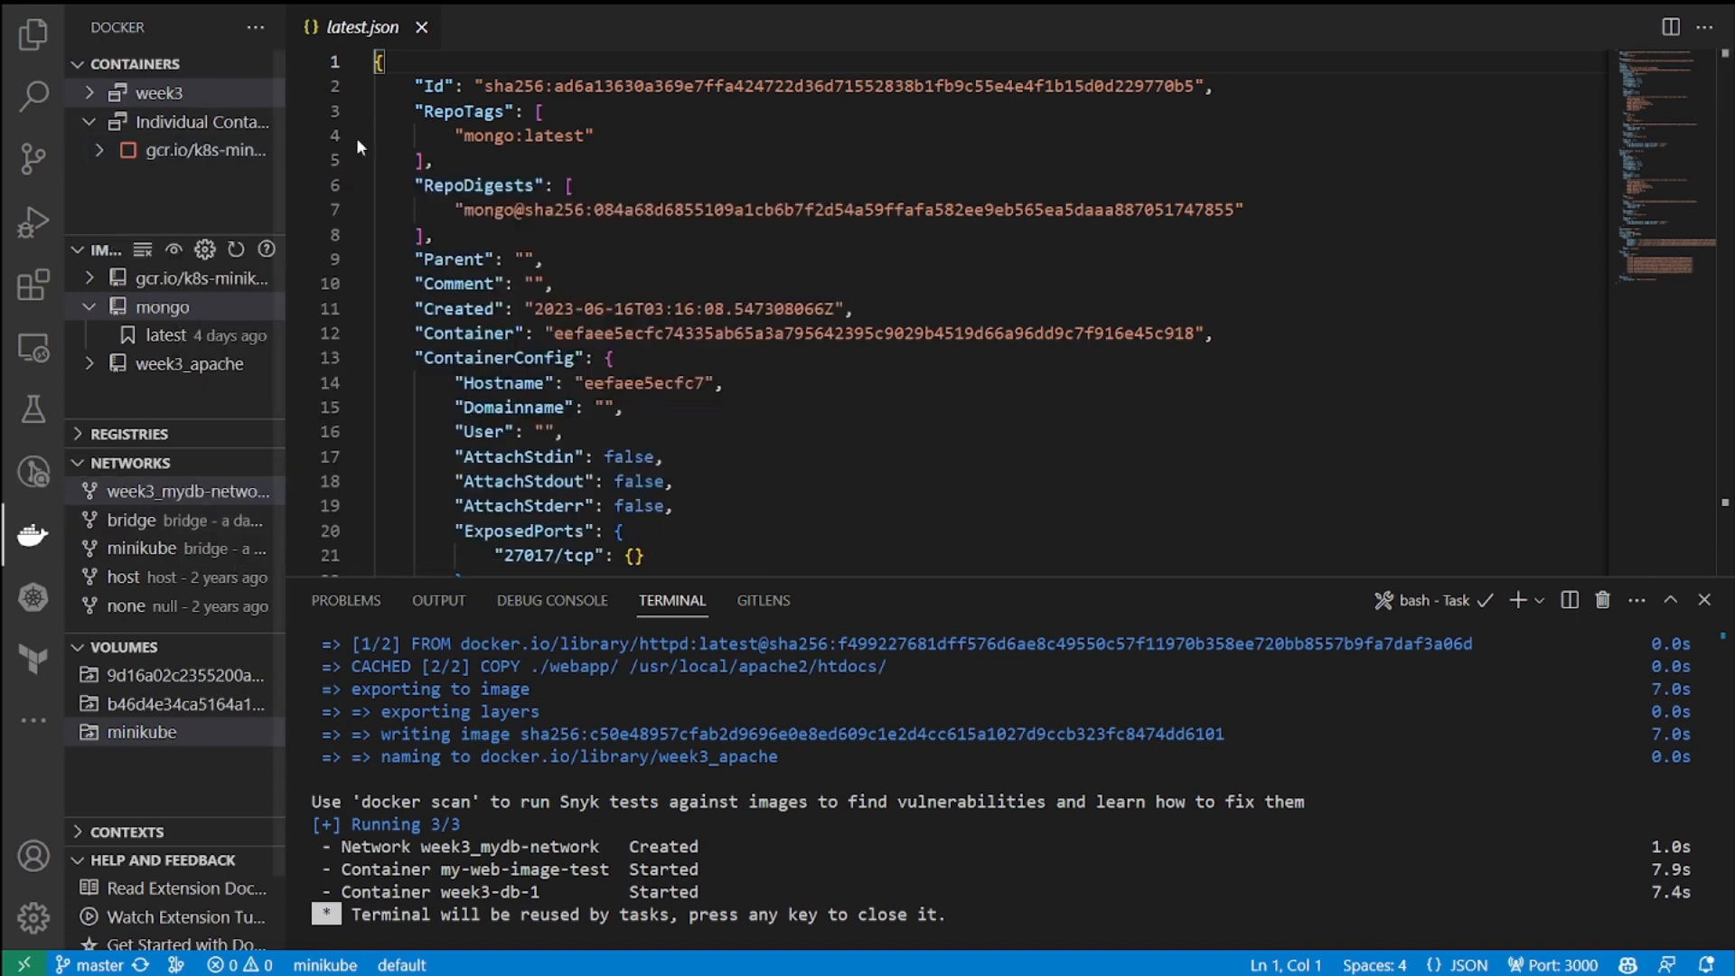
{"action": "left_click", "coordinate": [423, 27]}
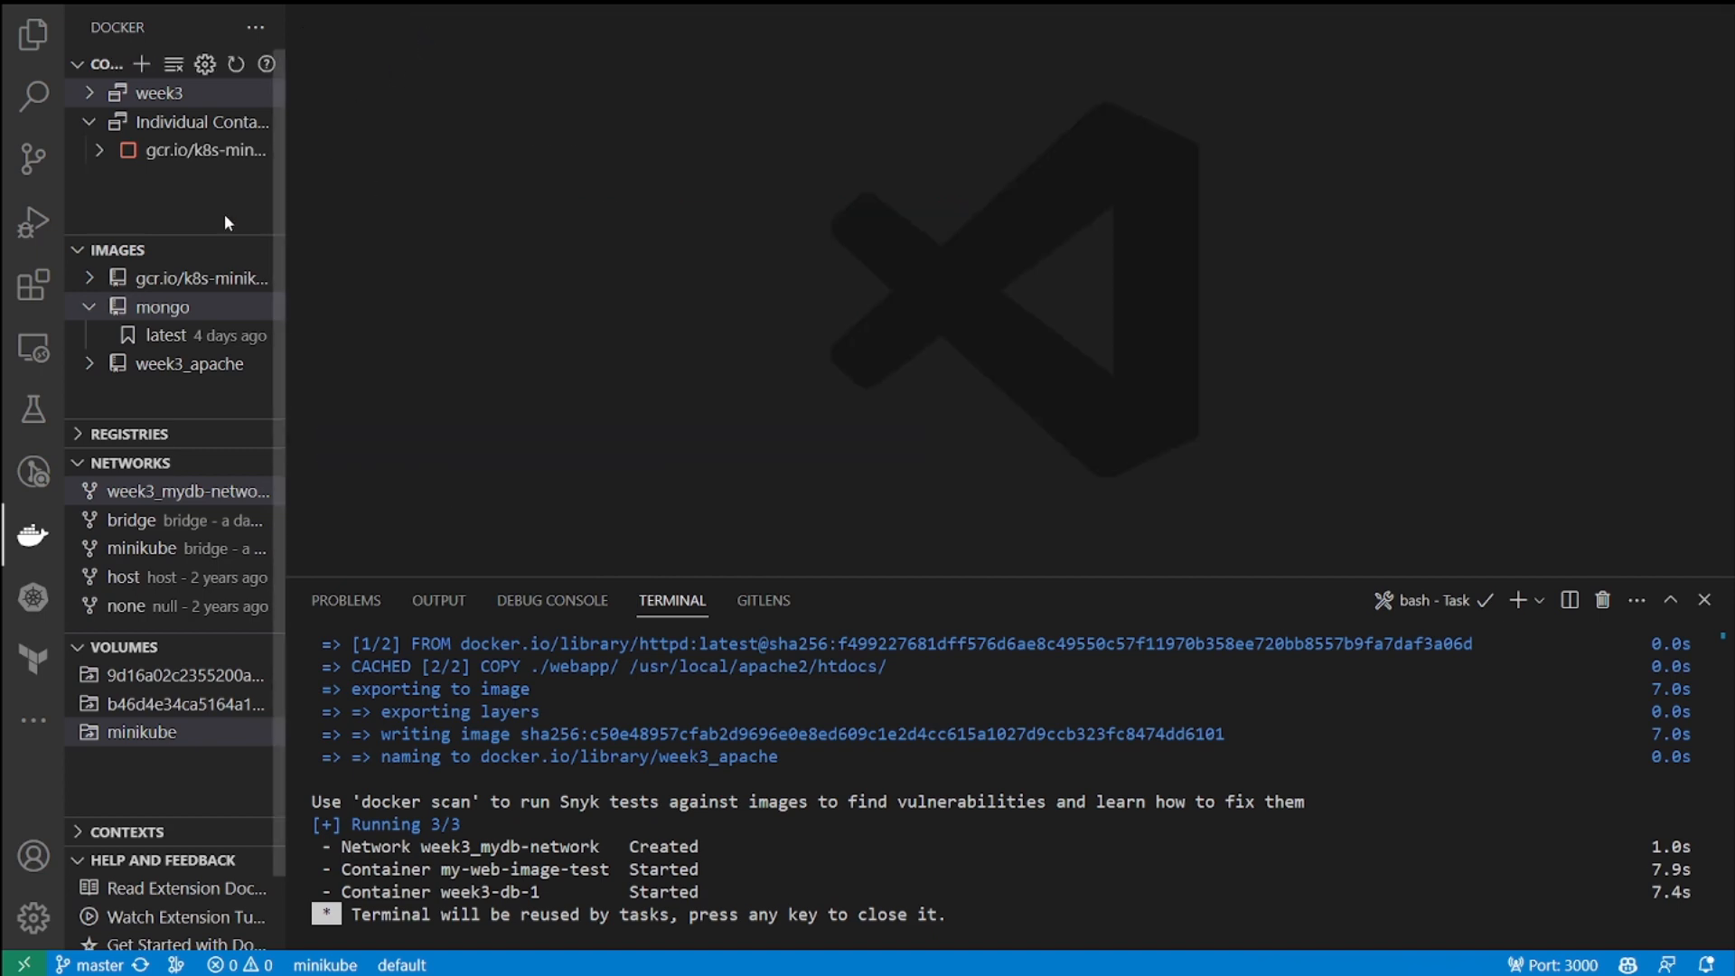
{"action": "mouse_move", "coordinate": [87, 123]}
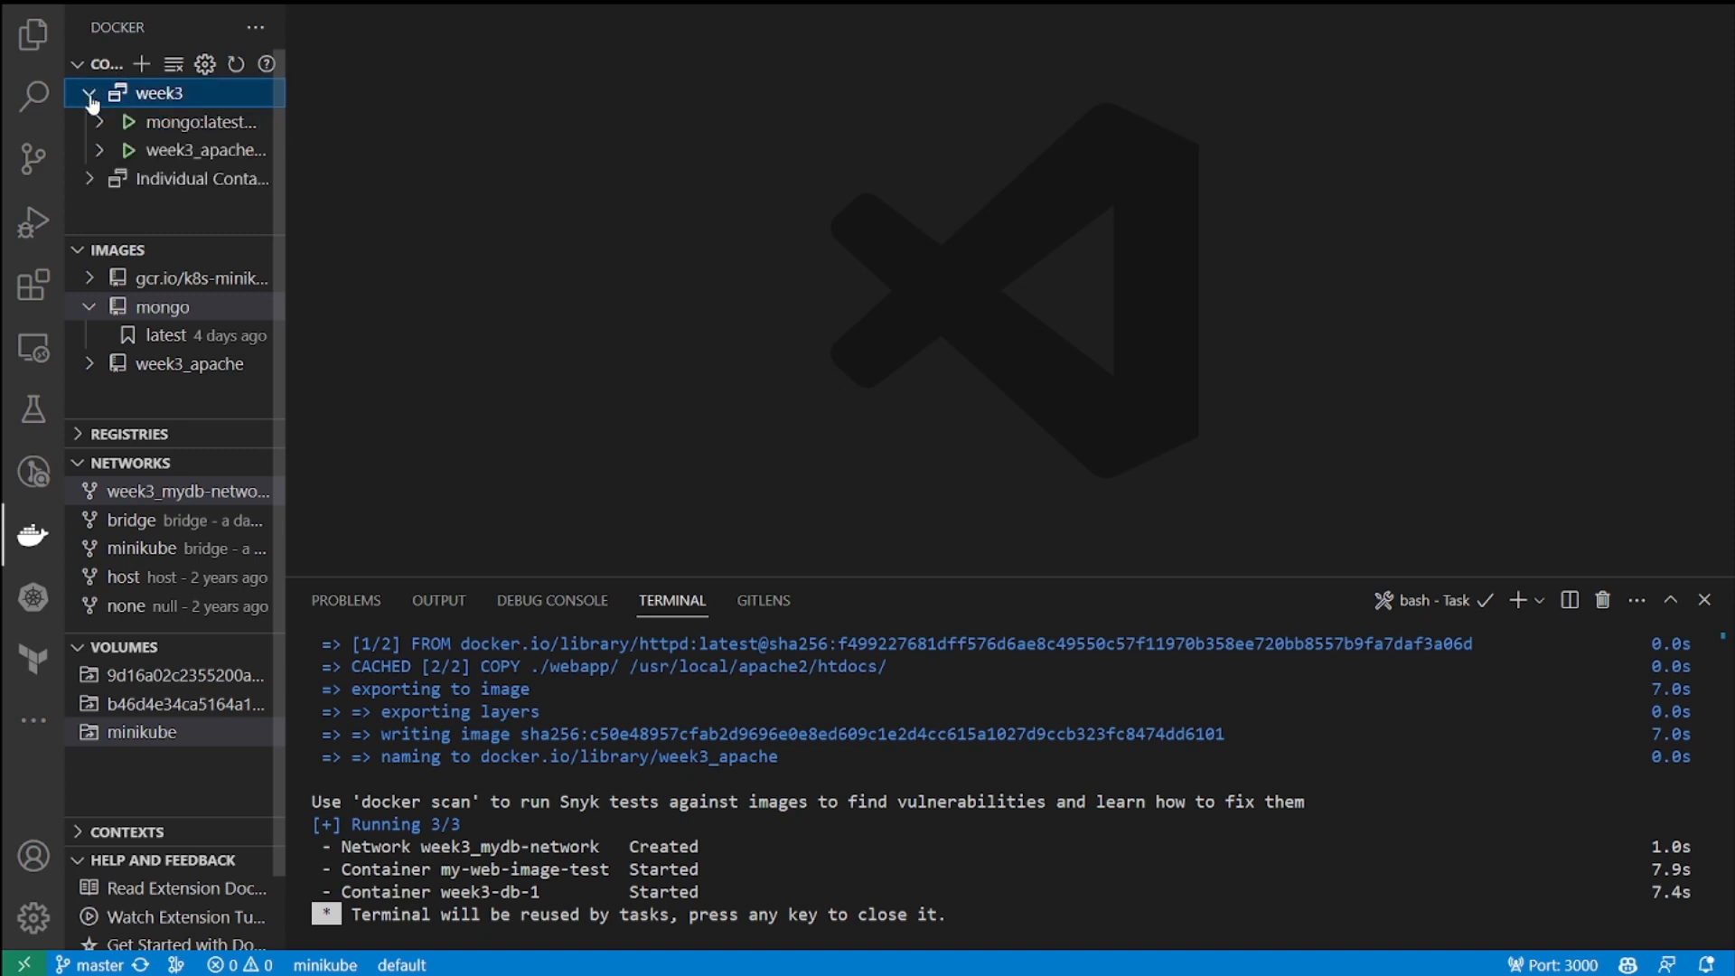
Step: Run Compose Down on the week3 stack, removing its containers and the mydb network
{"action": "right_click", "coordinate": [166, 94]}
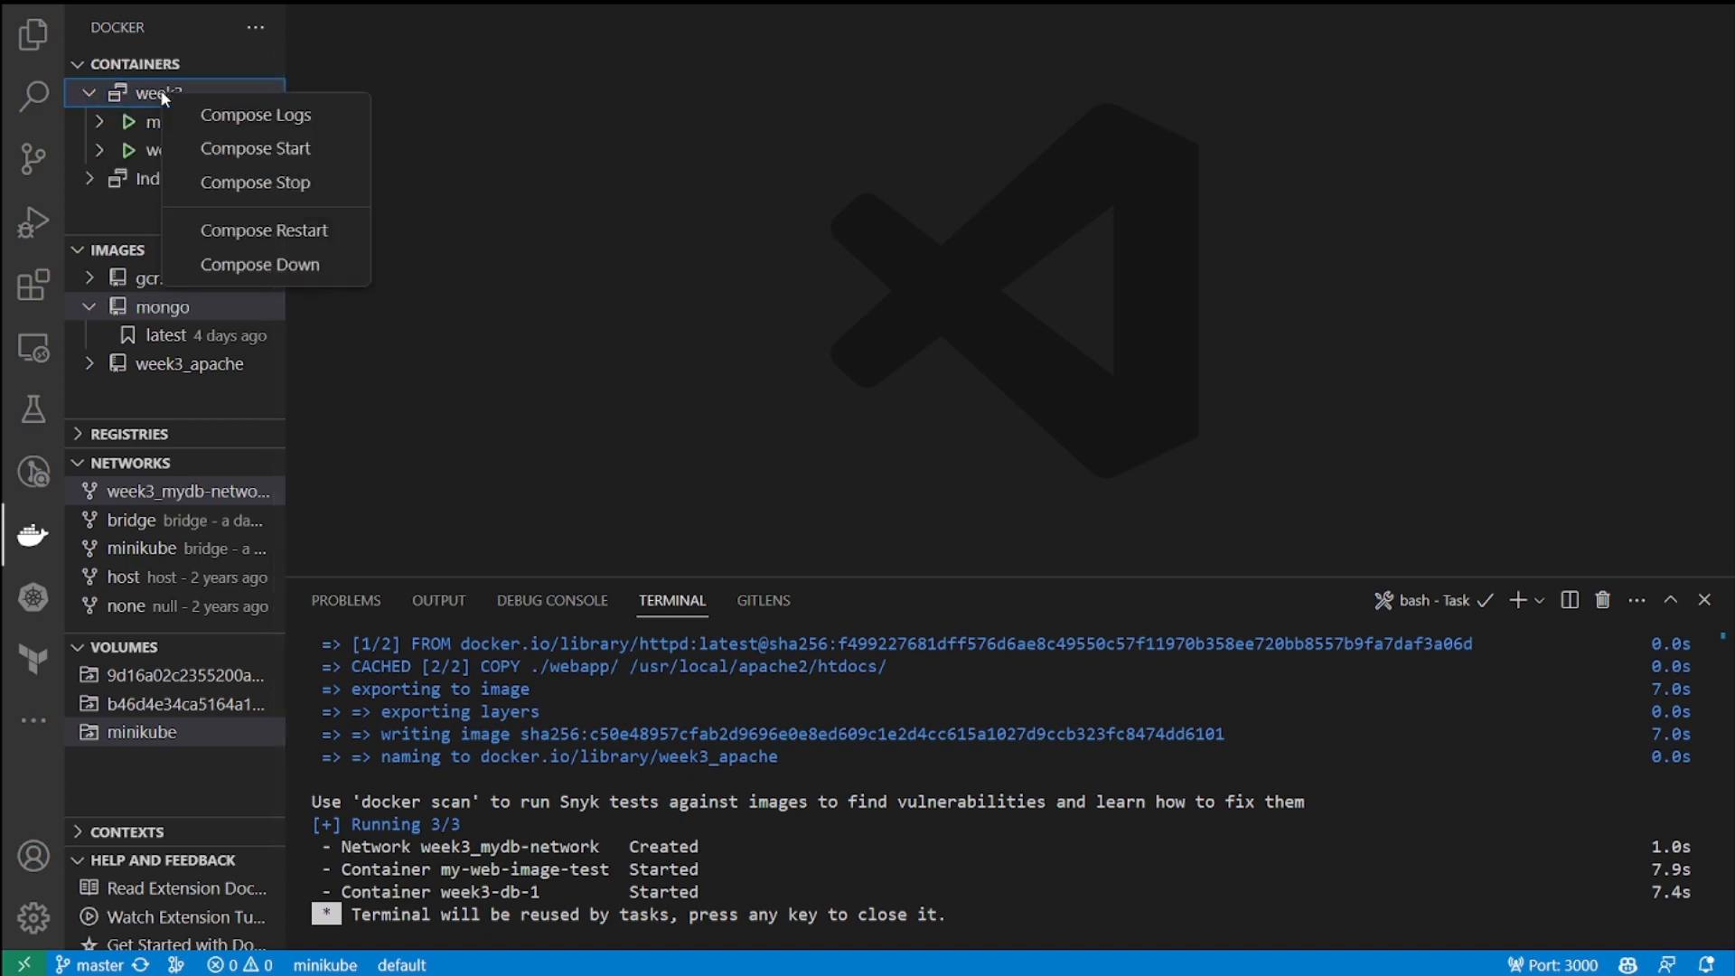
{"action": "mouse_move", "coordinate": [261, 264]}
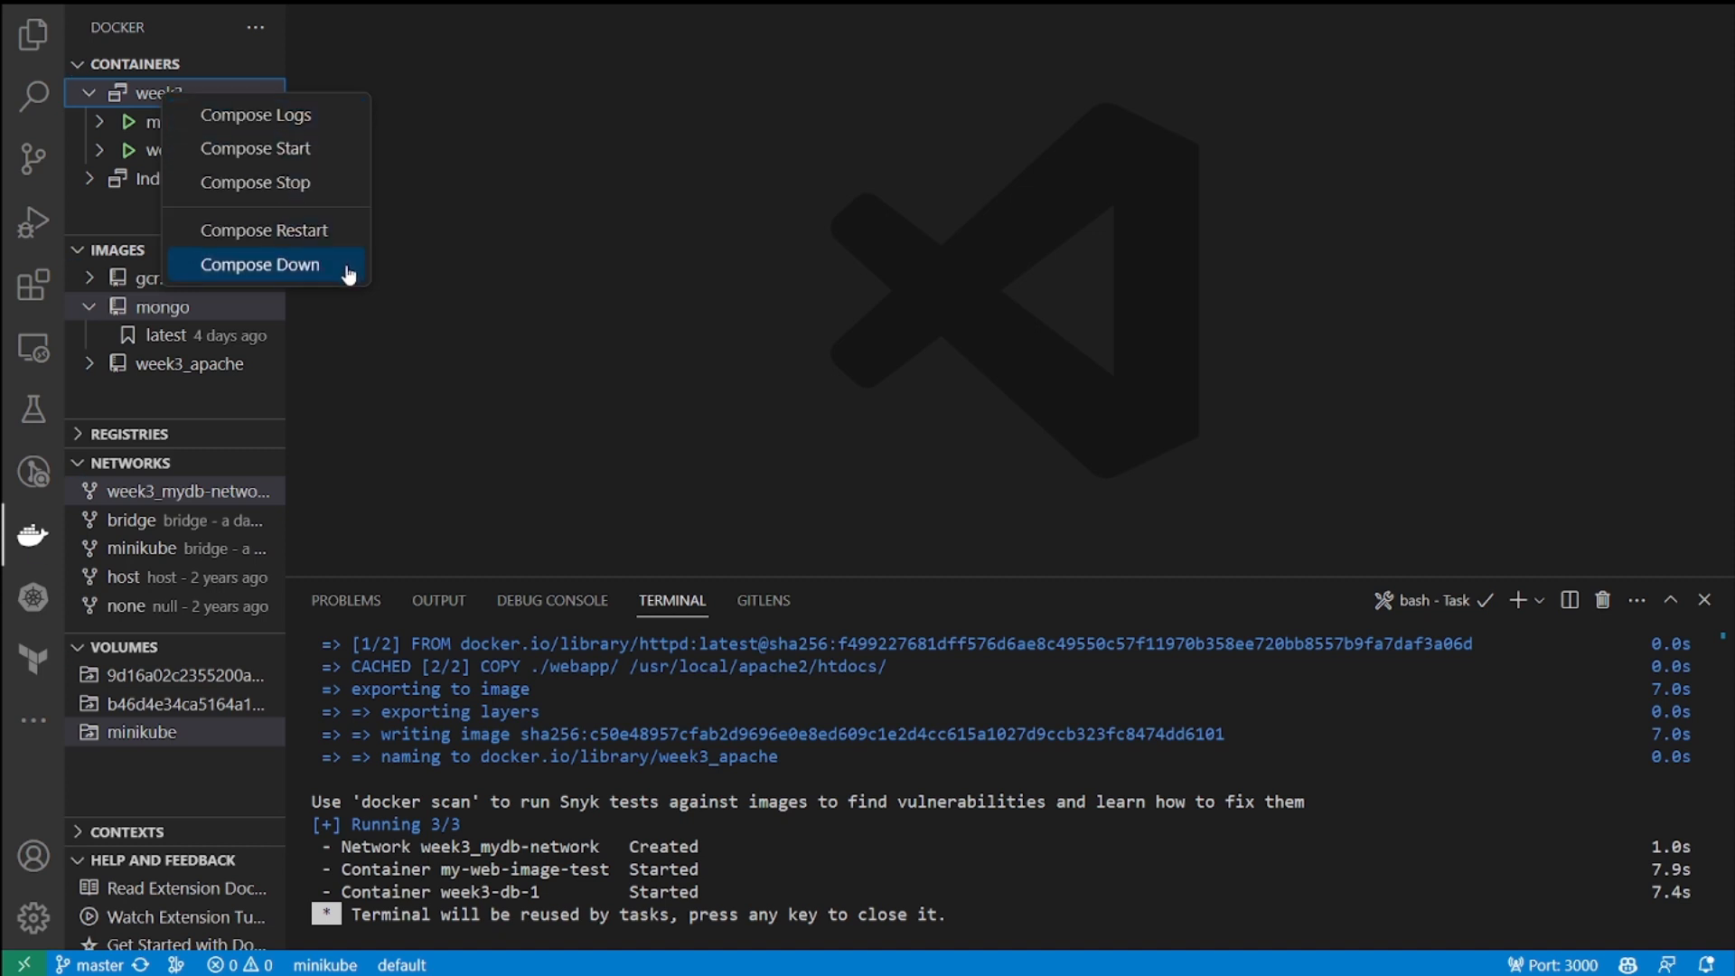
{"action": "left_click", "coordinate": [260, 264]}
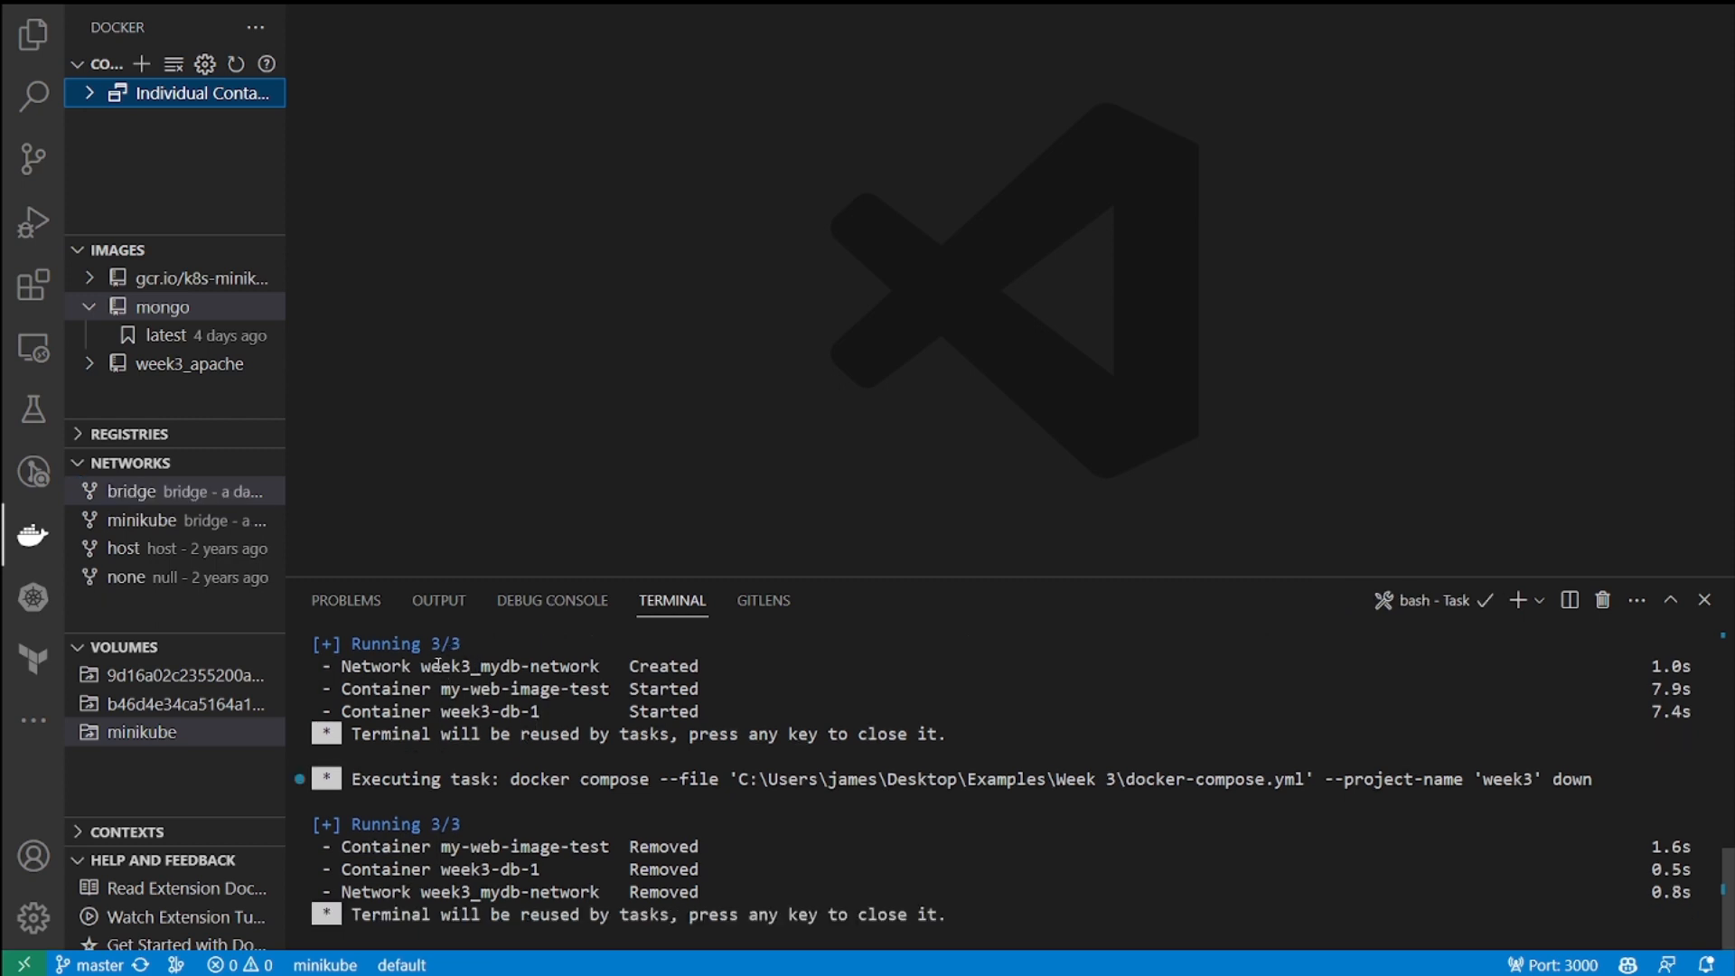
{"action": "mouse_move", "coordinate": [29, 29]}
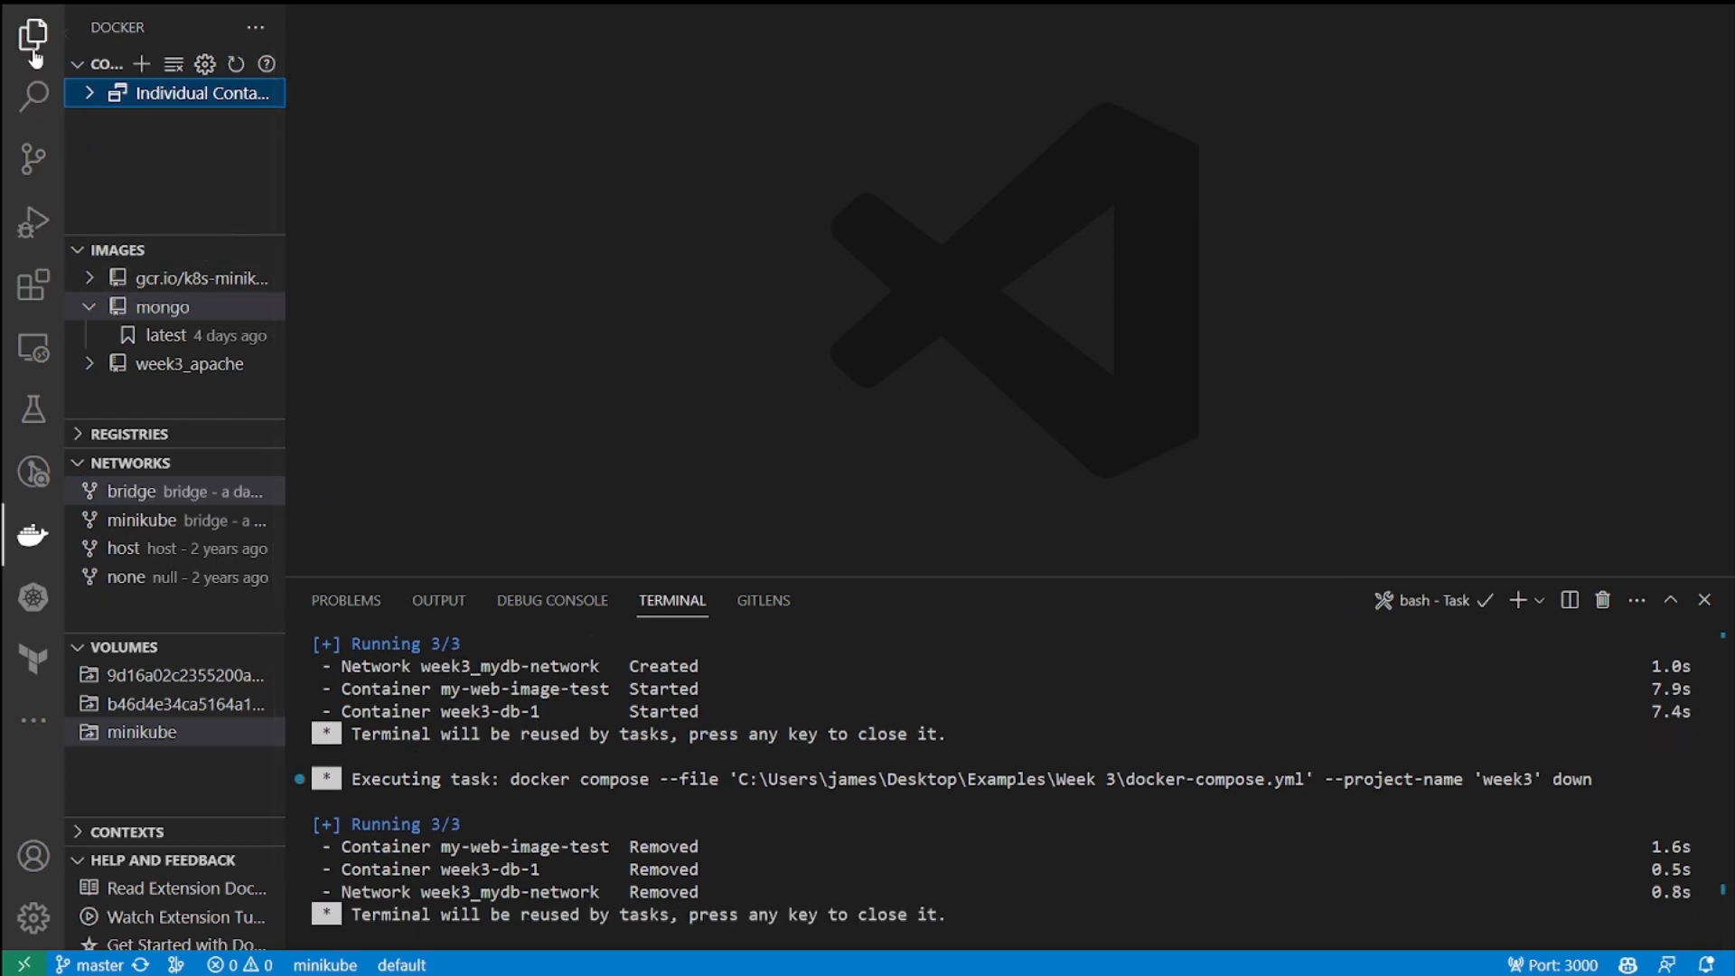
Step: From the Explorer, run Compose Down again on docker-compose.yml in Week 3
{"action": "left_click", "coordinate": [32, 34]}
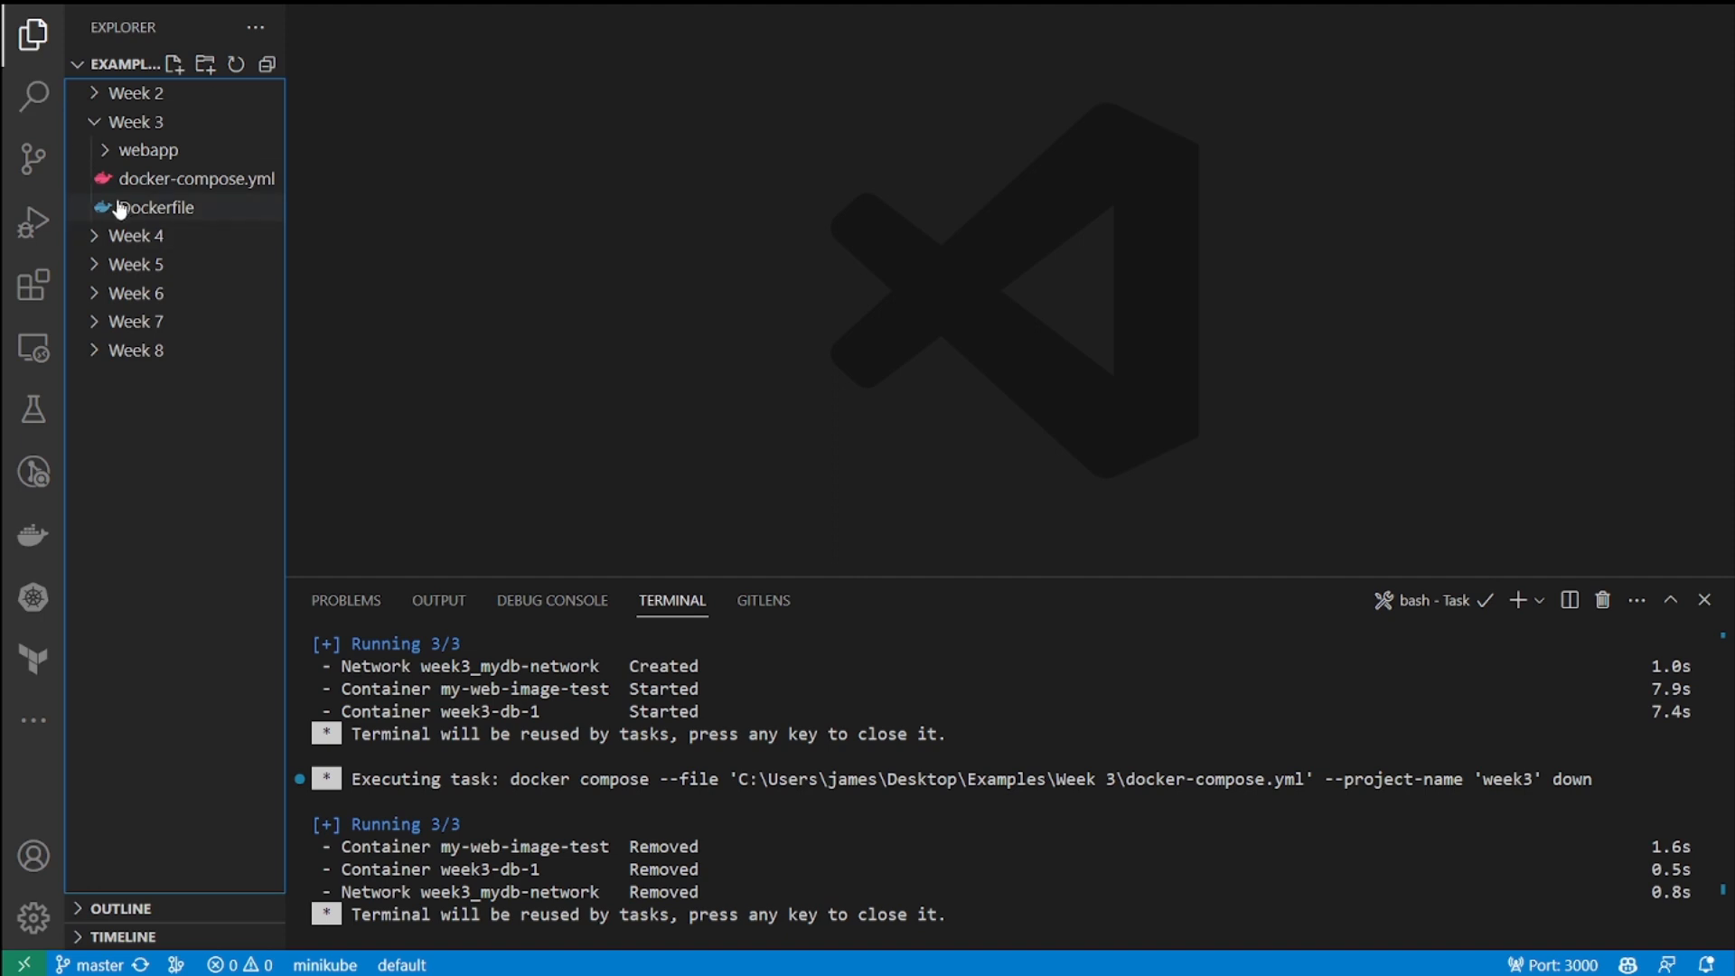
{"action": "right_click", "coordinate": [191, 178]}
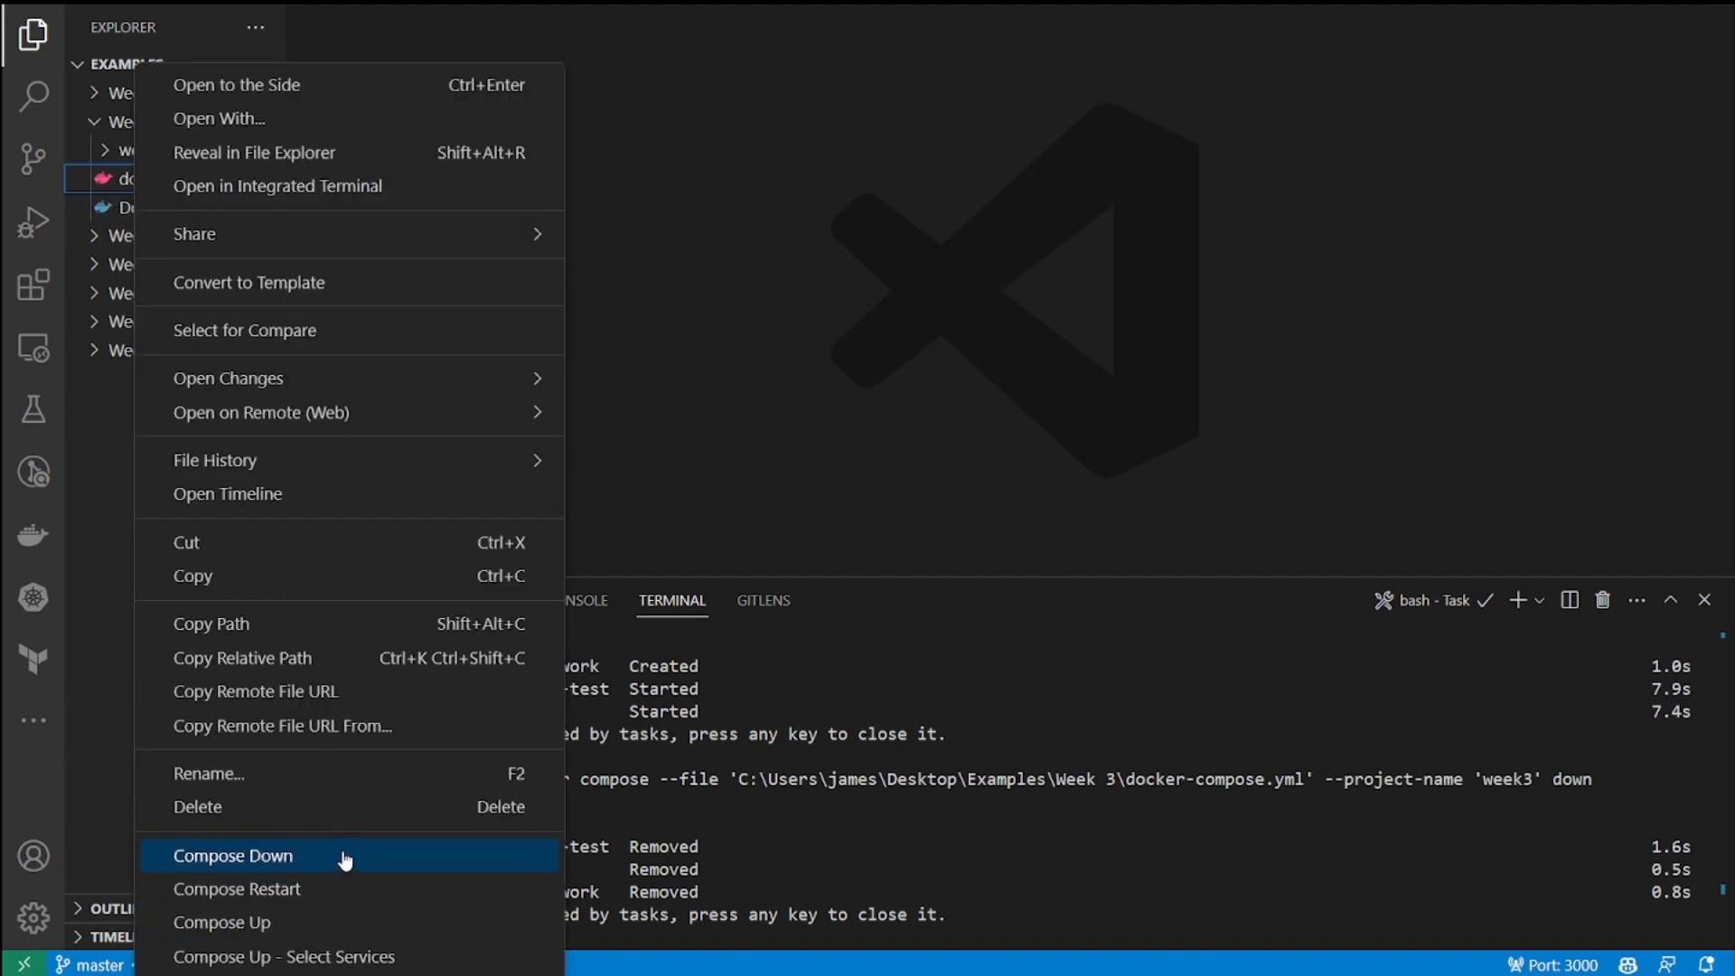
{"action": "left_click", "coordinate": [233, 857]}
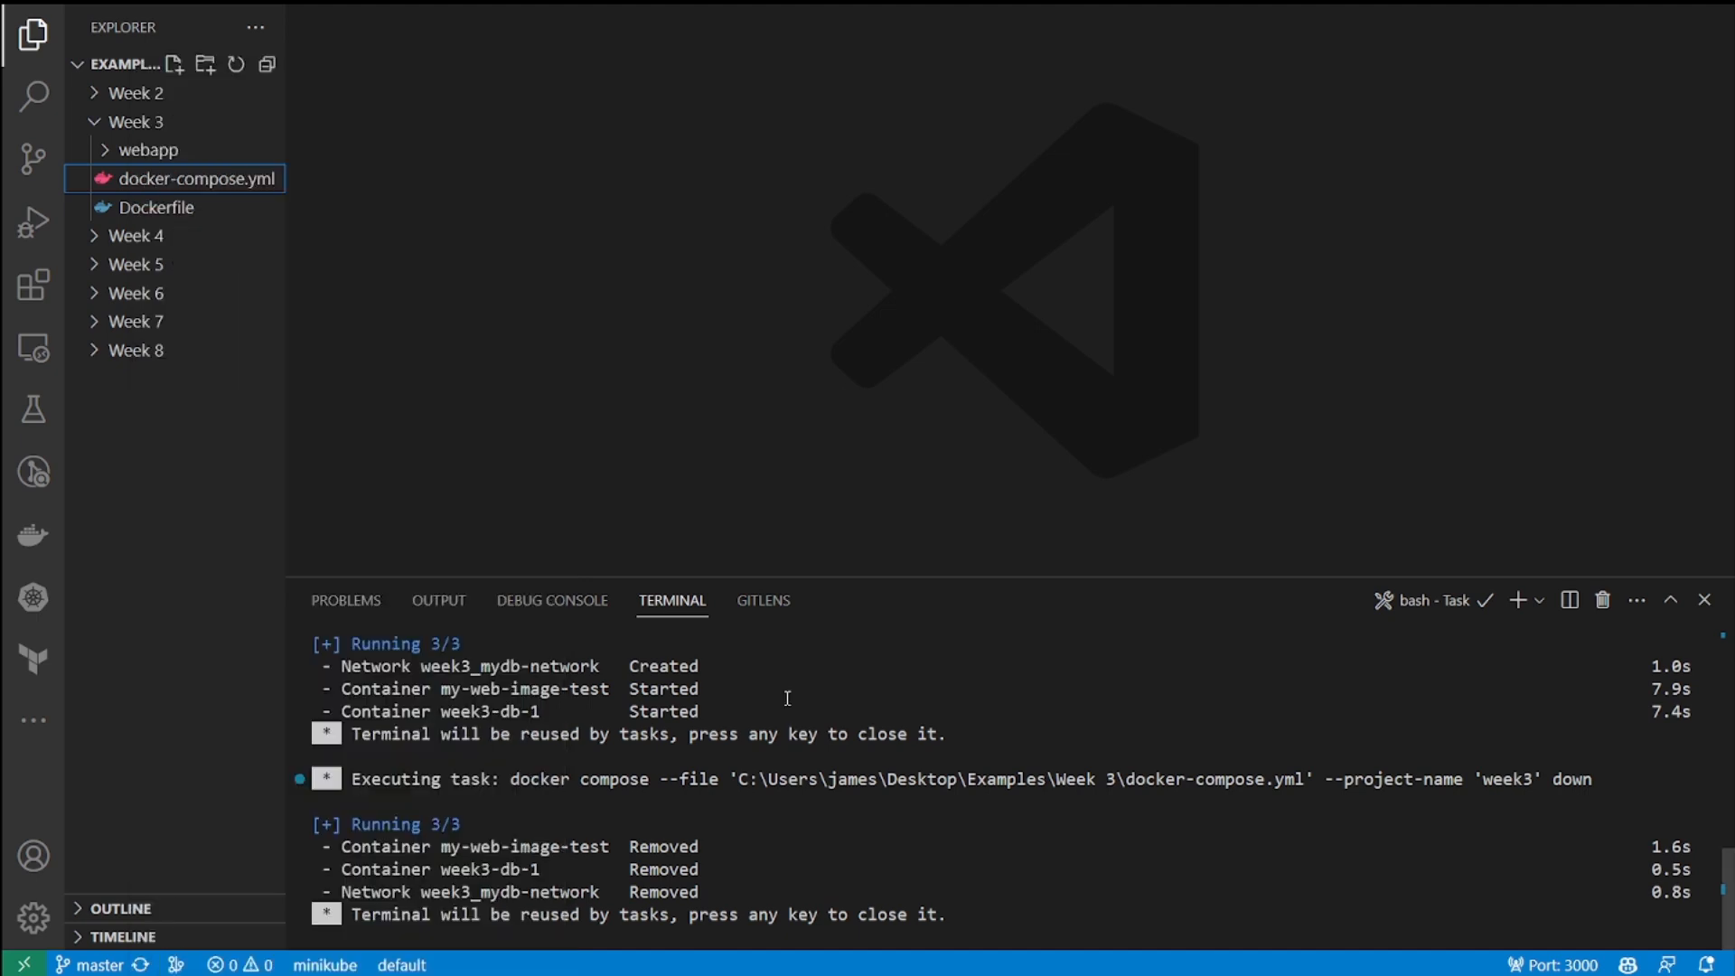
{"action": "mouse_move", "coordinate": [325, 427]}
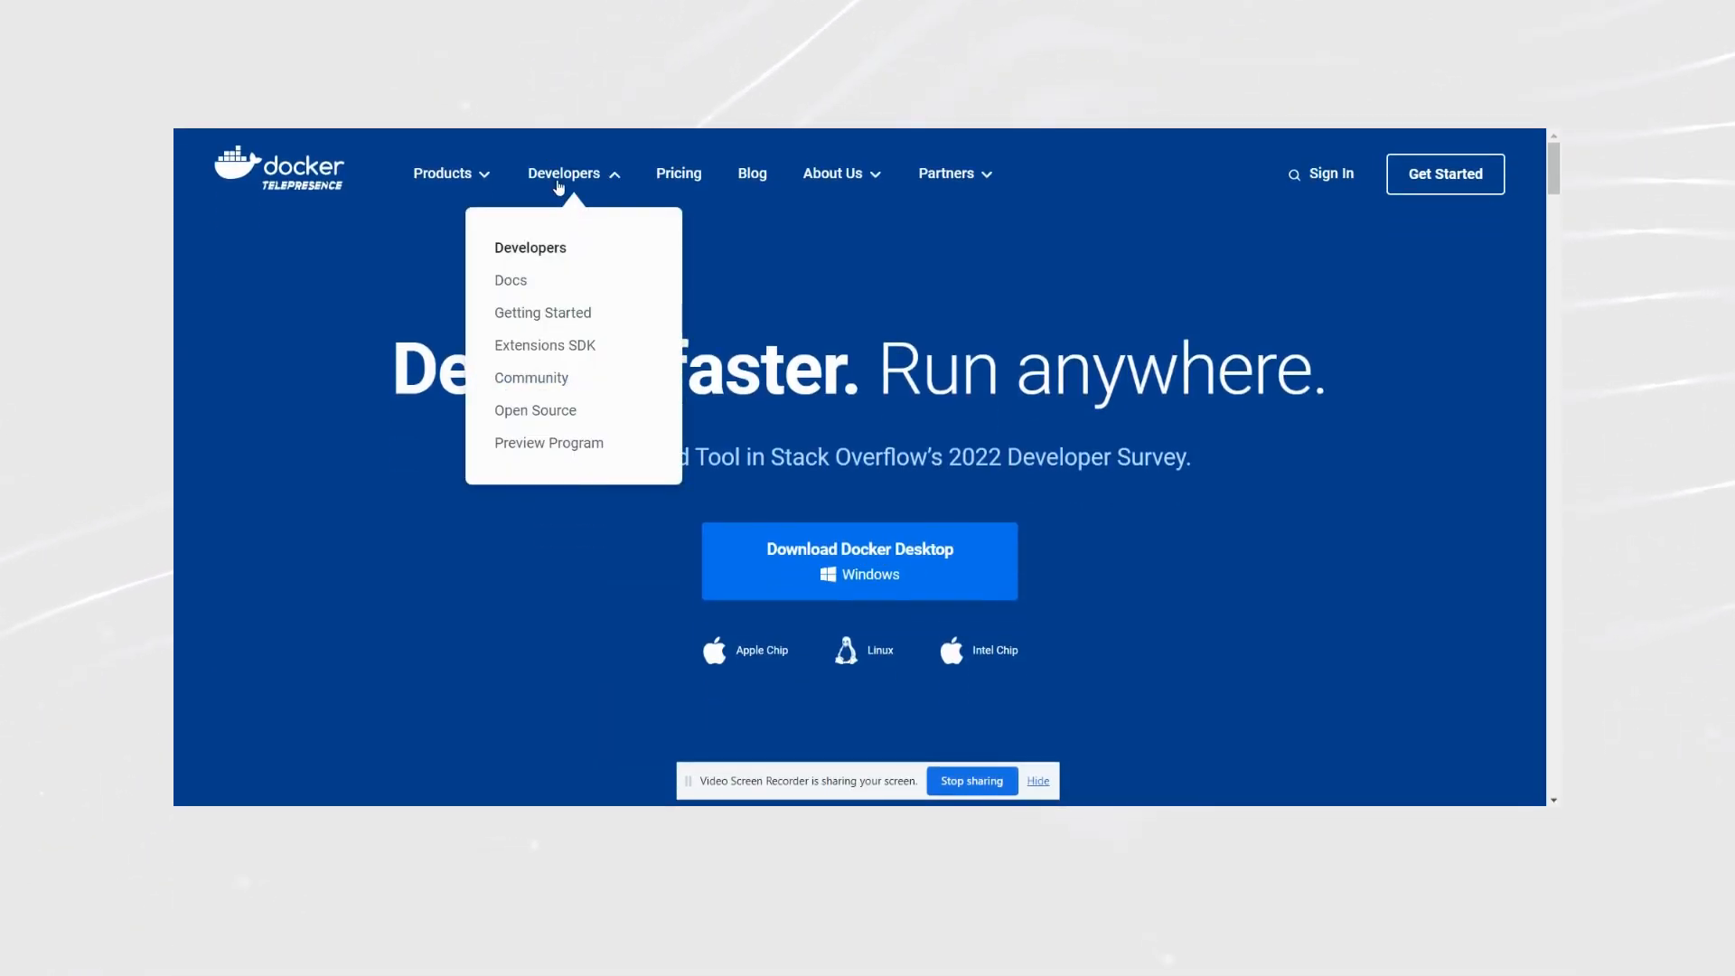
Step: View the Get Docker docs page listing Docker Desktop for Mac, Windows and Linux
{"action": "left_click", "coordinate": [510, 280]}
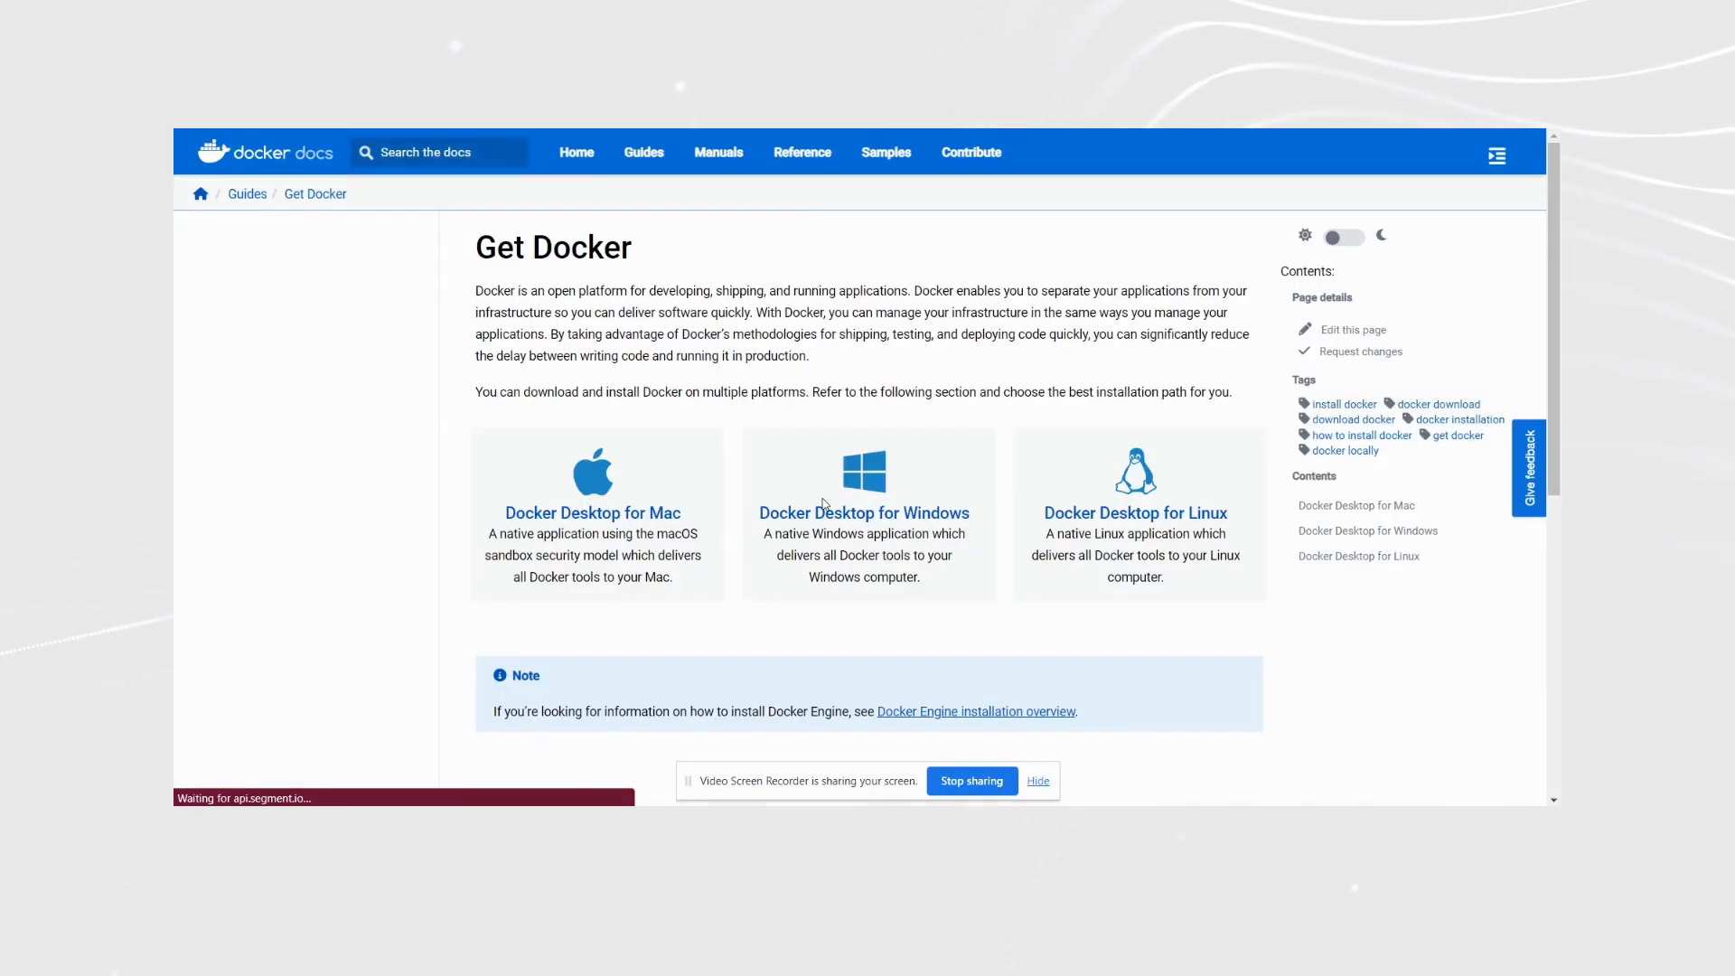
{"action": "scroll", "scroll_direction": "down", "scroll_amount": 3}
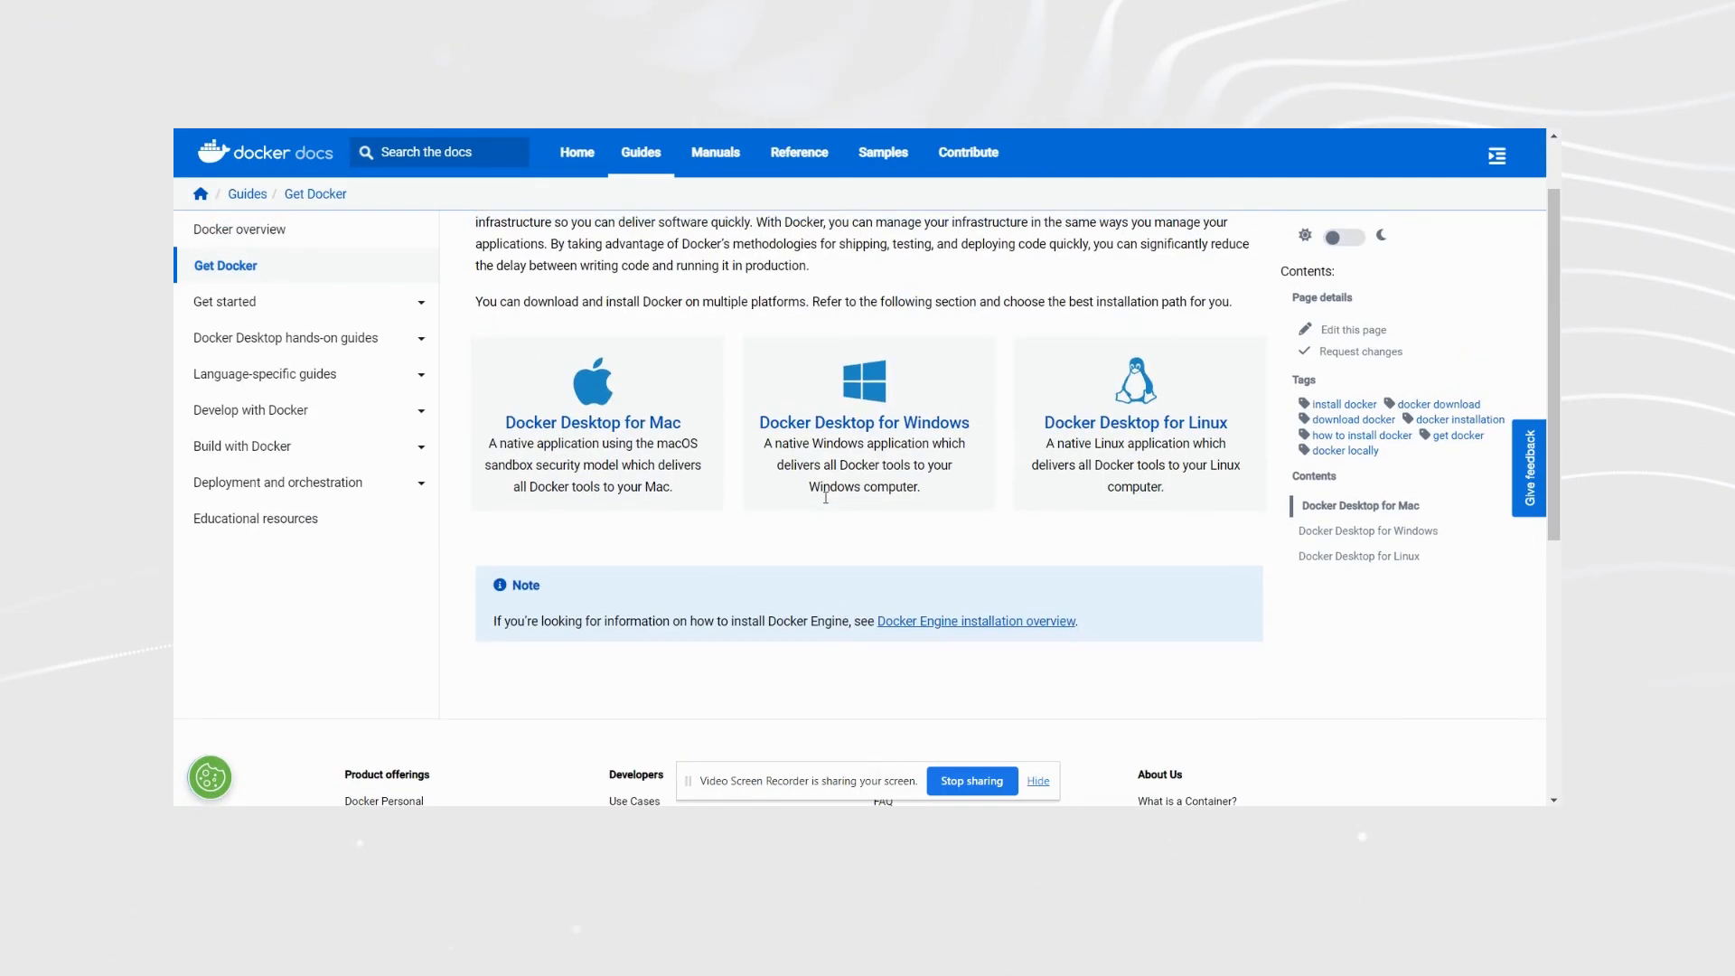
{"action": "scroll", "scroll_direction": "up", "scroll_amount": 3}
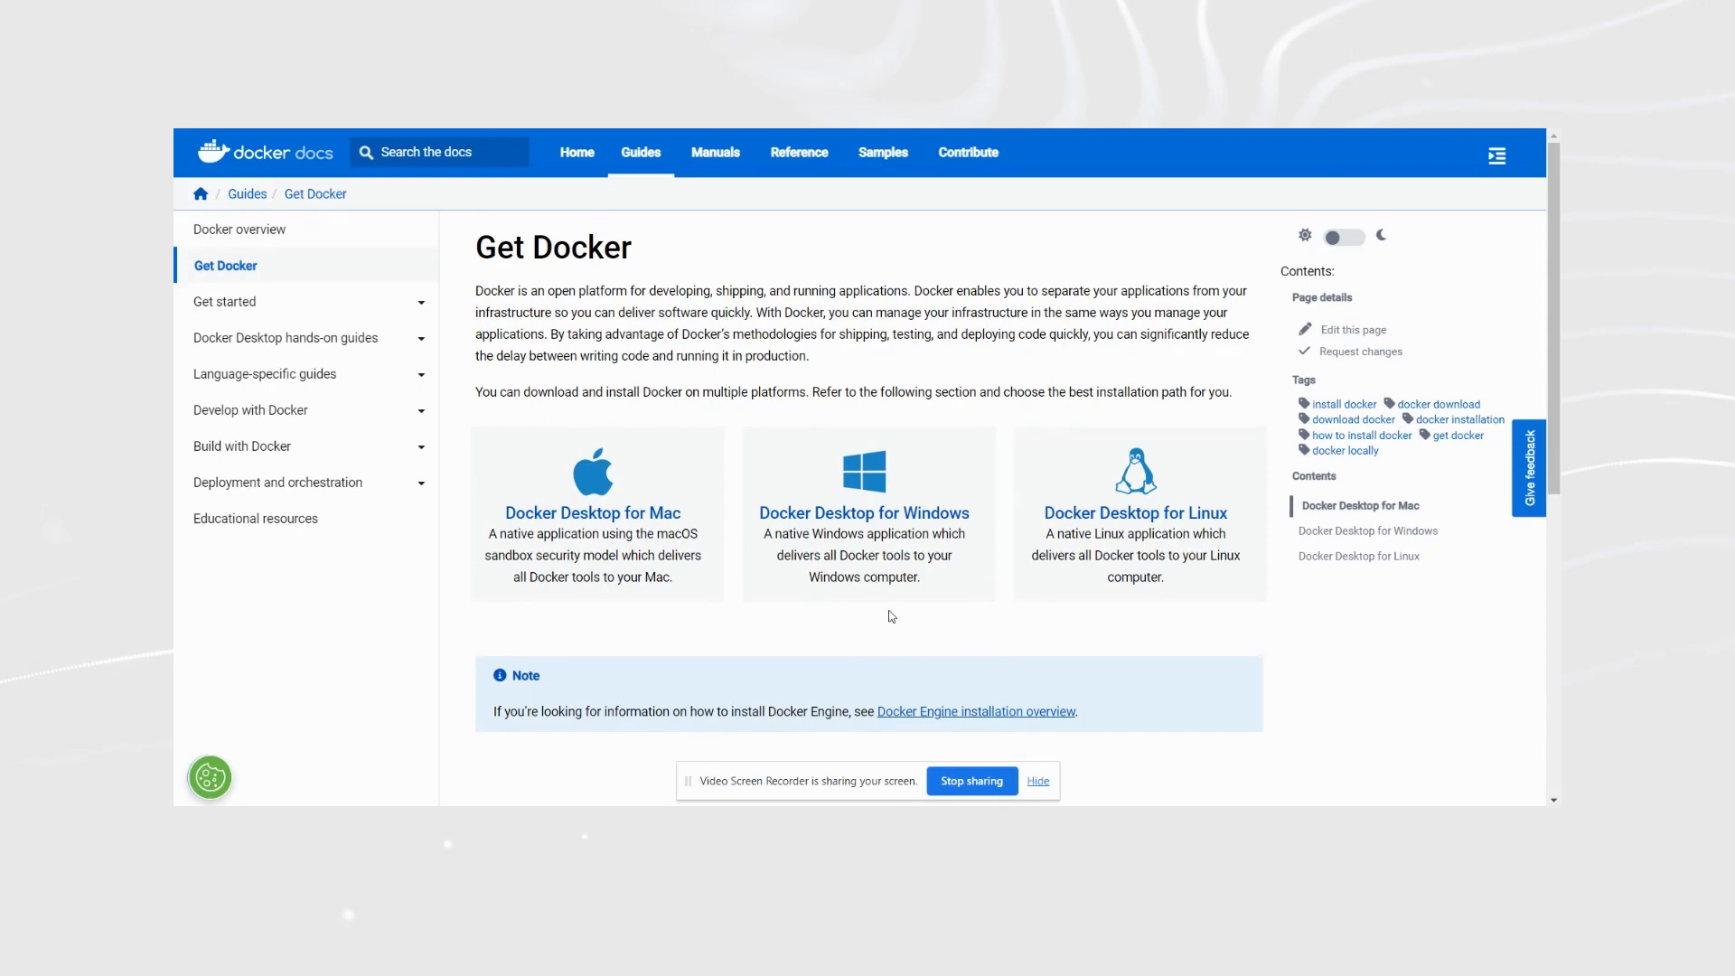